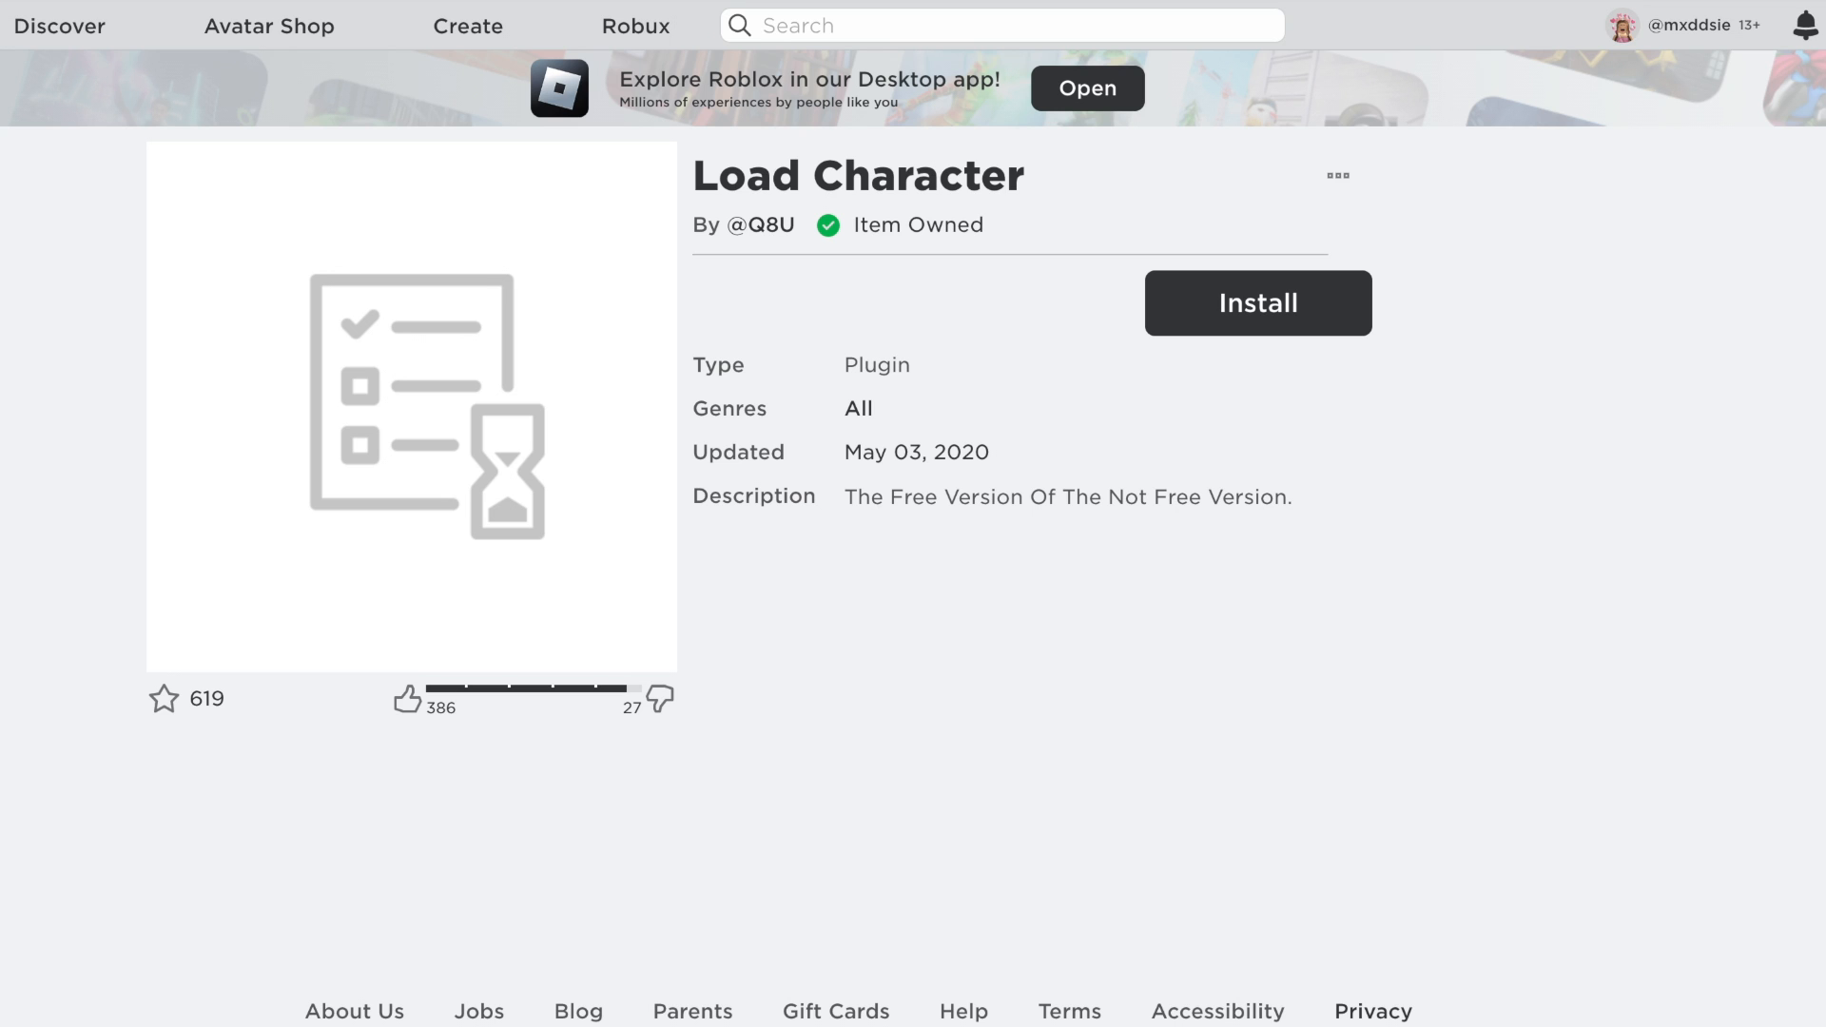
mouse_move(1216, 755)
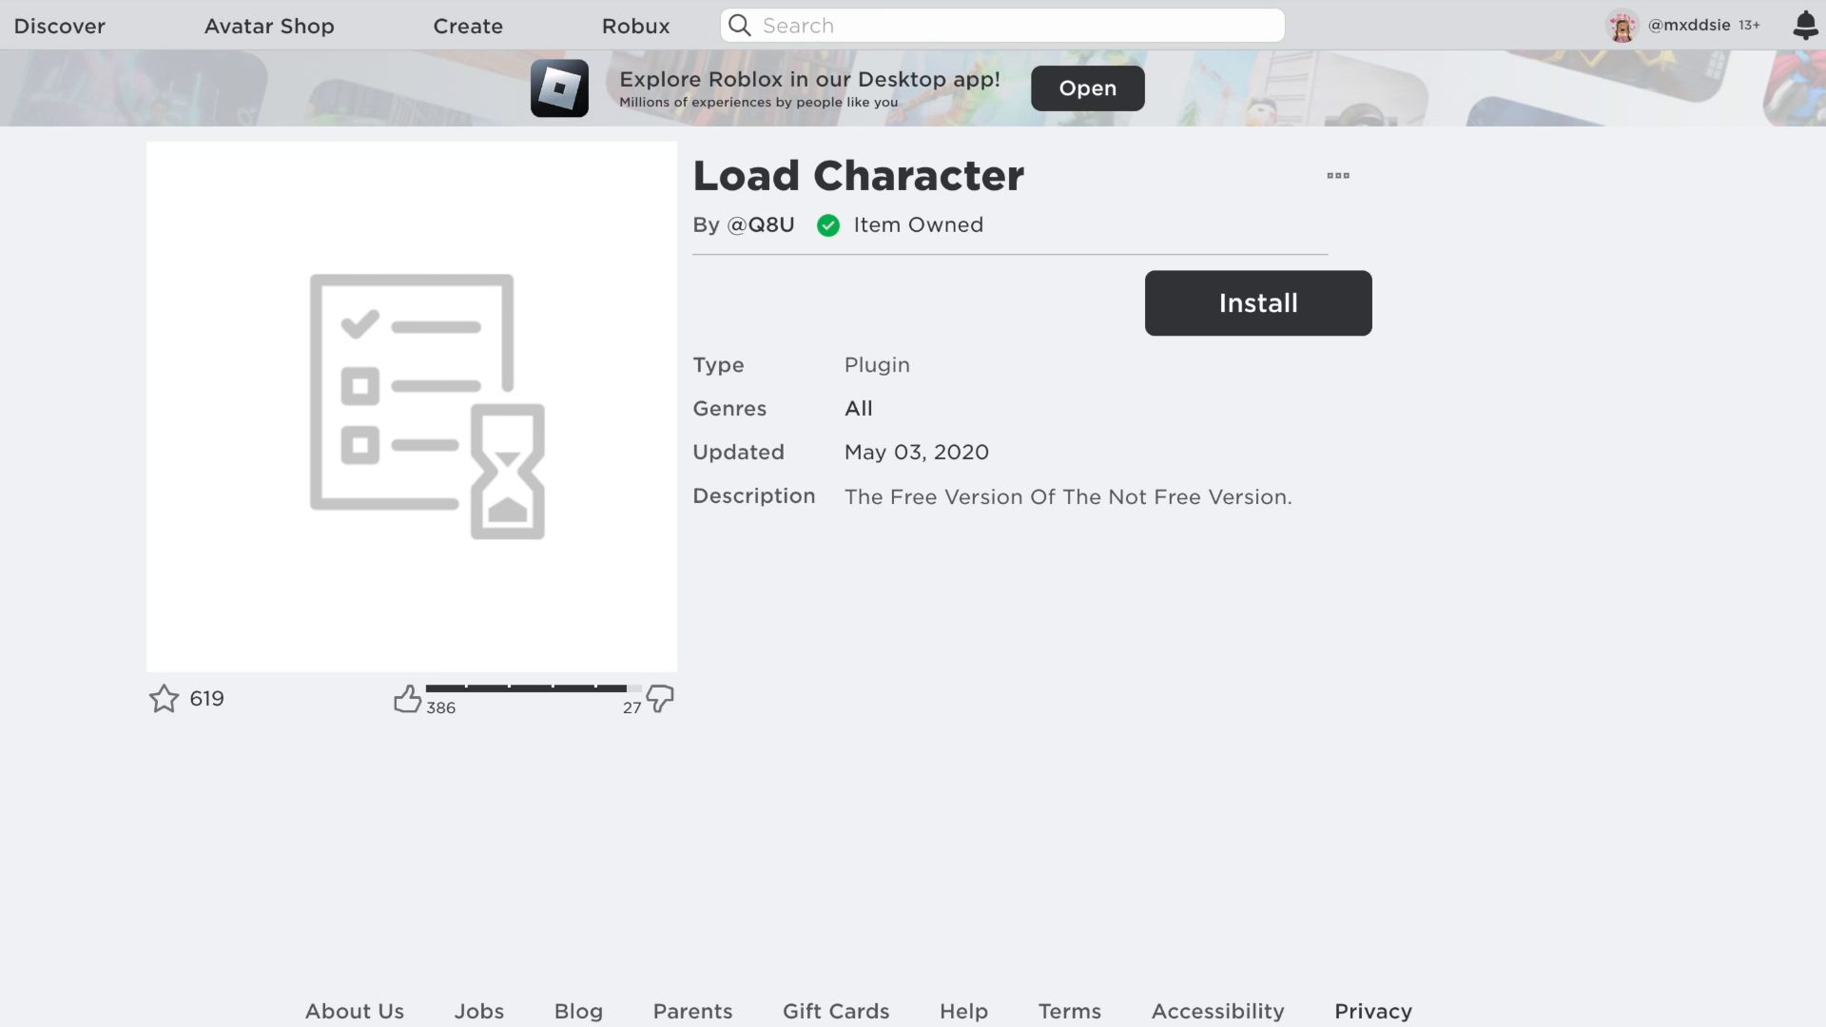
mouse_move(1227, 411)
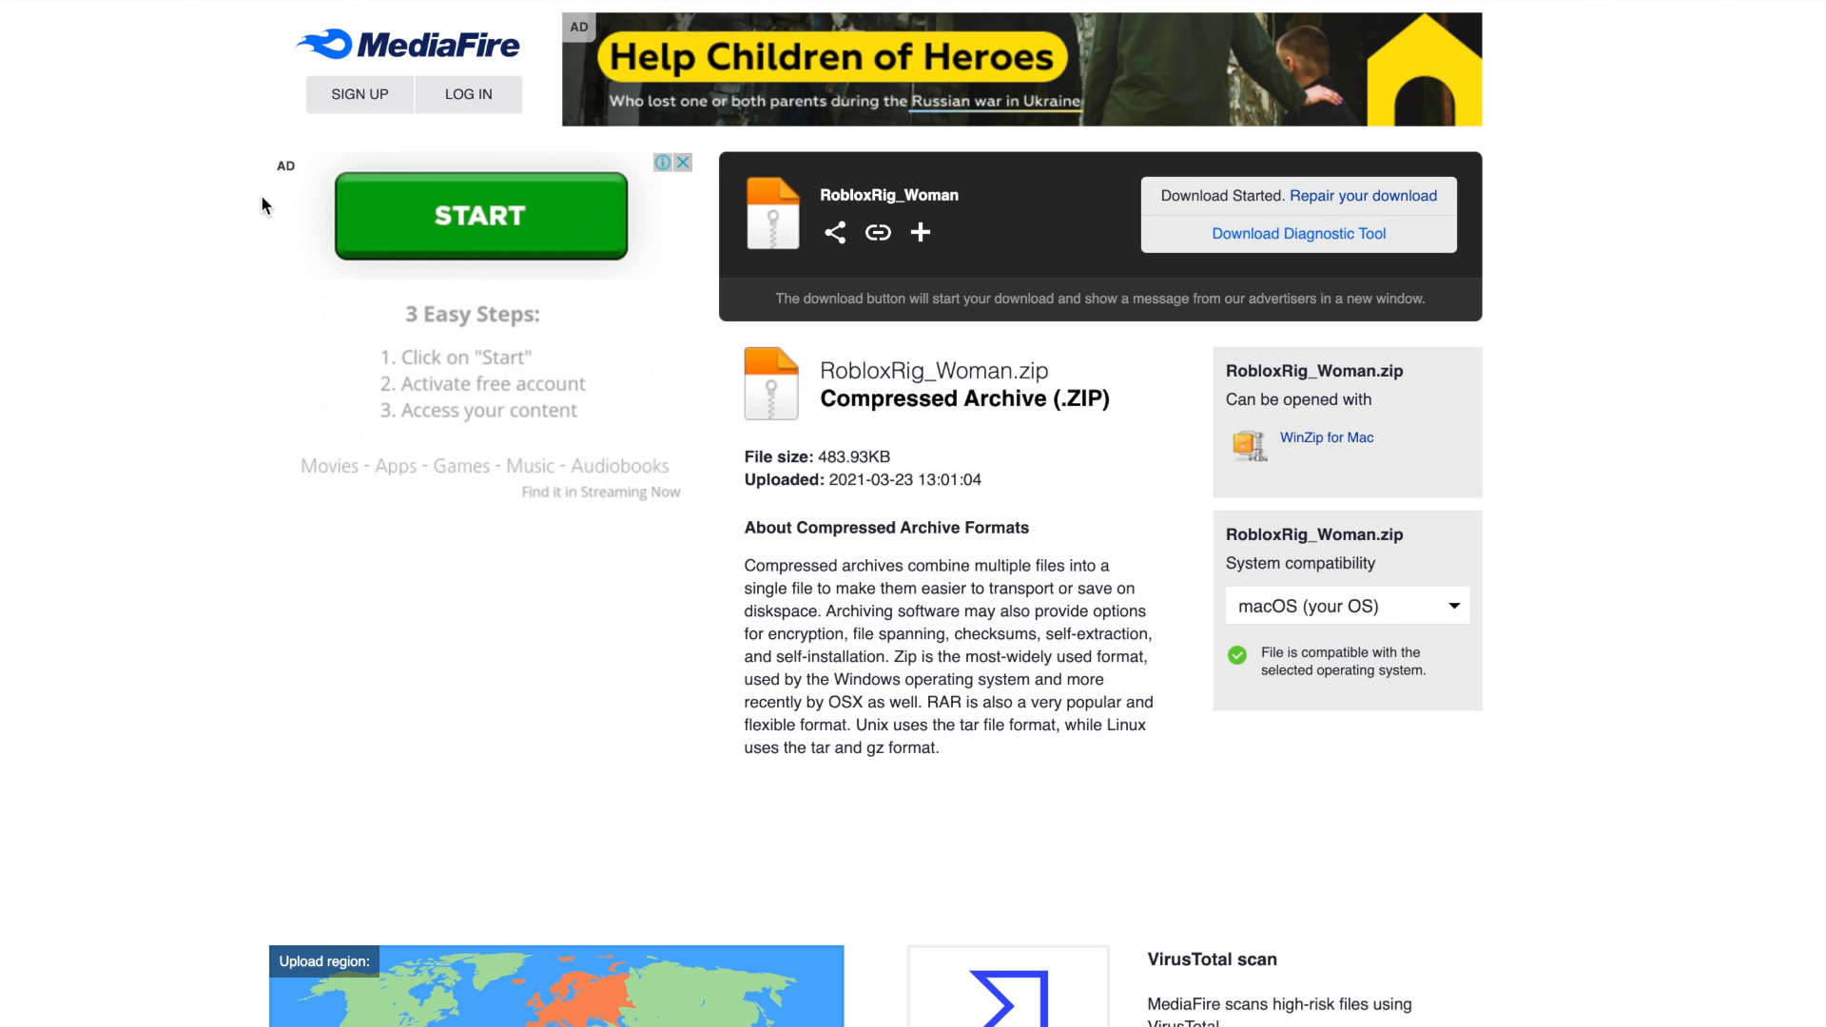
mouse_move(1659, 458)
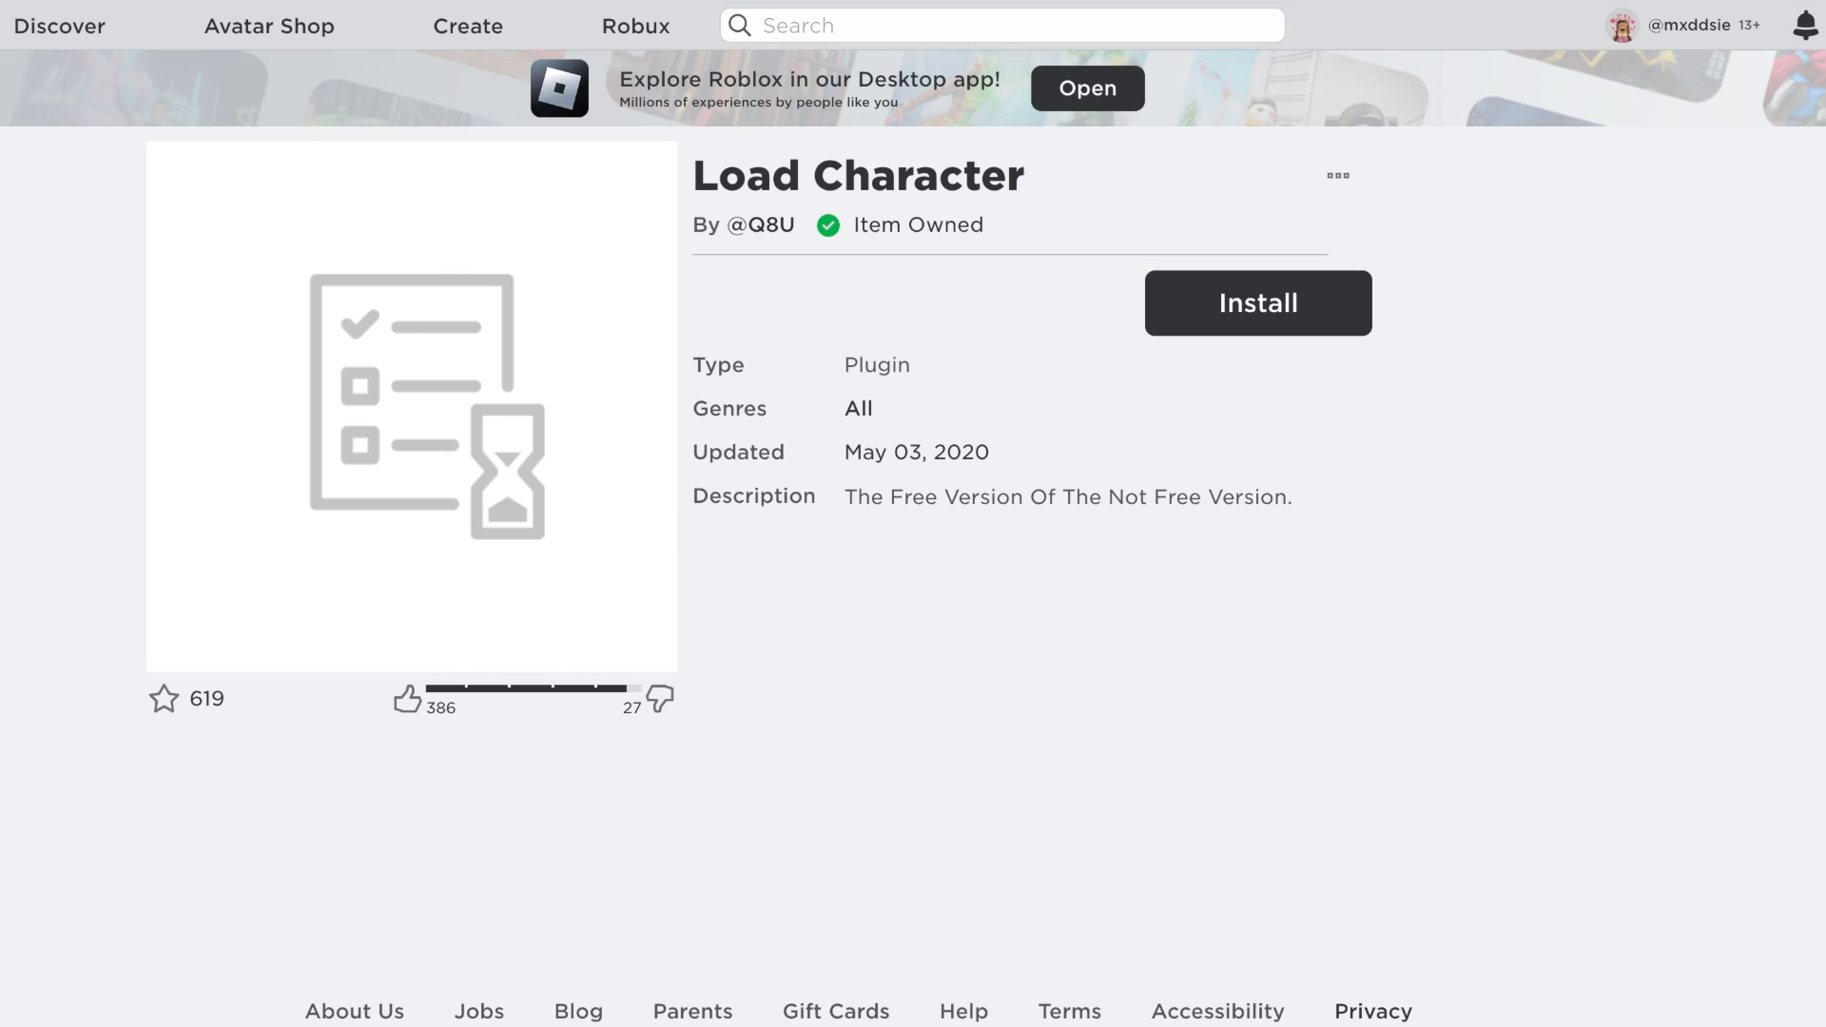
mouse_move(1143, 685)
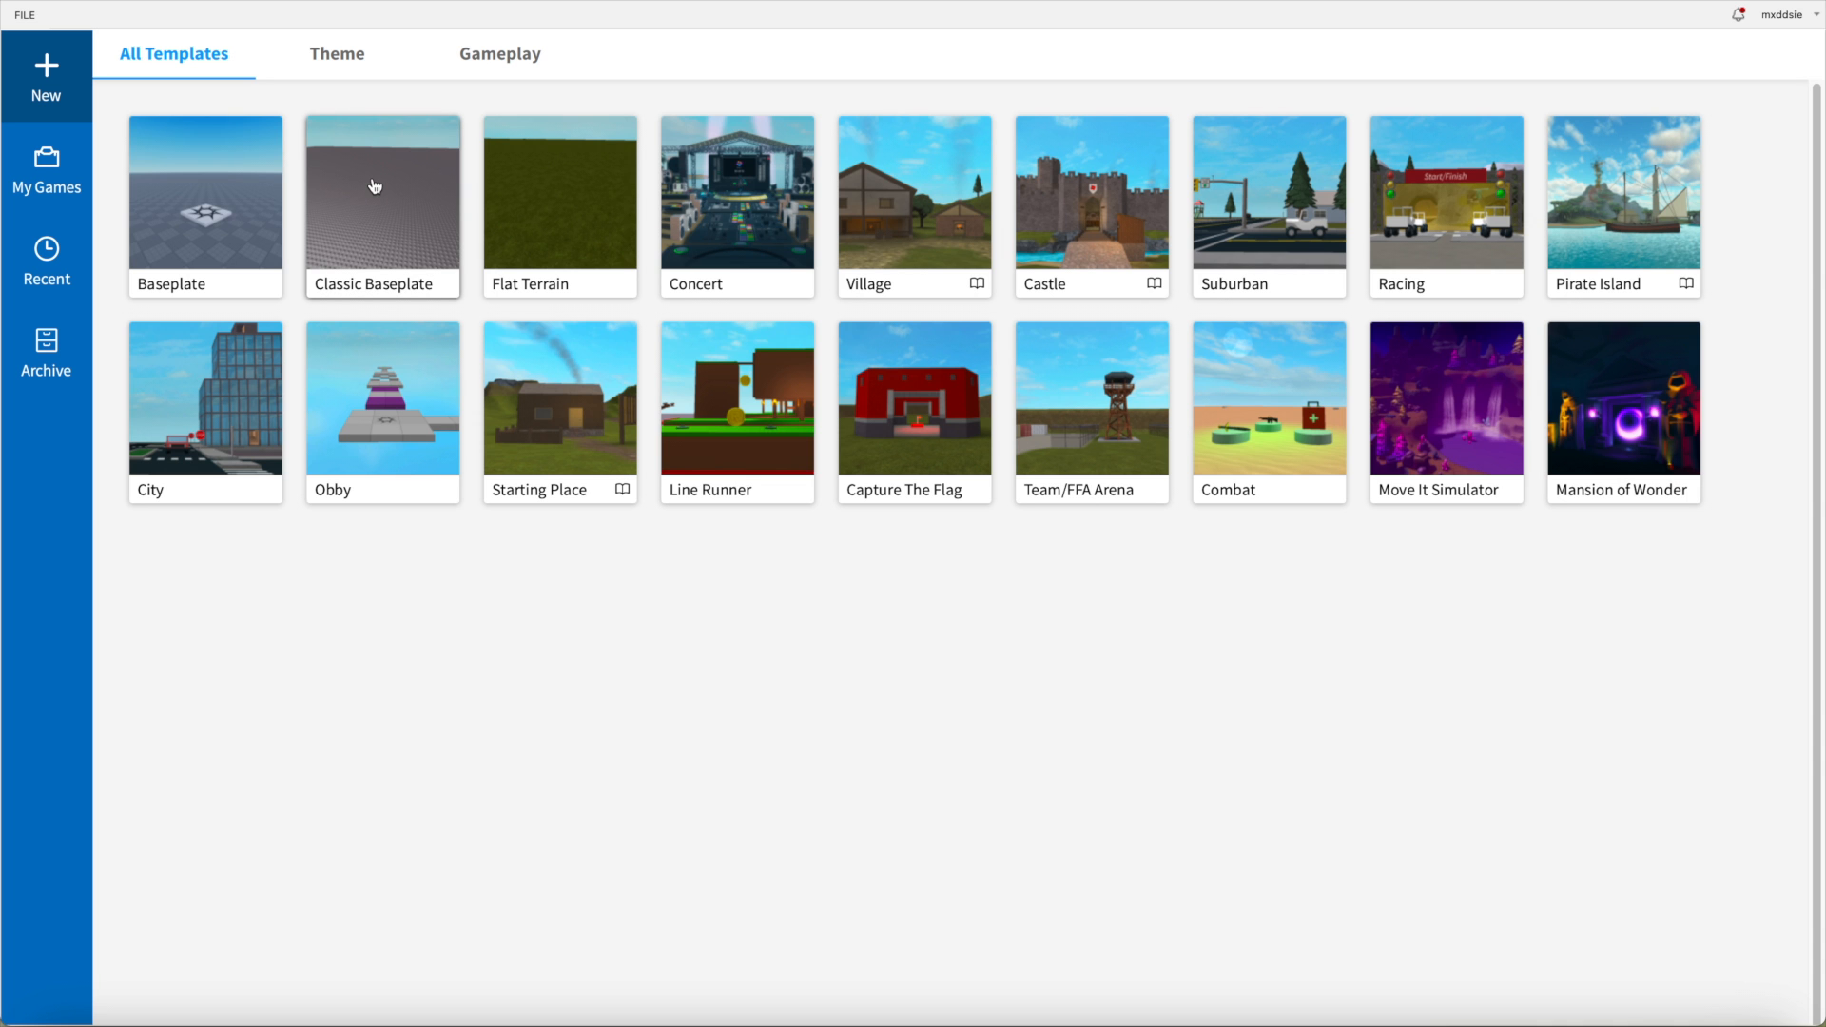
Start a Classic Baseplate place and launch the Load Character plugin.
left_click(380, 192)
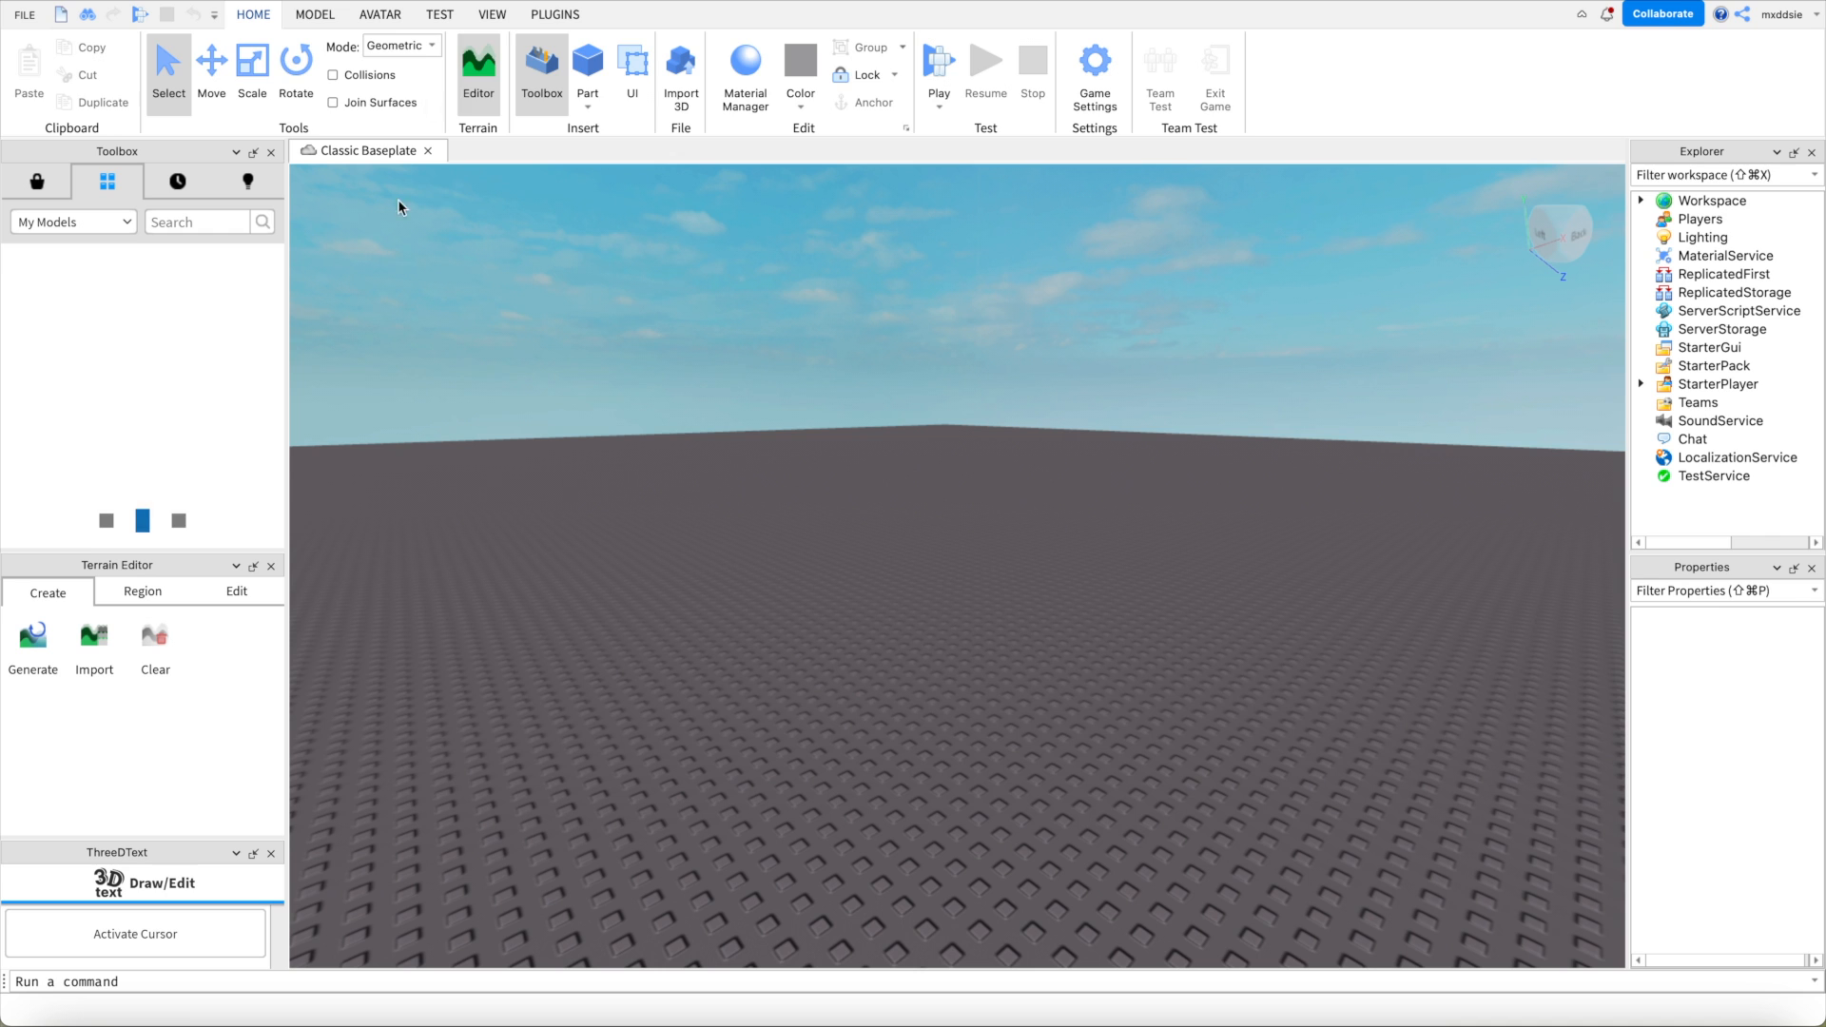
left_click(554, 13)
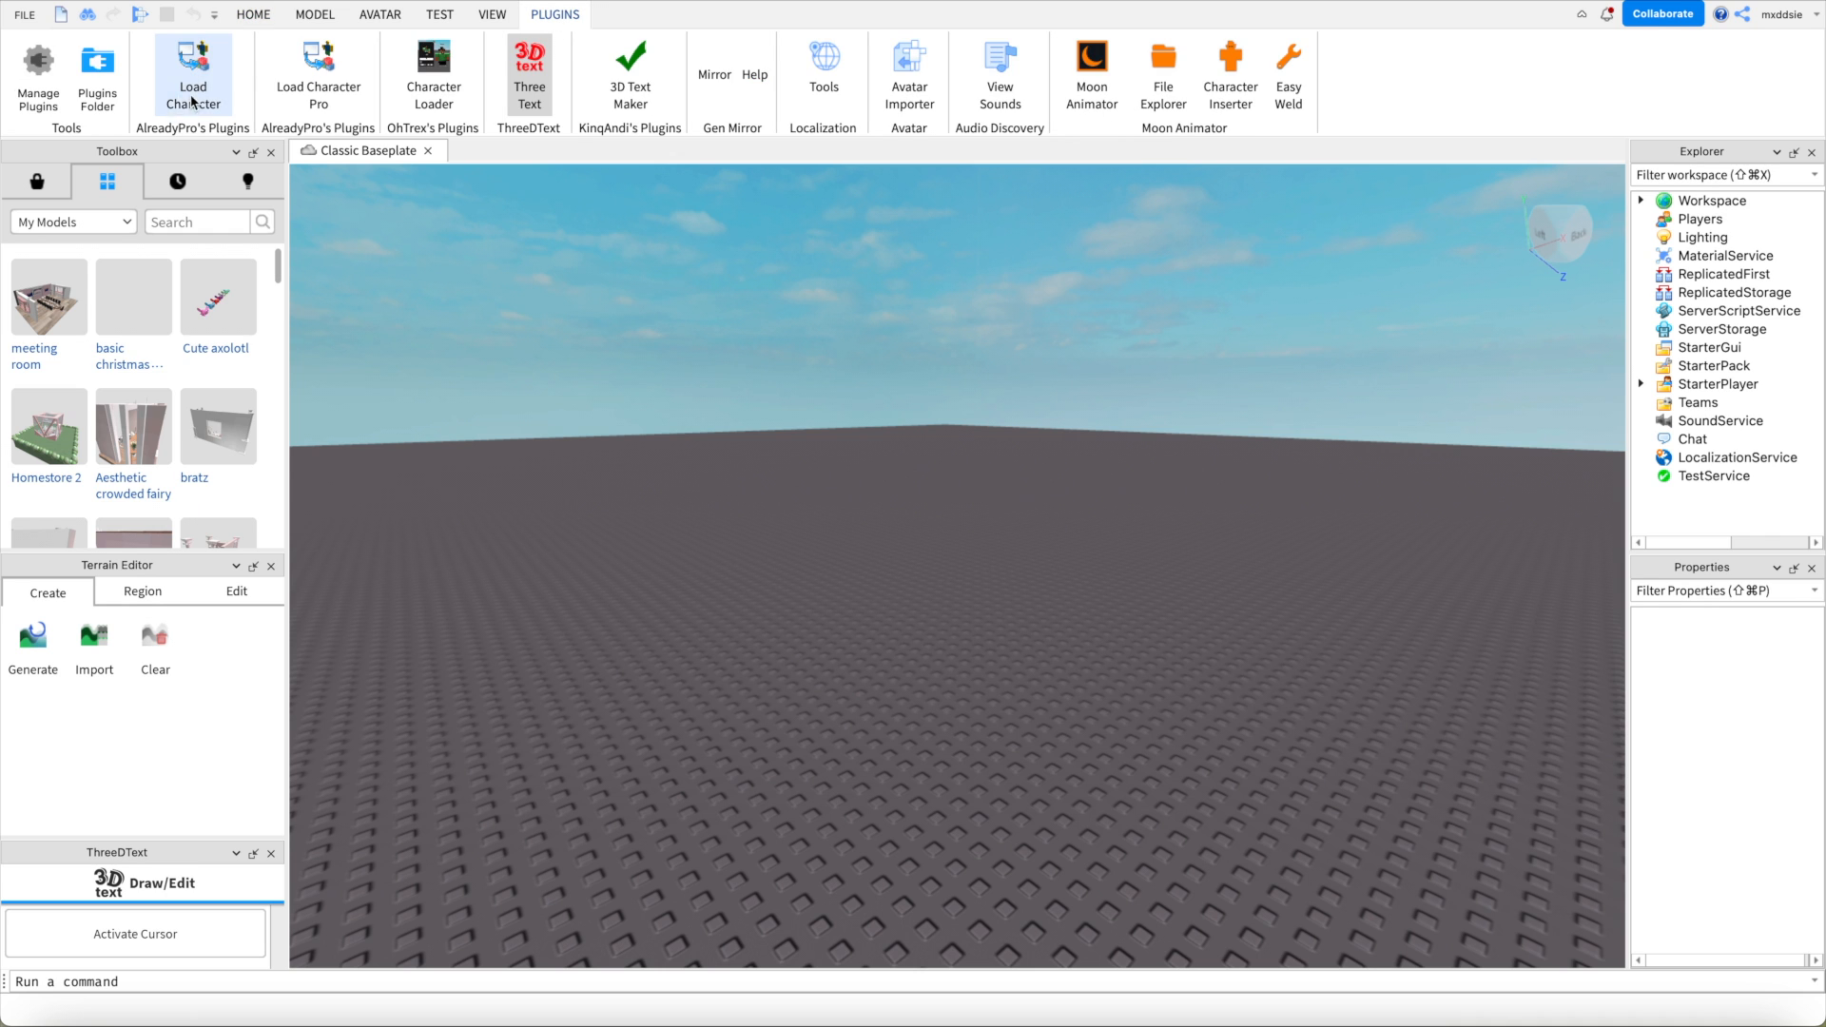
left_click(192, 70)
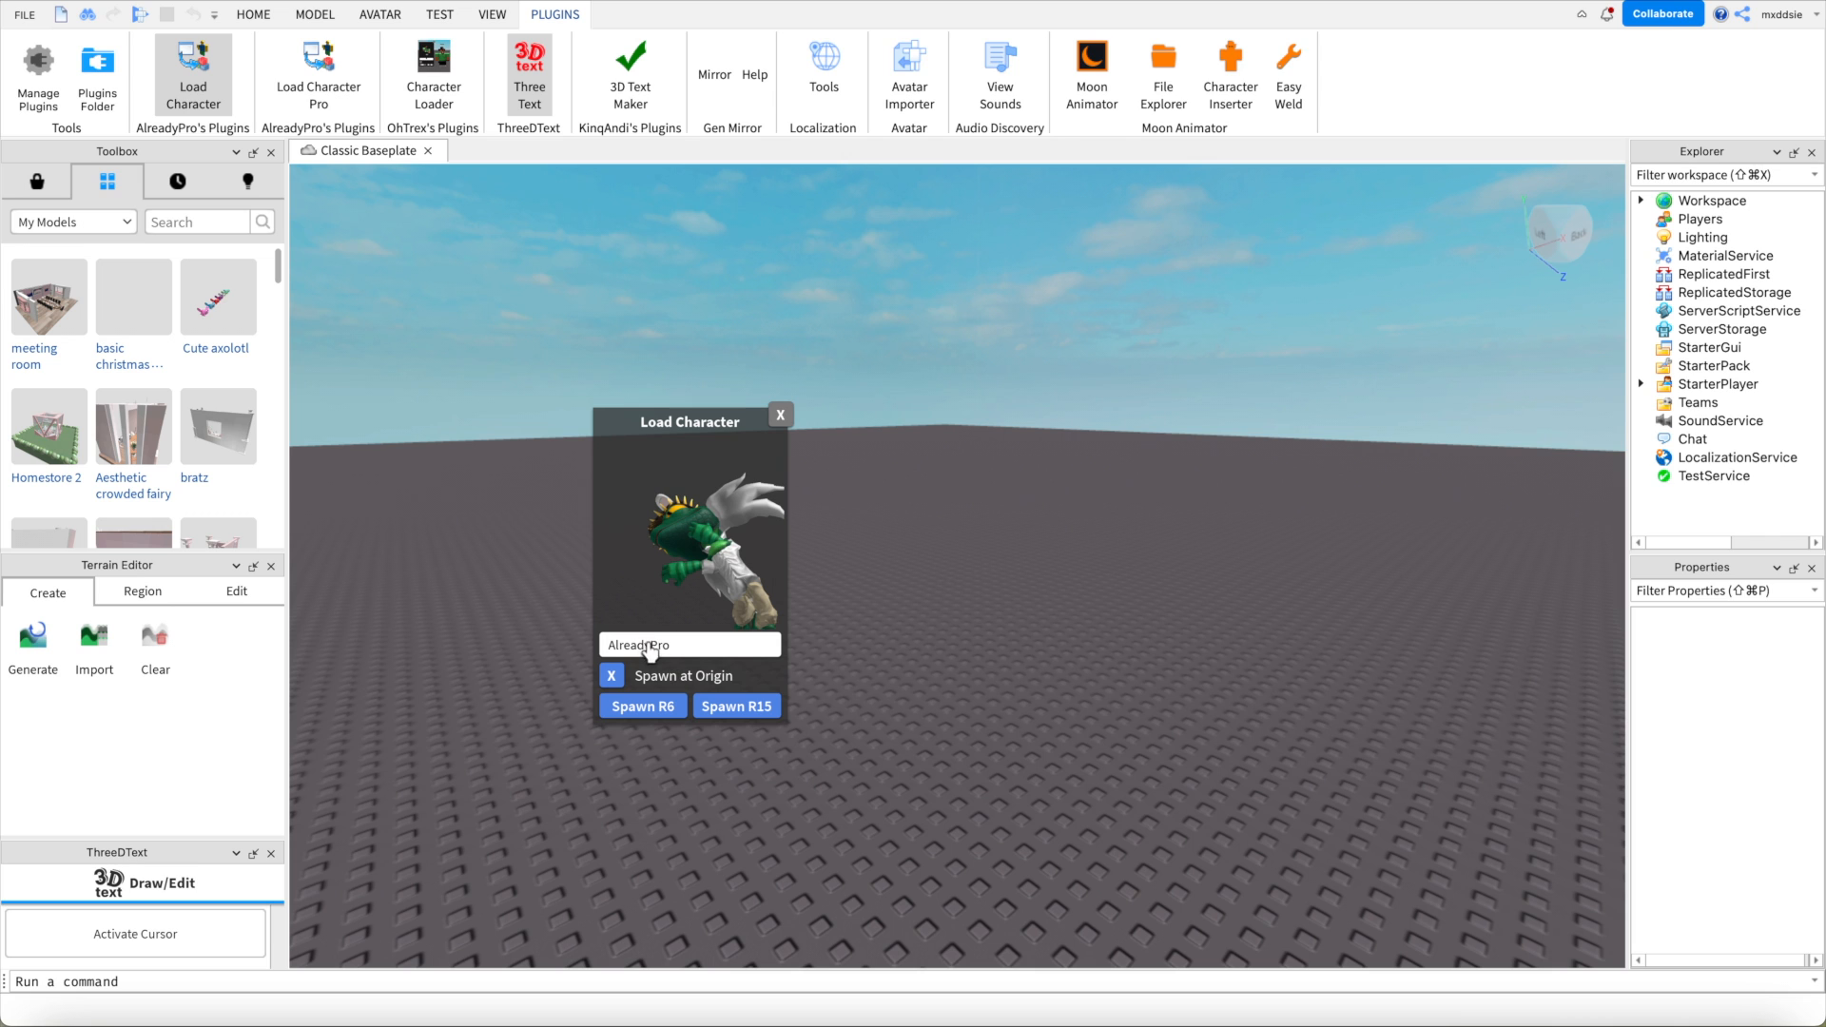
Spawn the username 'mxddsie' as an R6 avatar and close the loader.
type("mxdd")
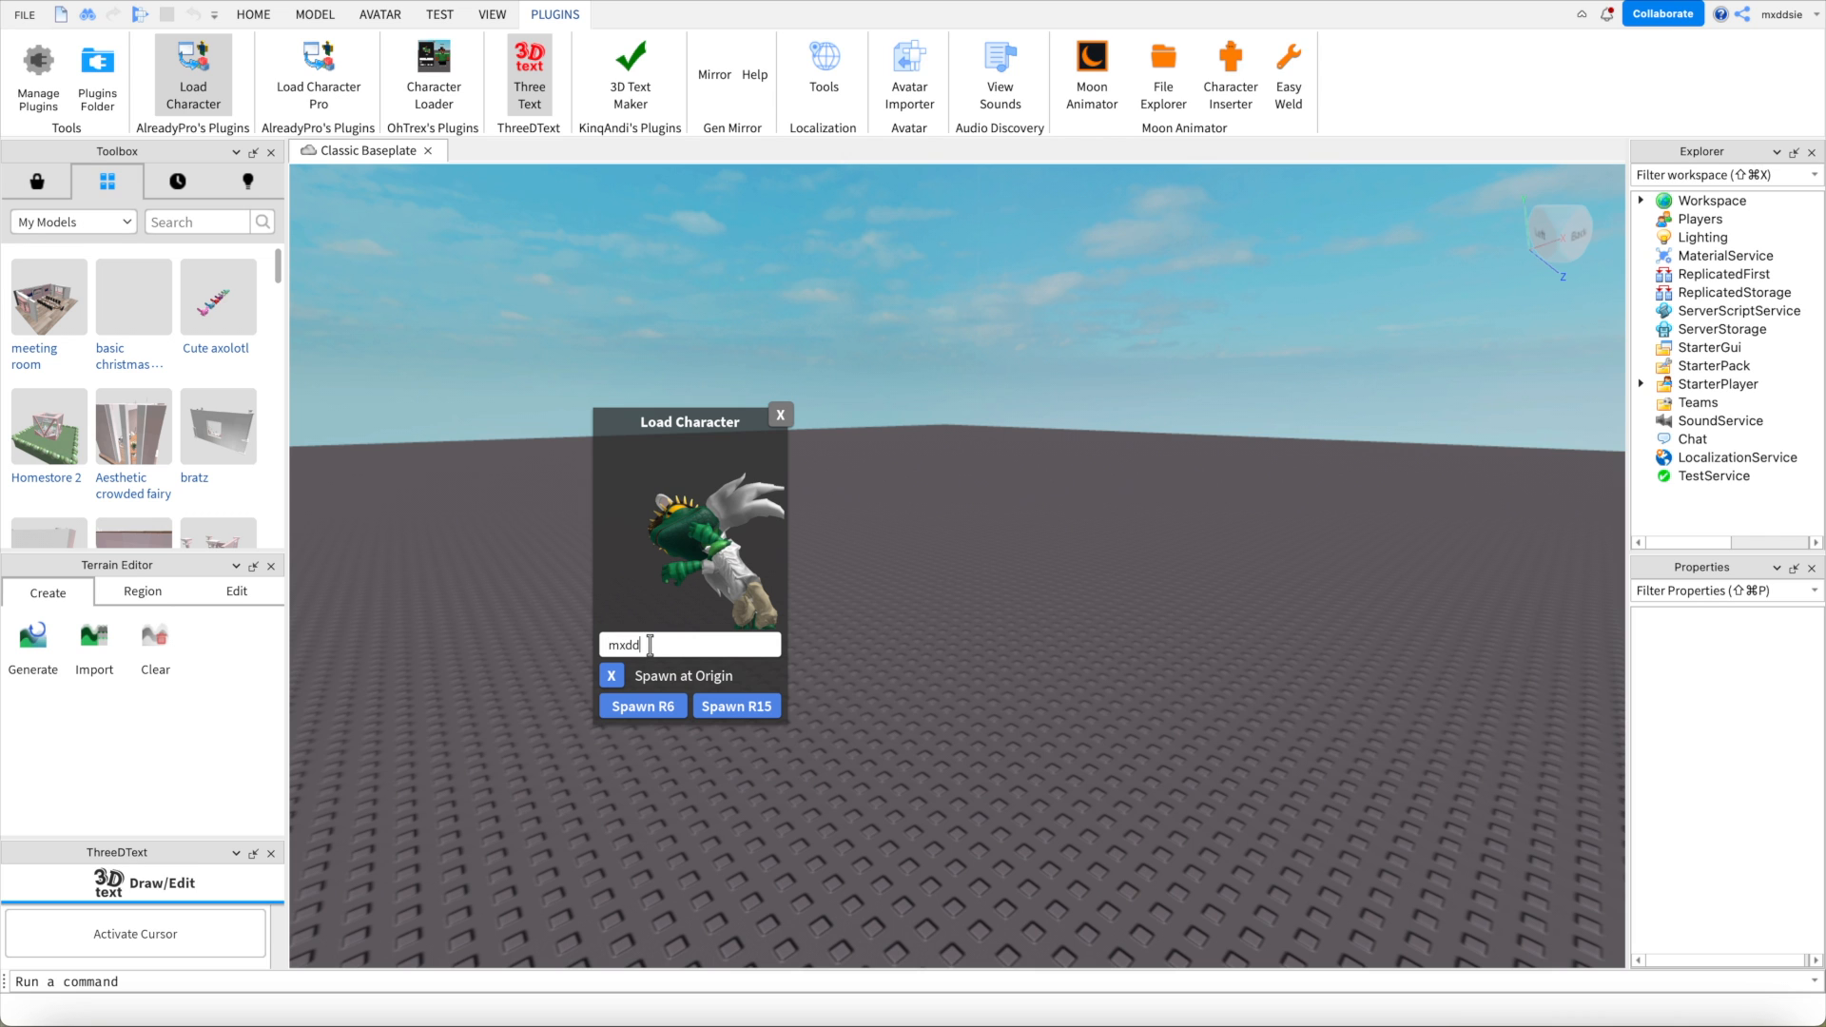
type("sie")
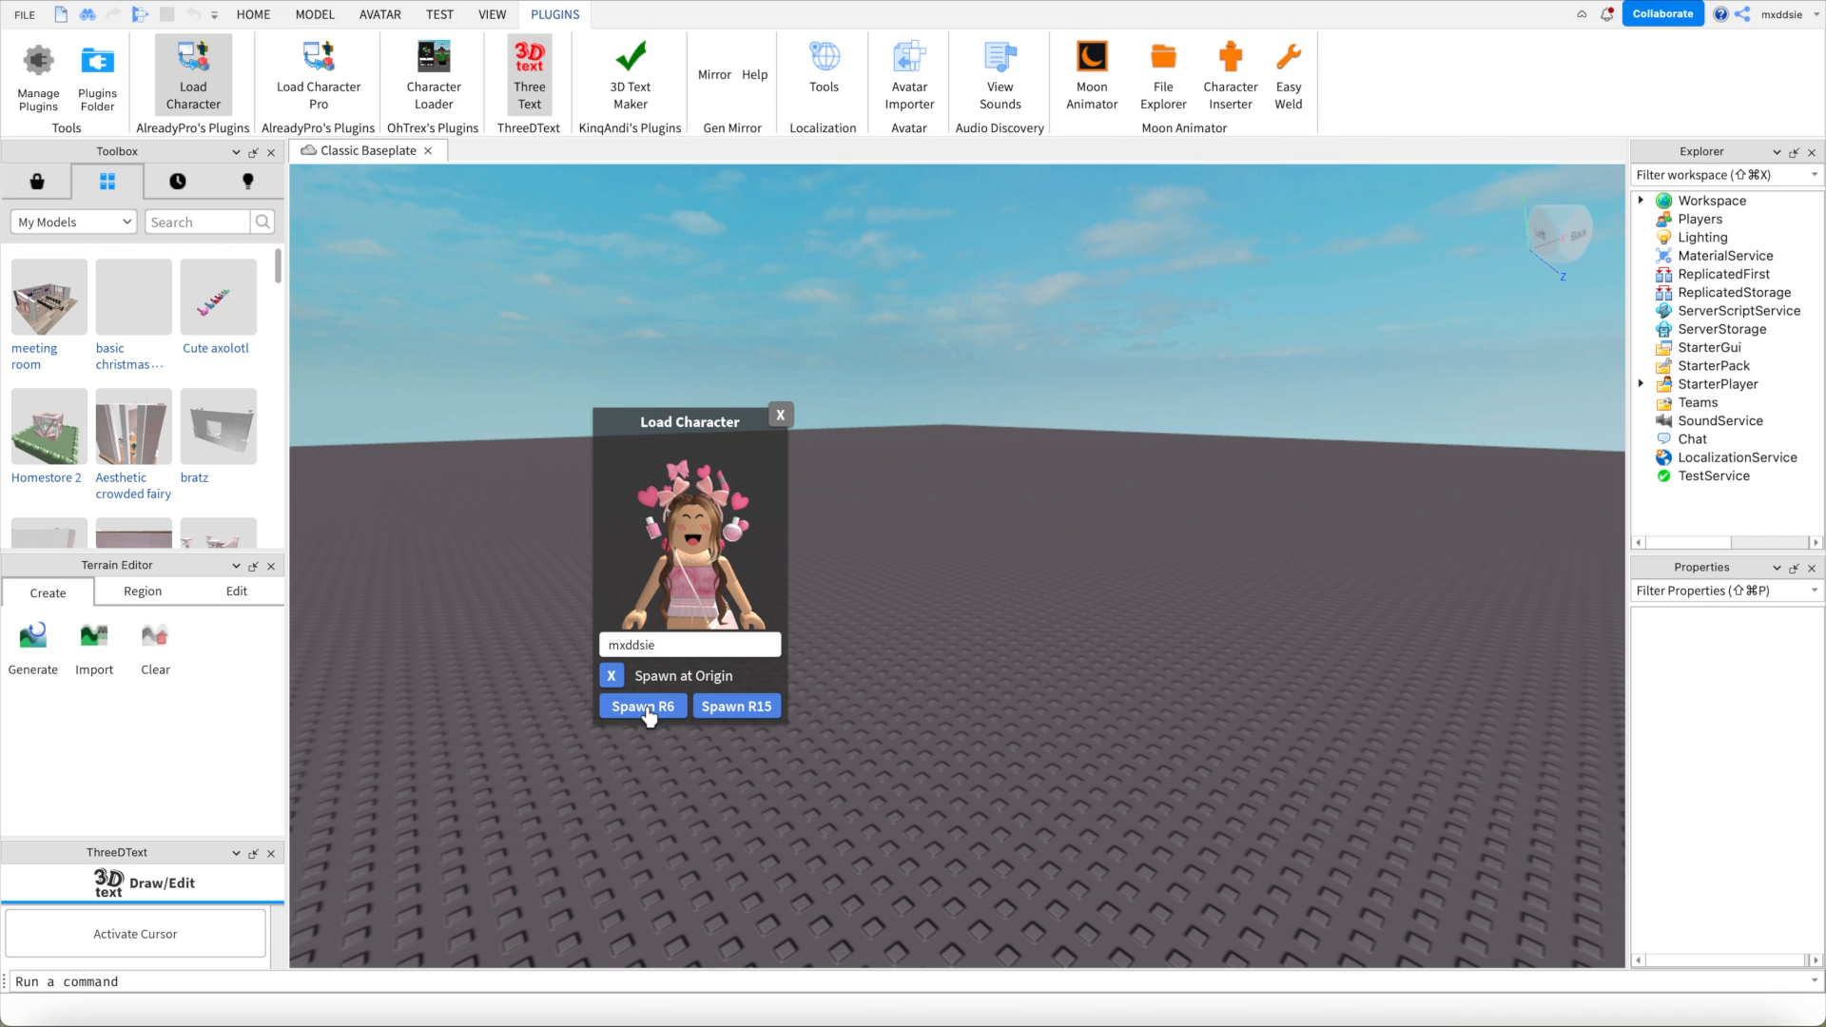
left_click(641, 706)
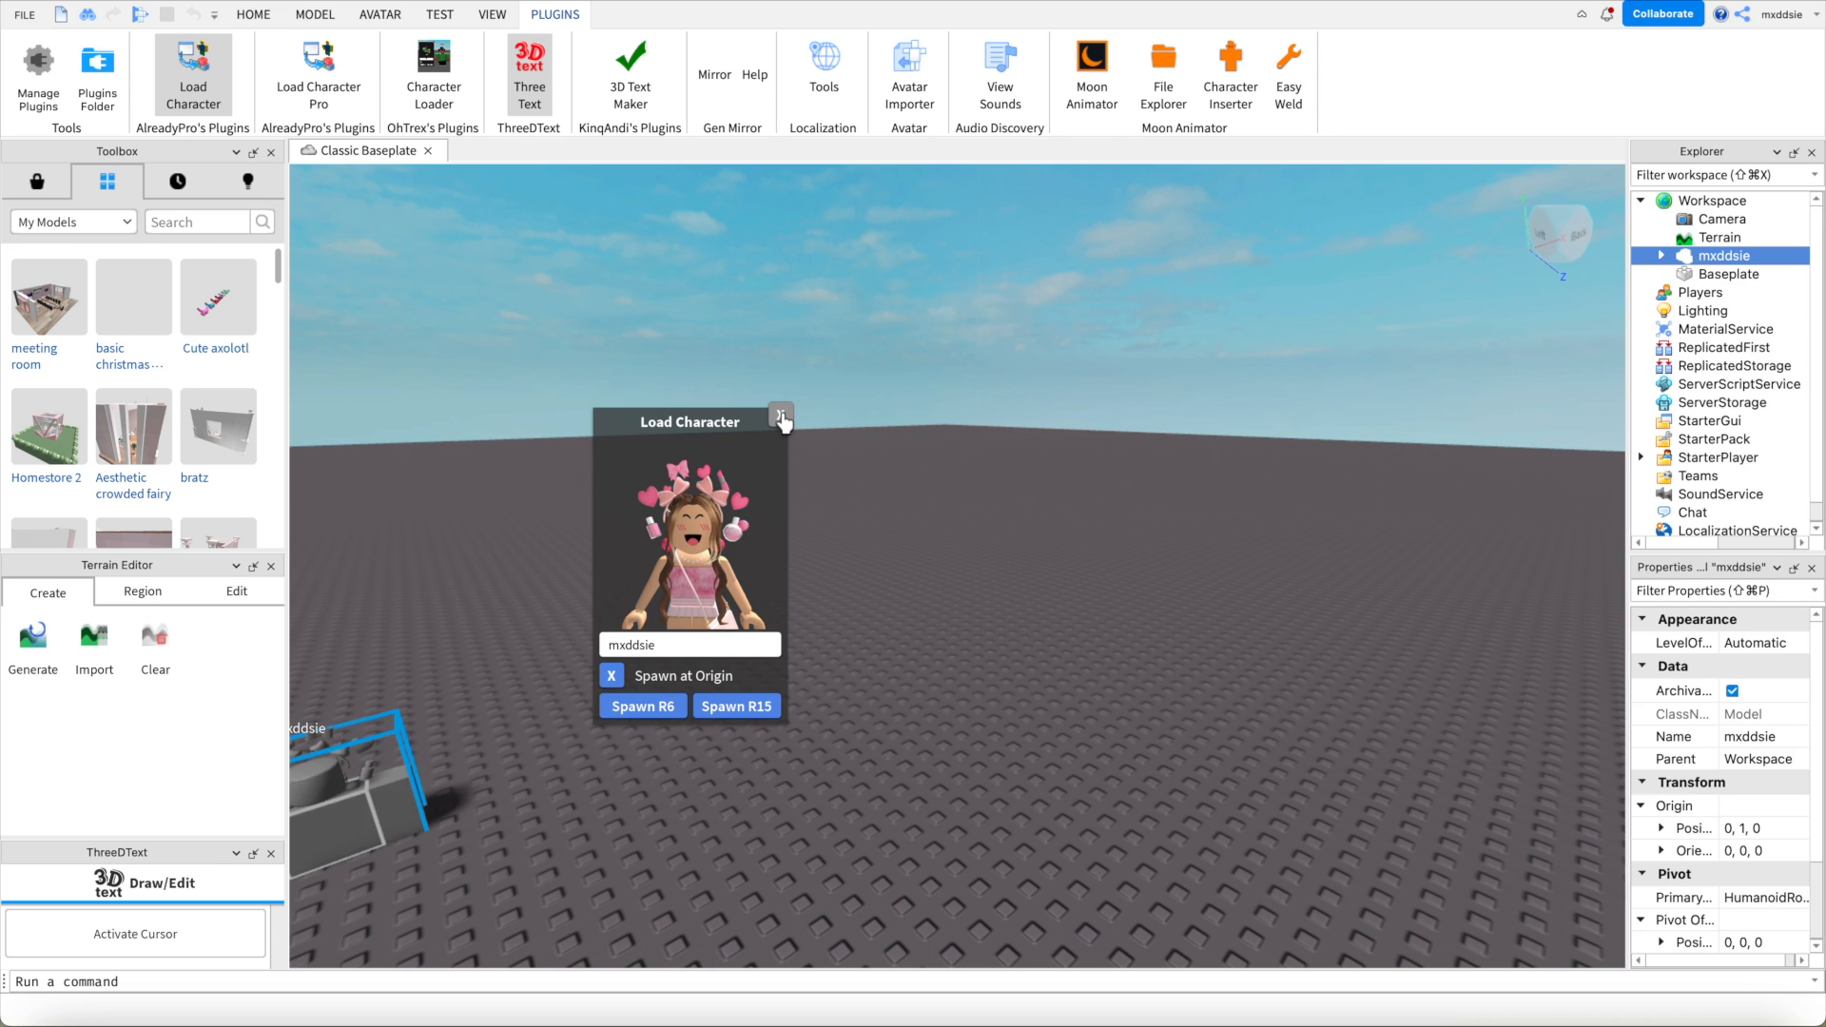
left_click(736, 706)
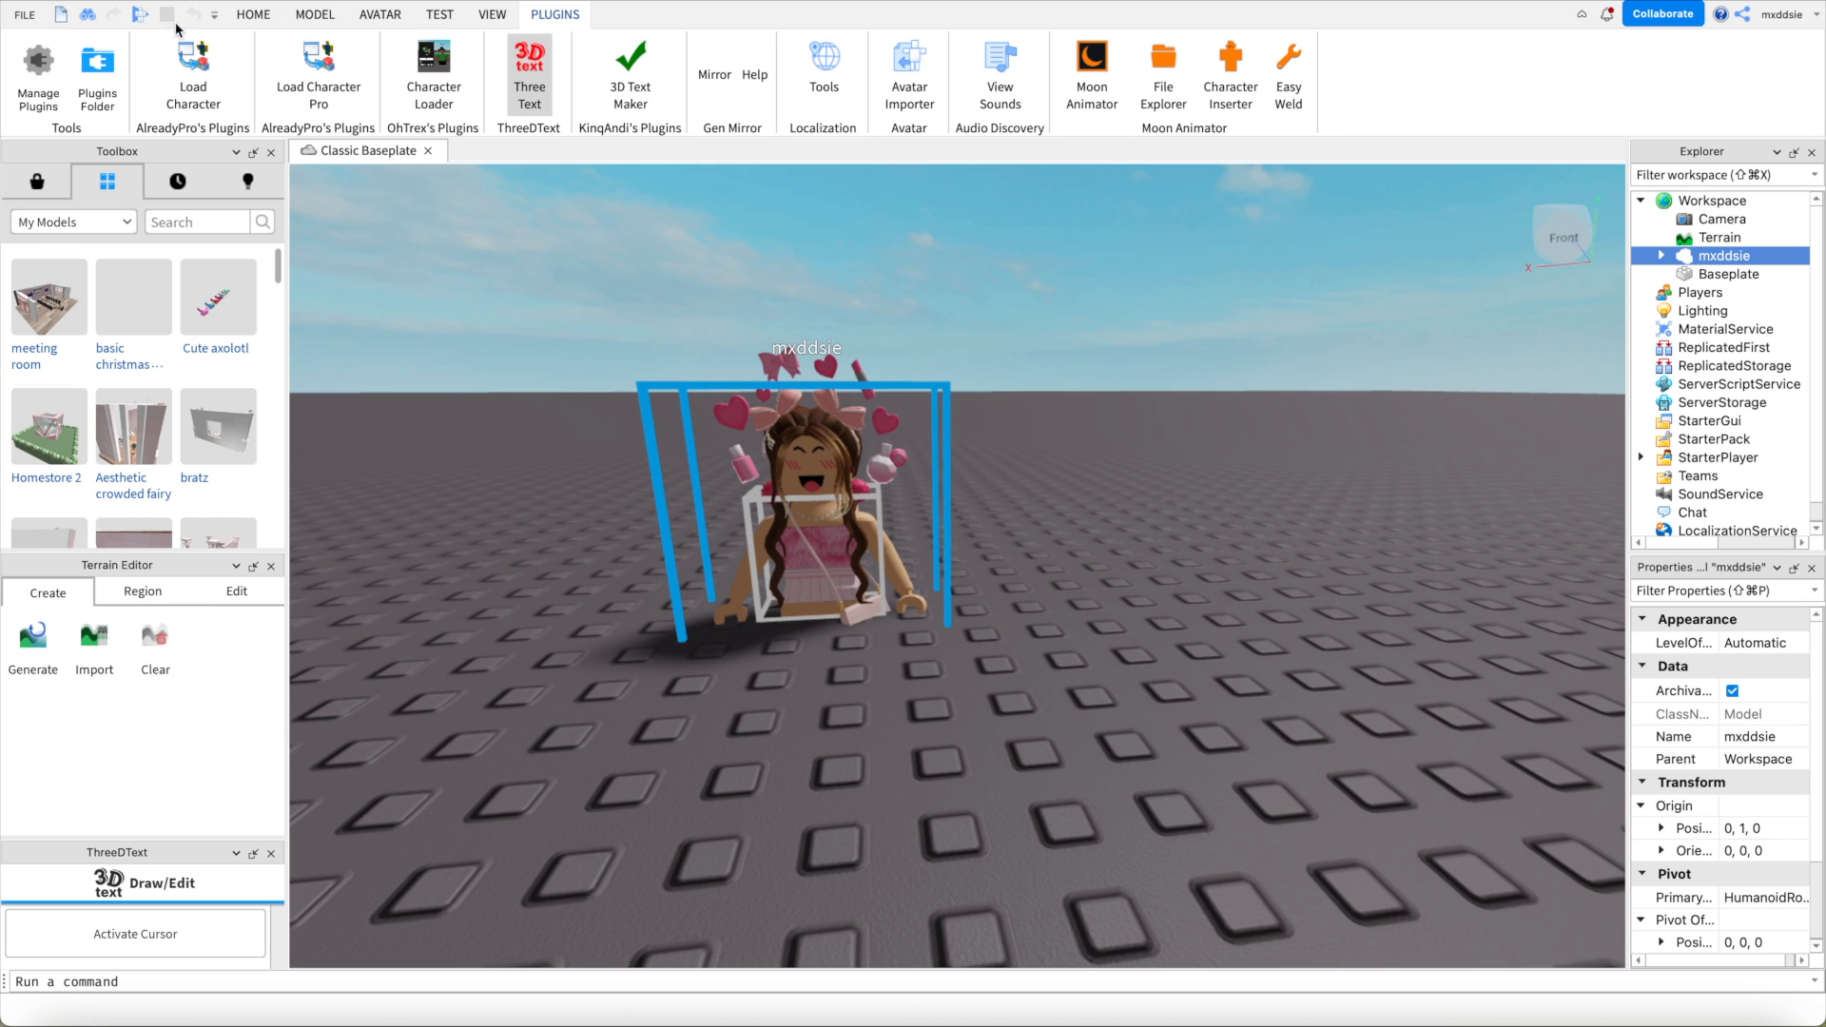
Export the spawned avatar model as 'mxddsie' into the objs folder.
left_click(314, 14)
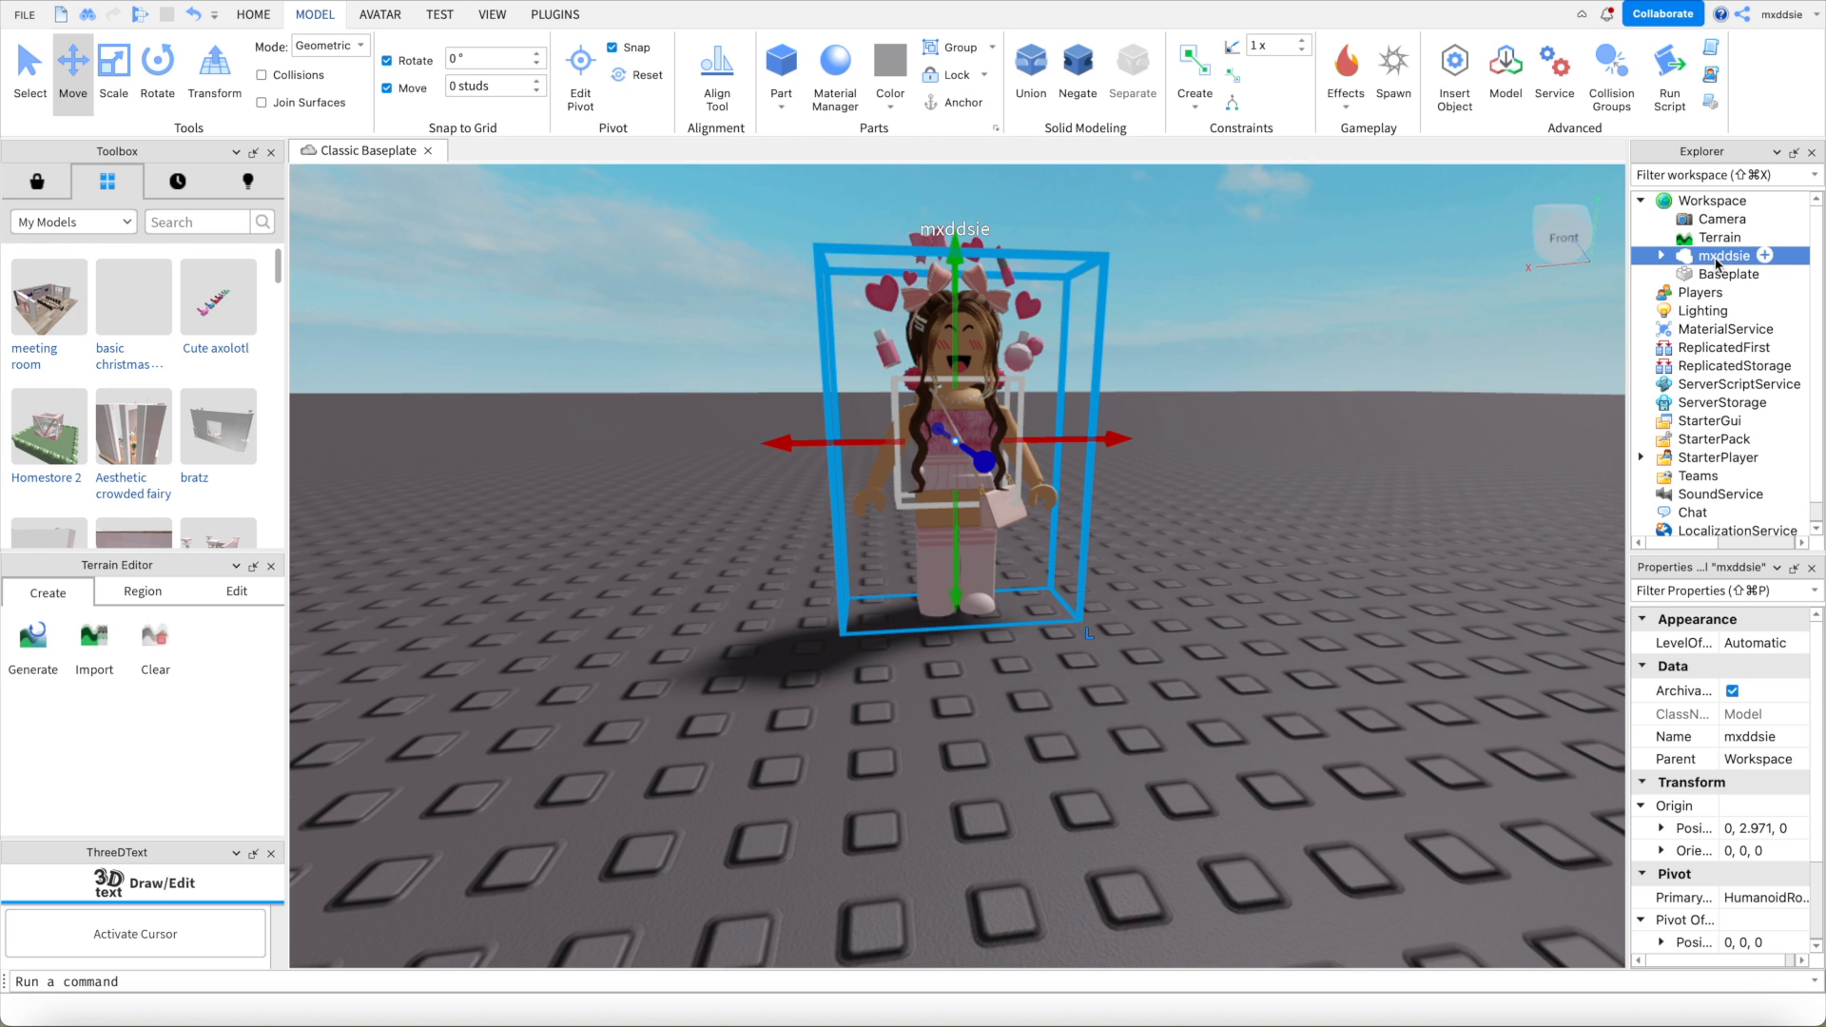
right_click(1724, 255)
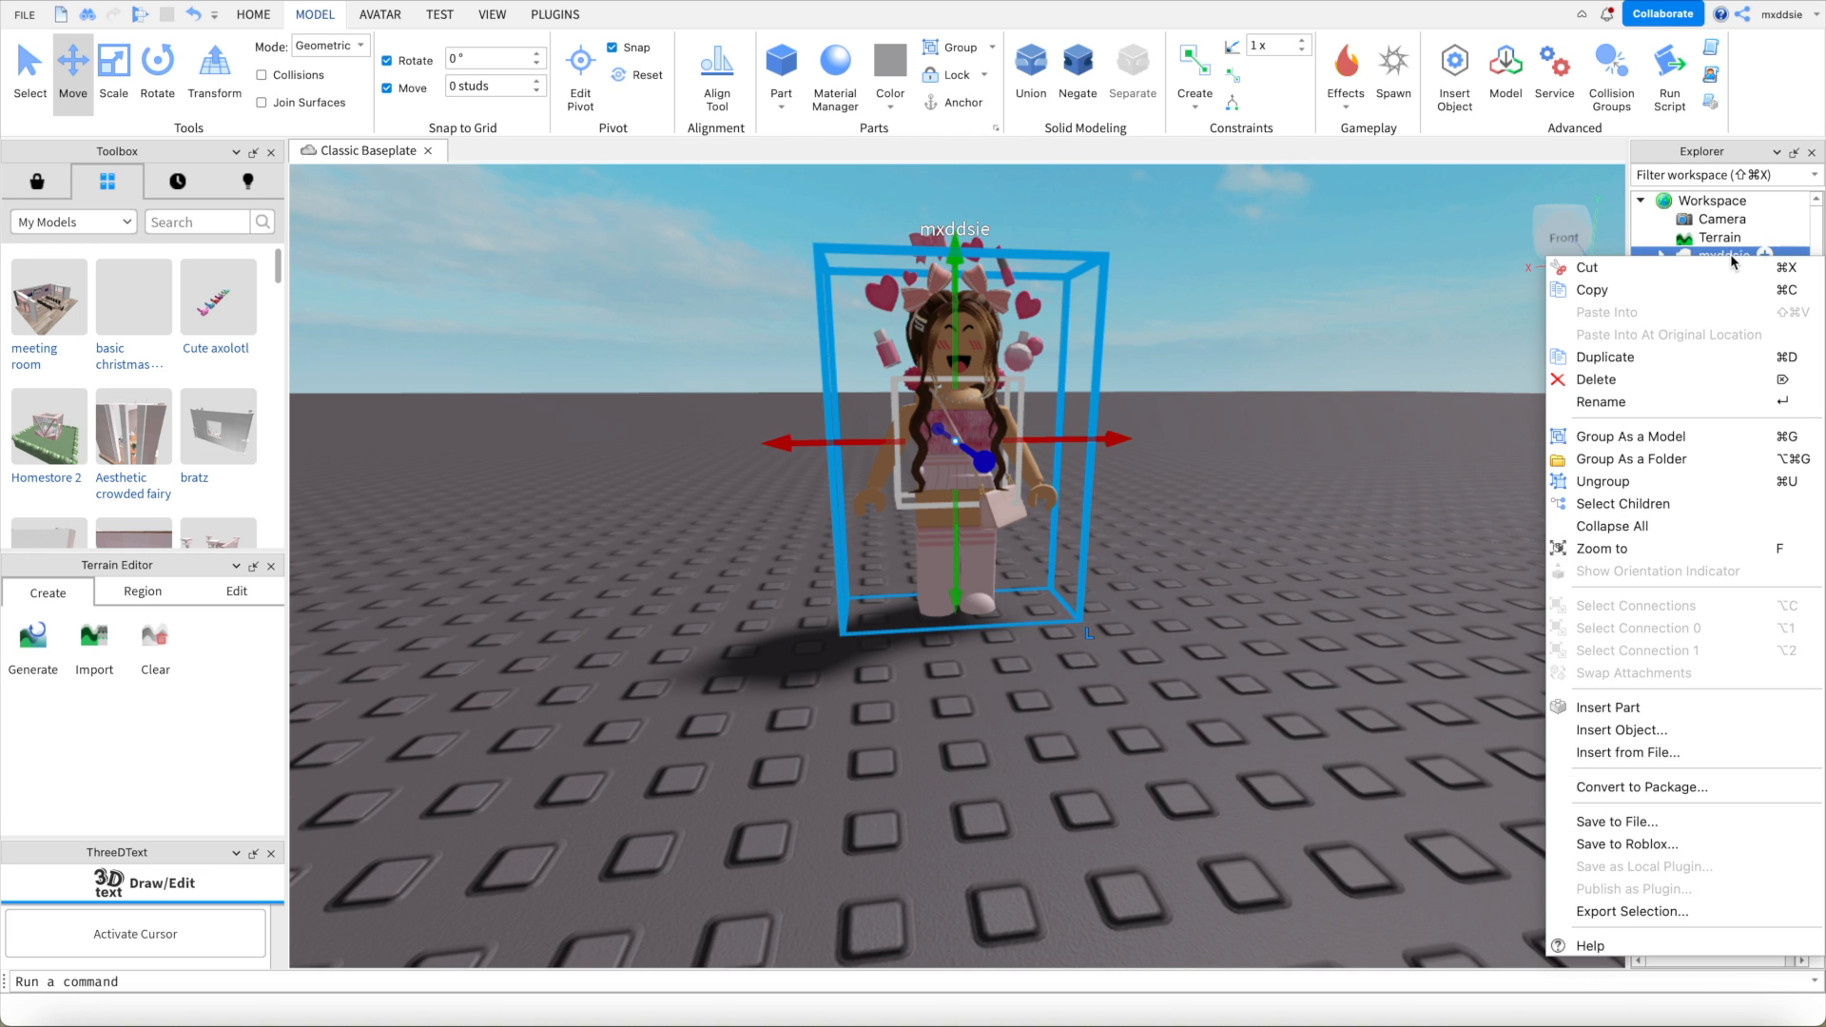
mouse_move(1634, 911)
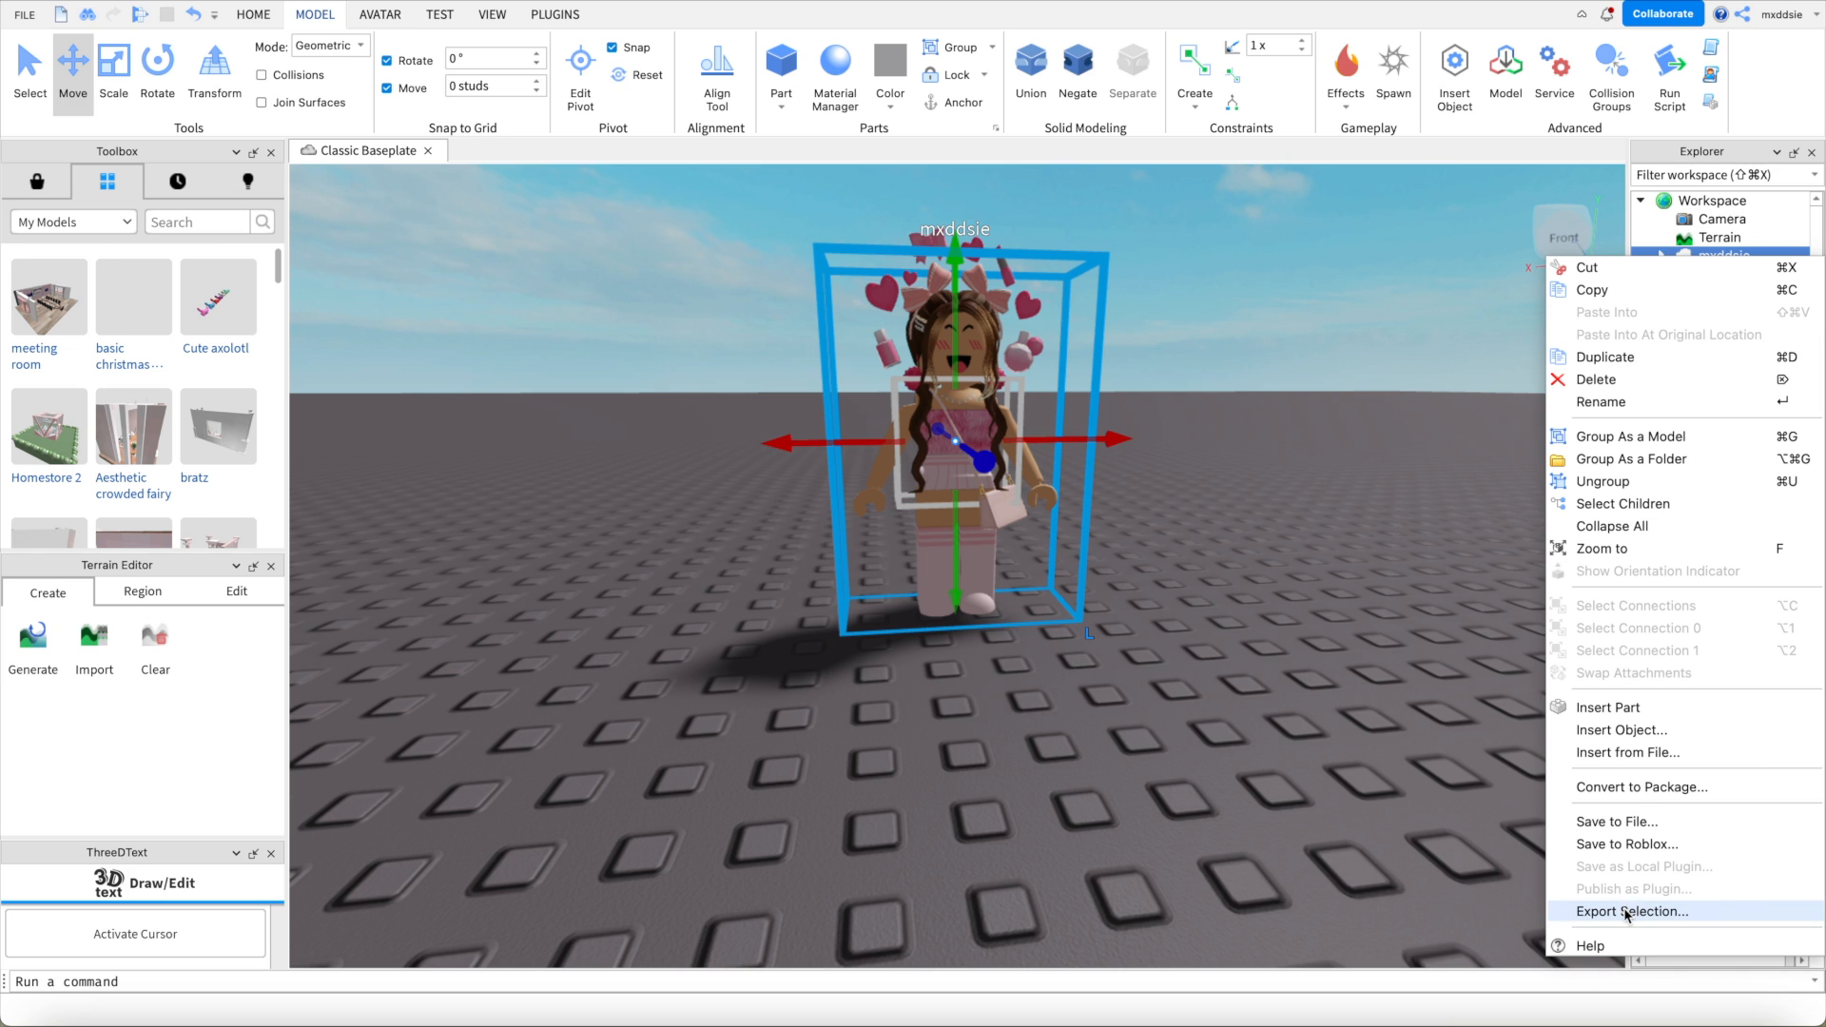
left_click(1632, 911)
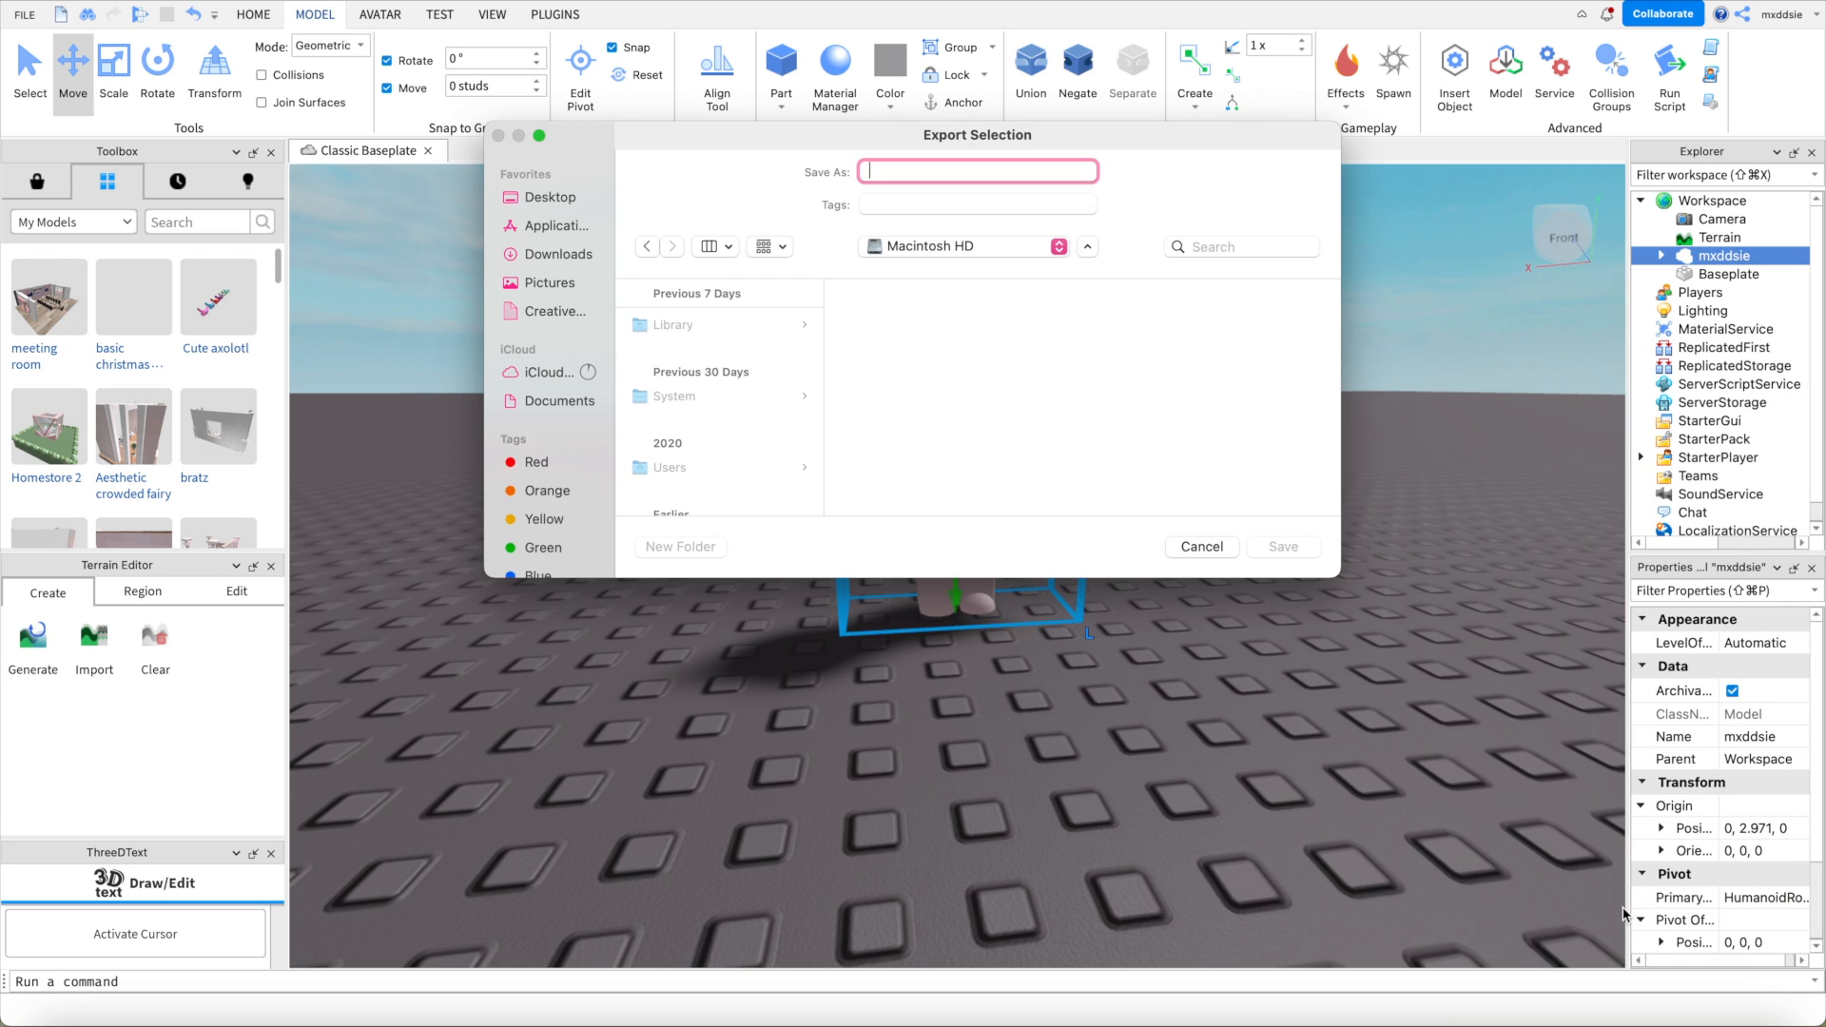
left_click(548, 196)
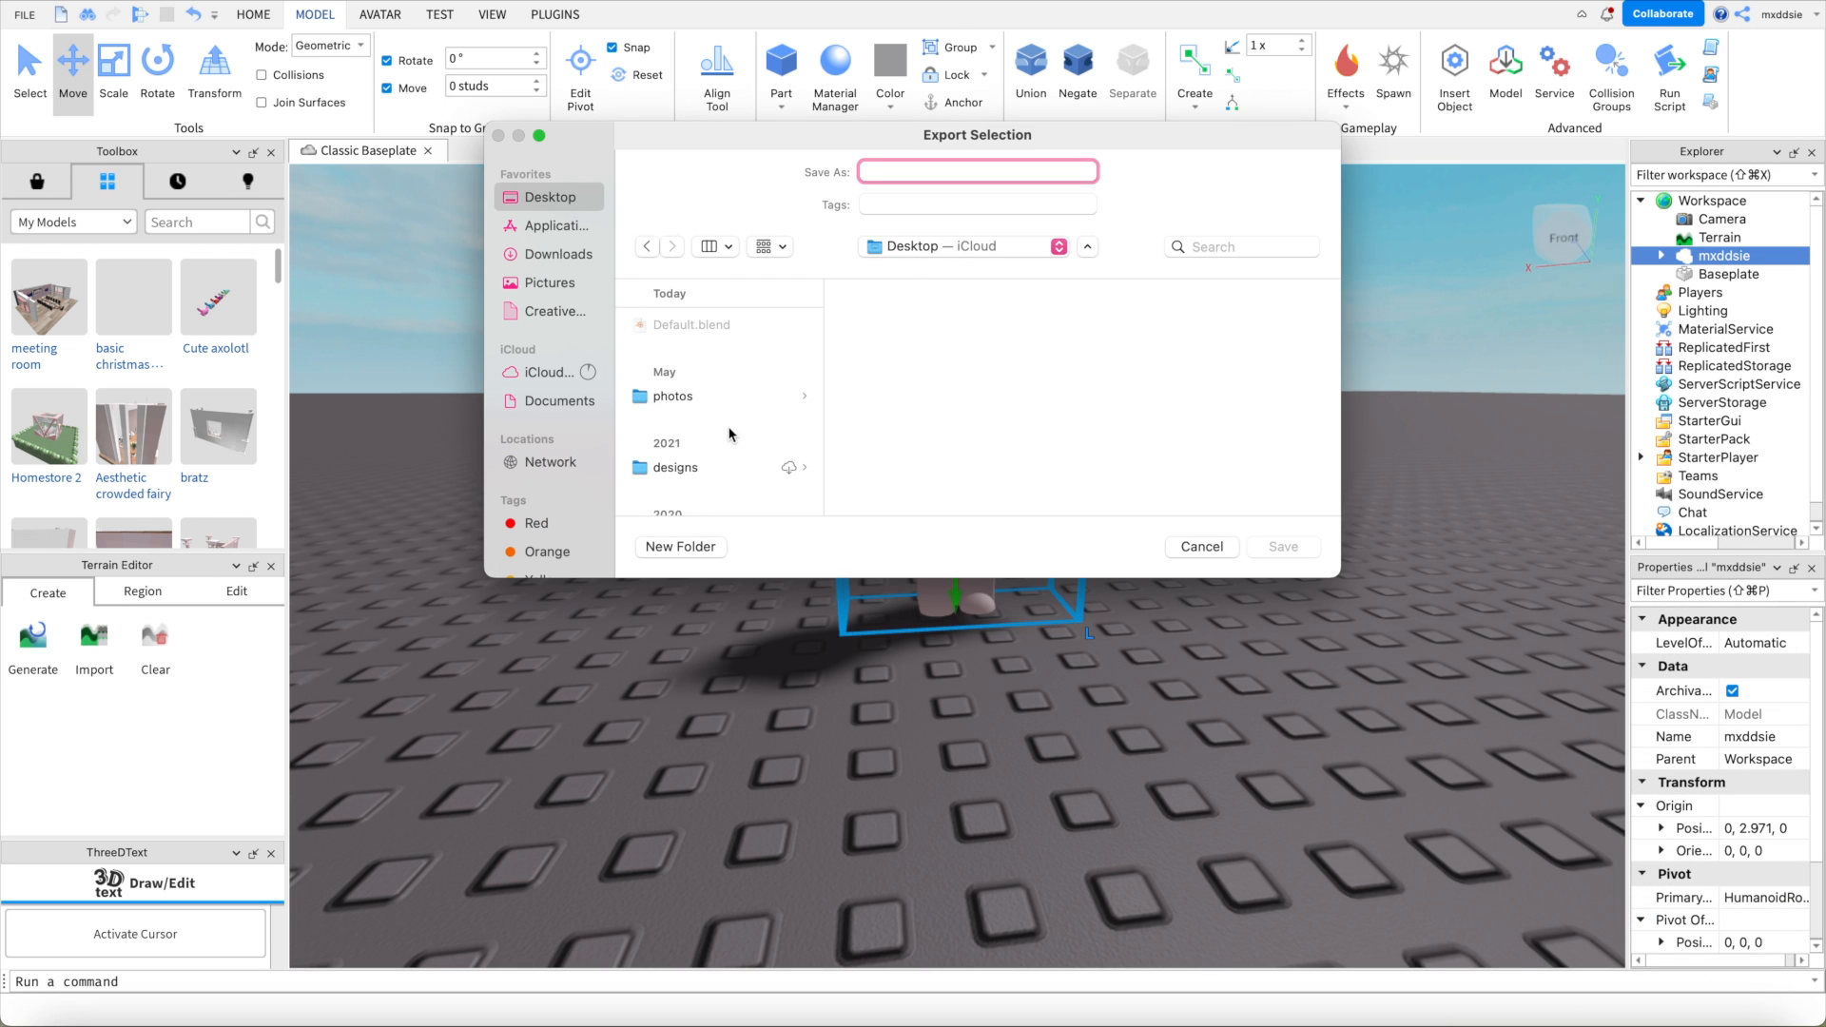
scroll("down", 3)
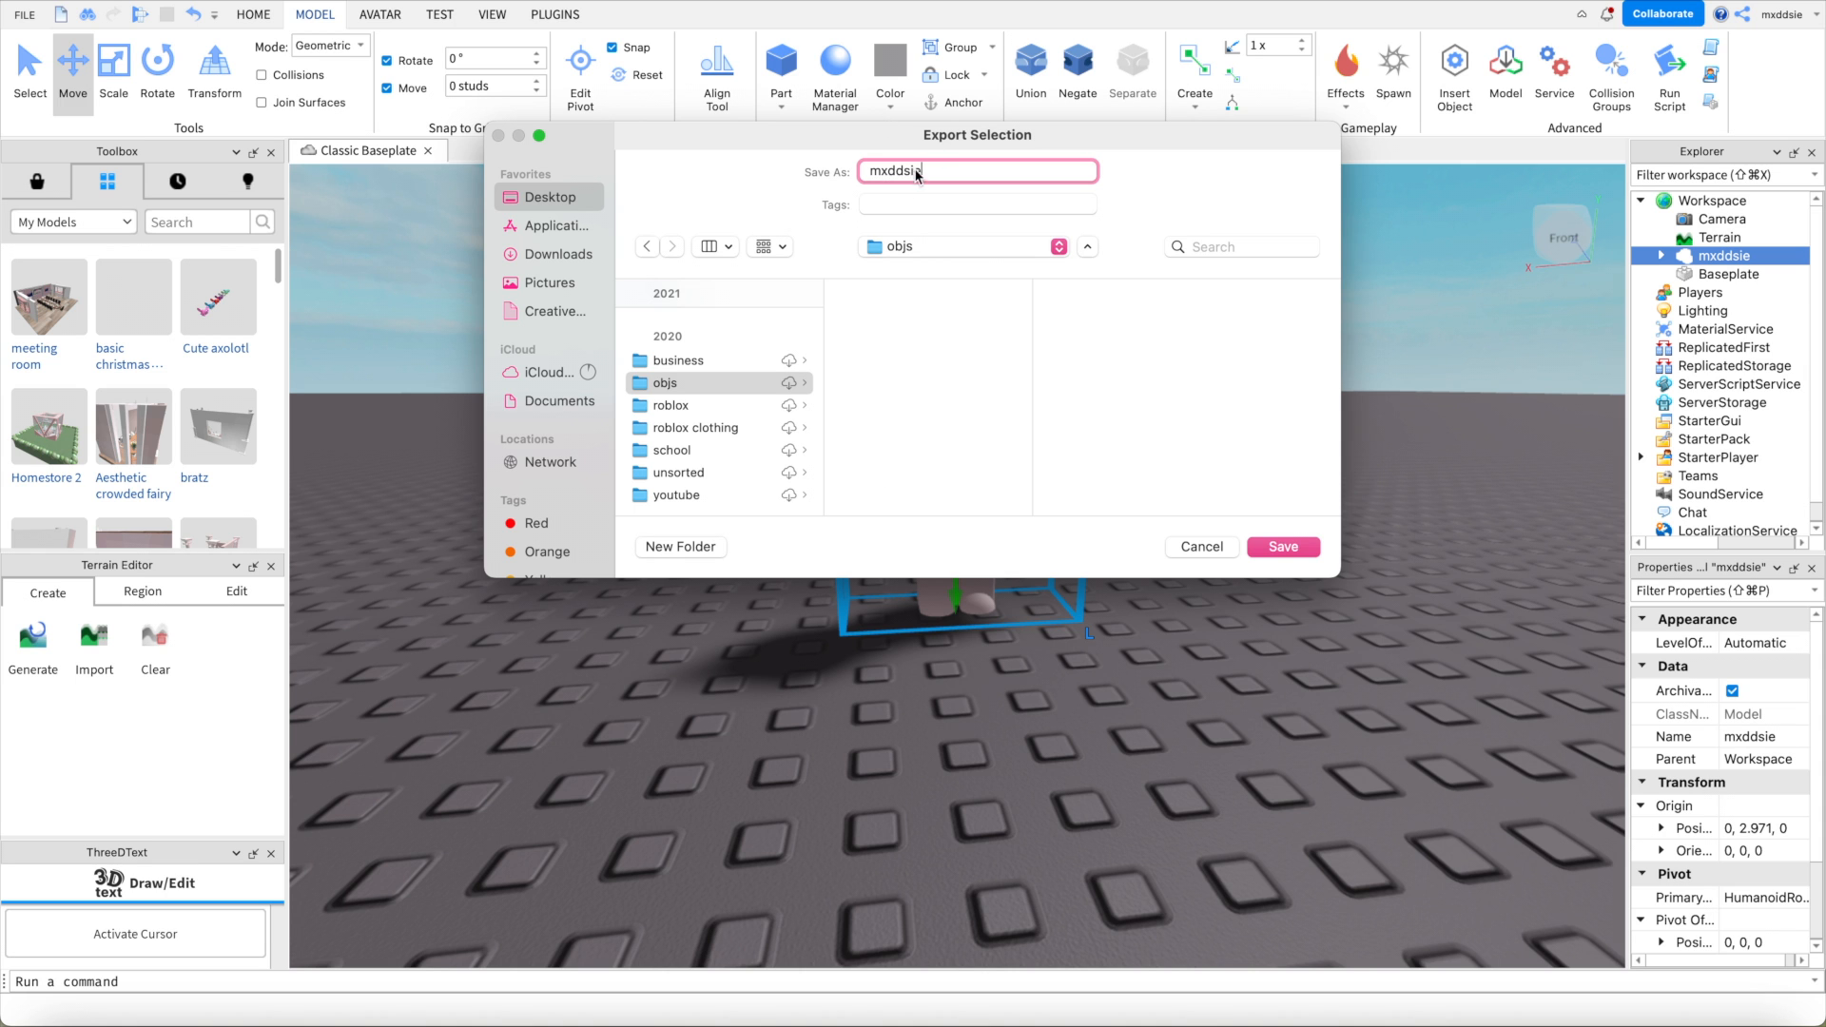
left_click(1281, 548)
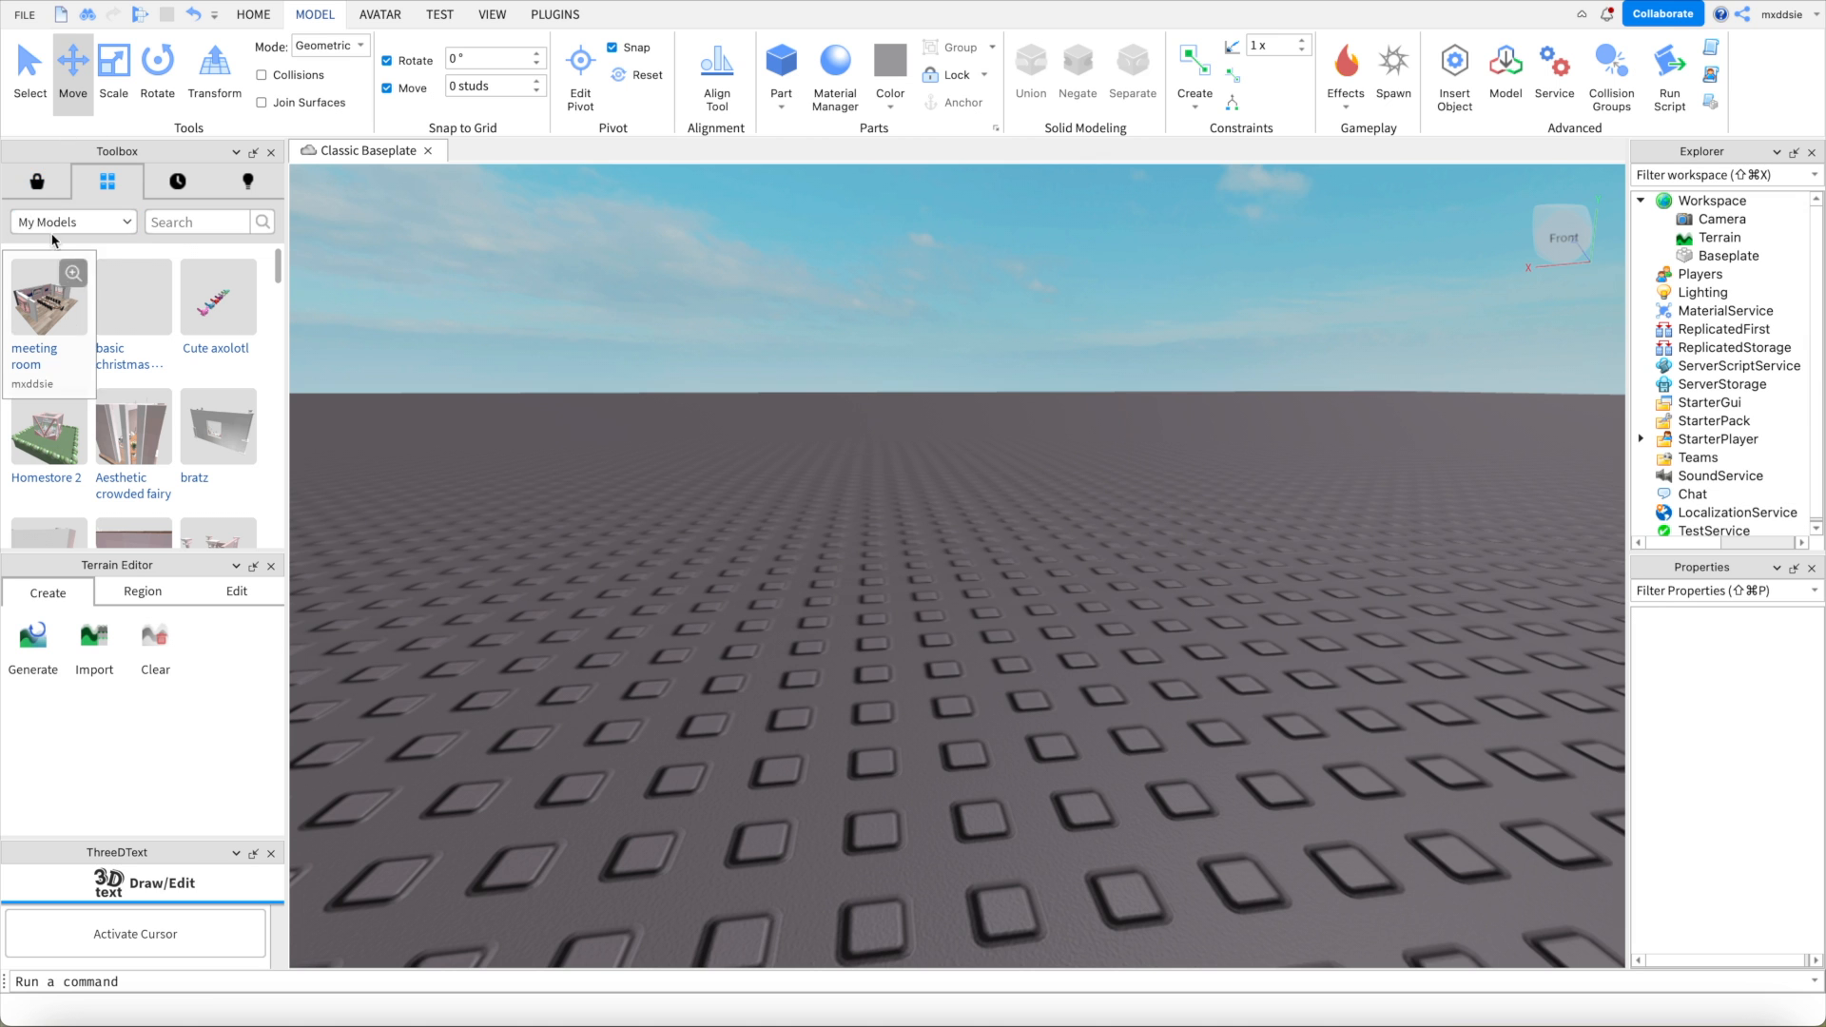
Insert the Flower shop model from Toolbox My Models into the baseplate.
left_click(36, 183)
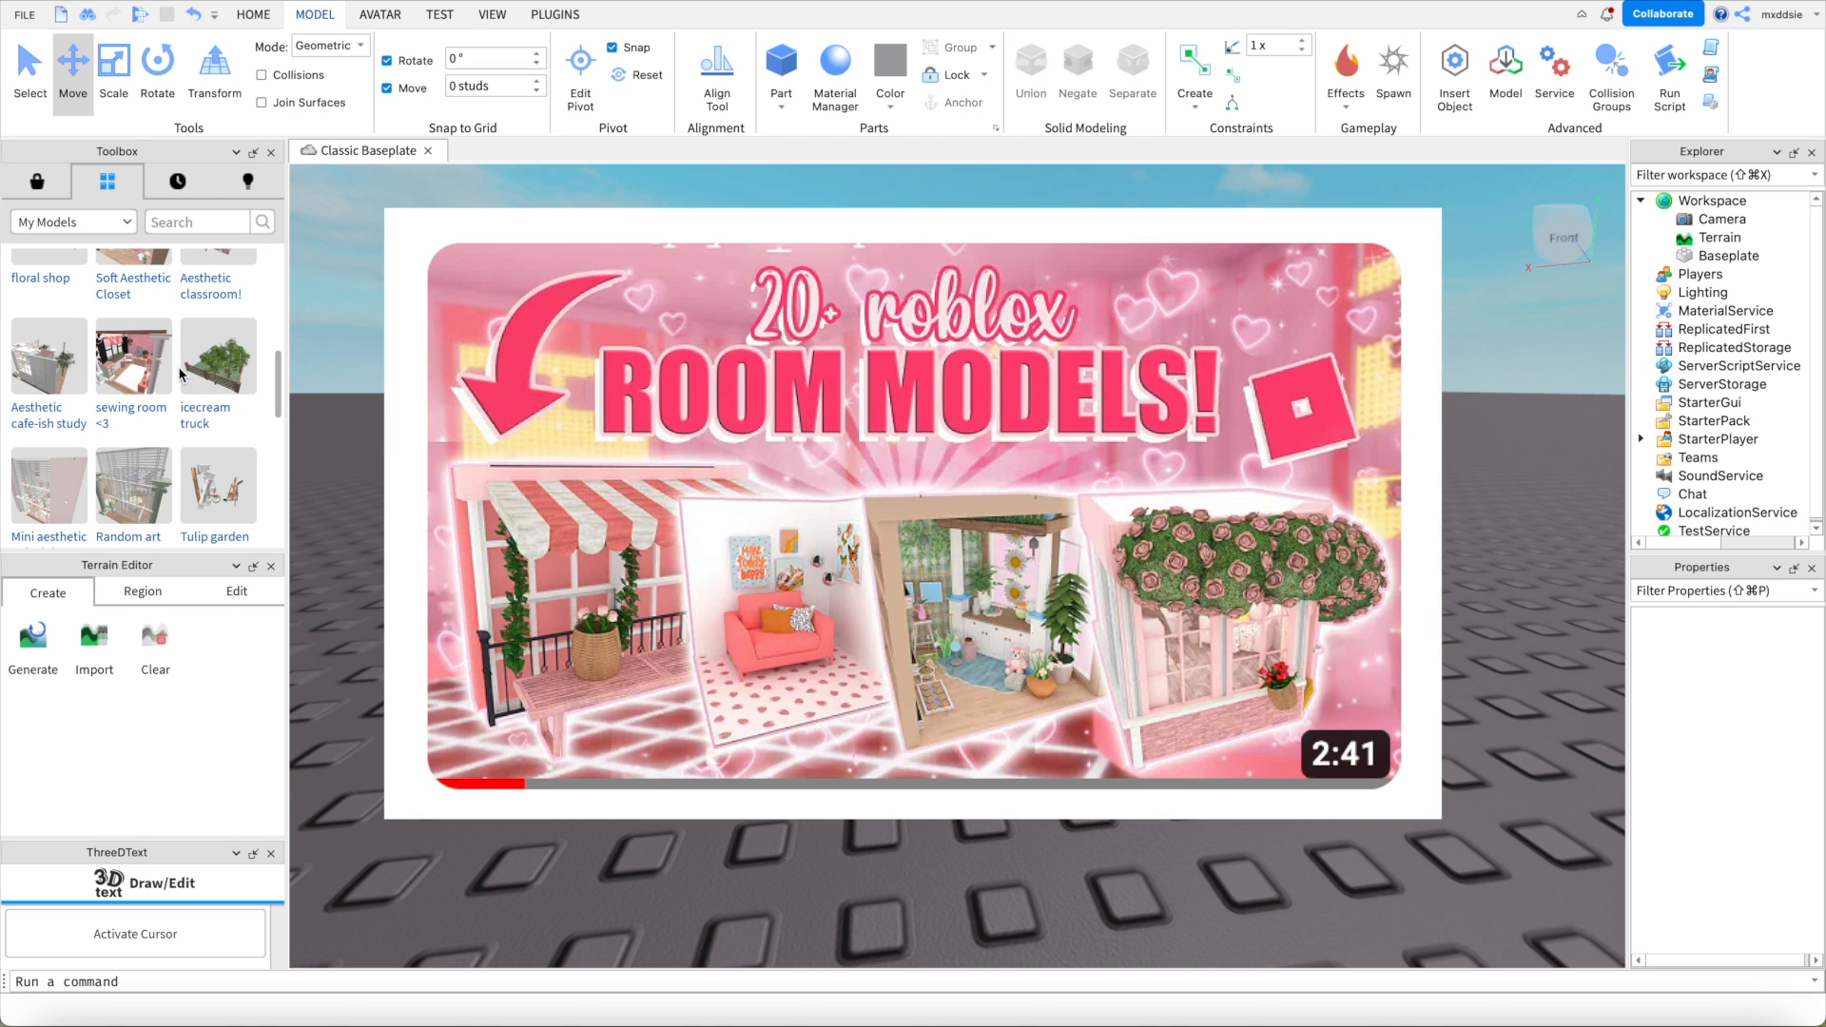
scroll("down", 3)
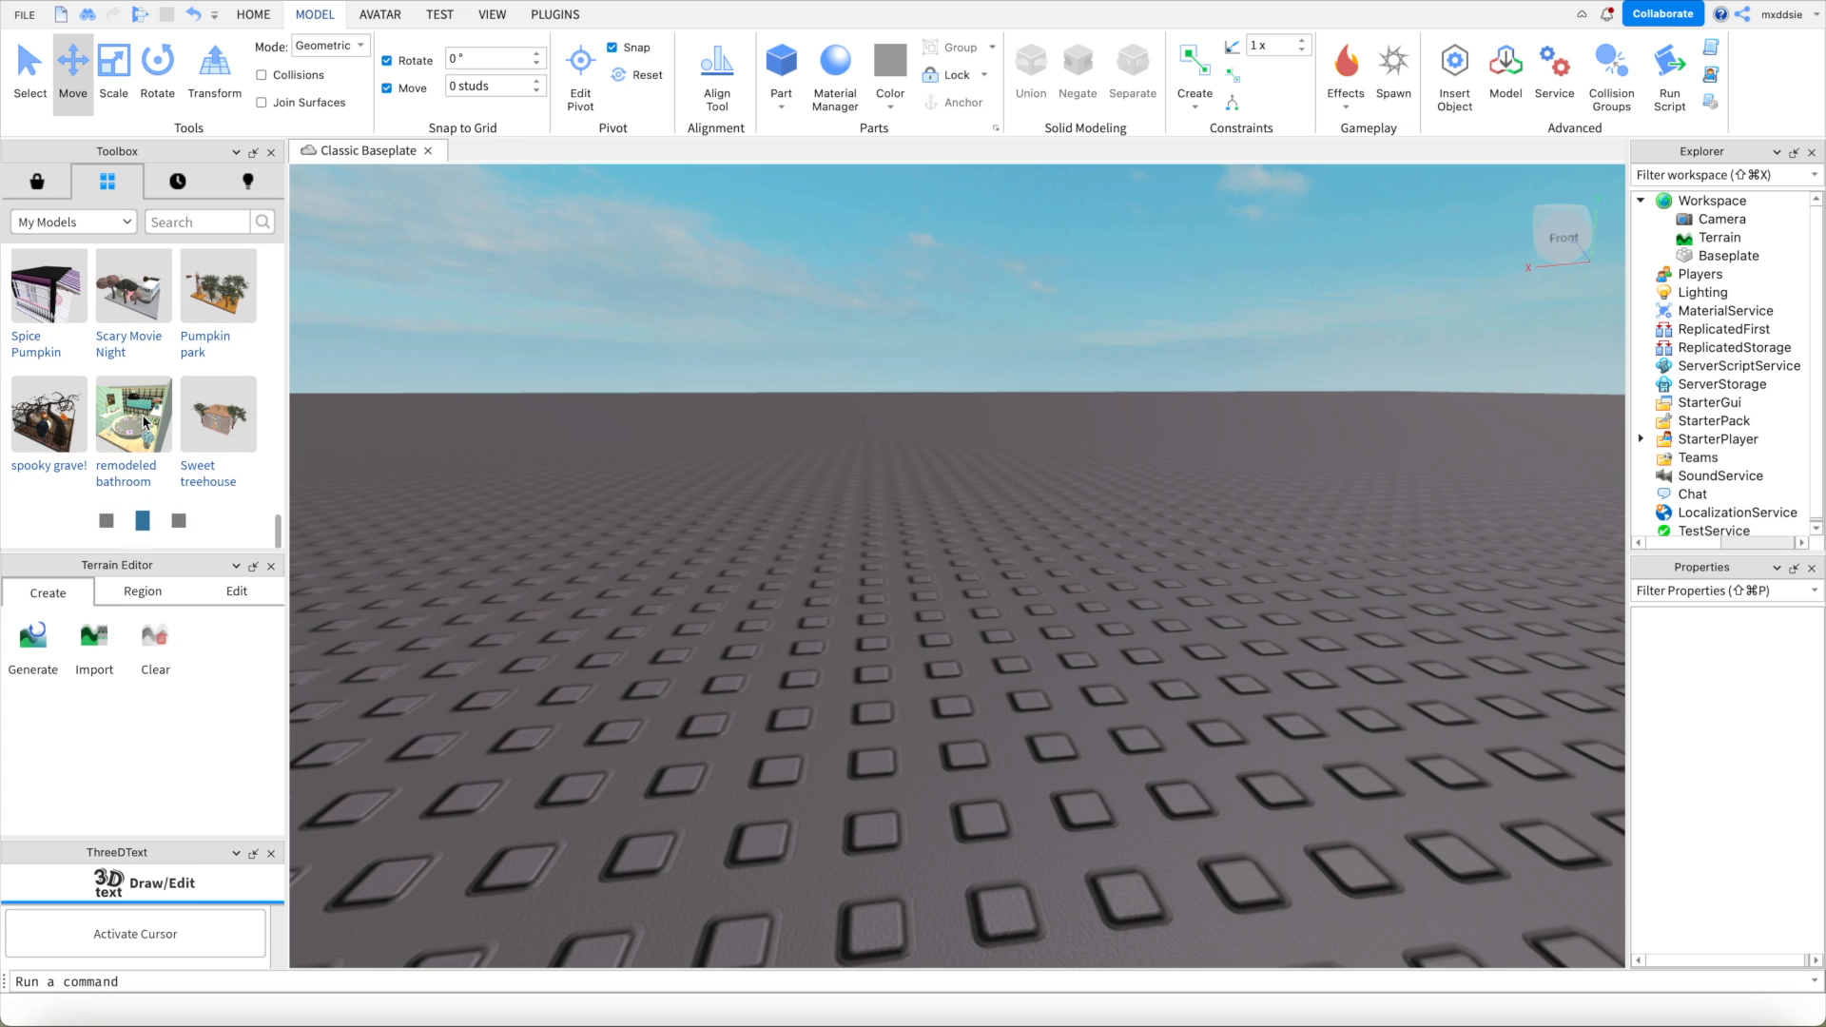
scroll("down", 3)
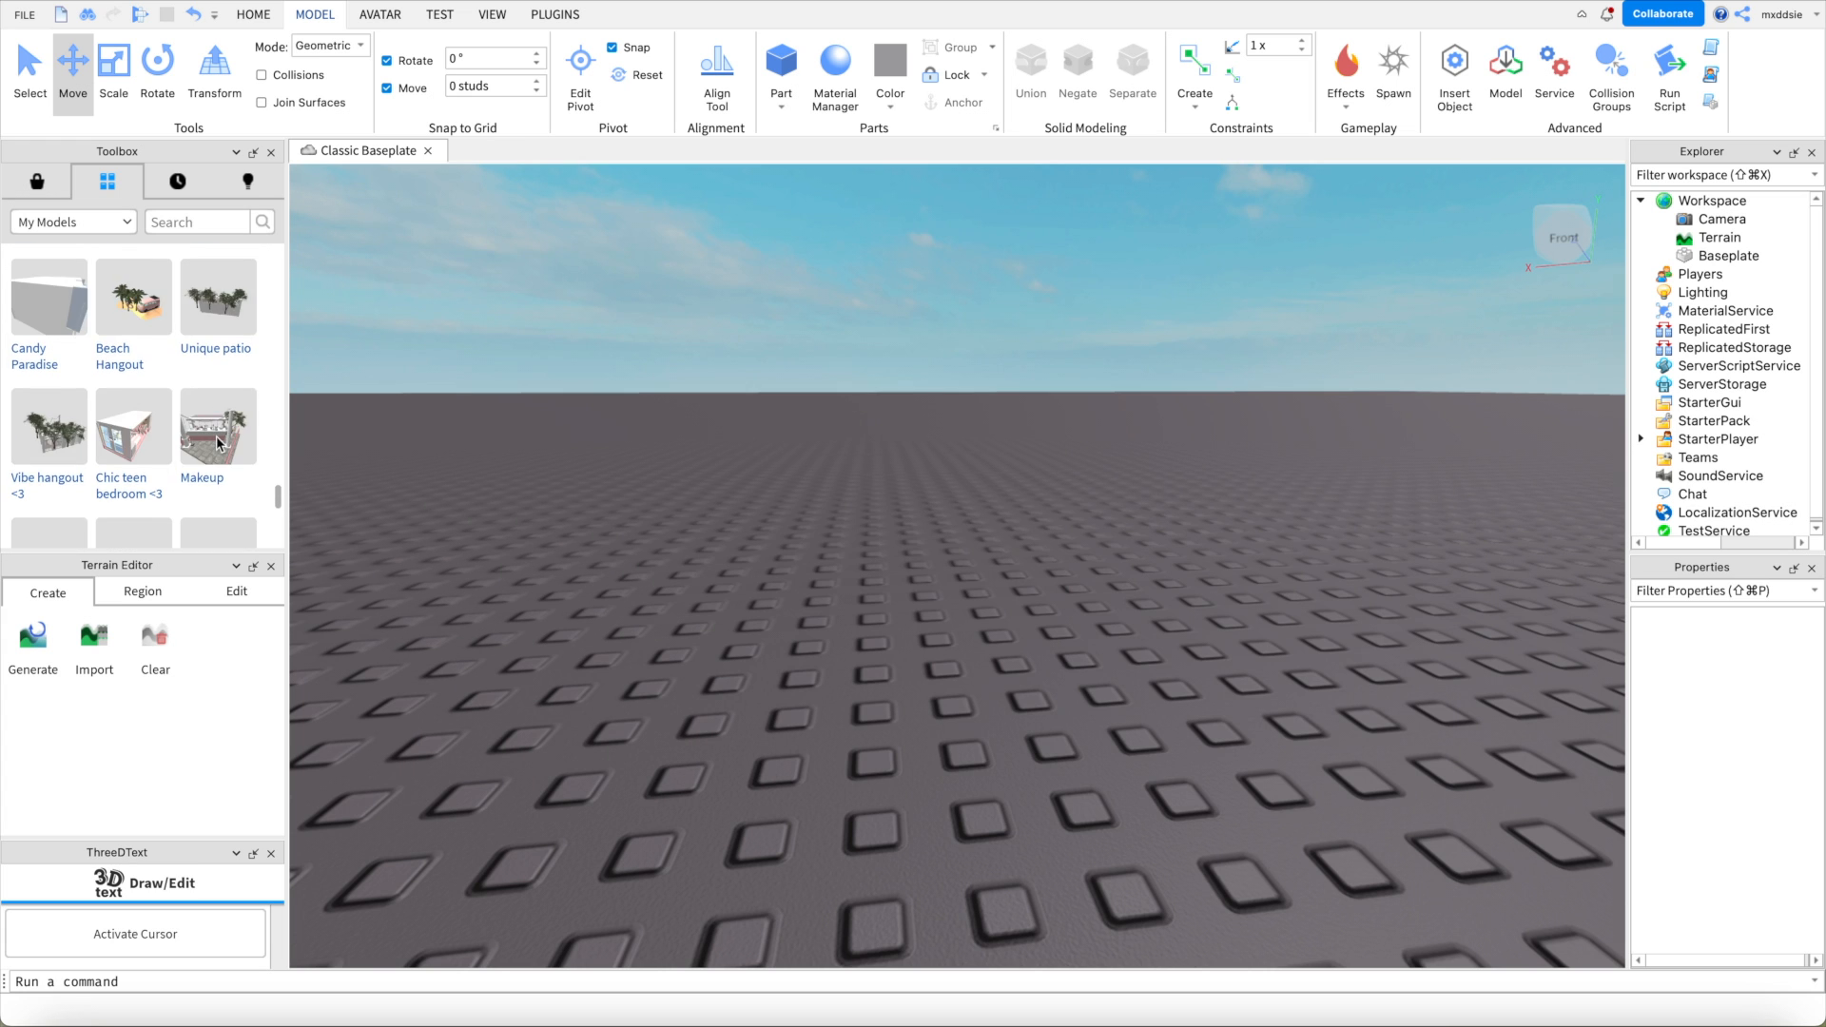
scroll("down", 3)
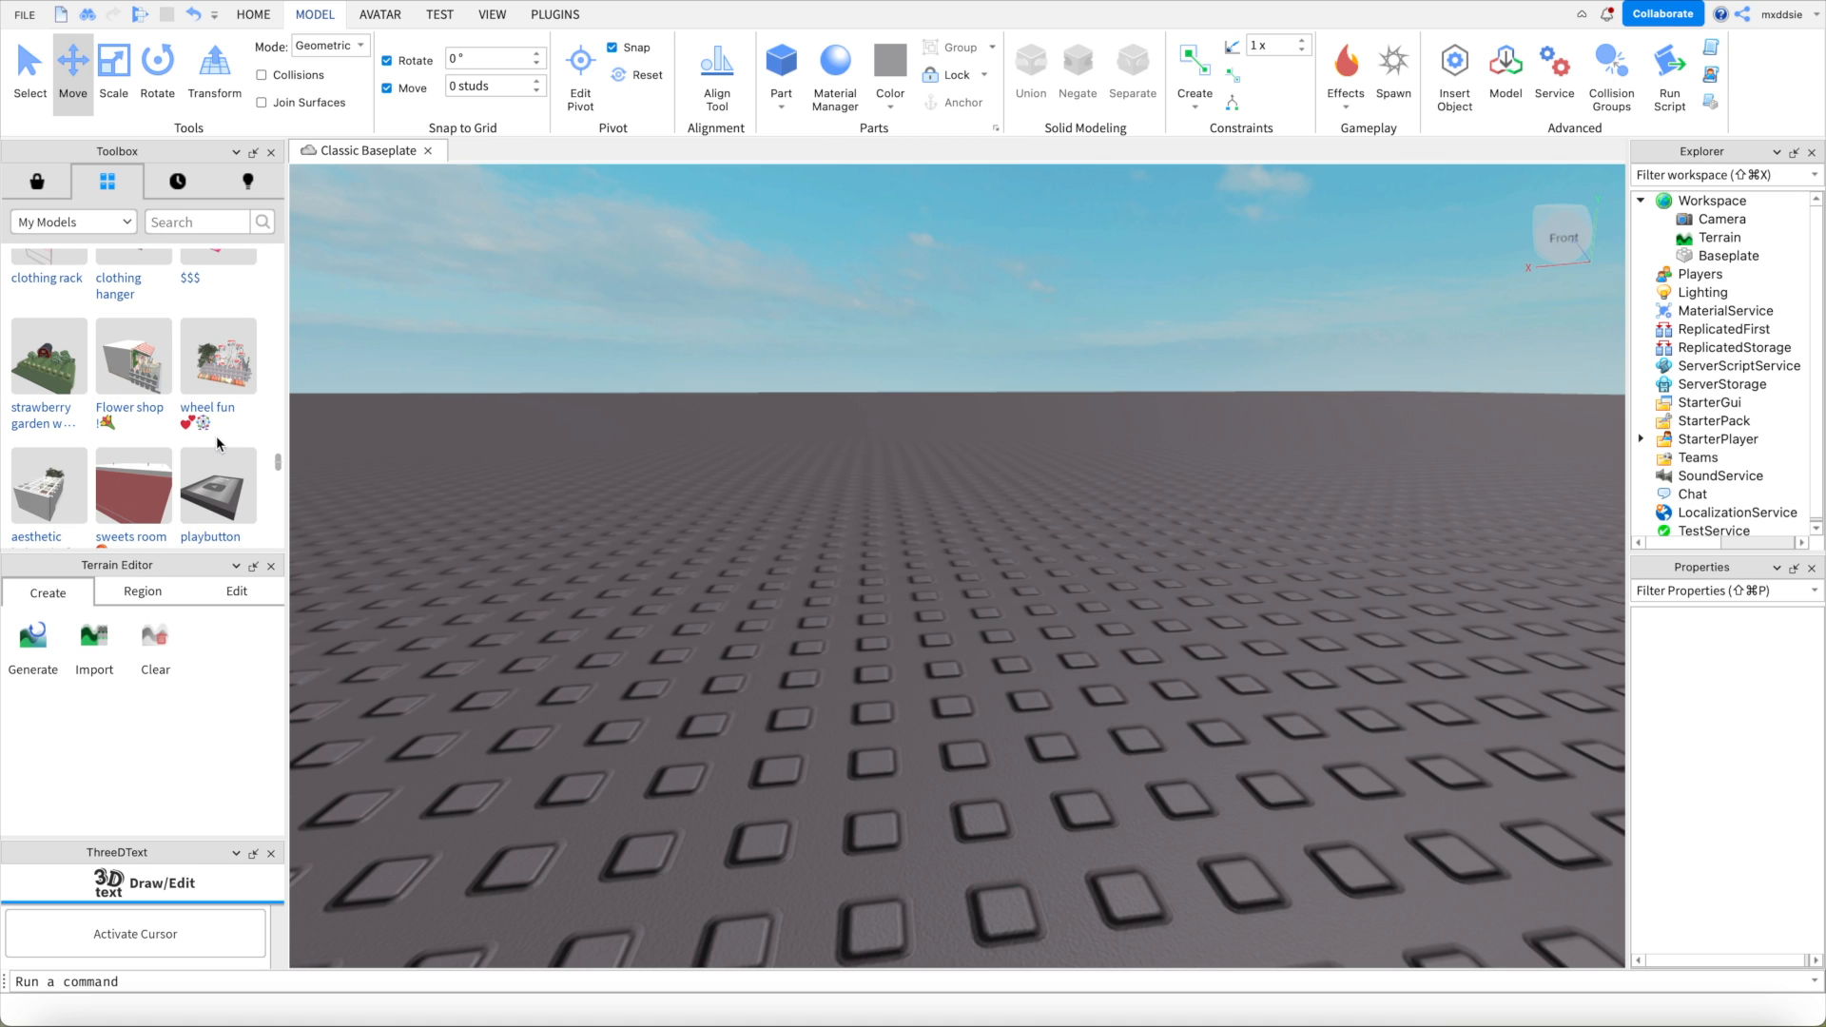
mouse_move(143, 371)
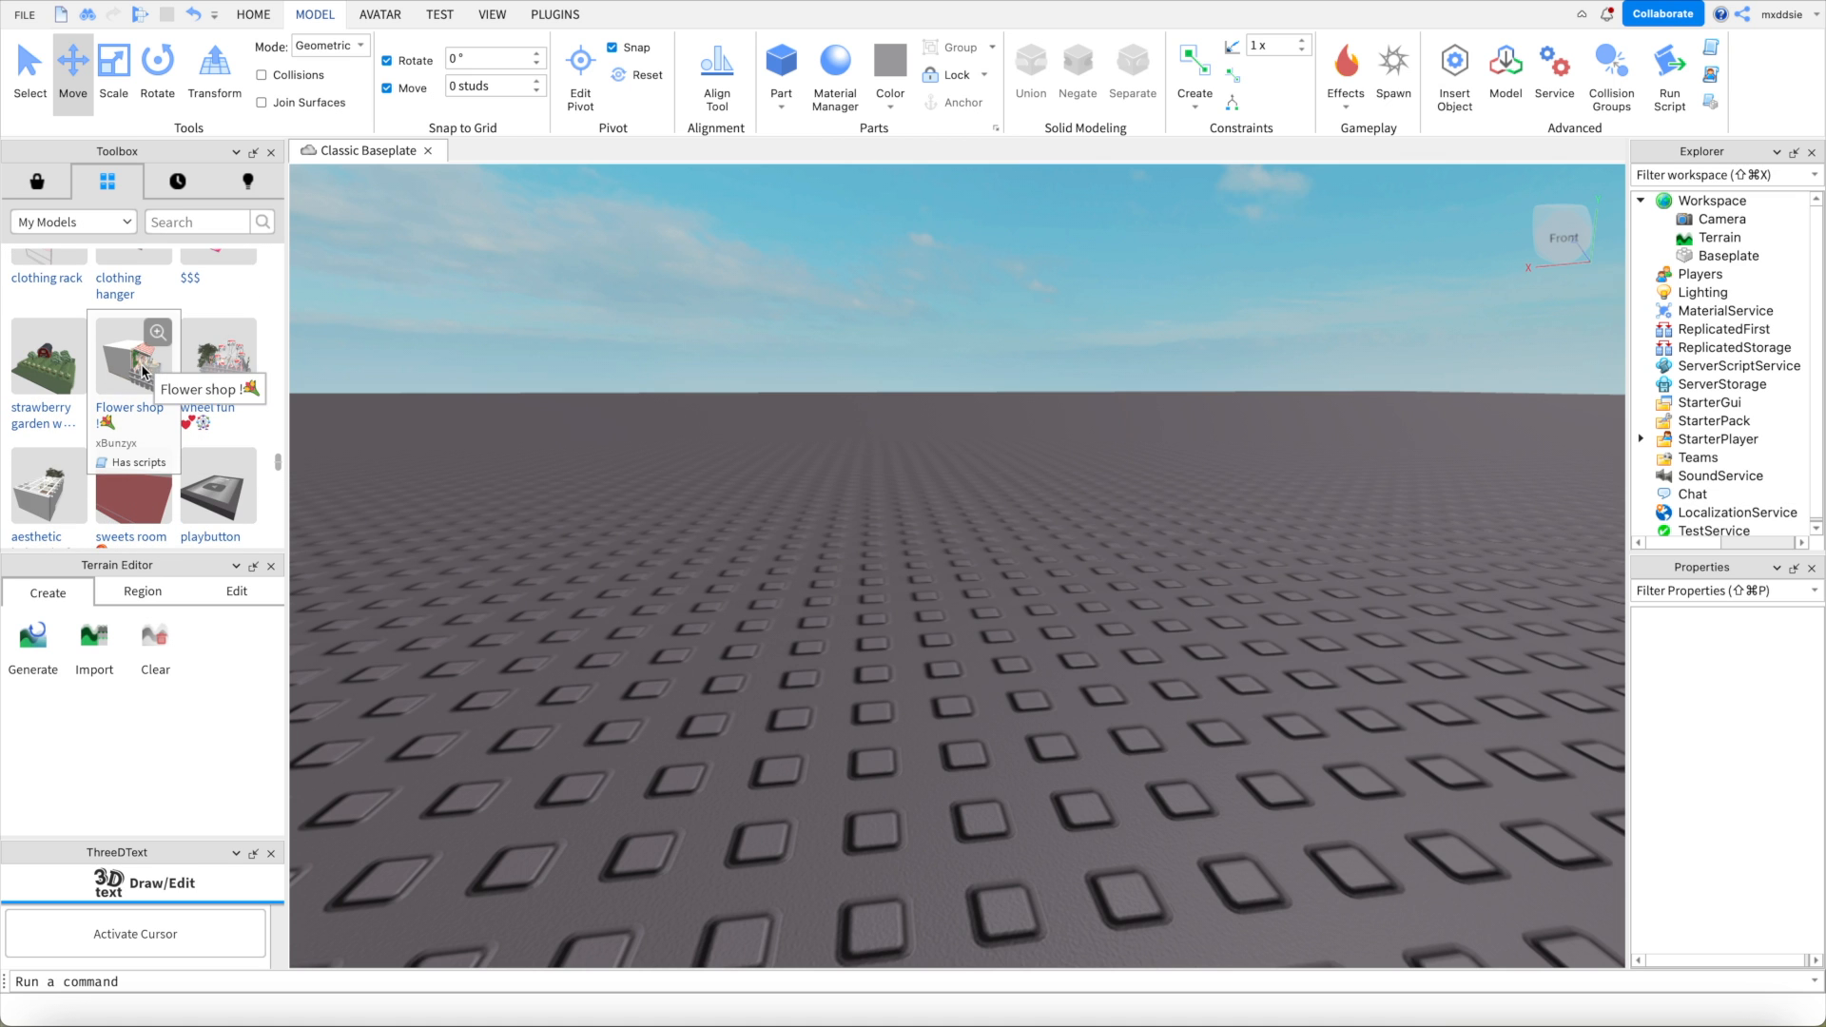
left_click(133, 358)
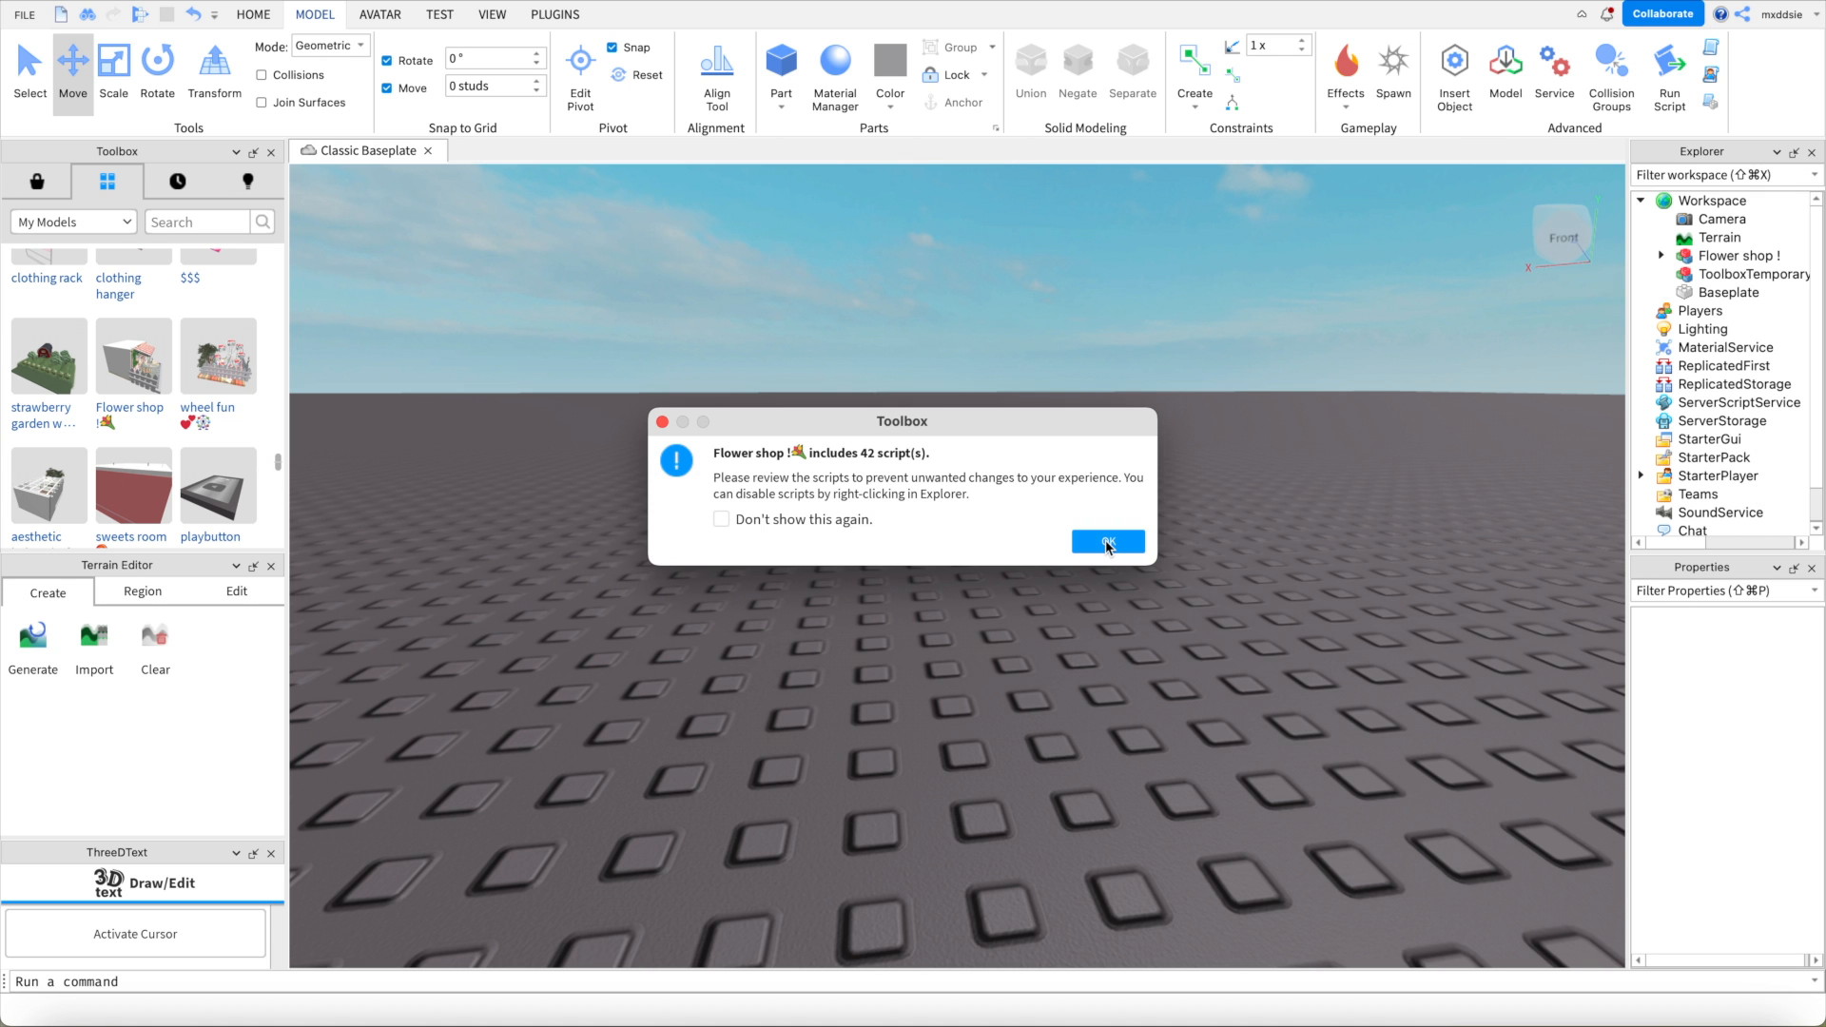
Dismiss the scripts warning and export the Flower shop model, naming it 'flowe...'.
left_click(1105, 542)
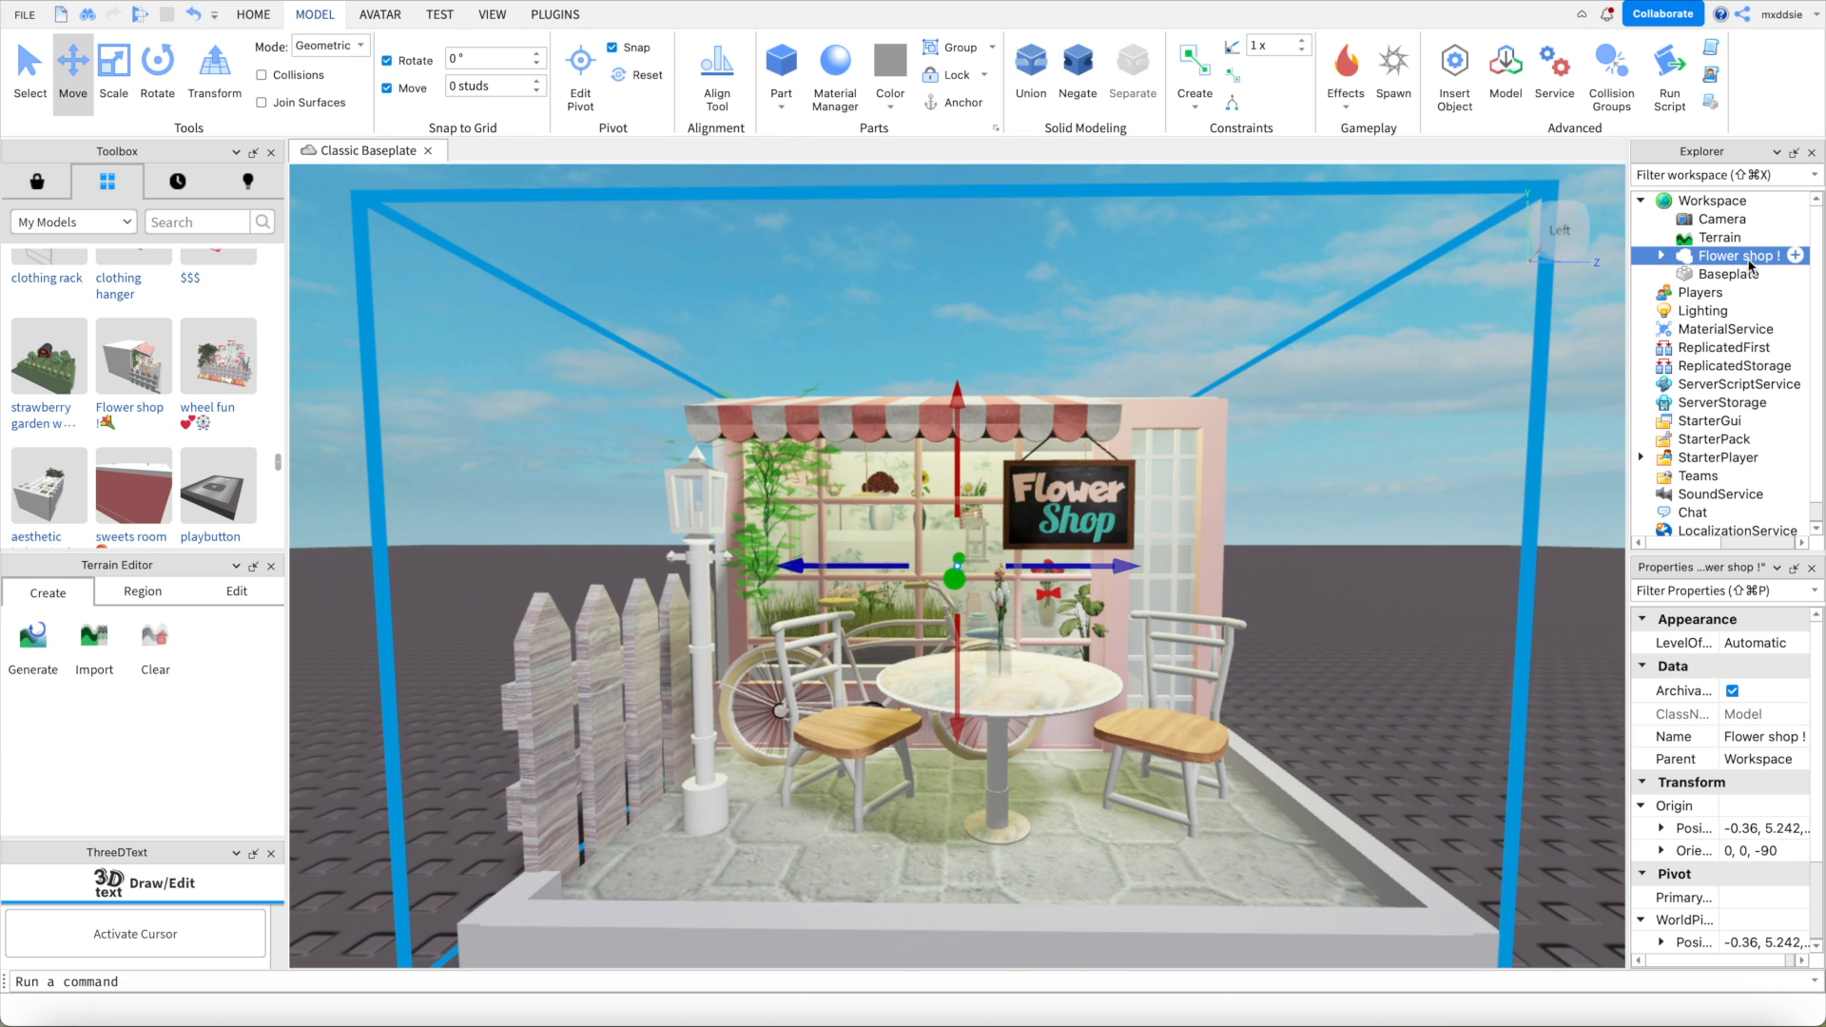
right_click(1741, 255)
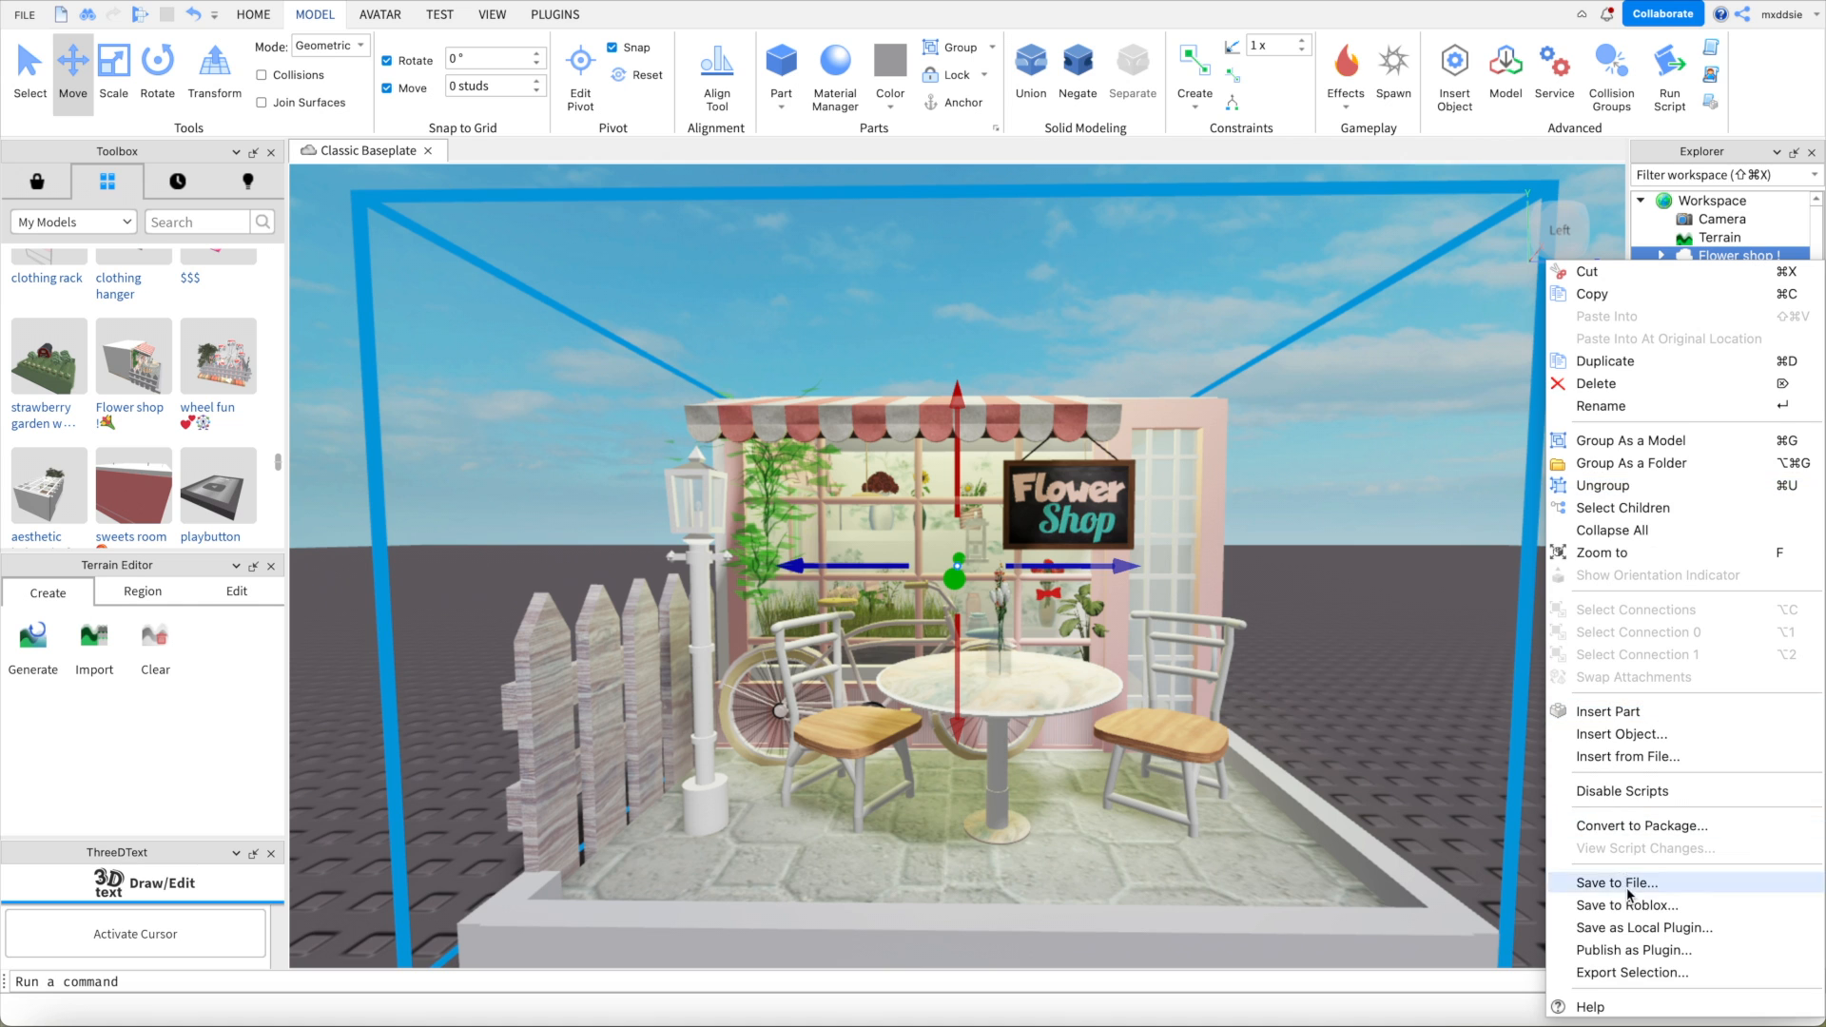
left_click(1632, 973)
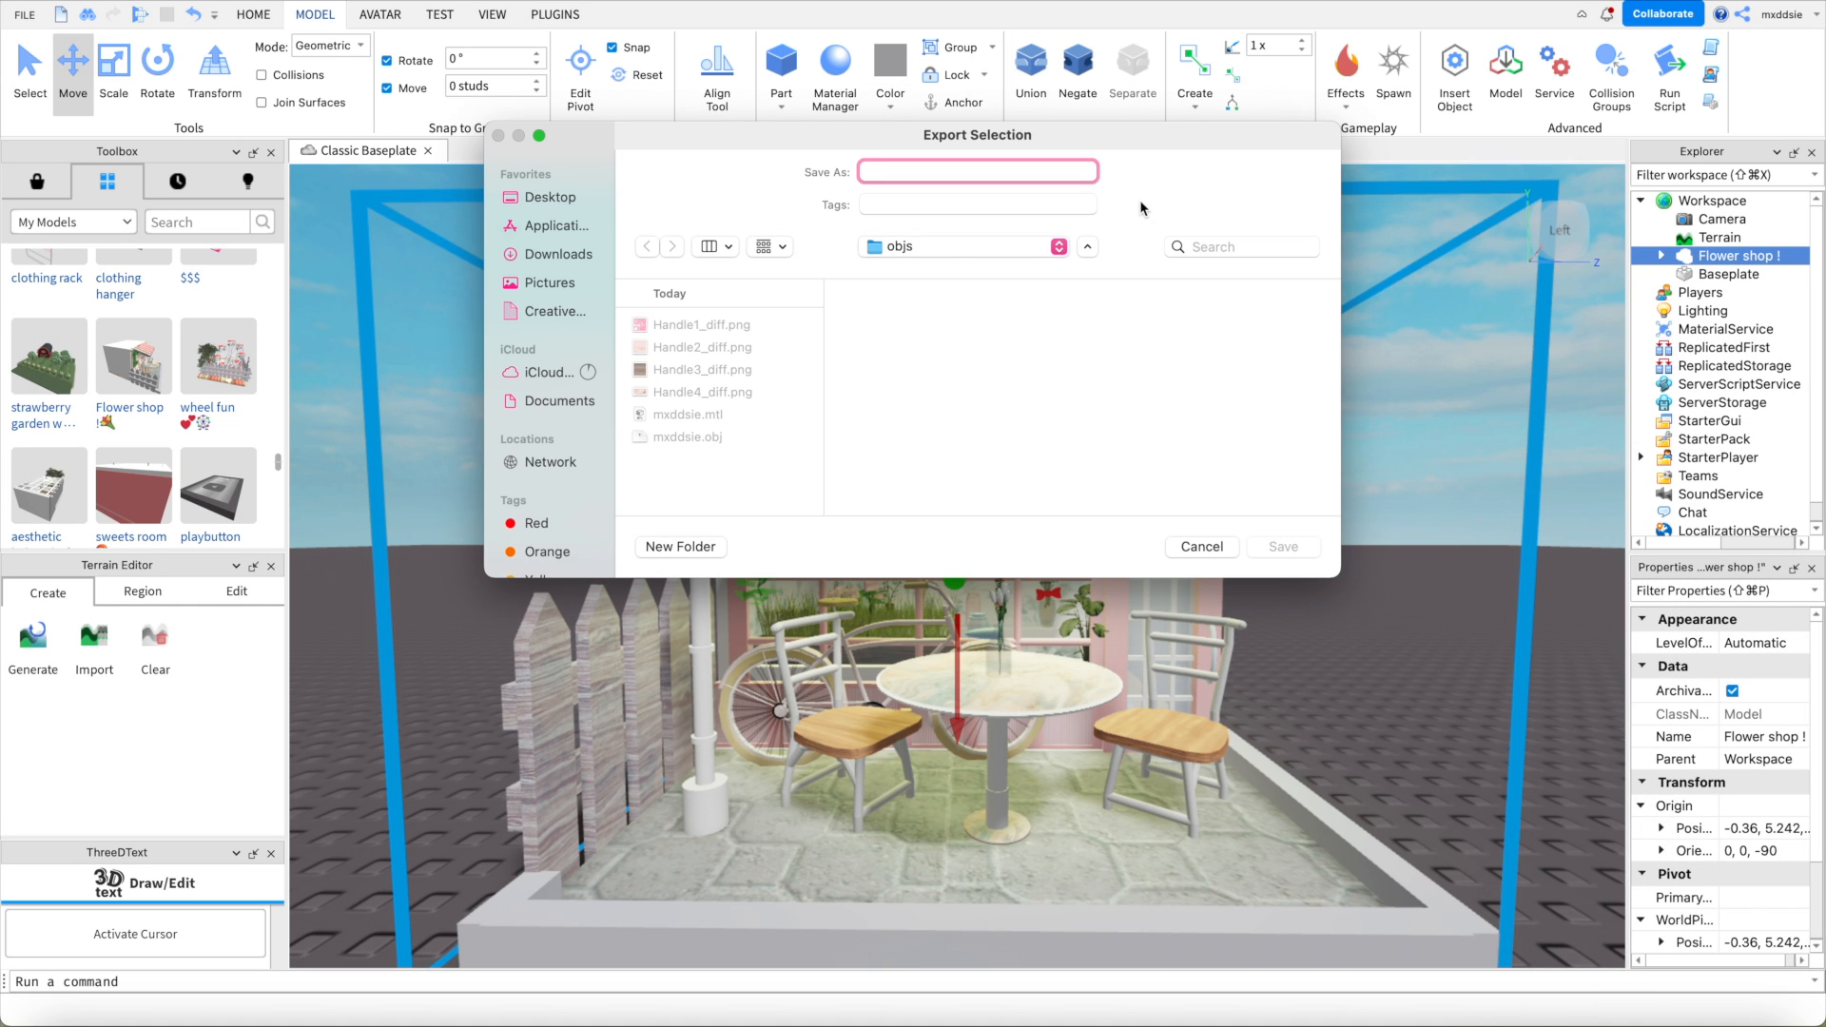
type("flowe")
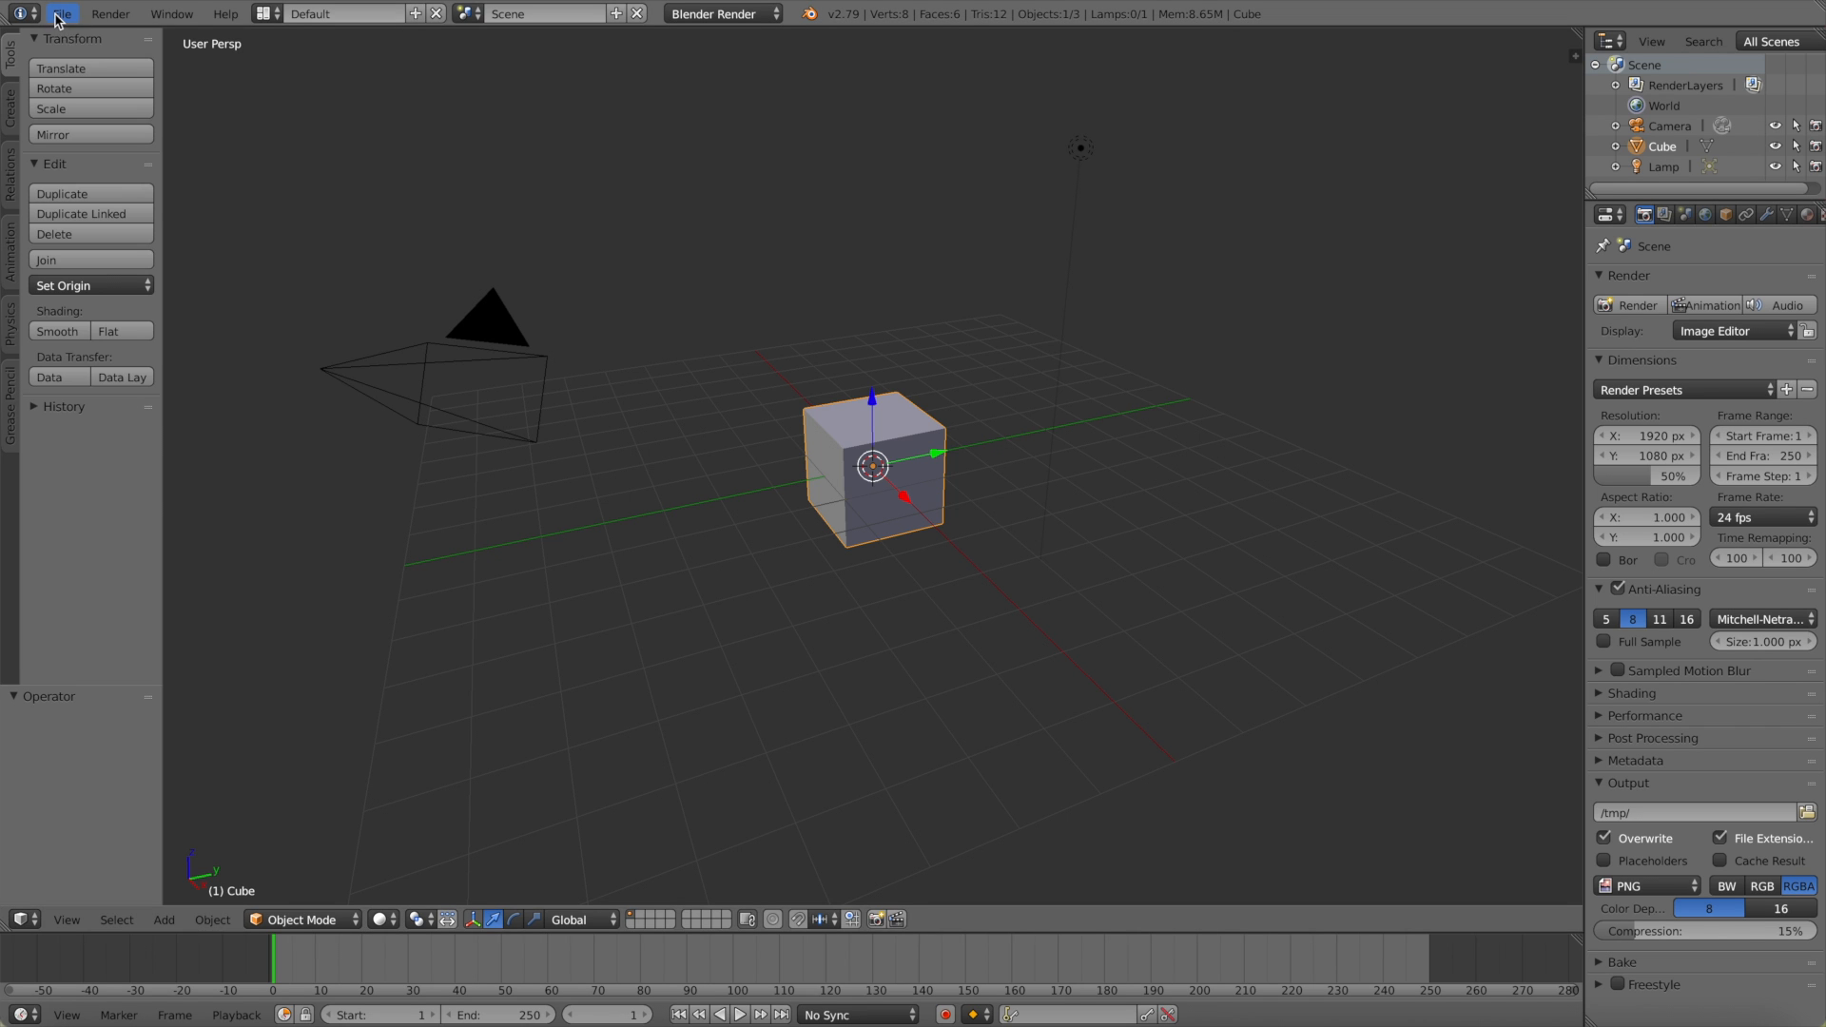
Load the Default.blend character rig from the rigs folder.
left_click(61, 13)
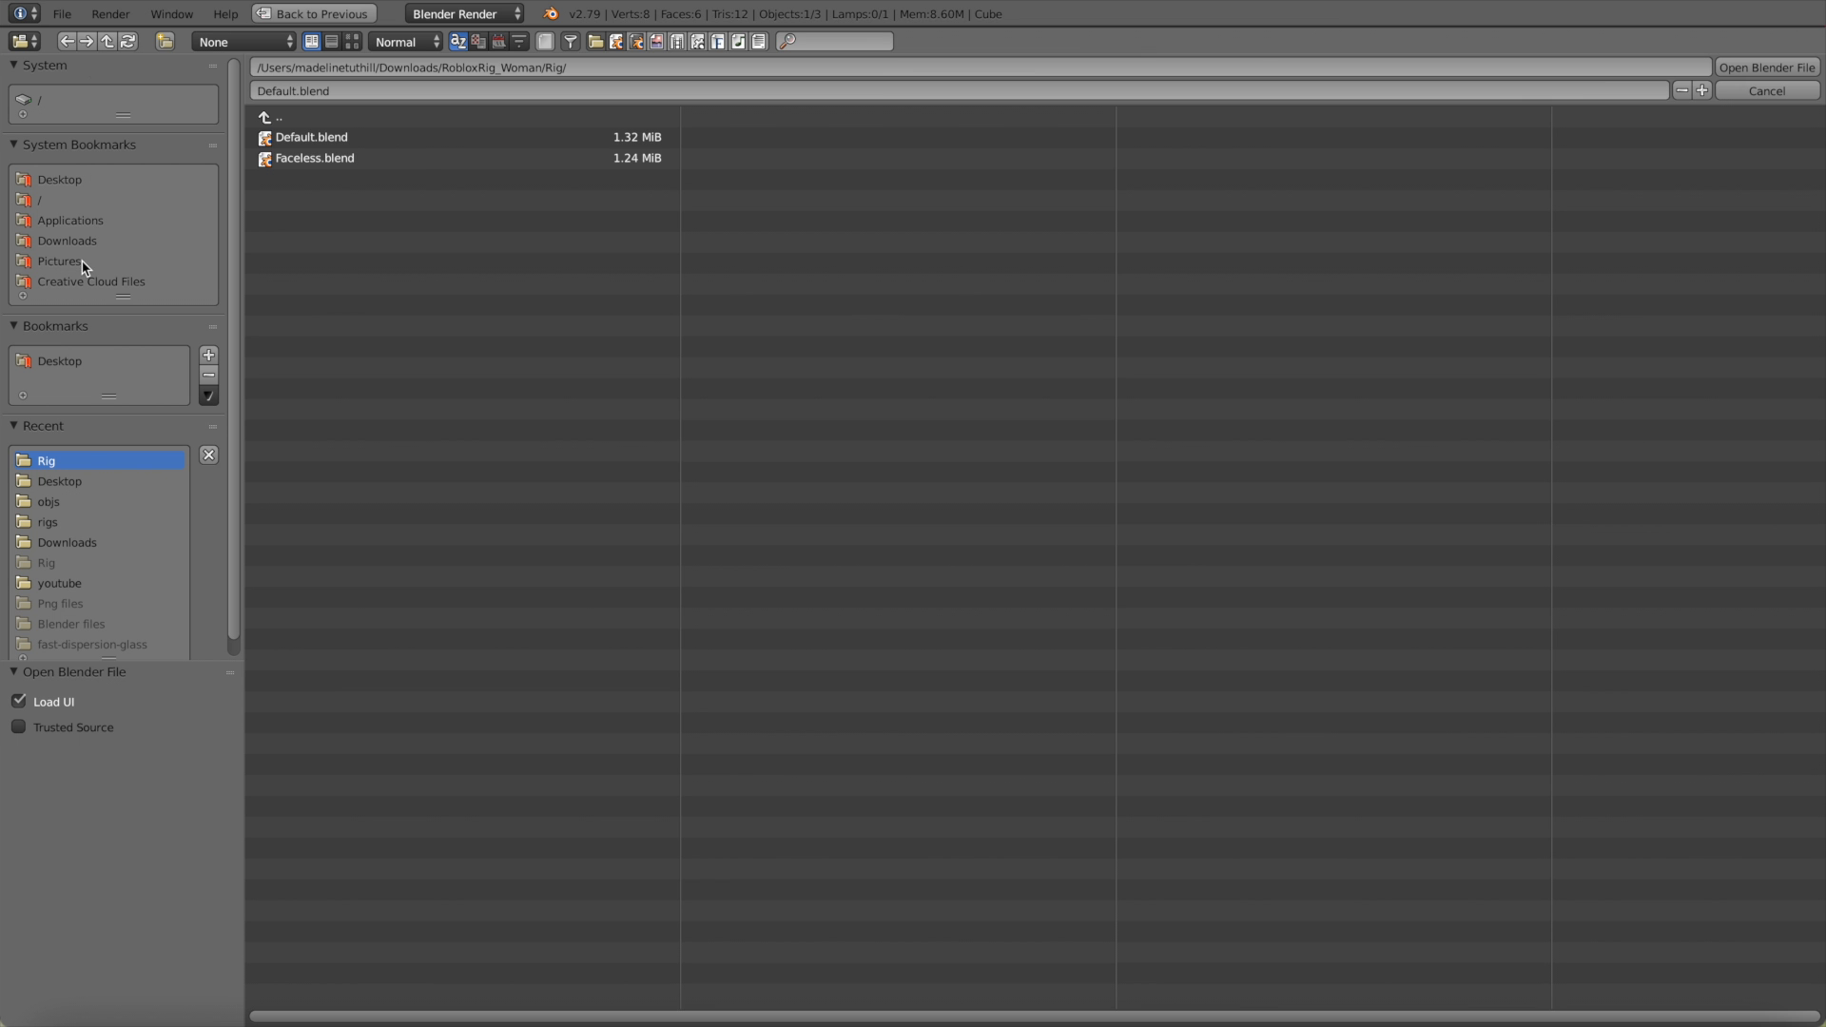
left_click(49, 521)
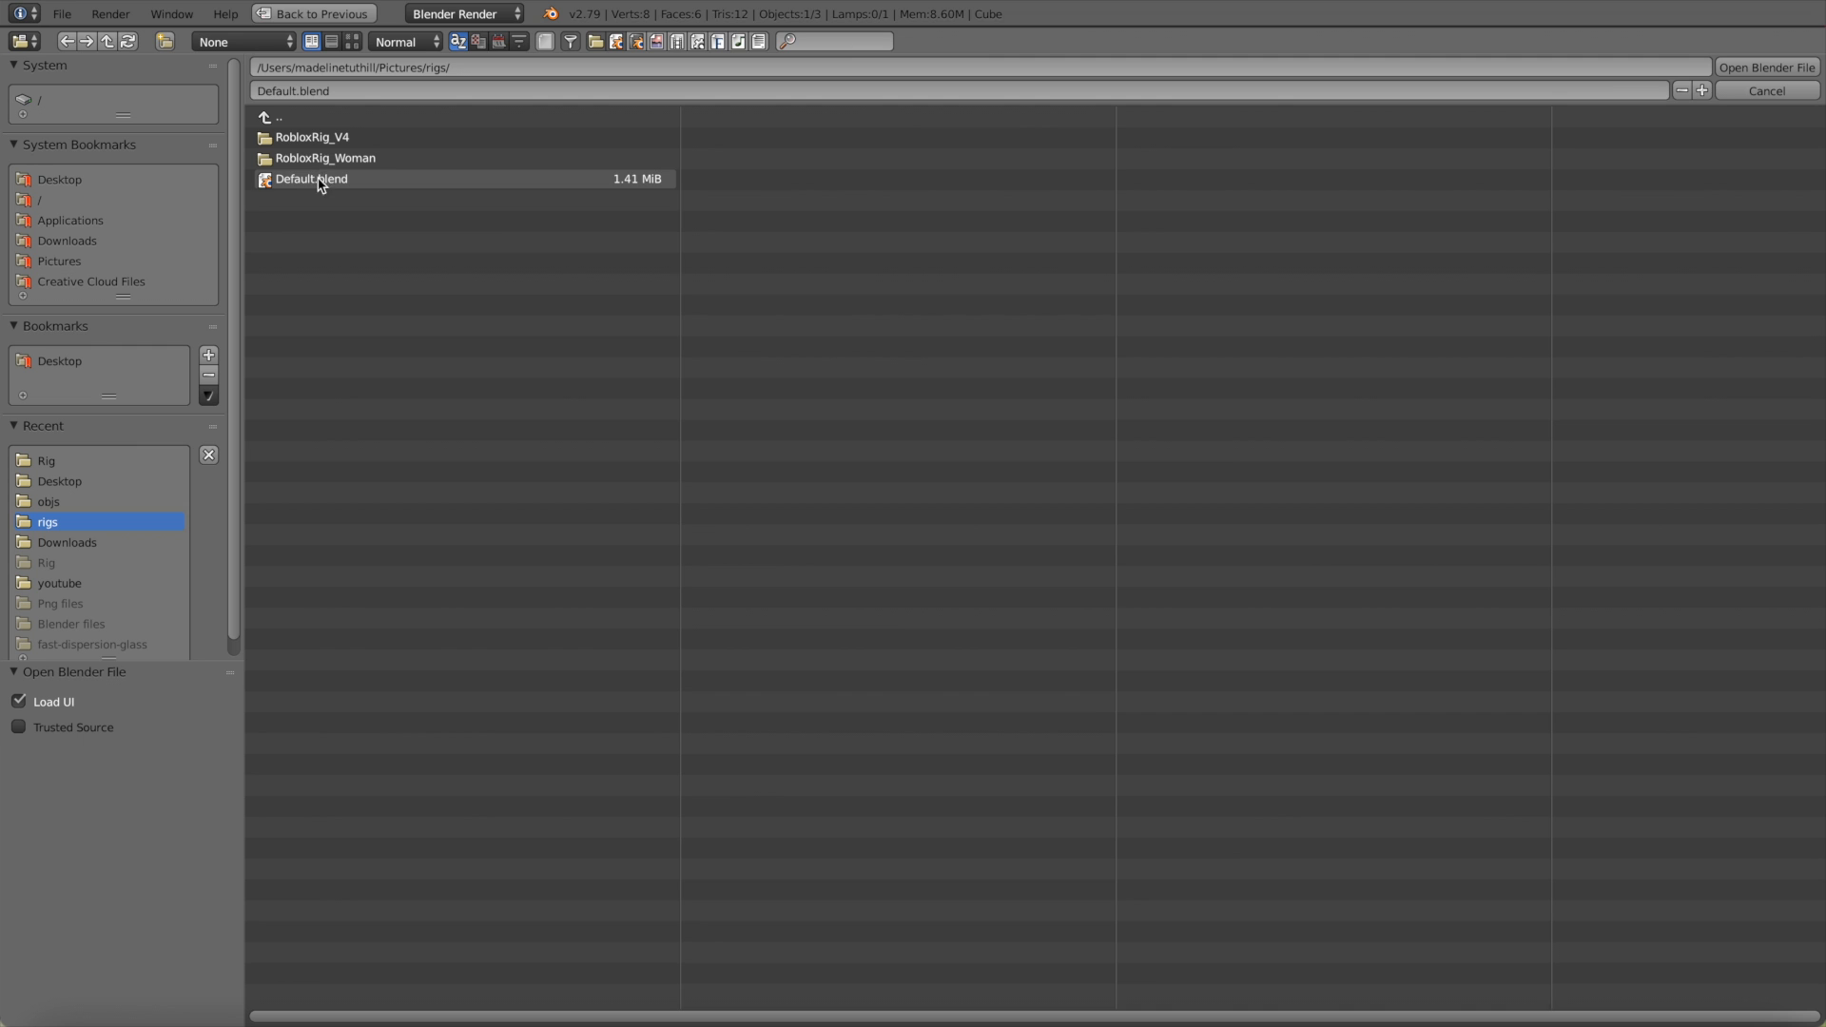
double_click(310, 179)
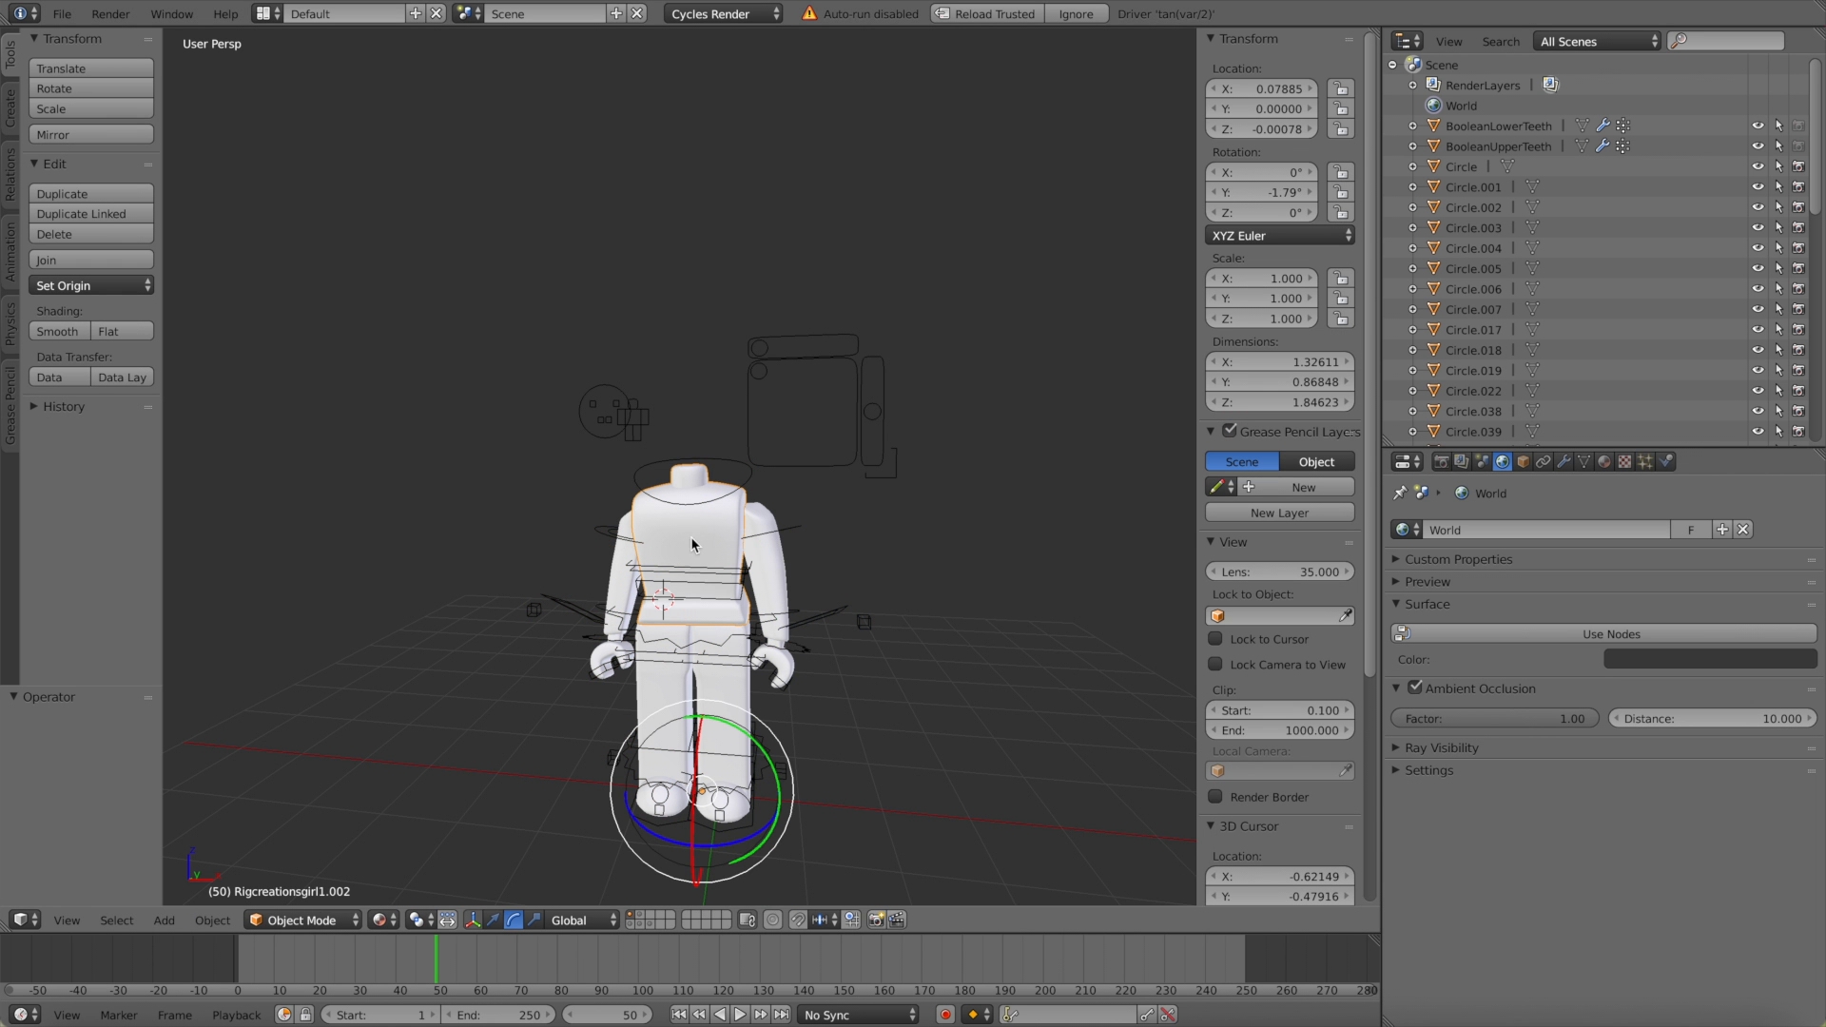
mouse_move(746, 571)
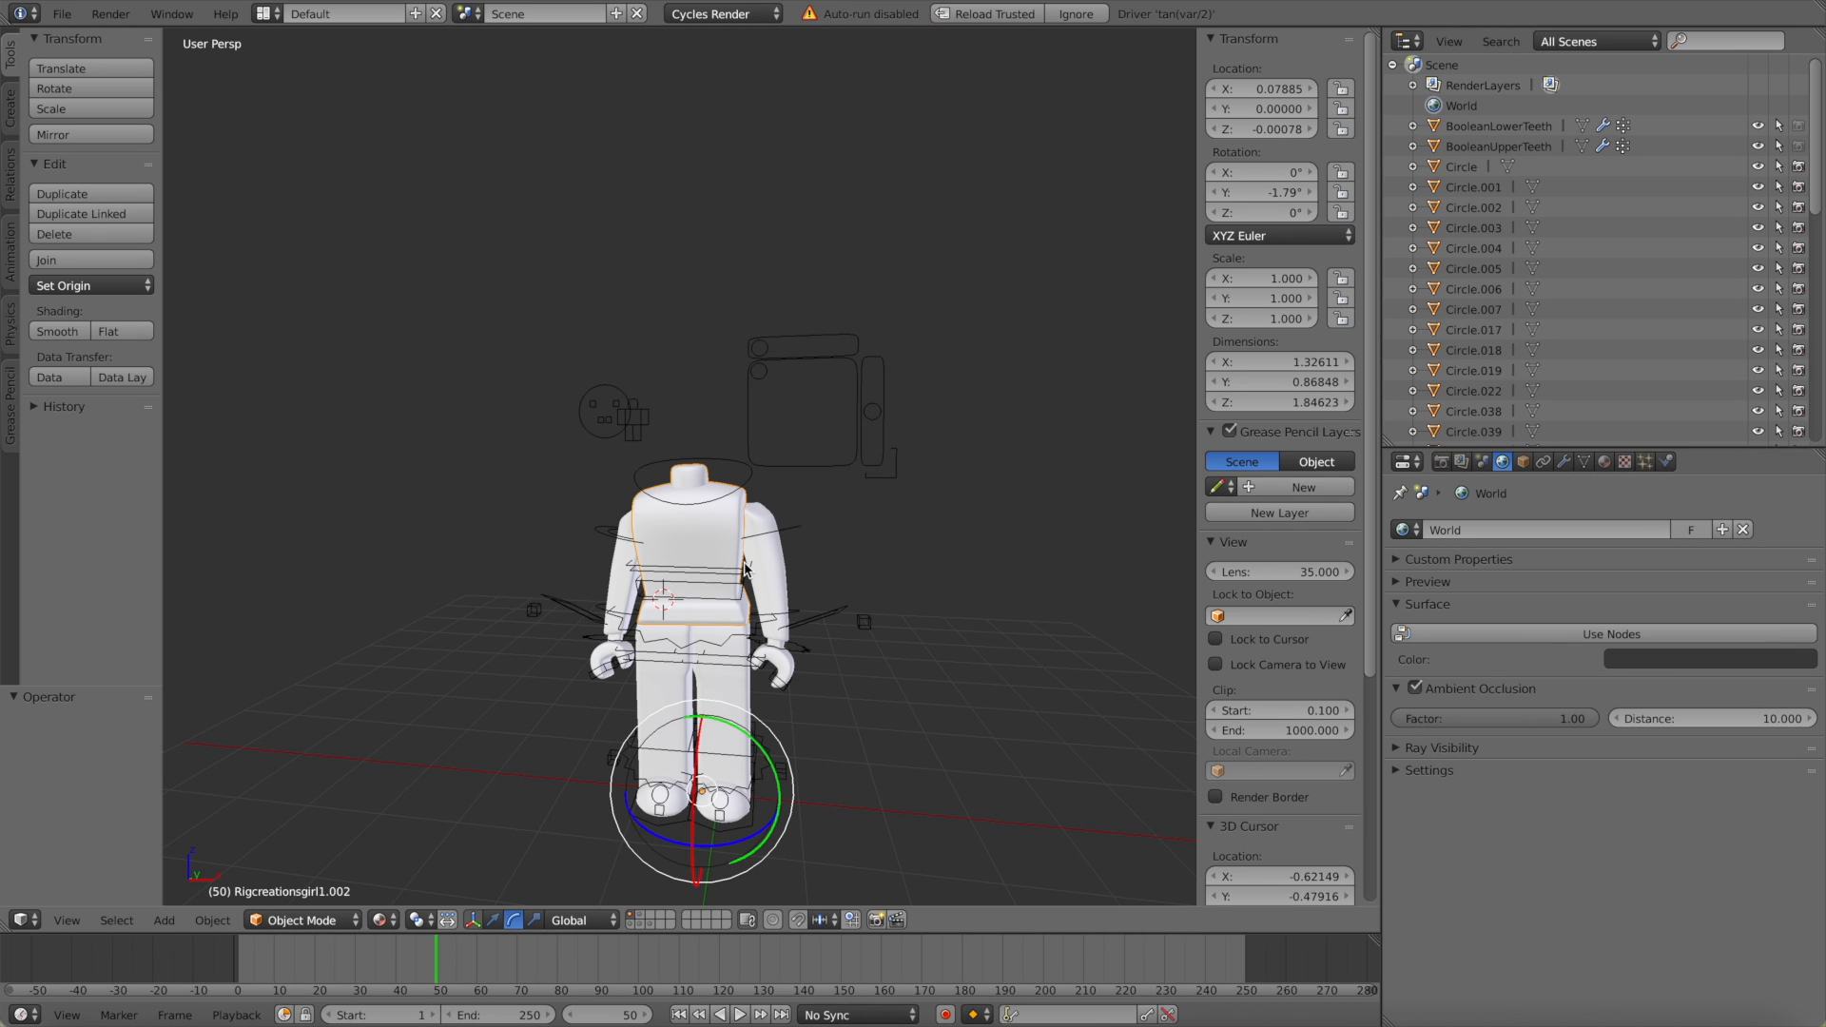
mouse_move(598, 506)
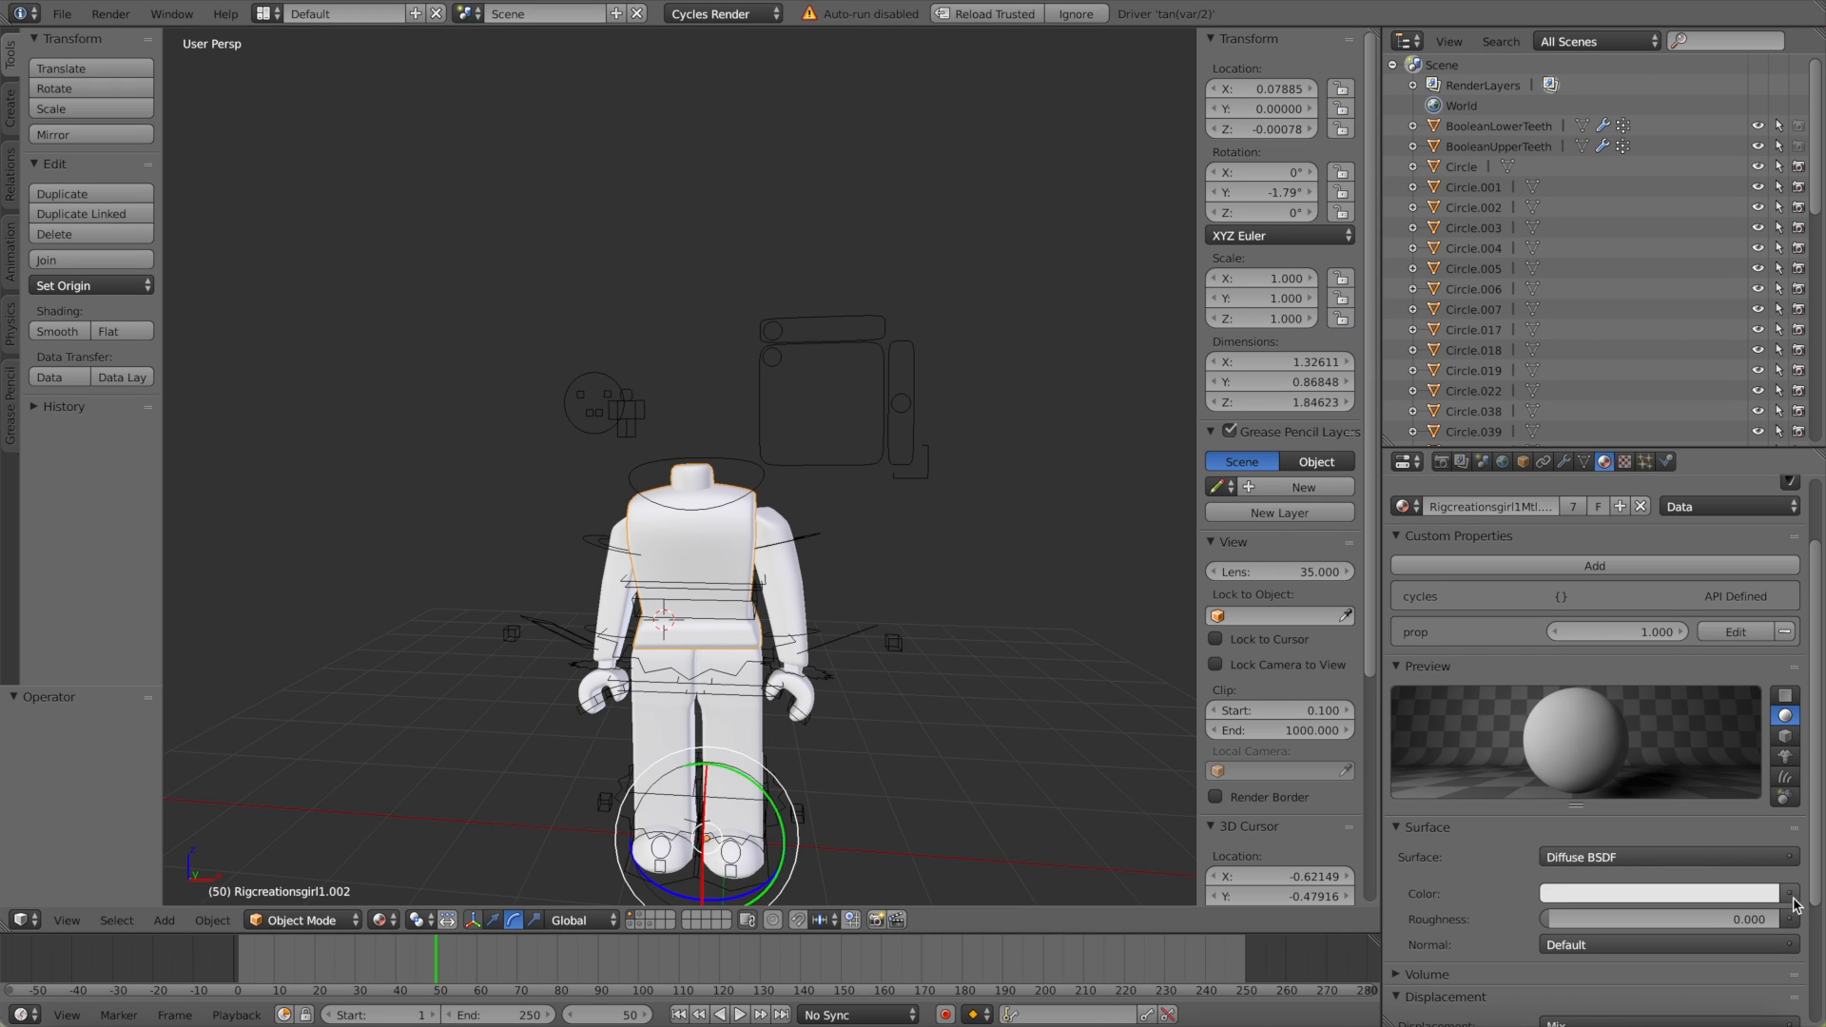
mouse_move(1627, 902)
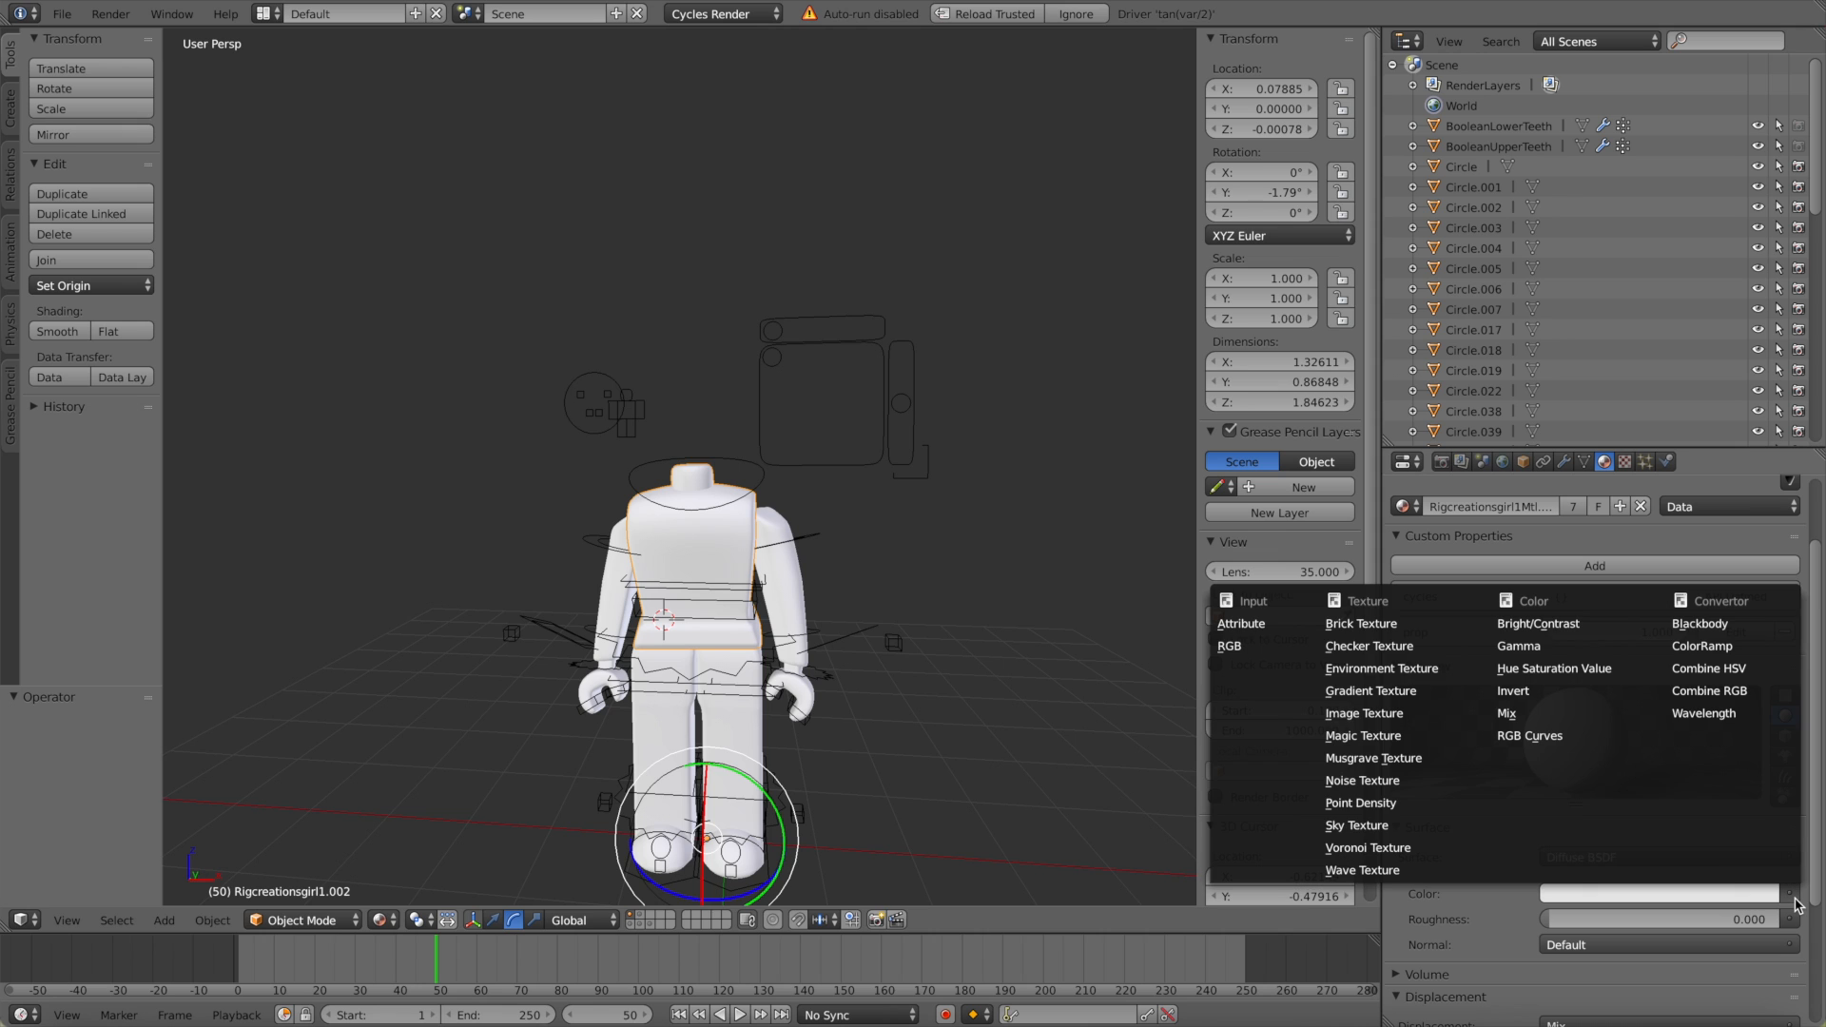
mouse_move(1363, 734)
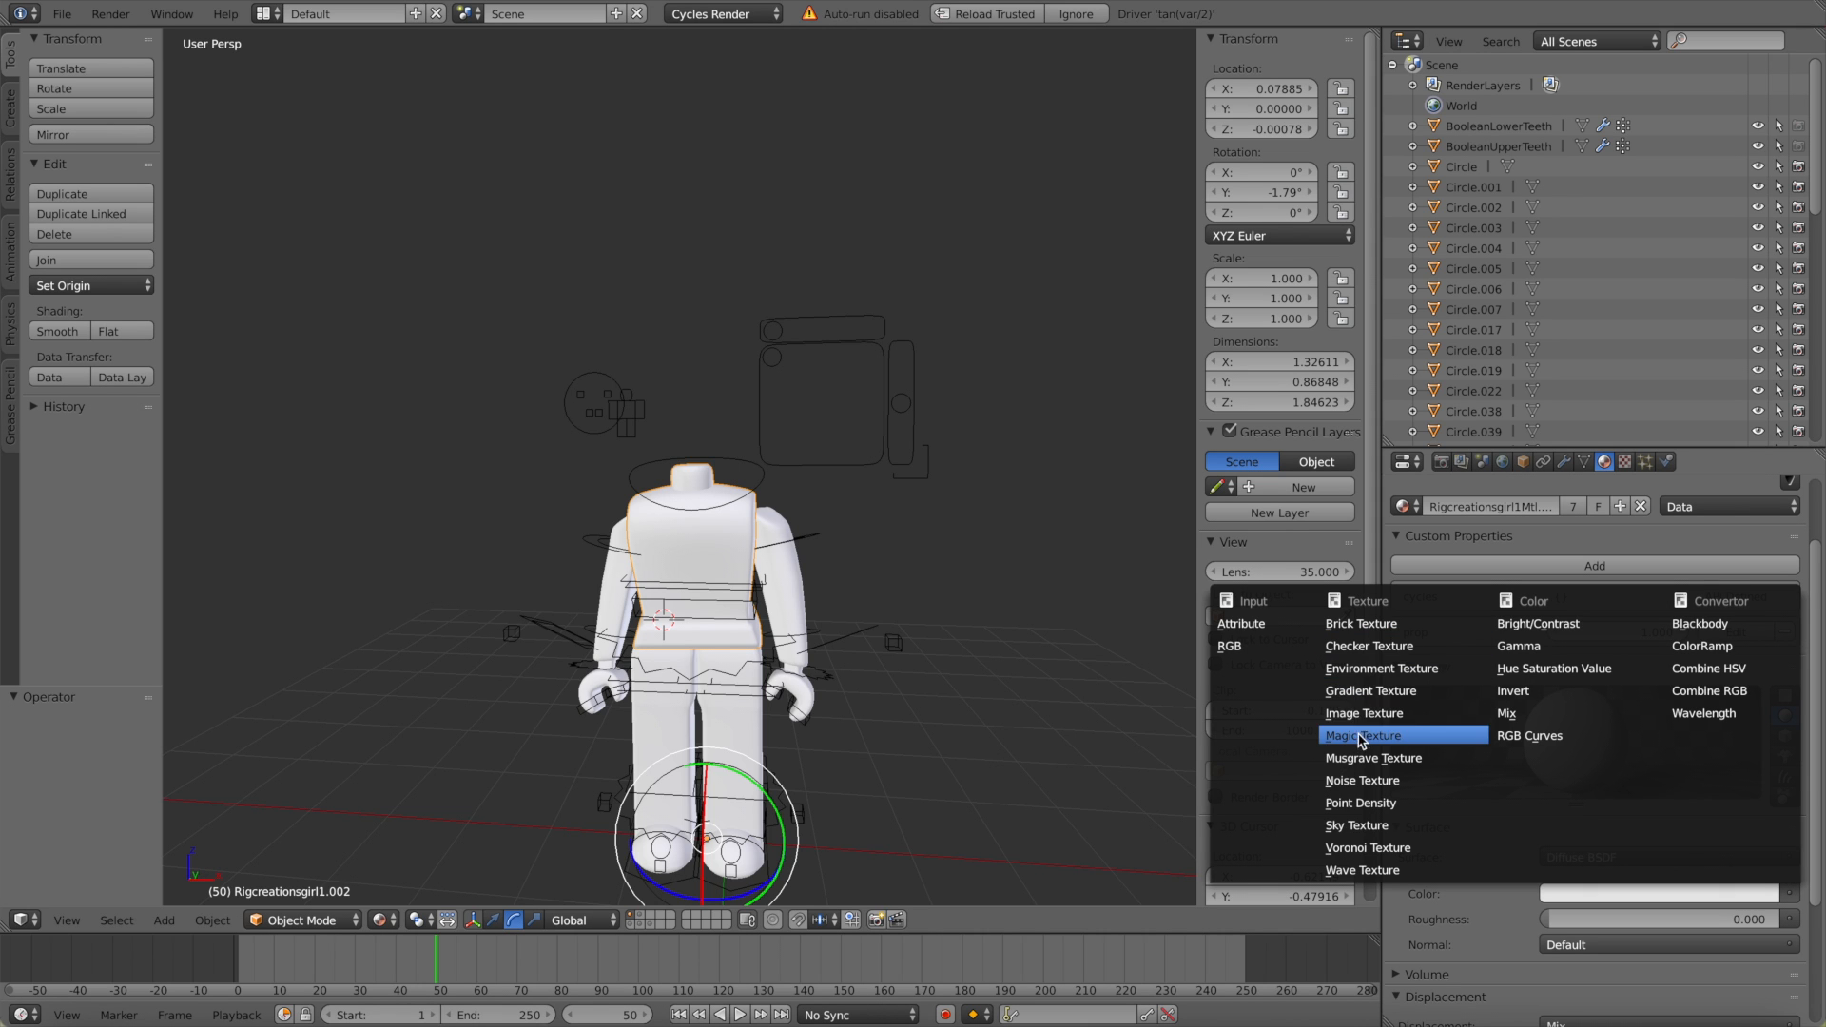
Texture the rig body's material colour with Handle4_diff.png from the objs folder.
left_click(1366, 713)
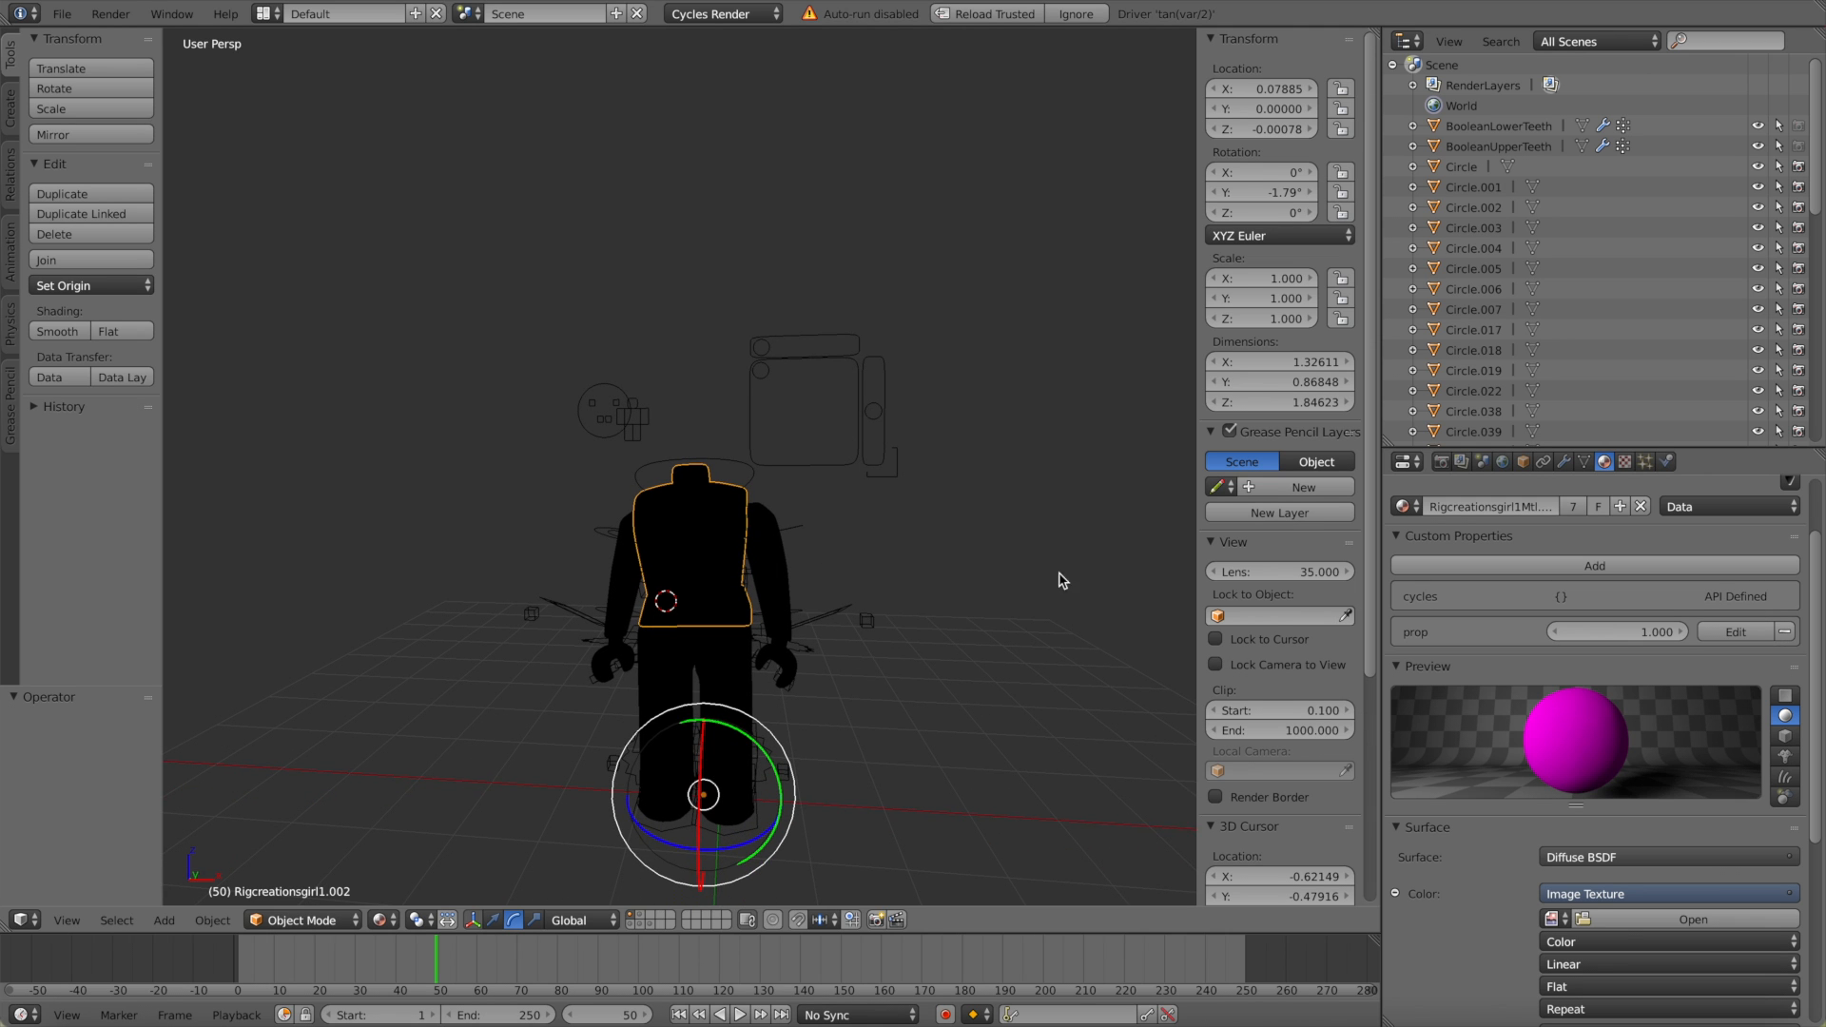
left_click(1693, 919)
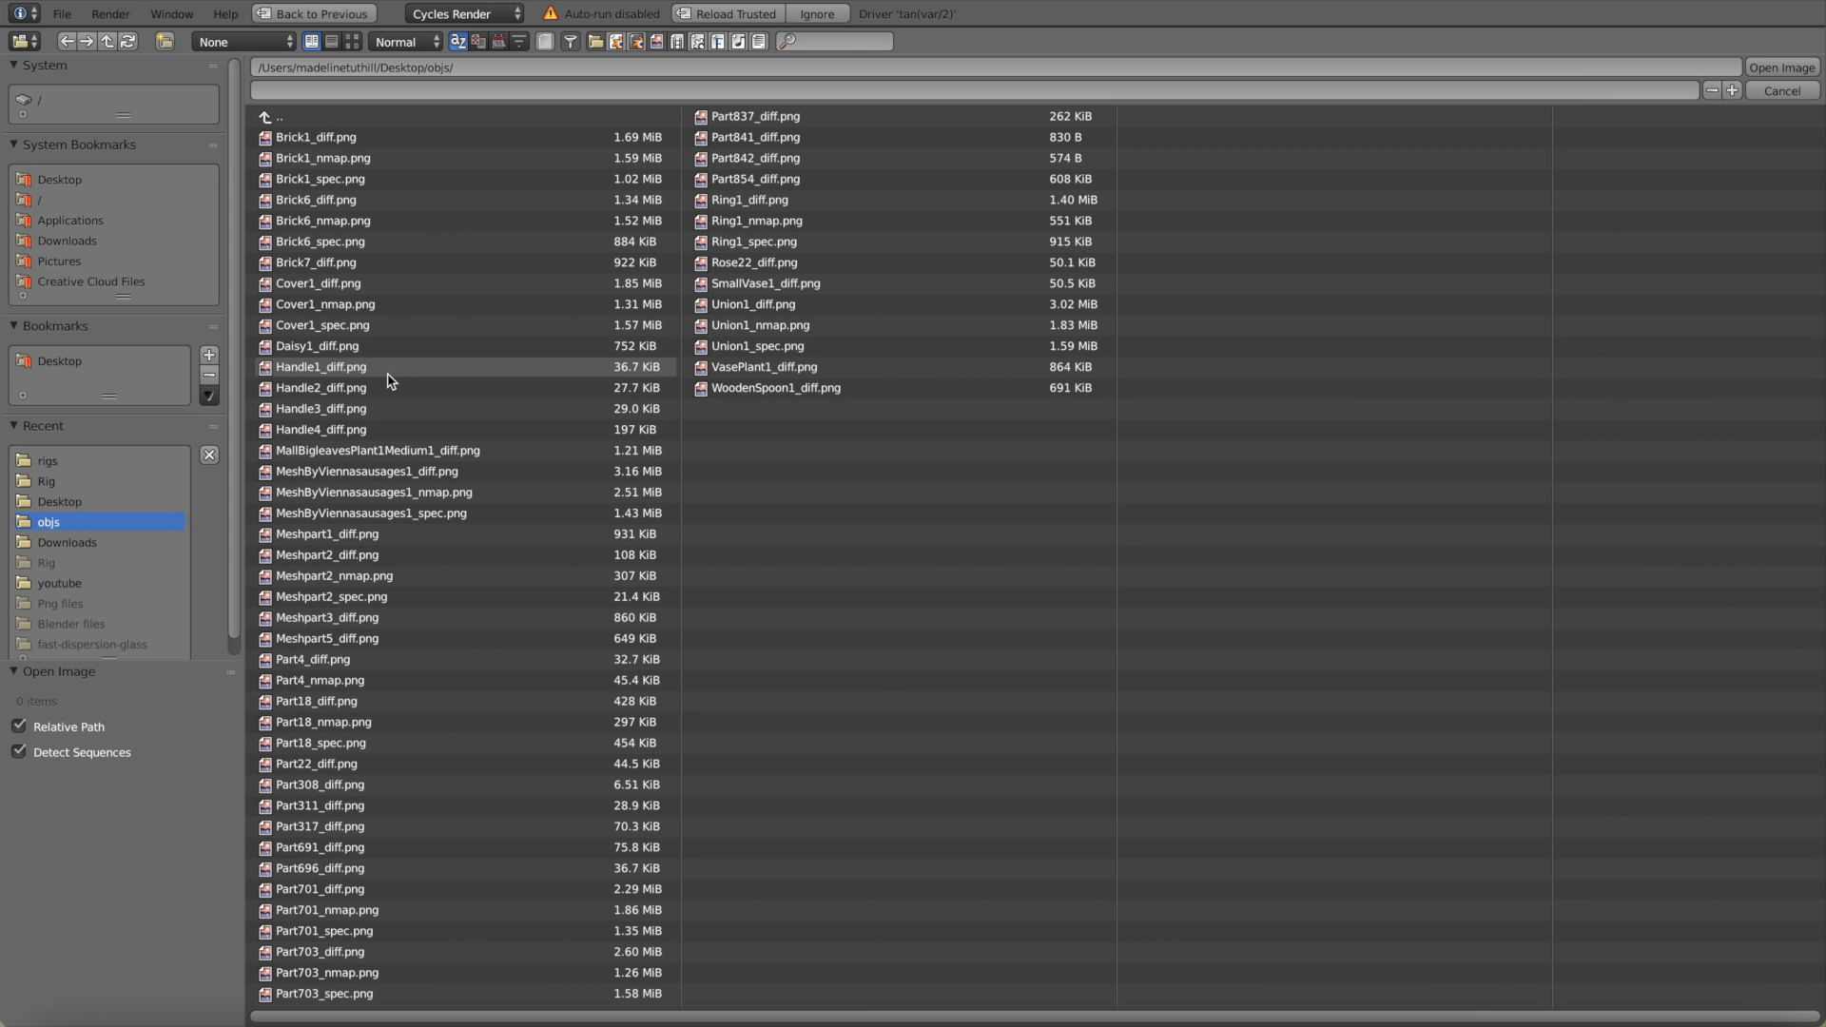
left_click(319, 368)
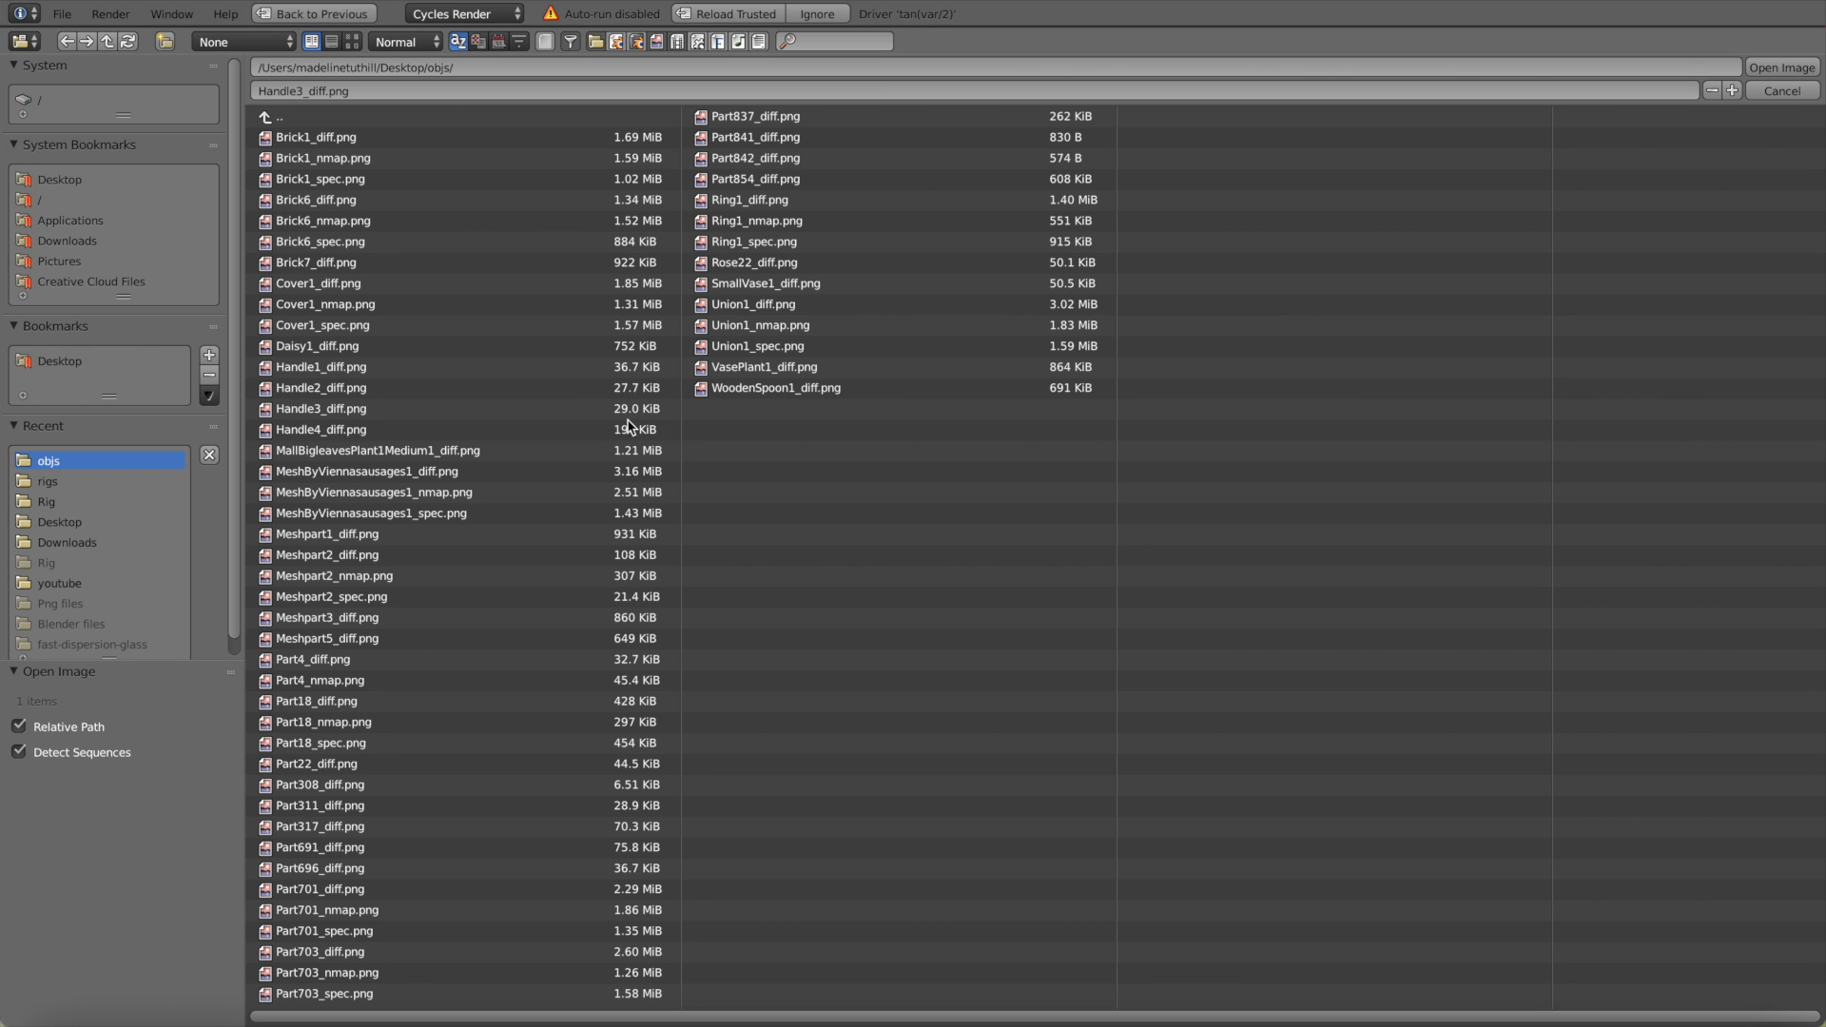
left_click(1781, 67)
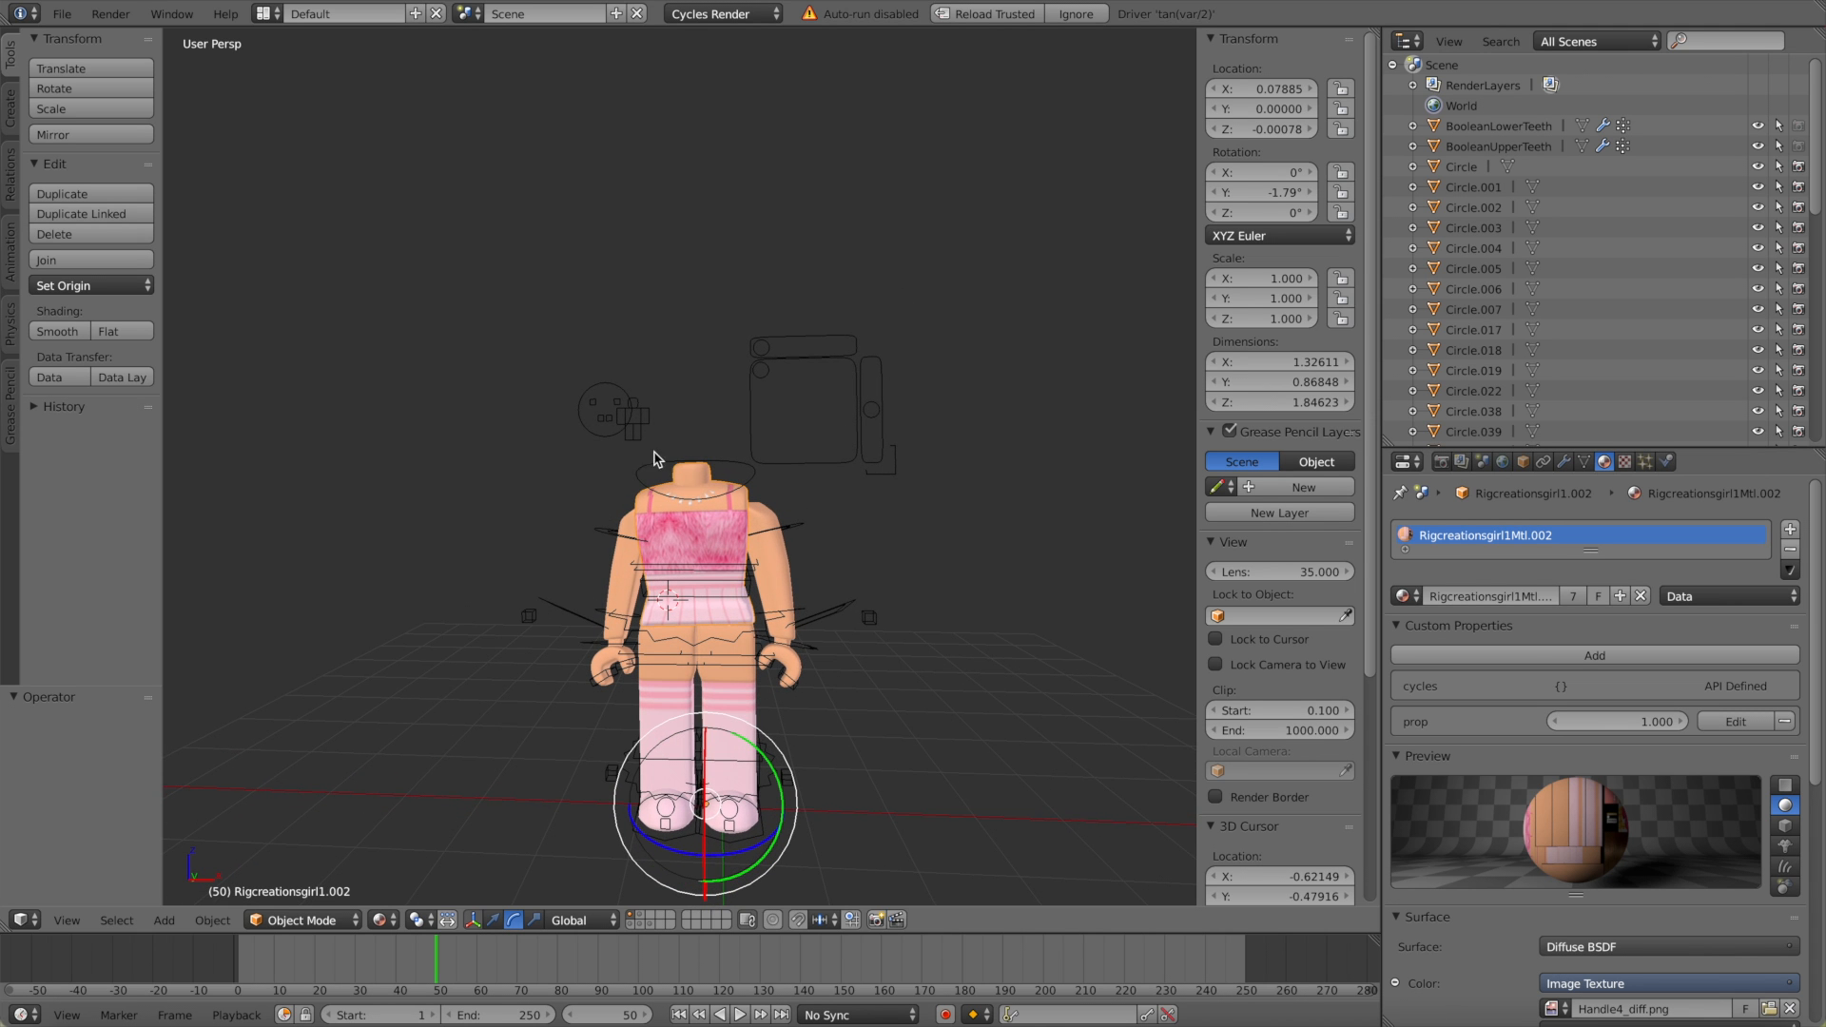
Import the mxddsie.obj avatar model as a Wavefront OBJ.
left_click(63, 13)
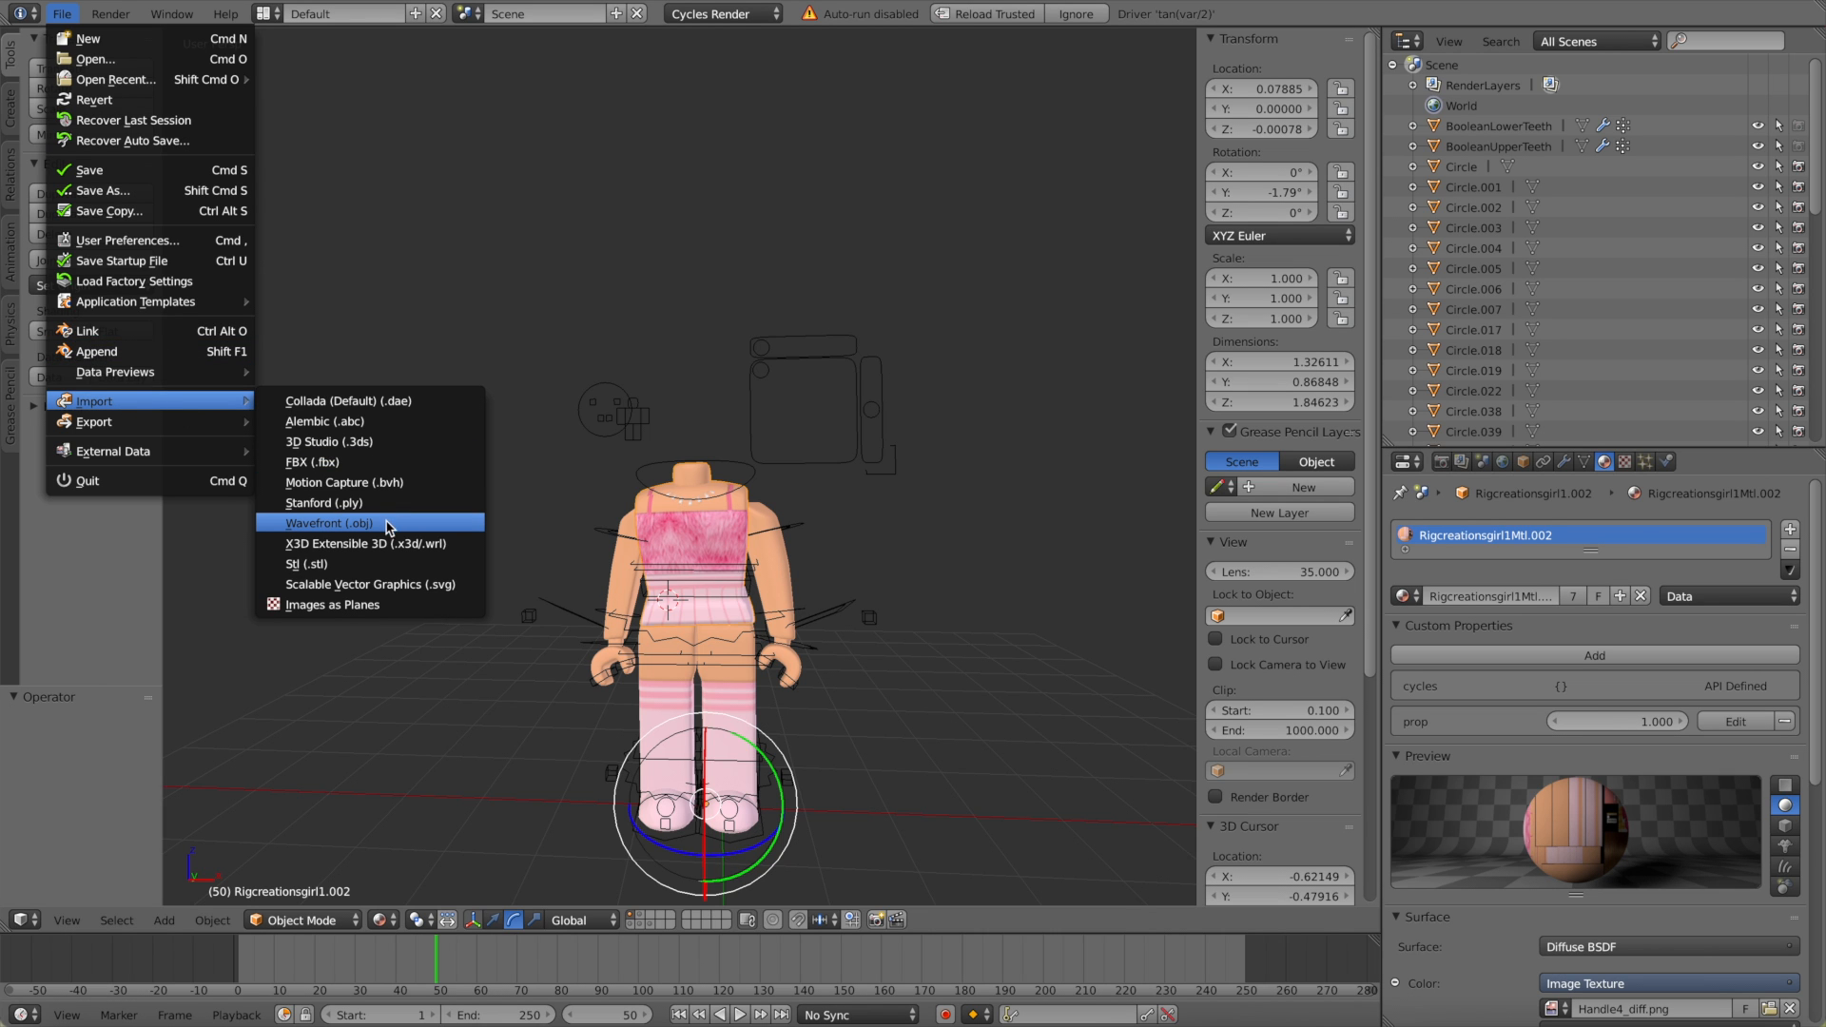
mouse_move(389, 527)
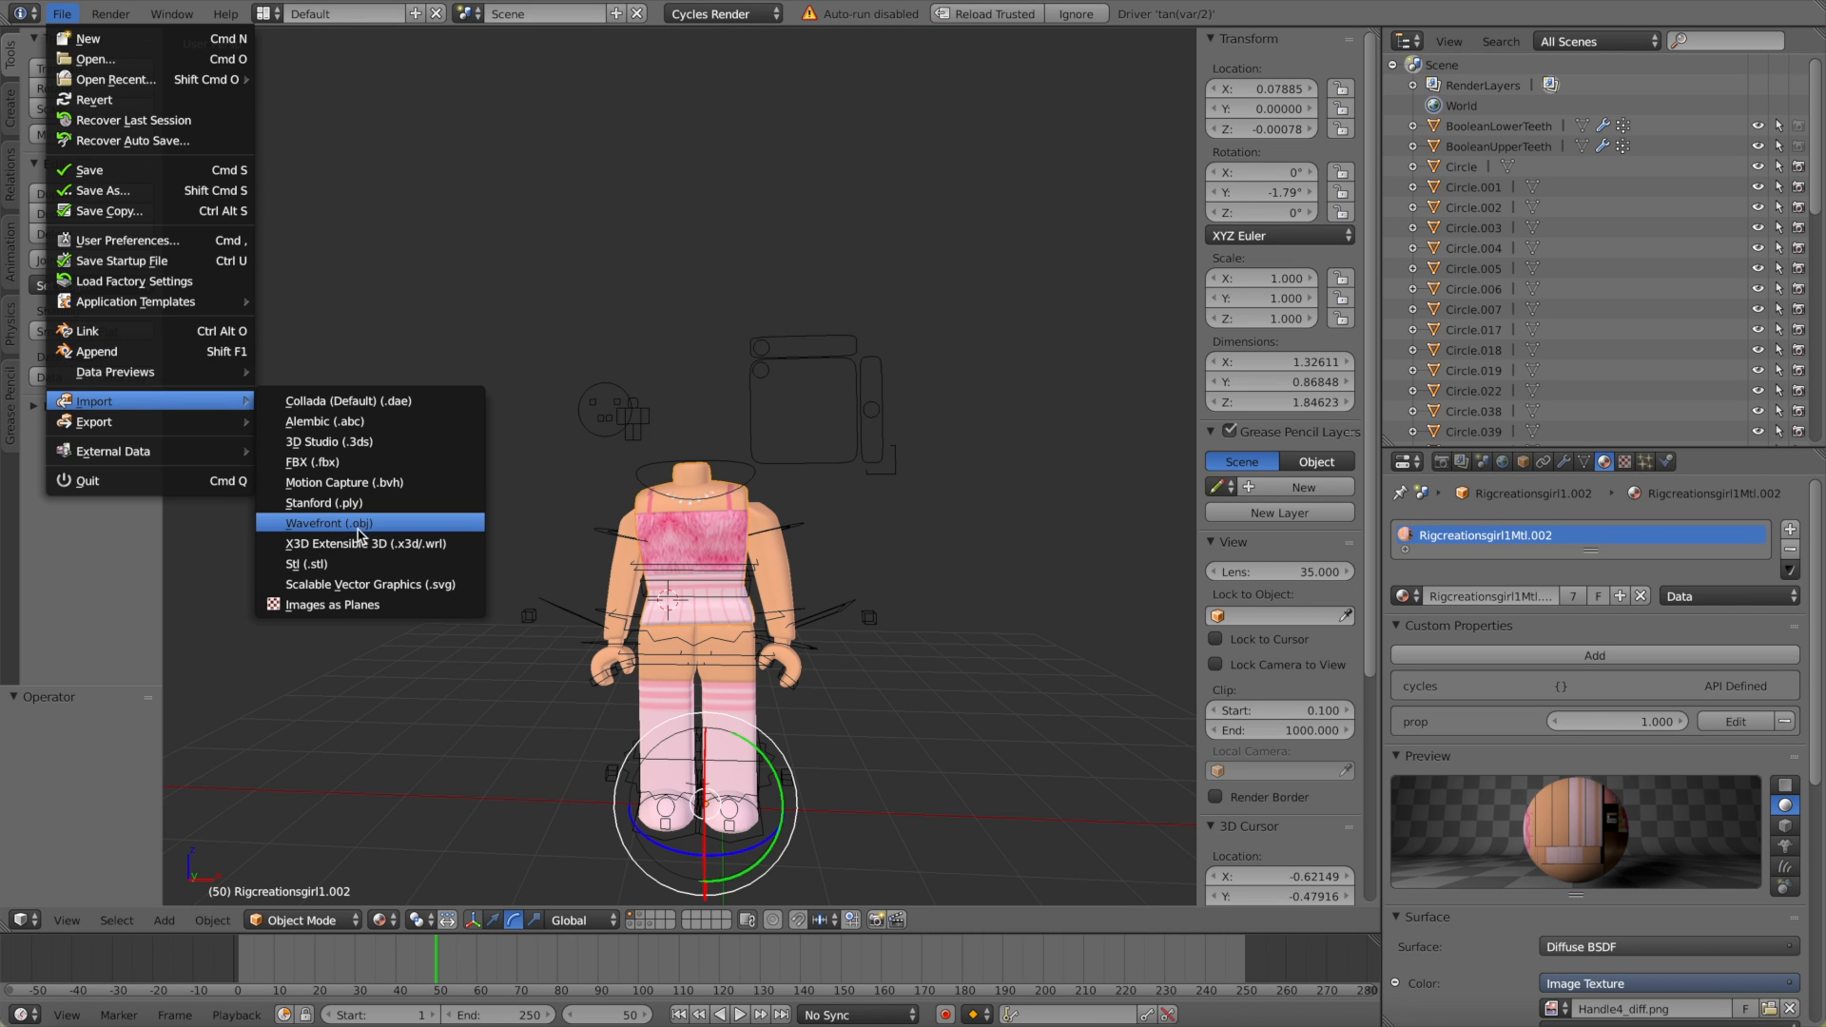
mouse_move(401, 535)
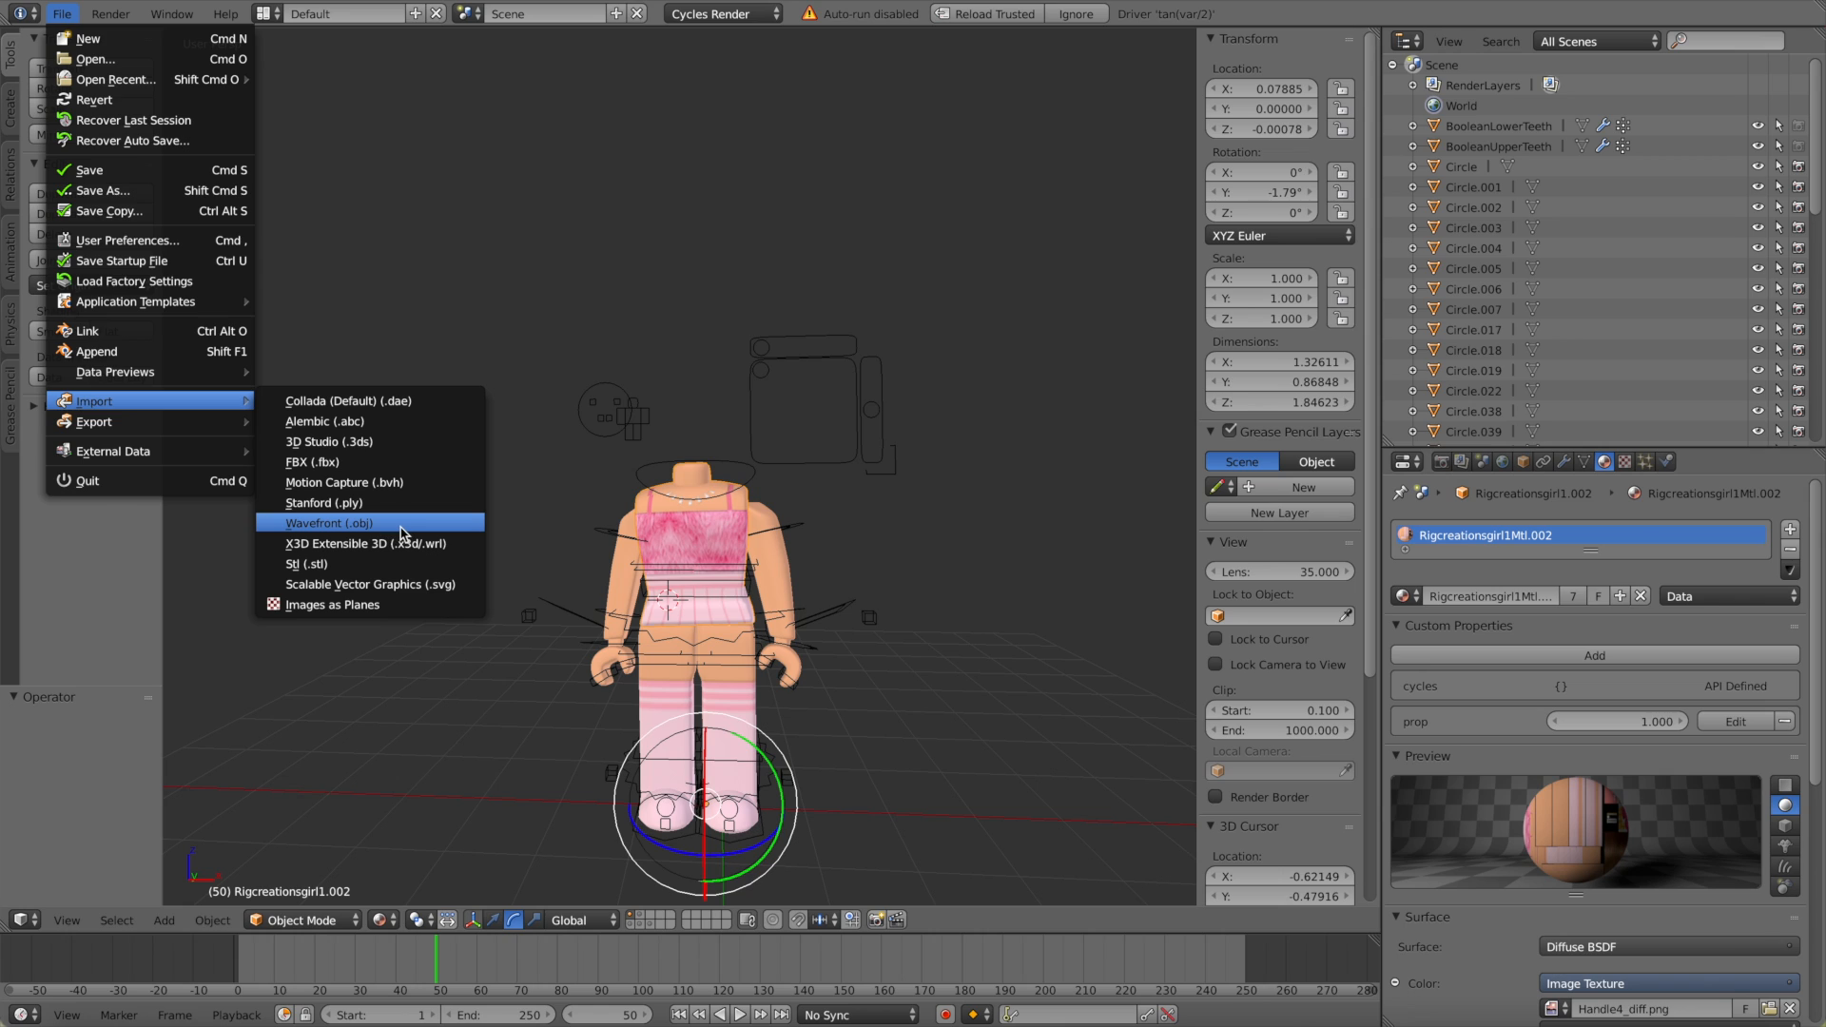
left_click(327, 521)
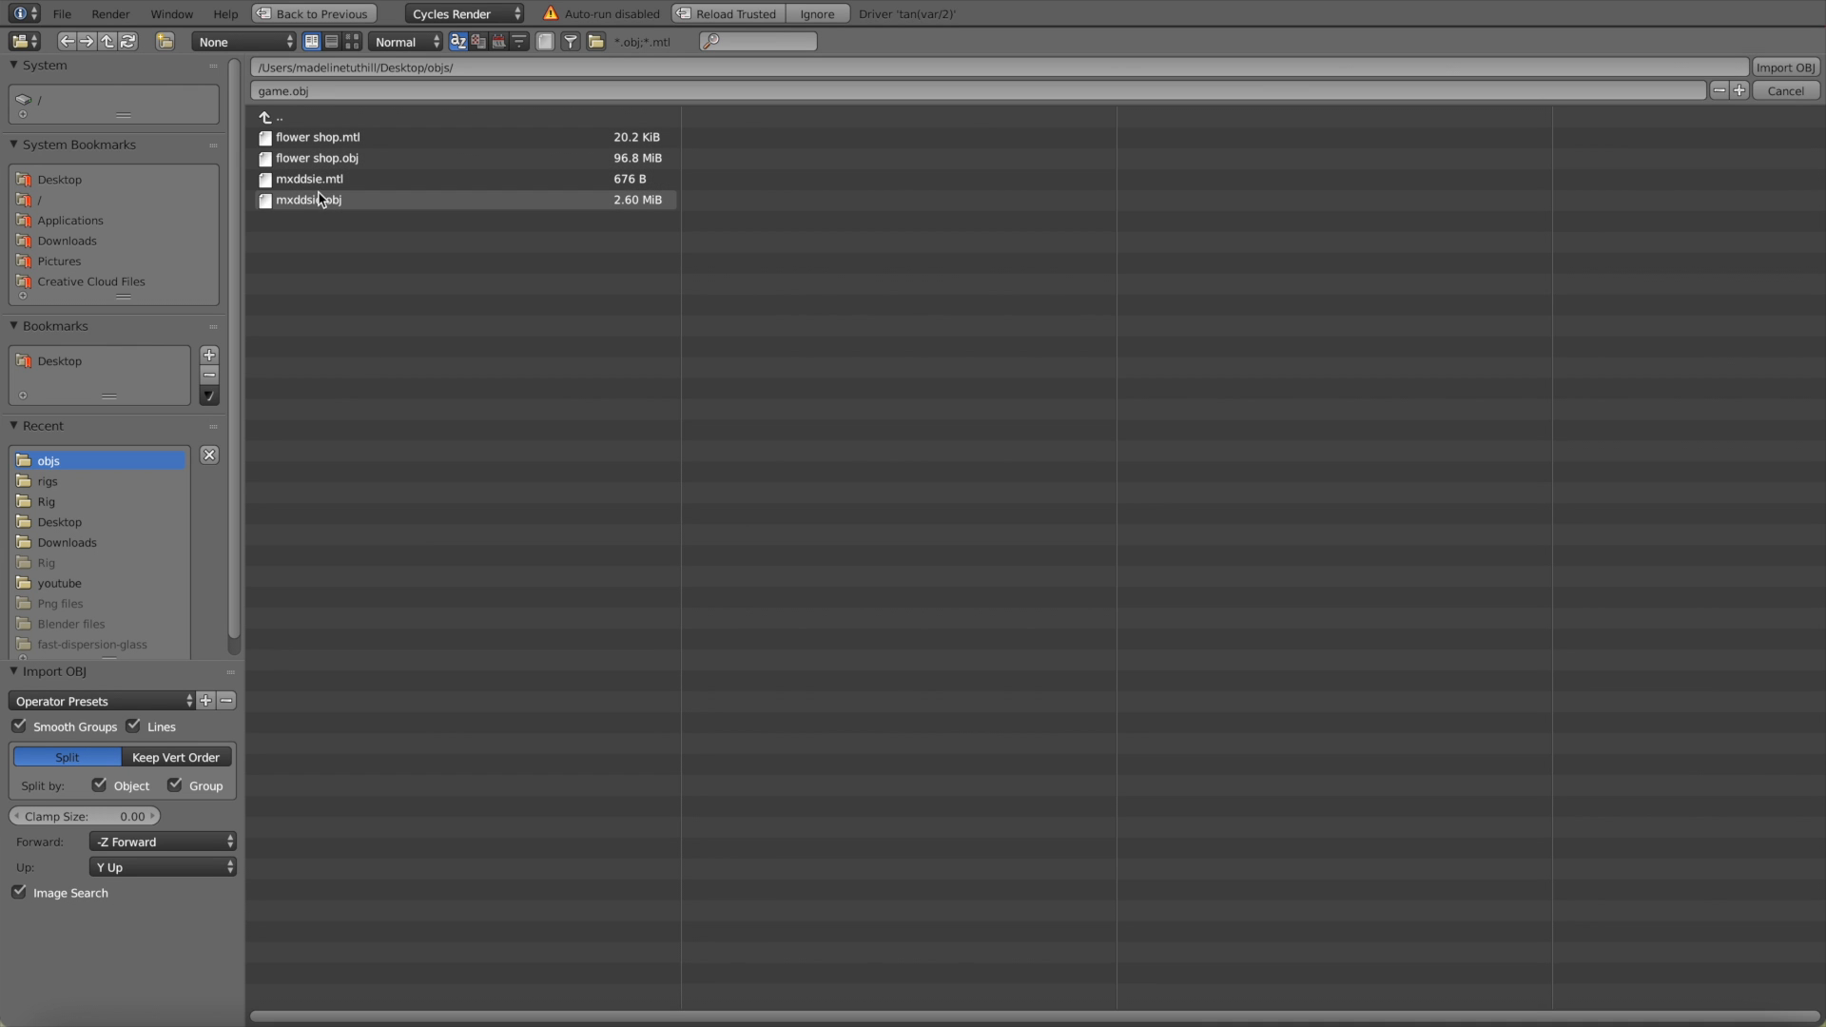
left_click(311, 200)
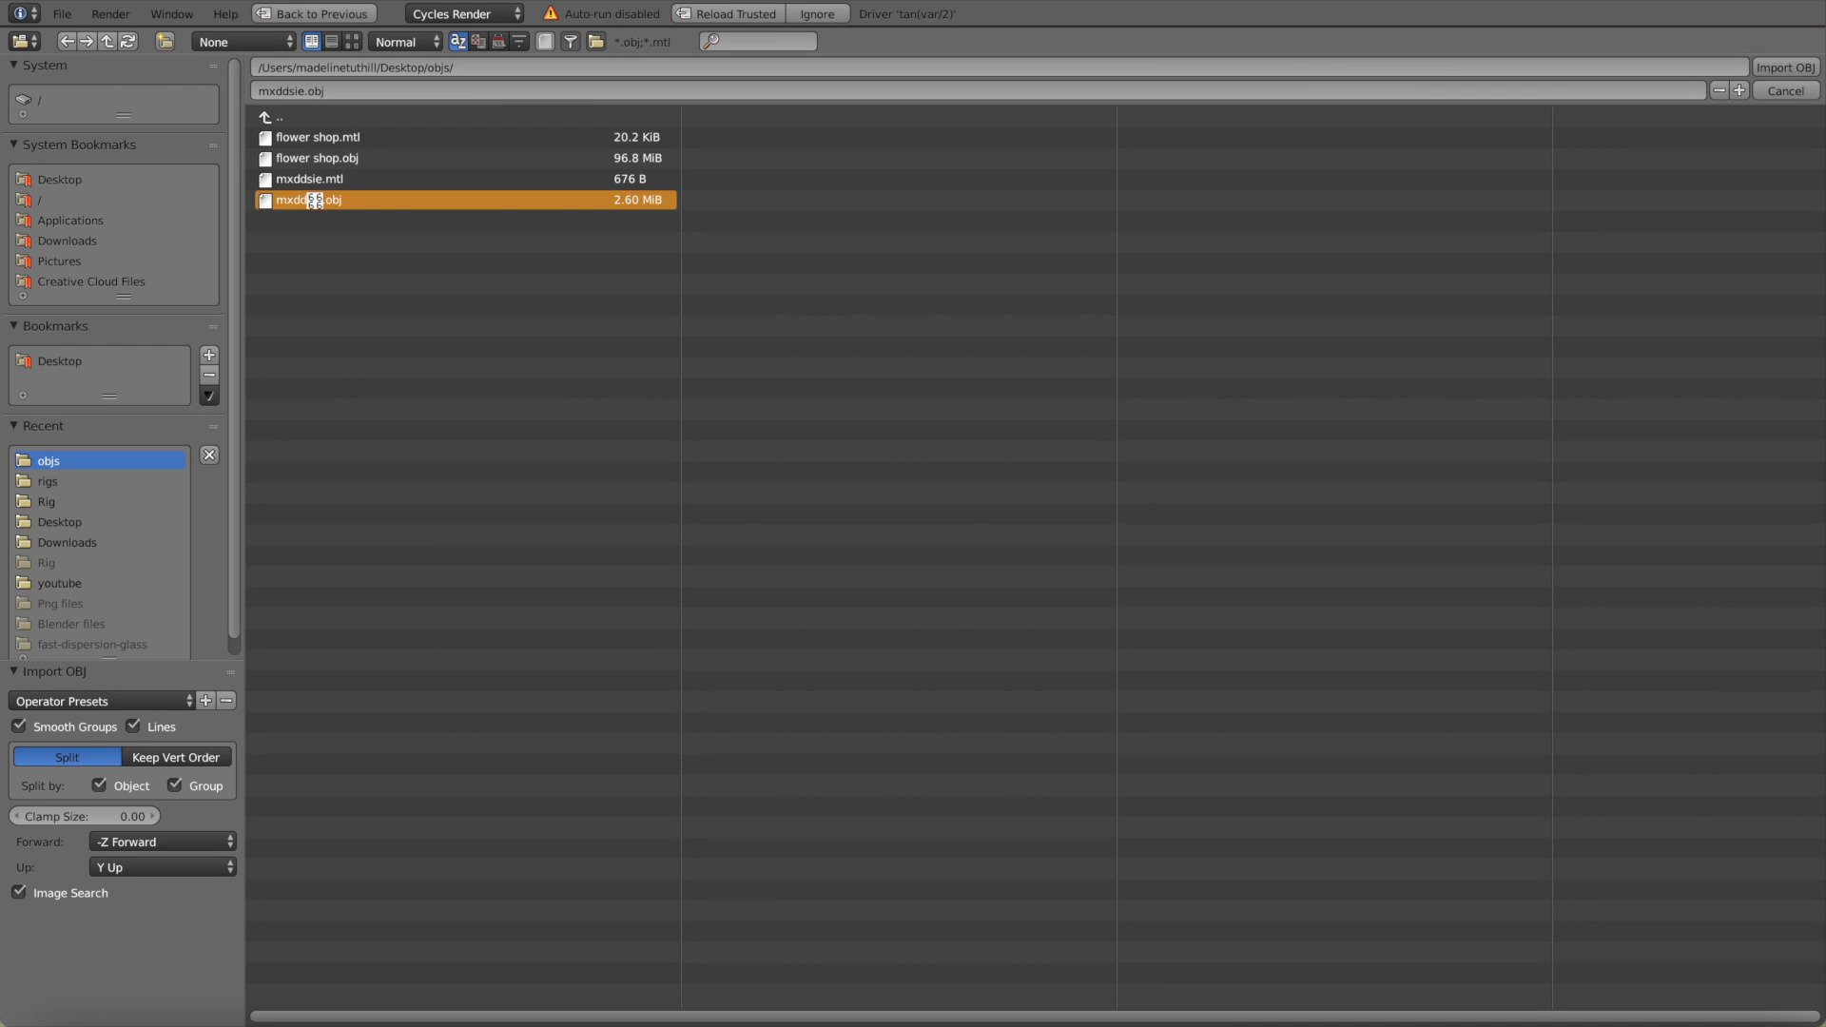
mouse_move(555, 375)
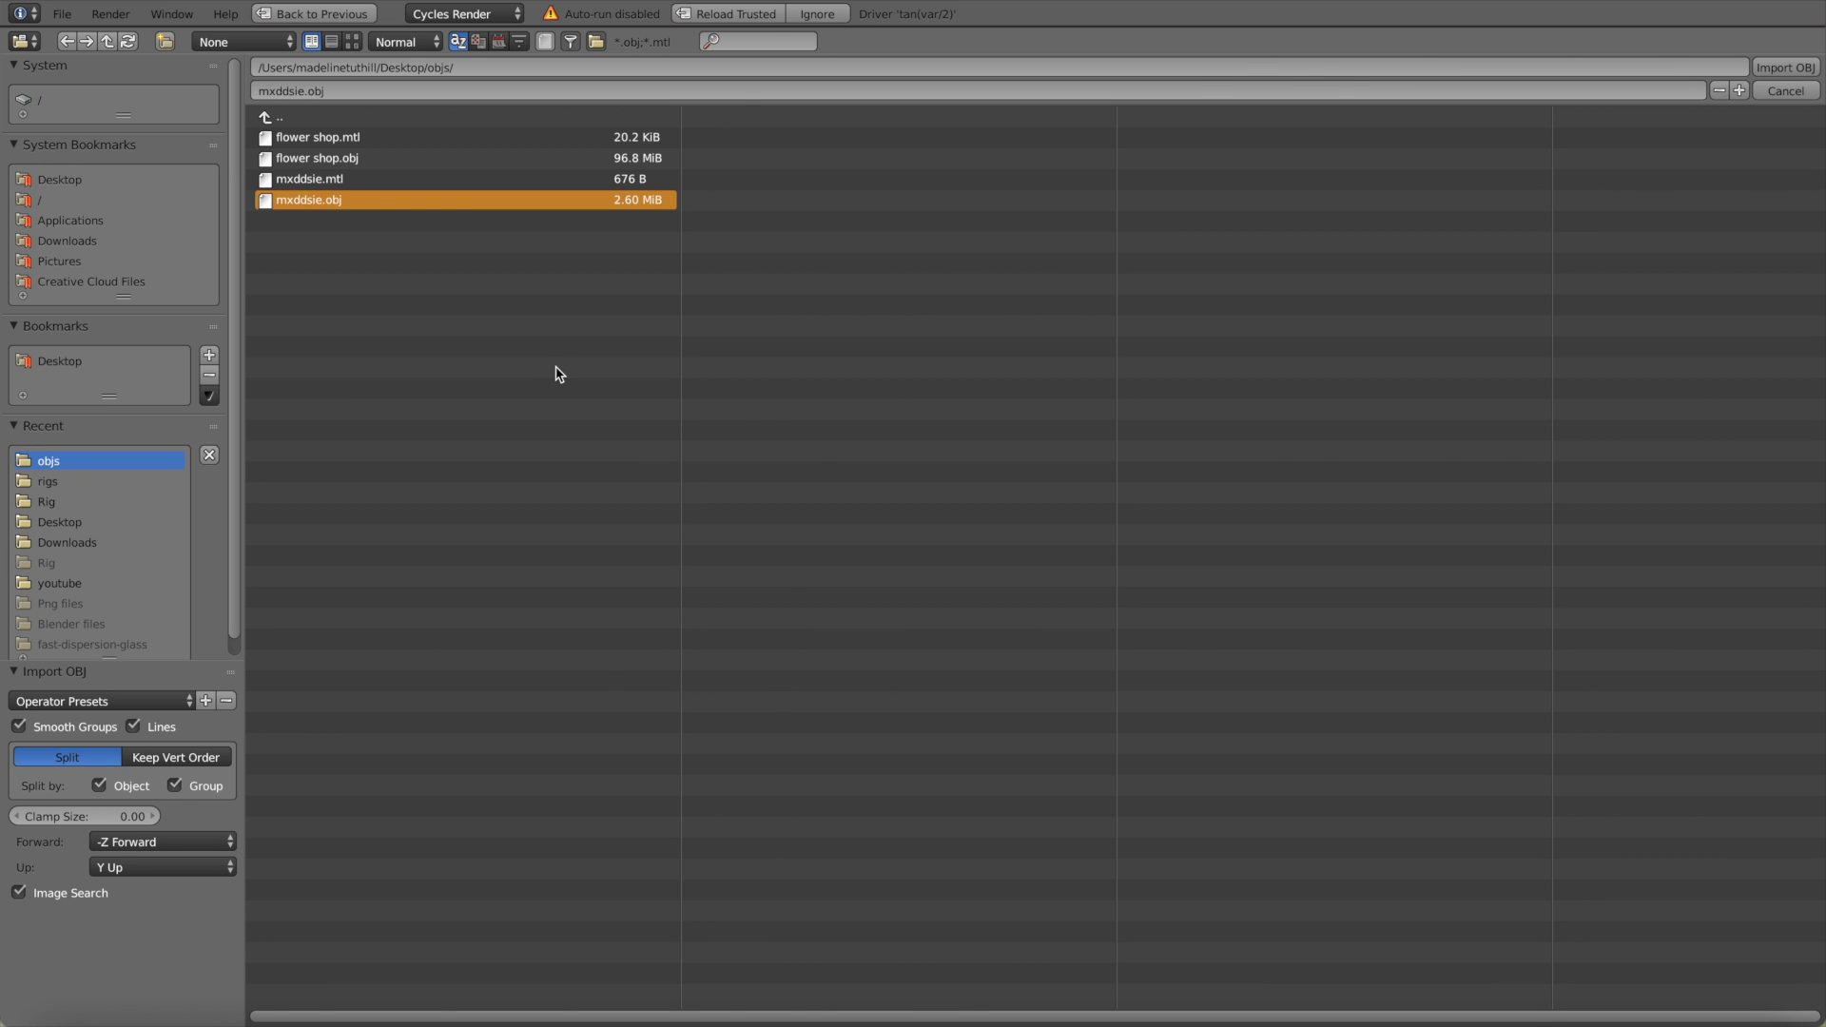
left_click(1784, 66)
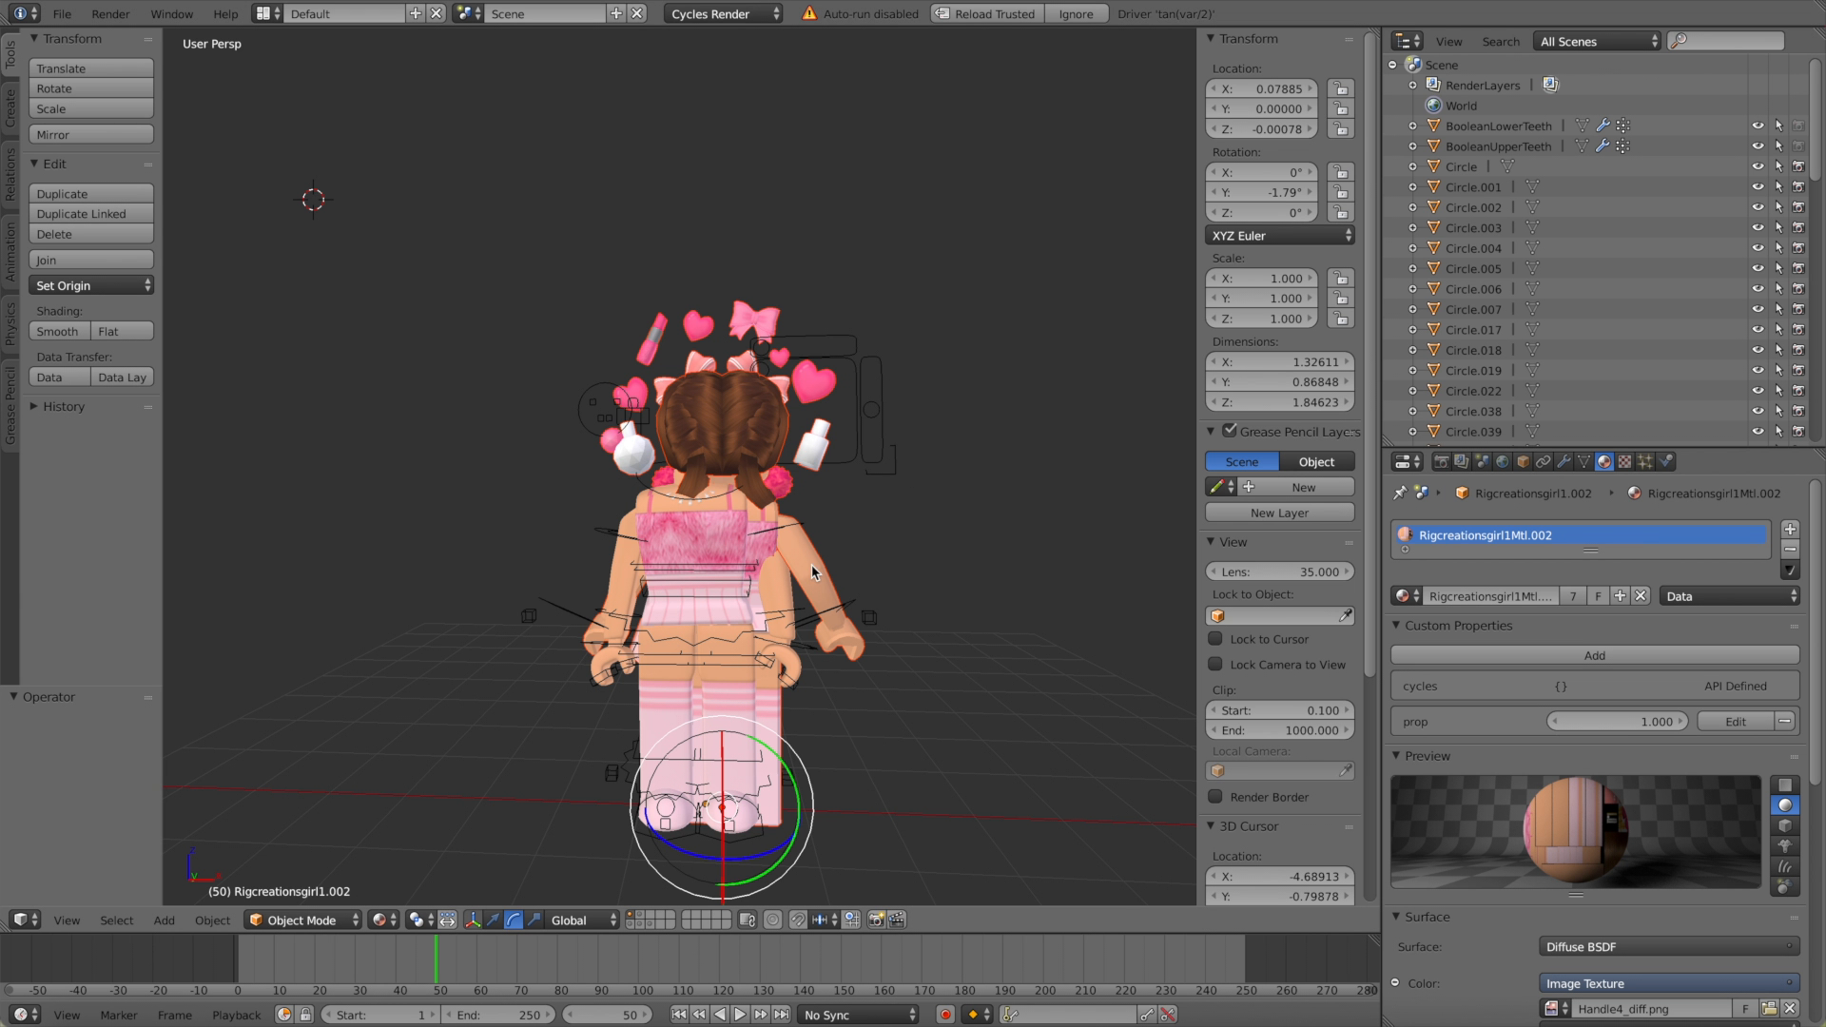
mouse_move(662, 841)
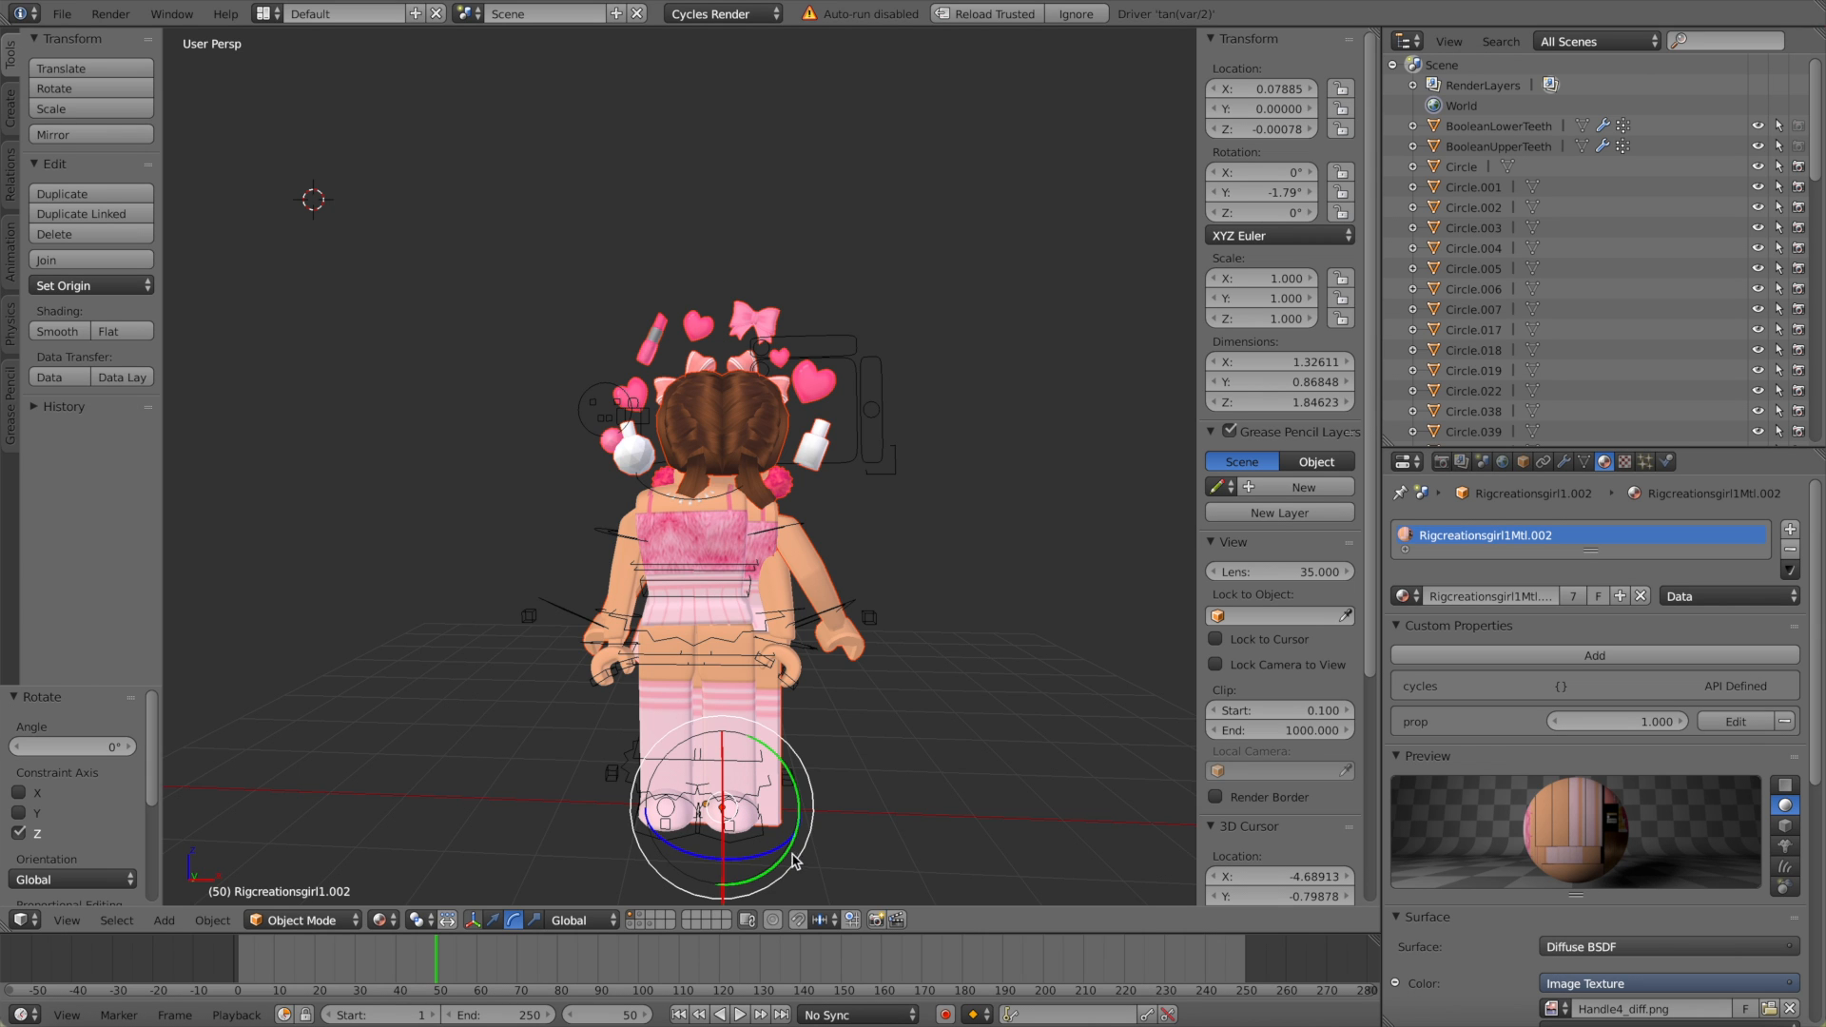
mouse_move(715, 782)
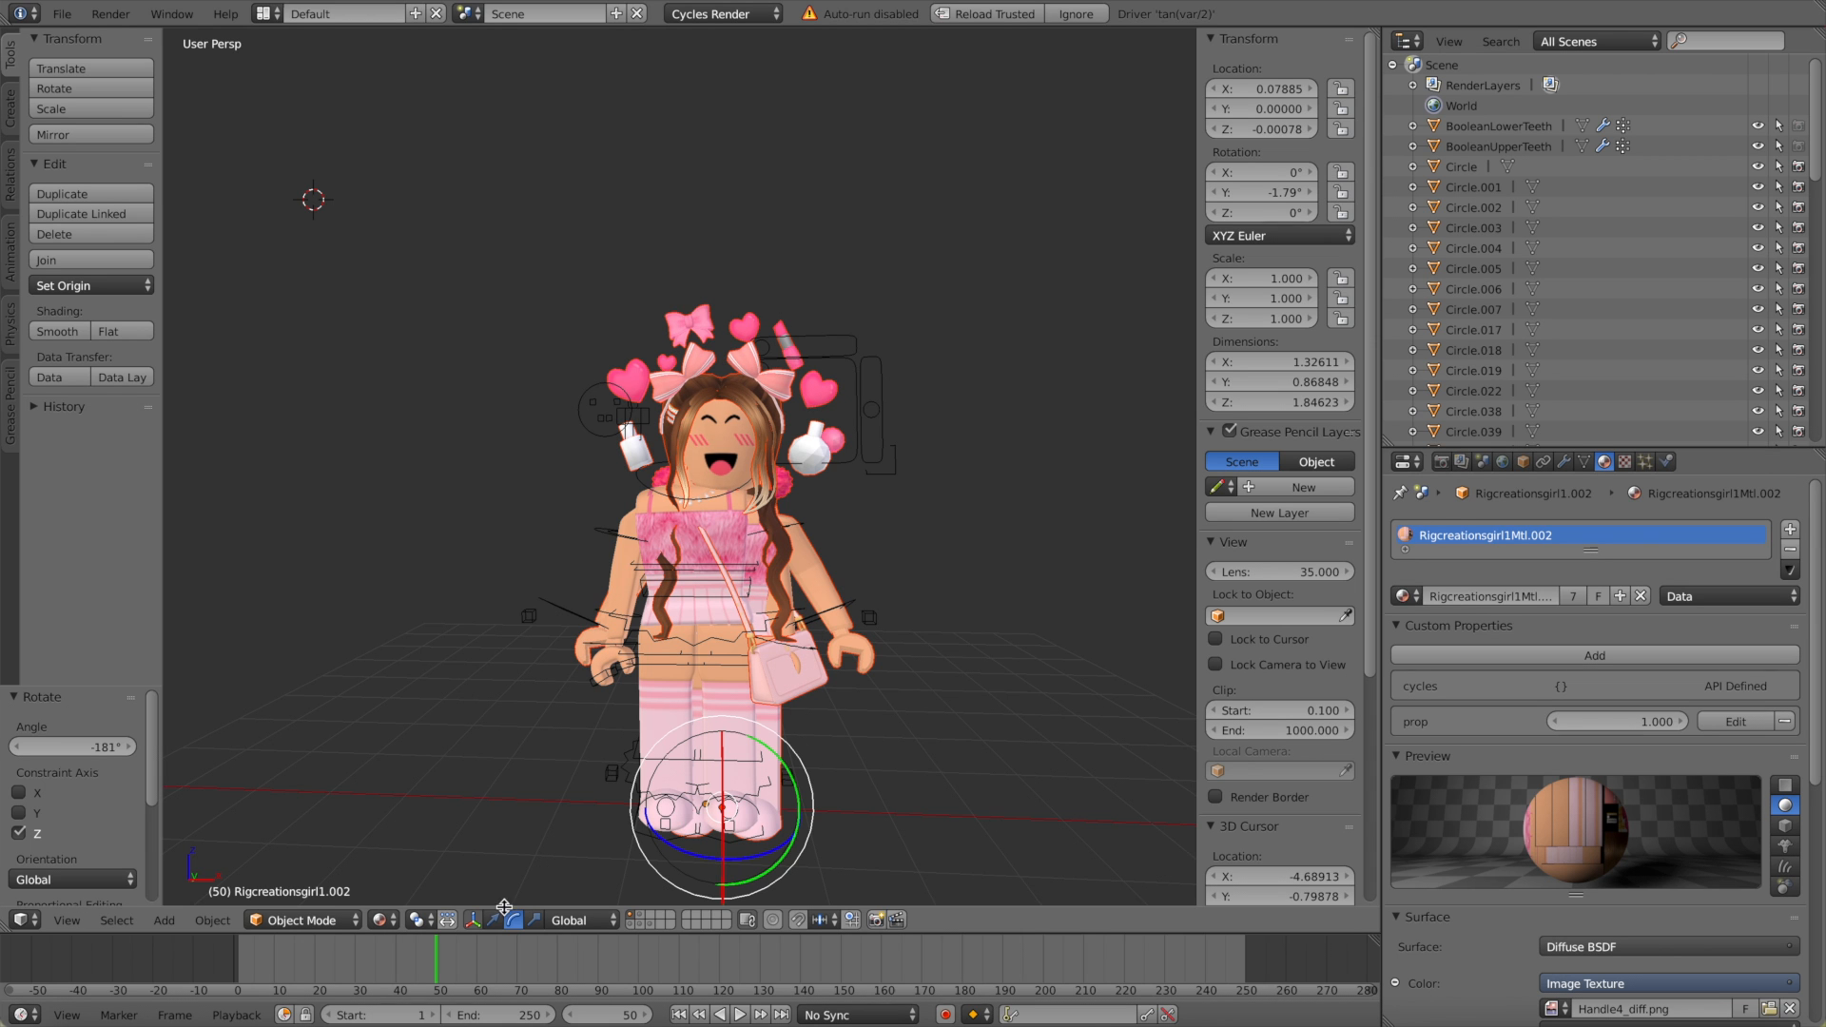
Rotate the imported avatar 180° about Z so it faces forward.
left_click(493, 920)
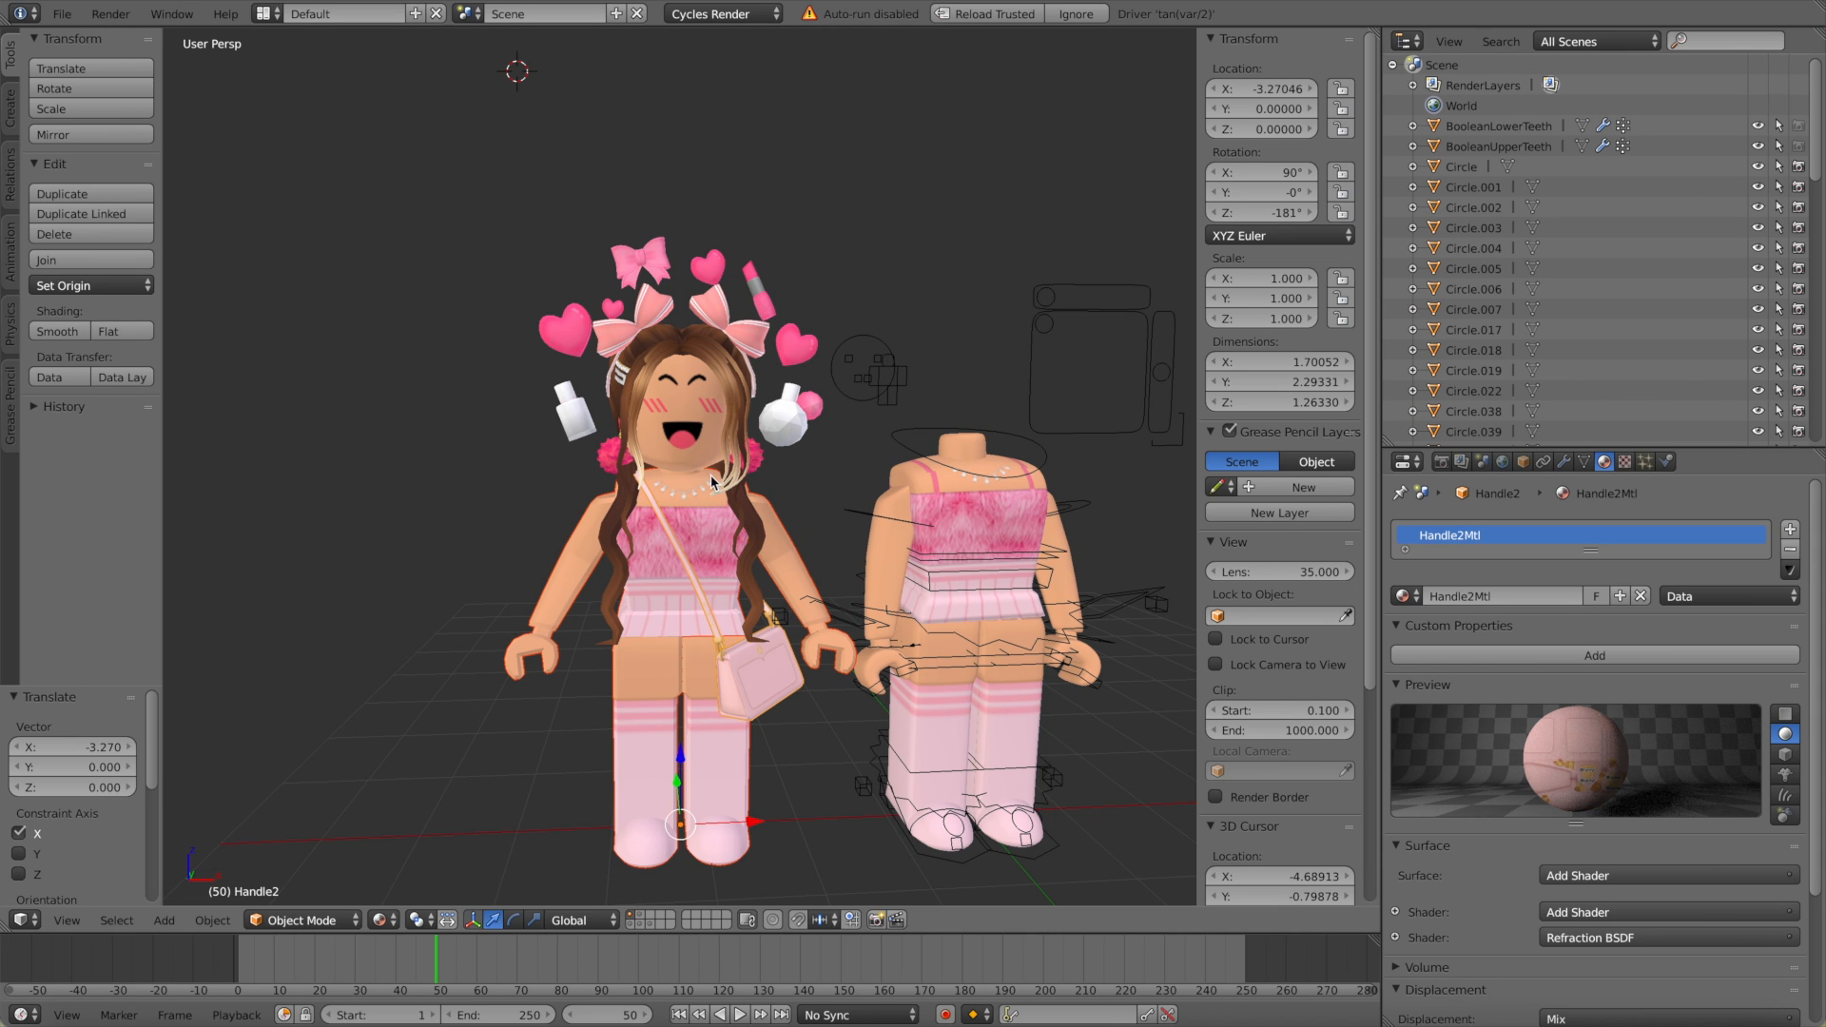
mouse_move(696, 516)
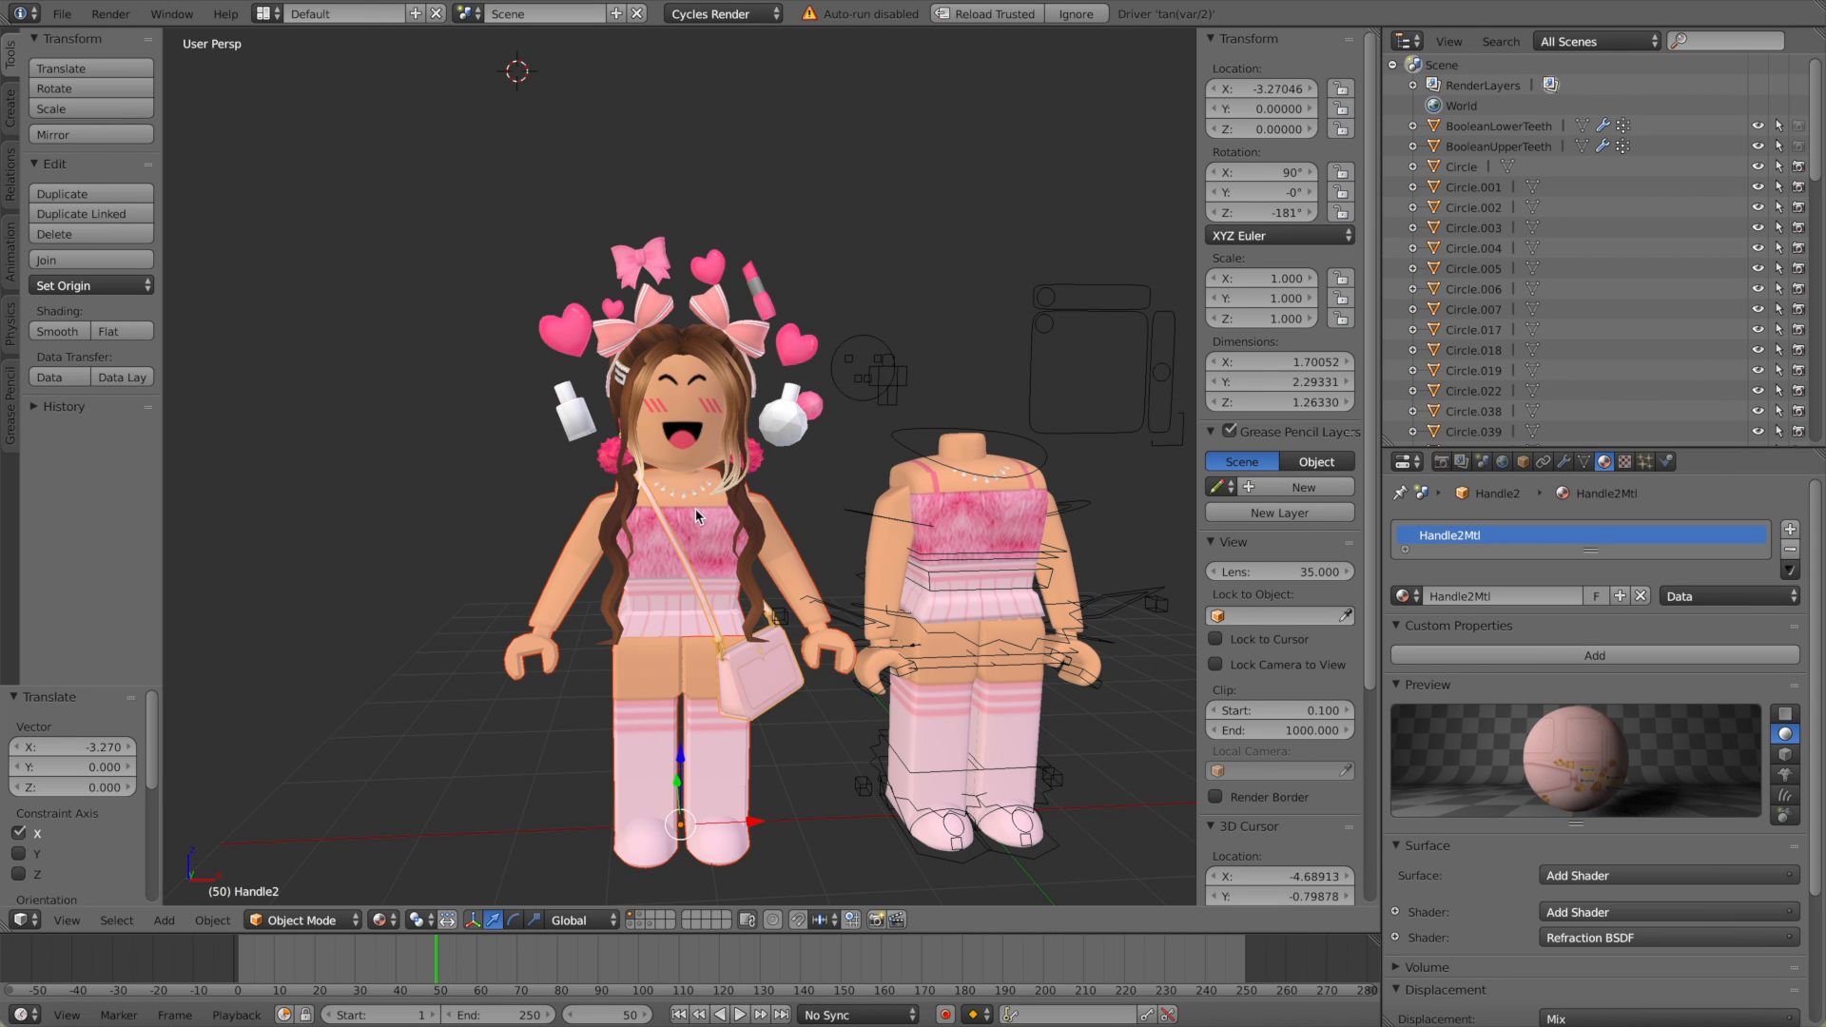
mouse_move(742, 710)
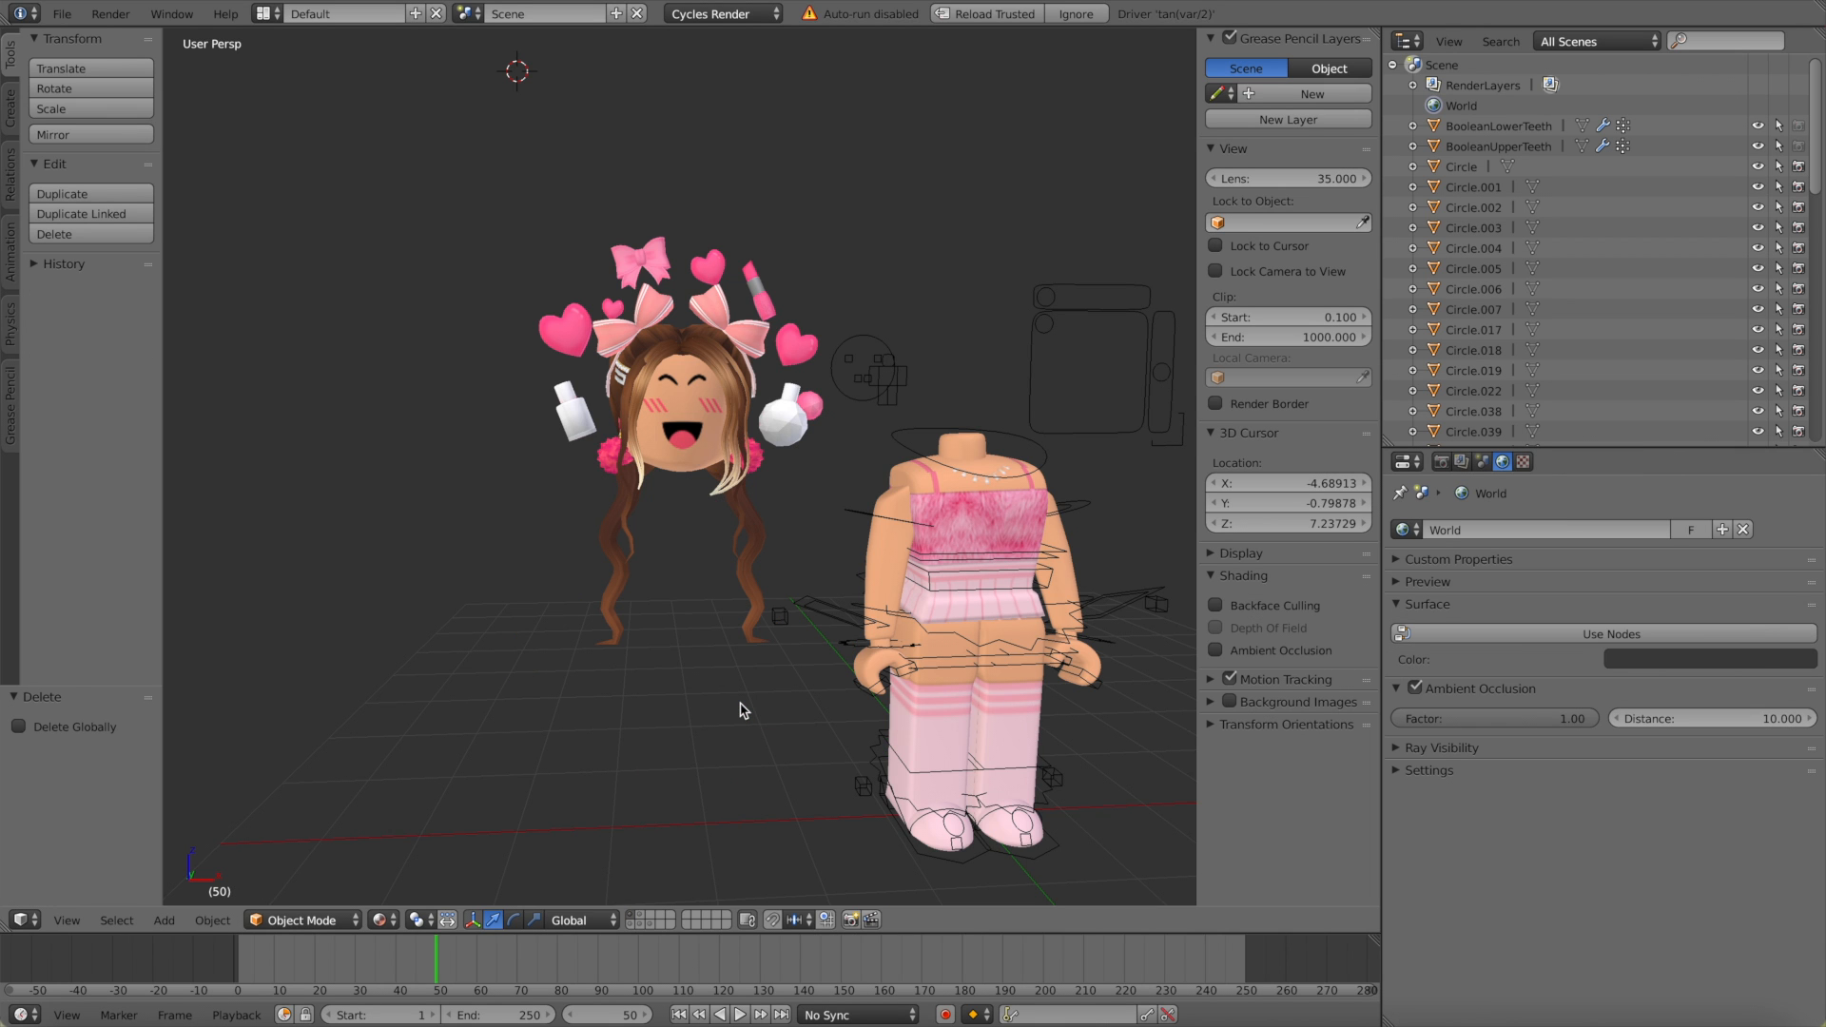
Join the head, hair and accessories into one object with its origin centred on geometry.
left_click(636, 403)
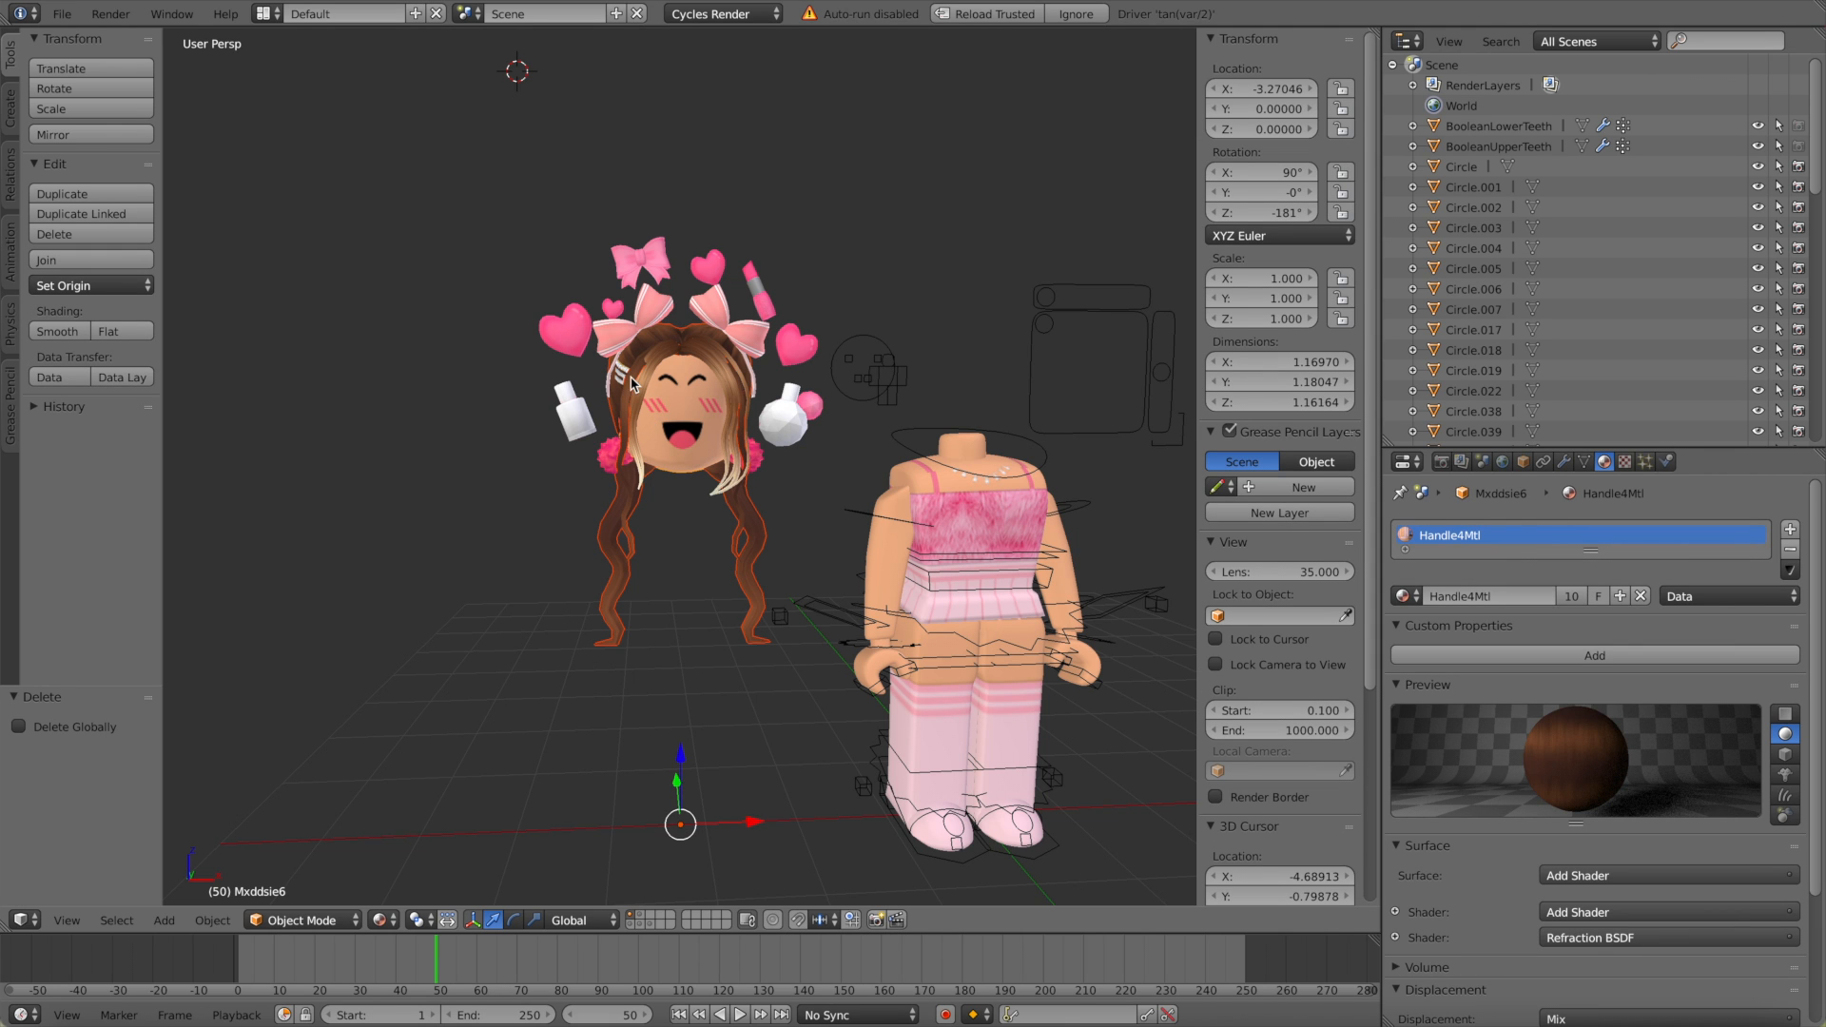
left_click(626, 276)
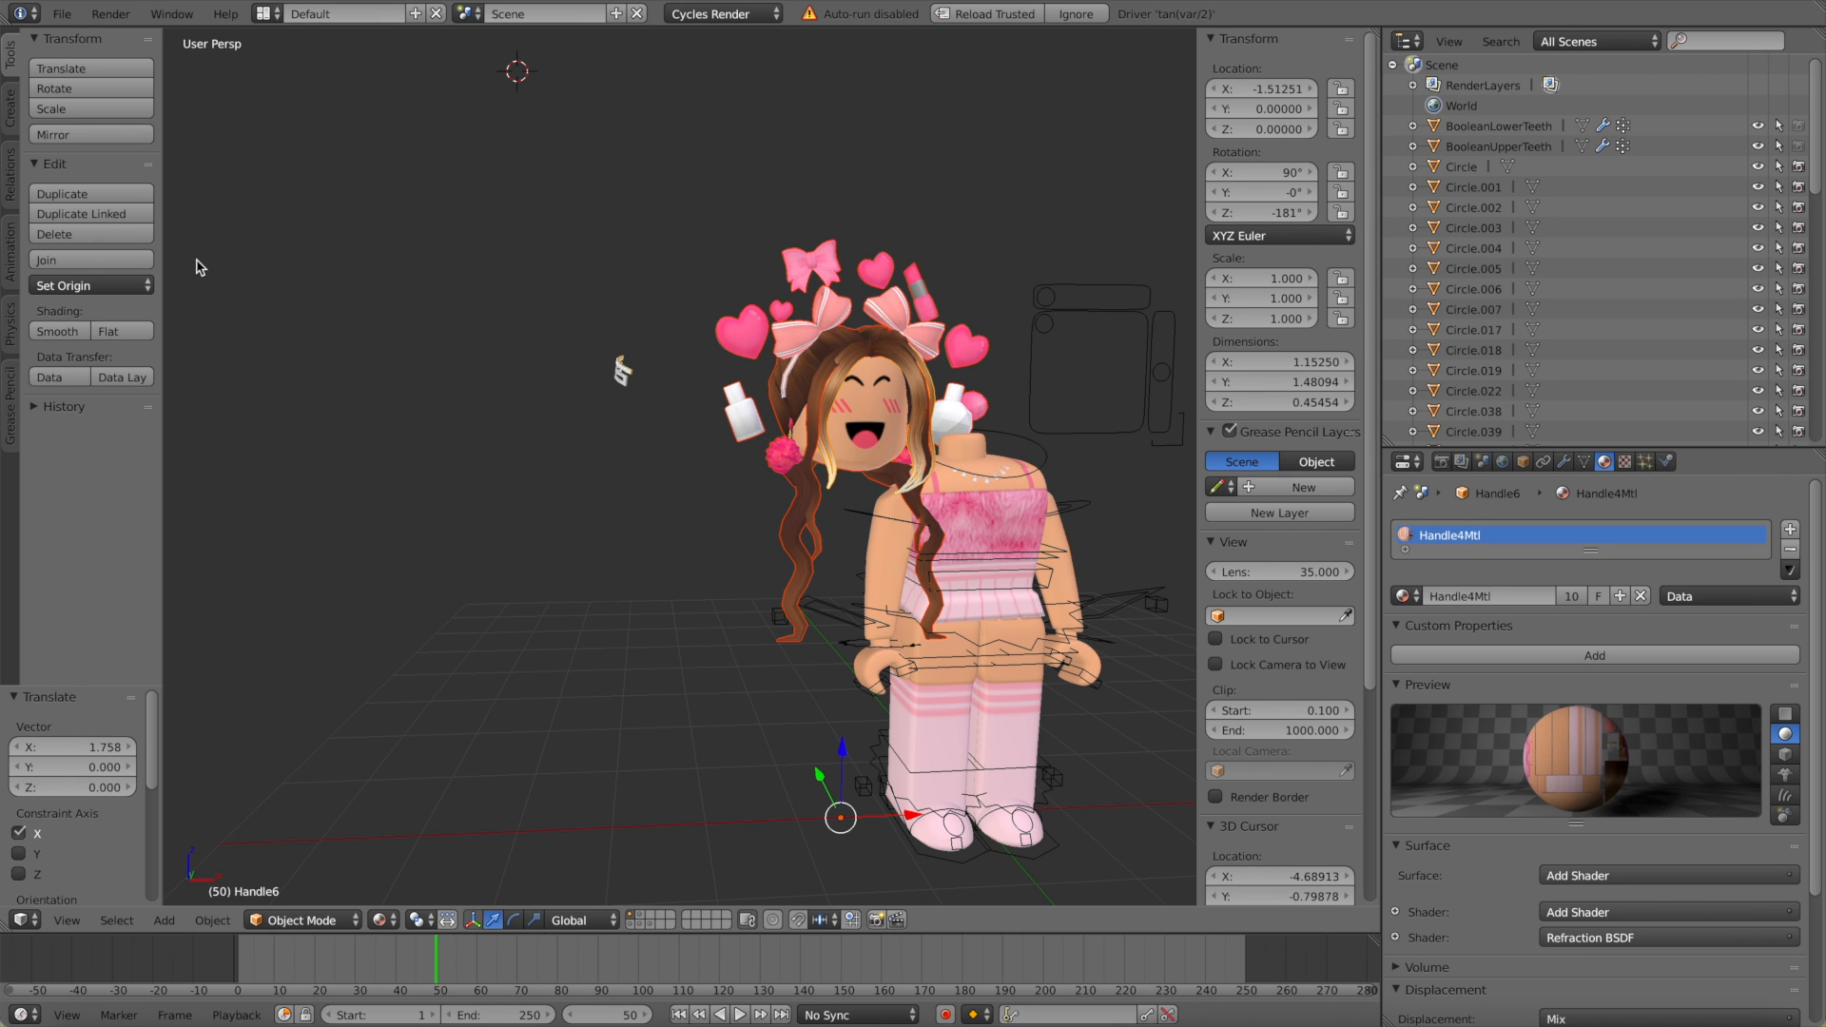
mouse_move(89, 258)
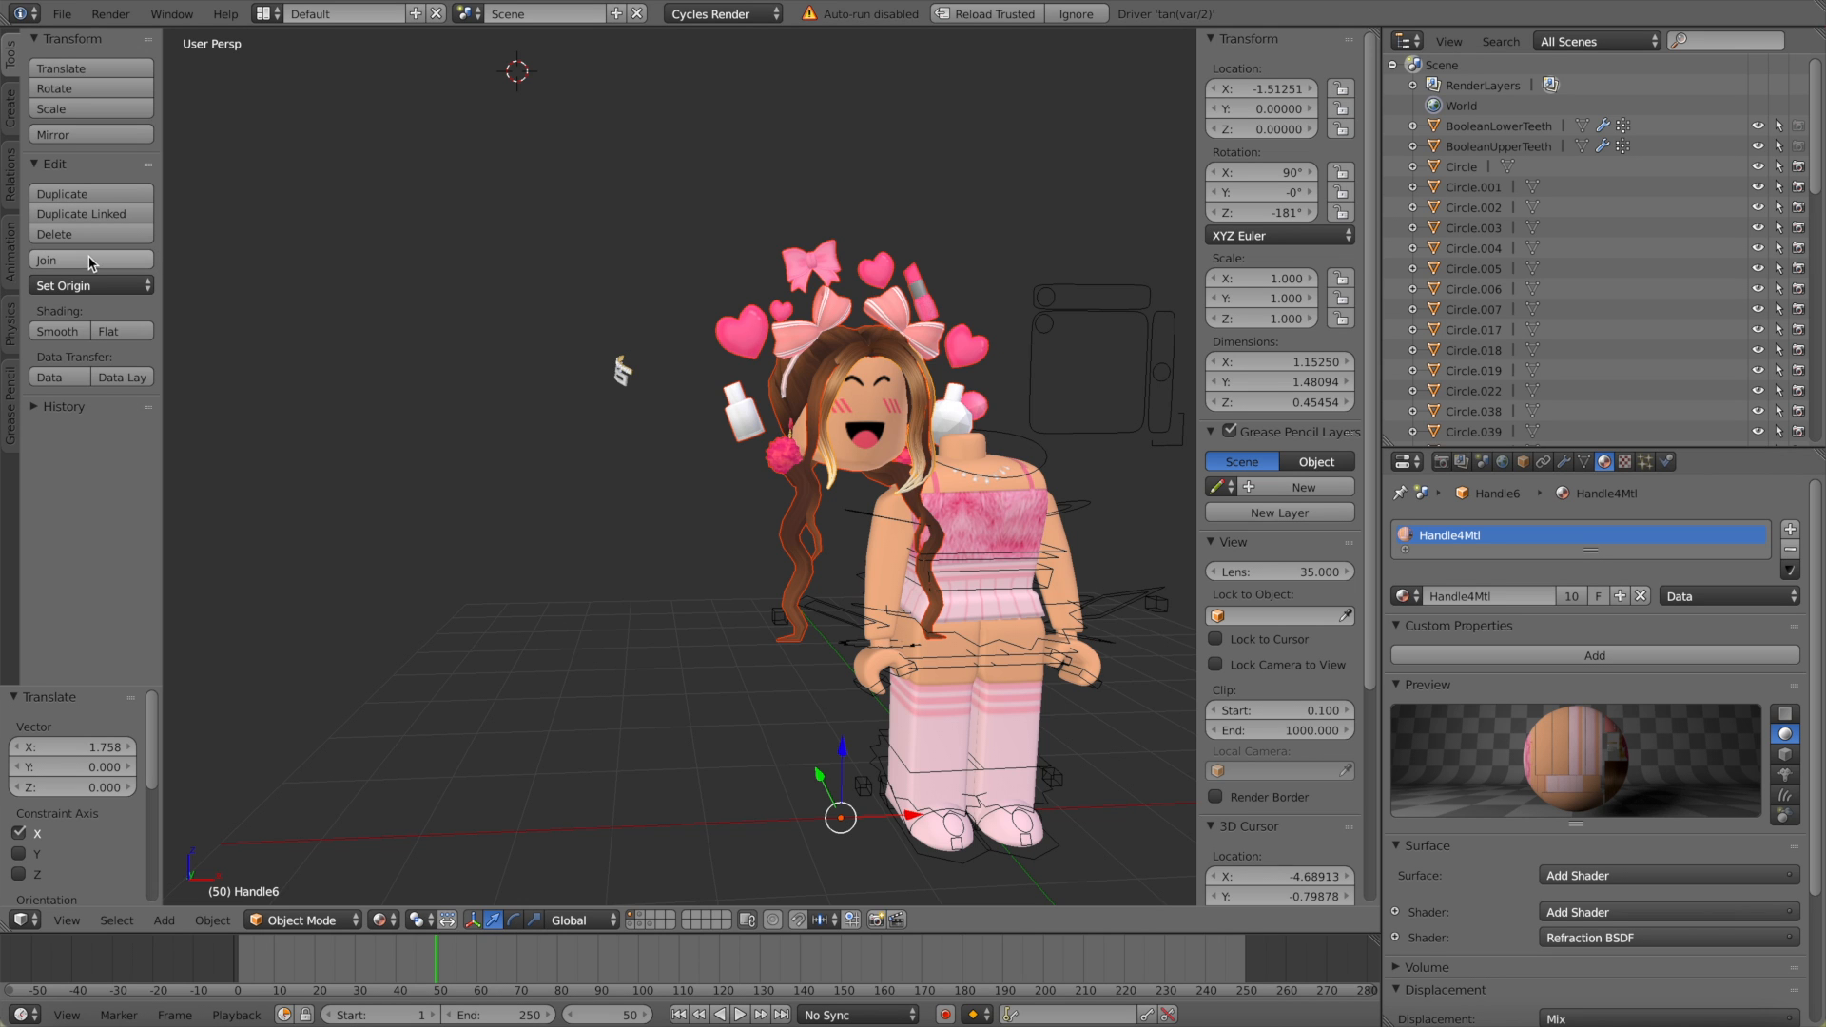
left_click(46, 261)
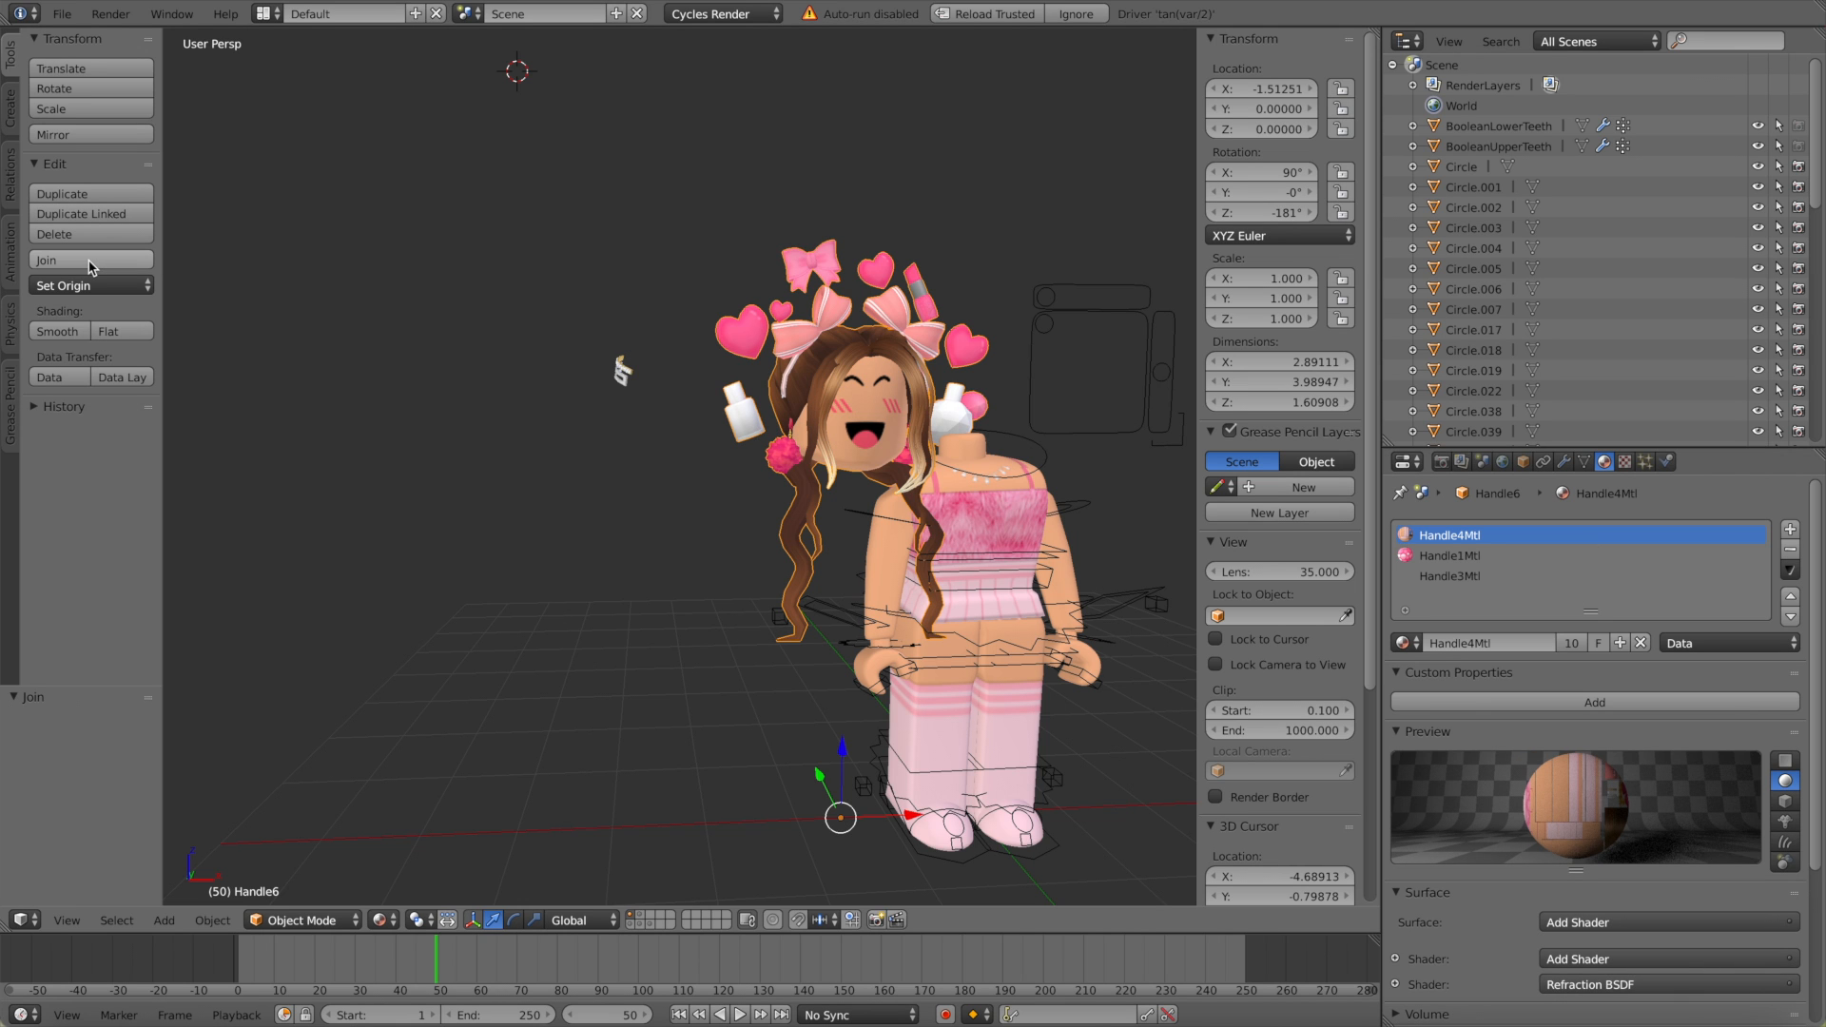
left_click(60, 285)
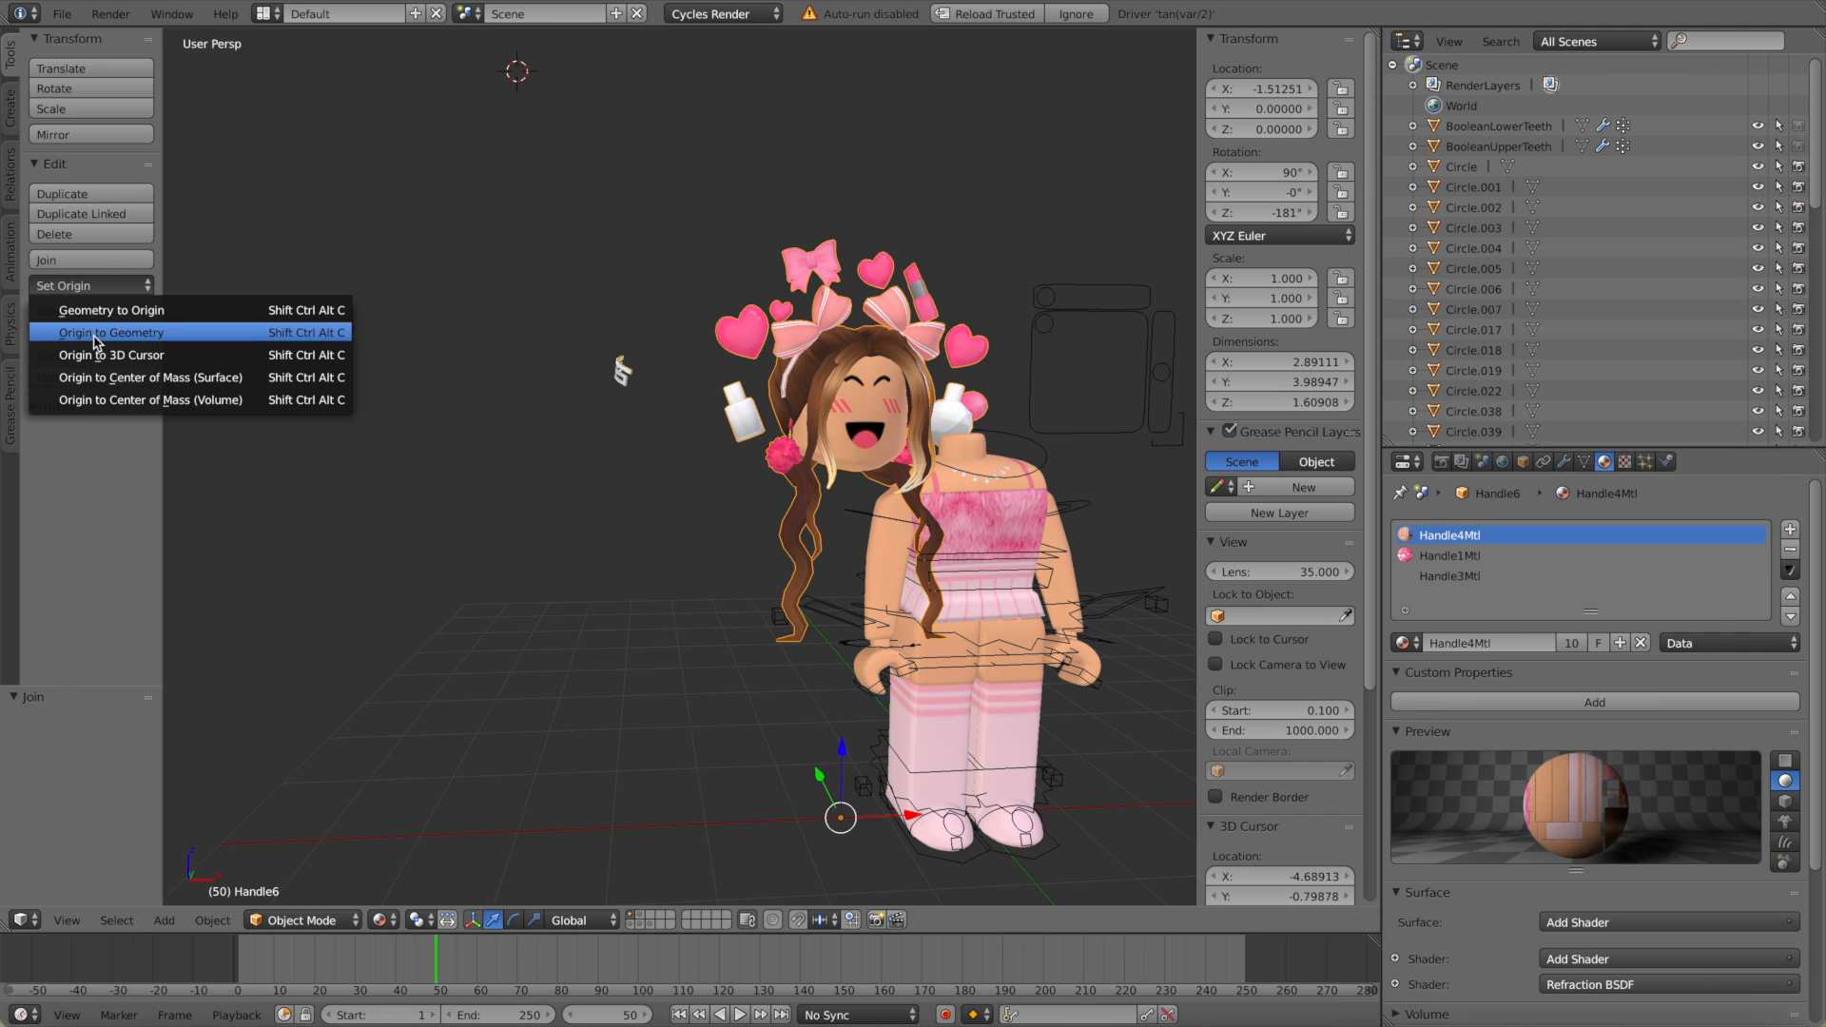
left_click(113, 331)
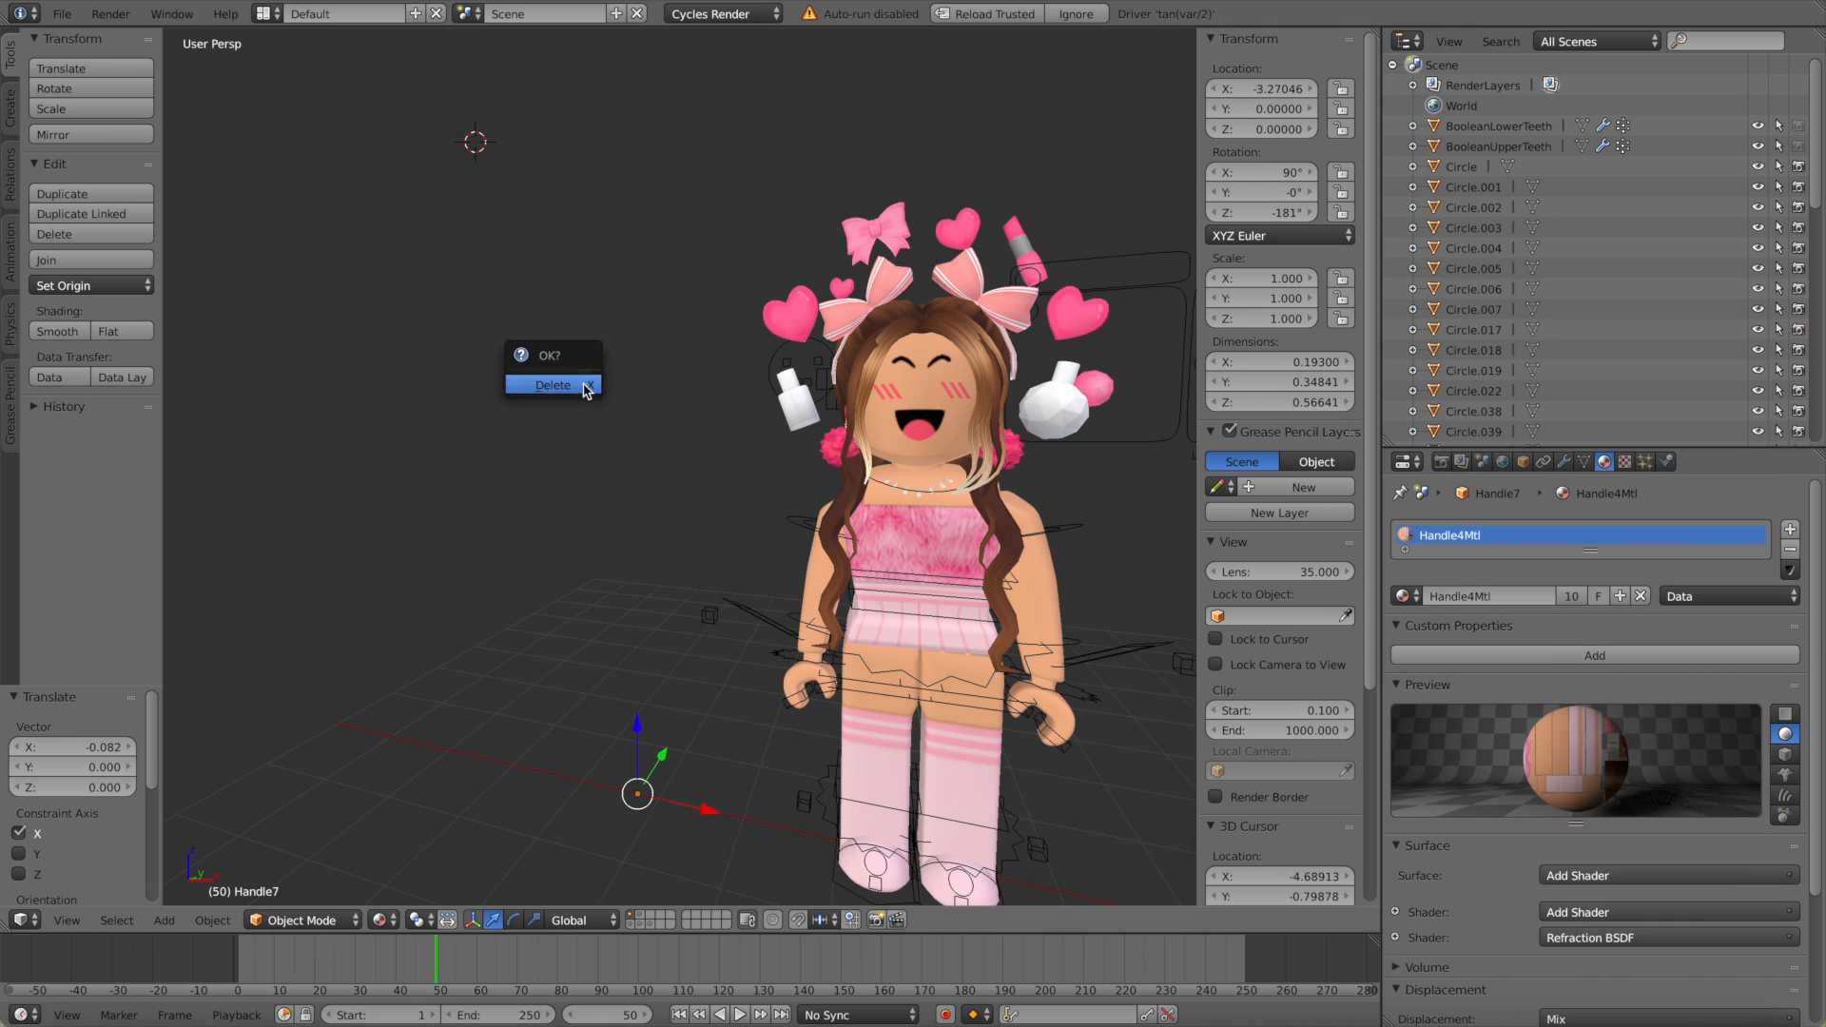
Delete the leftover stray piece and start another OBJ import.
left_click(554, 384)
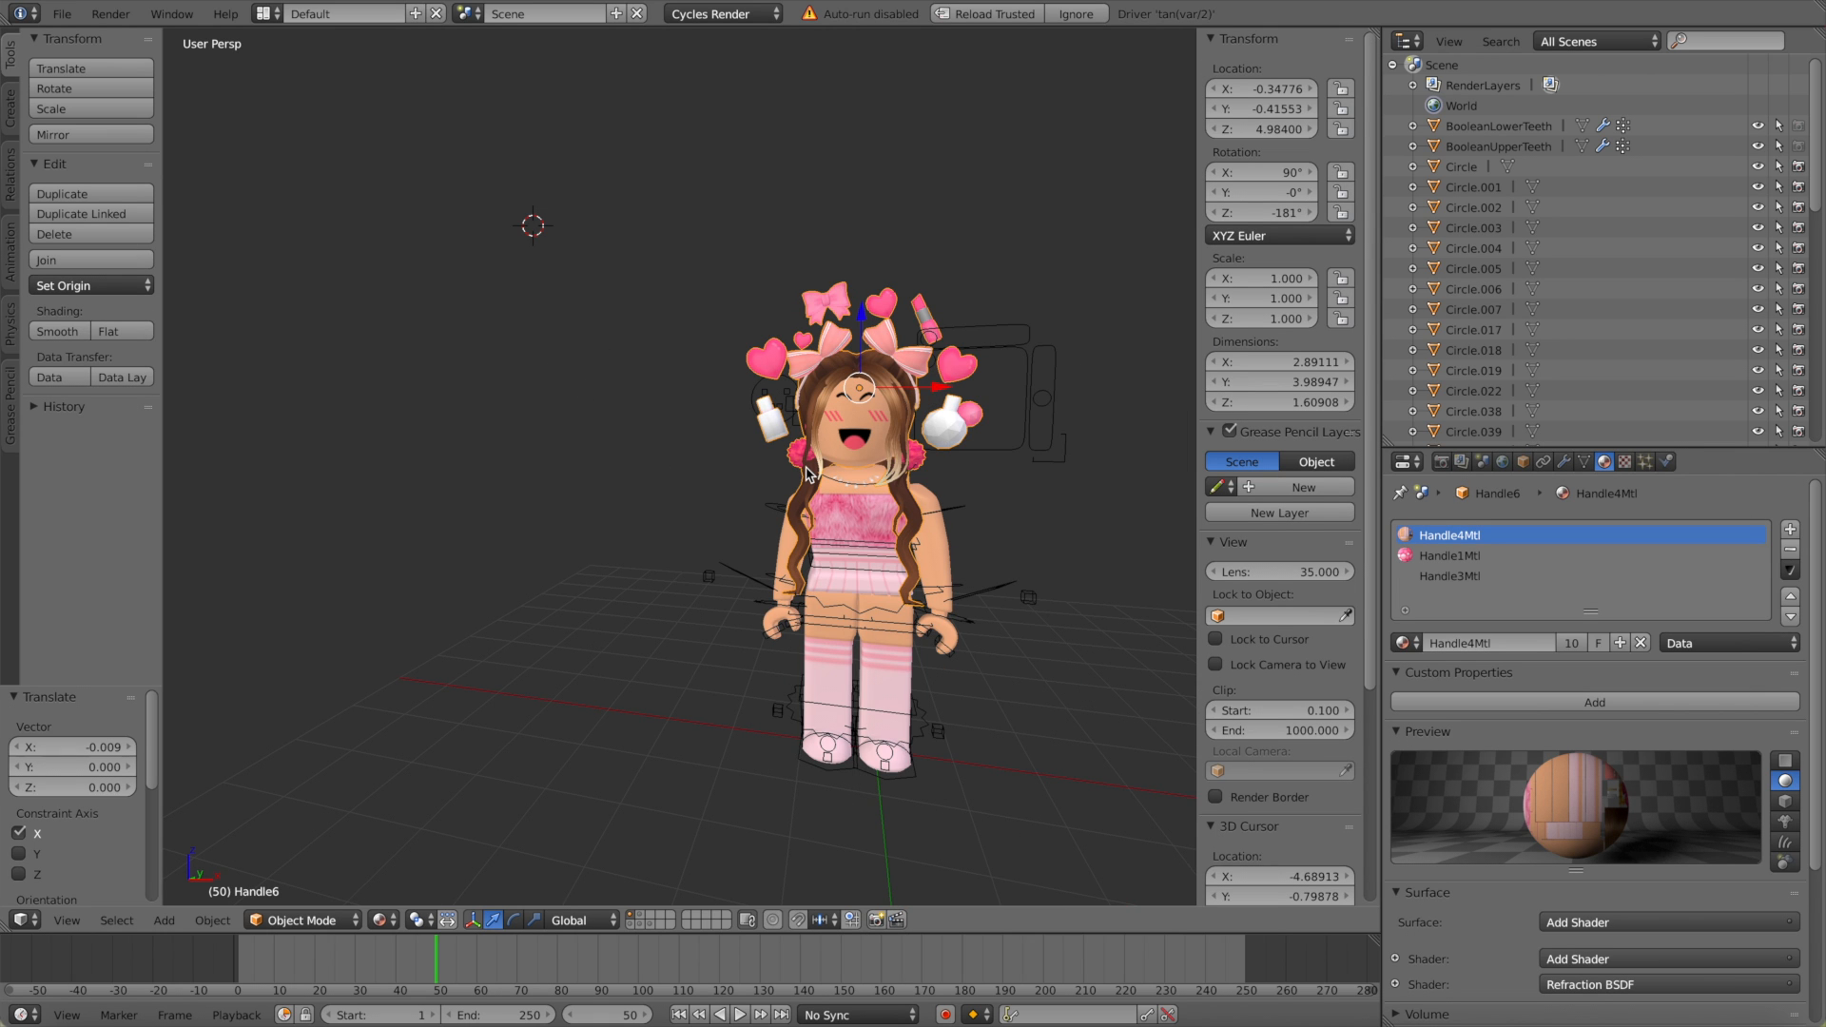
mouse_move(63, 13)
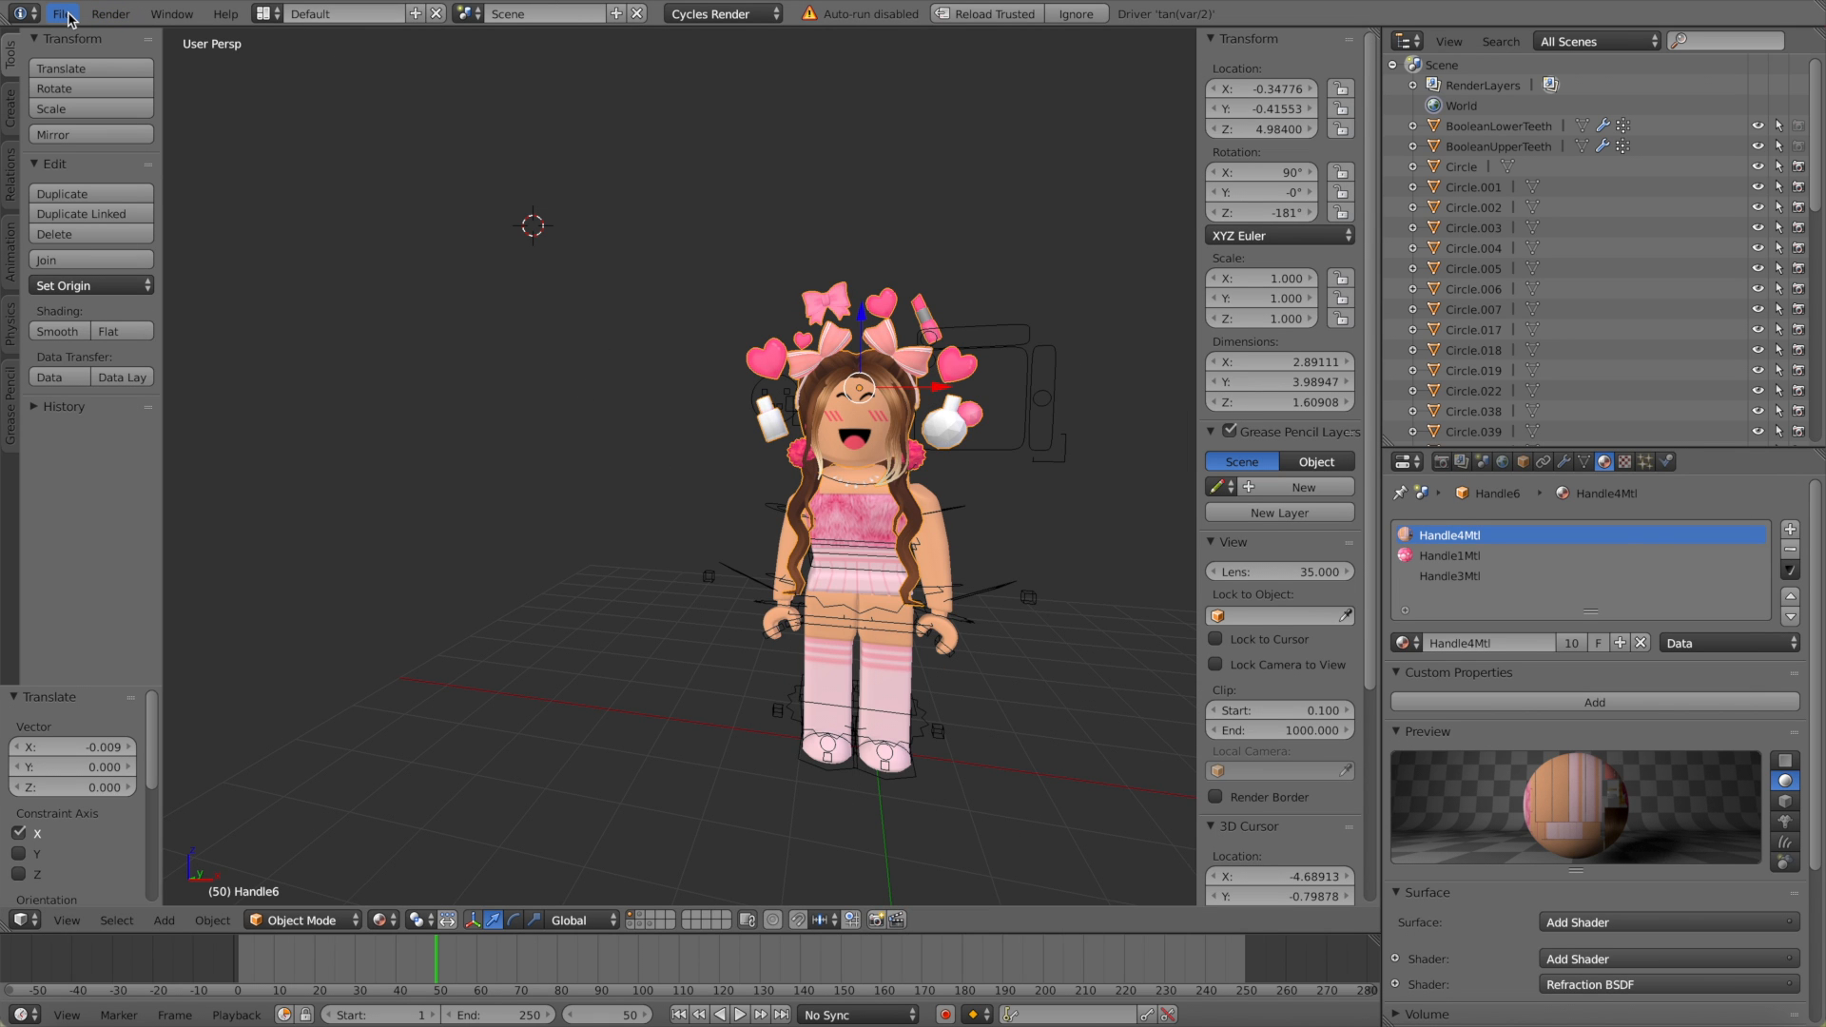
left_click(61, 13)
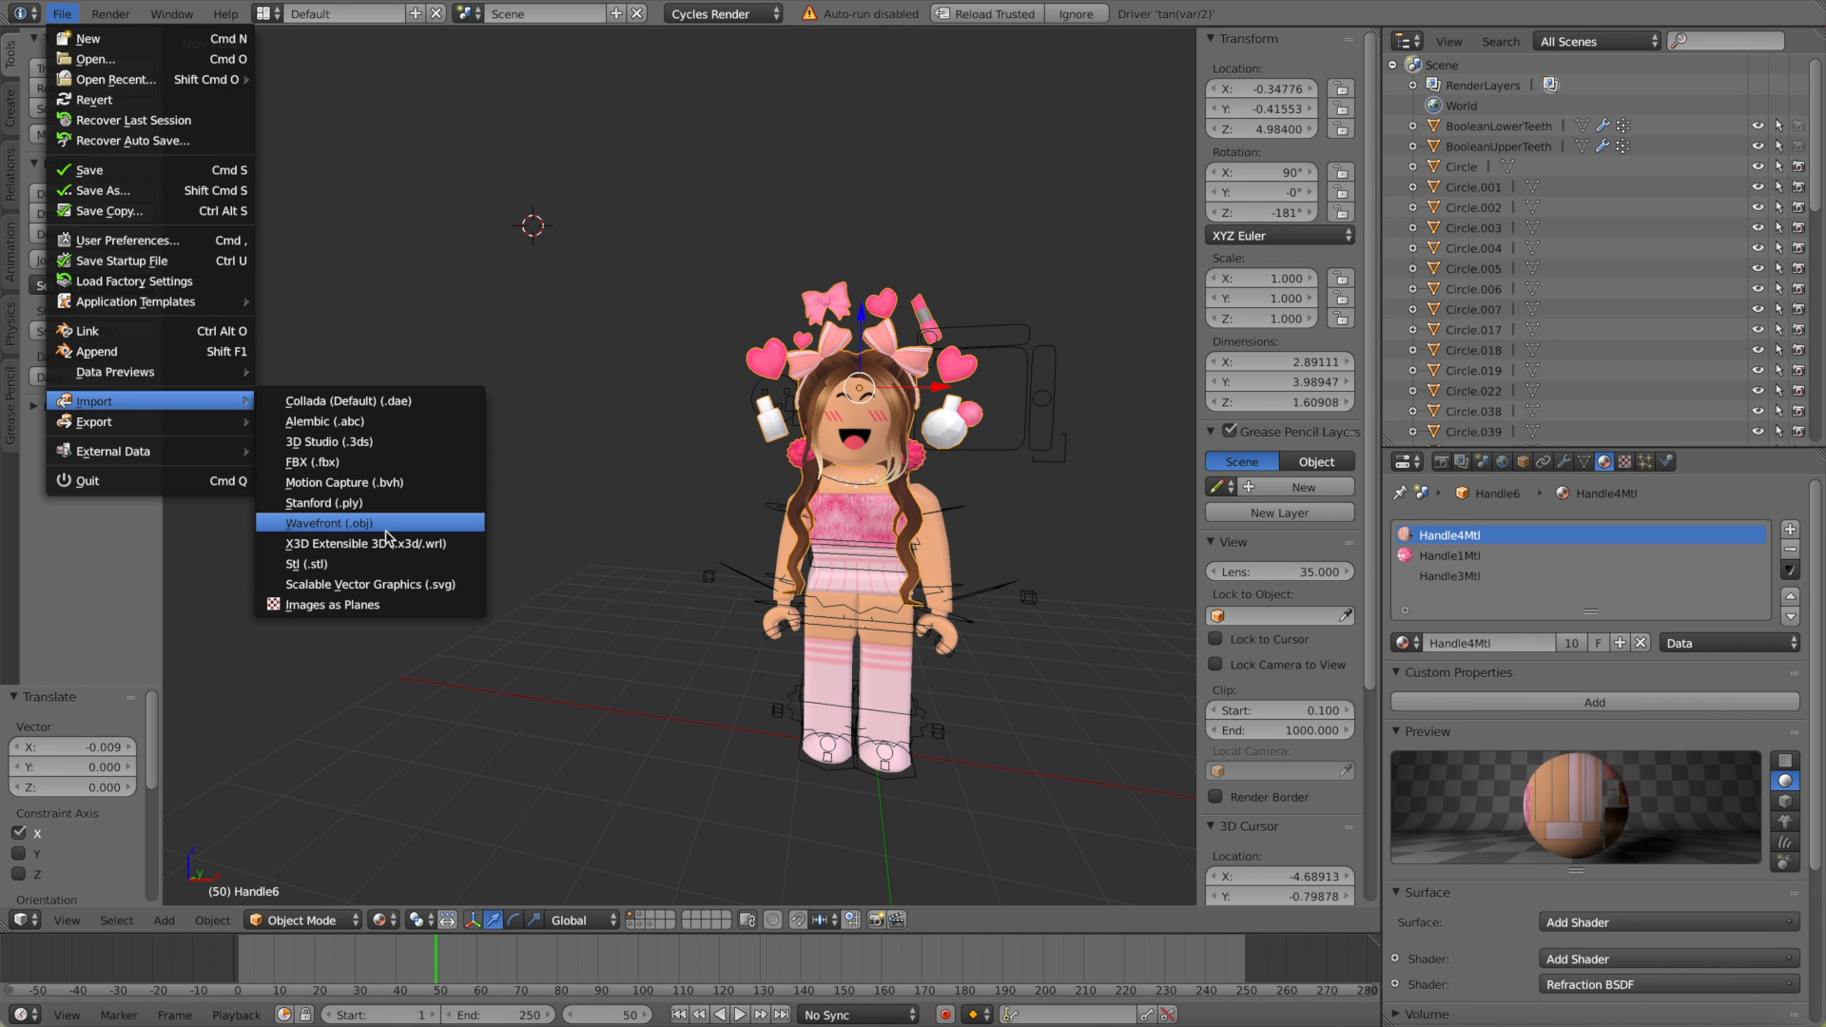
Import flower shop.obj via the Wavefront (.obj) importer.
left_click(328, 521)
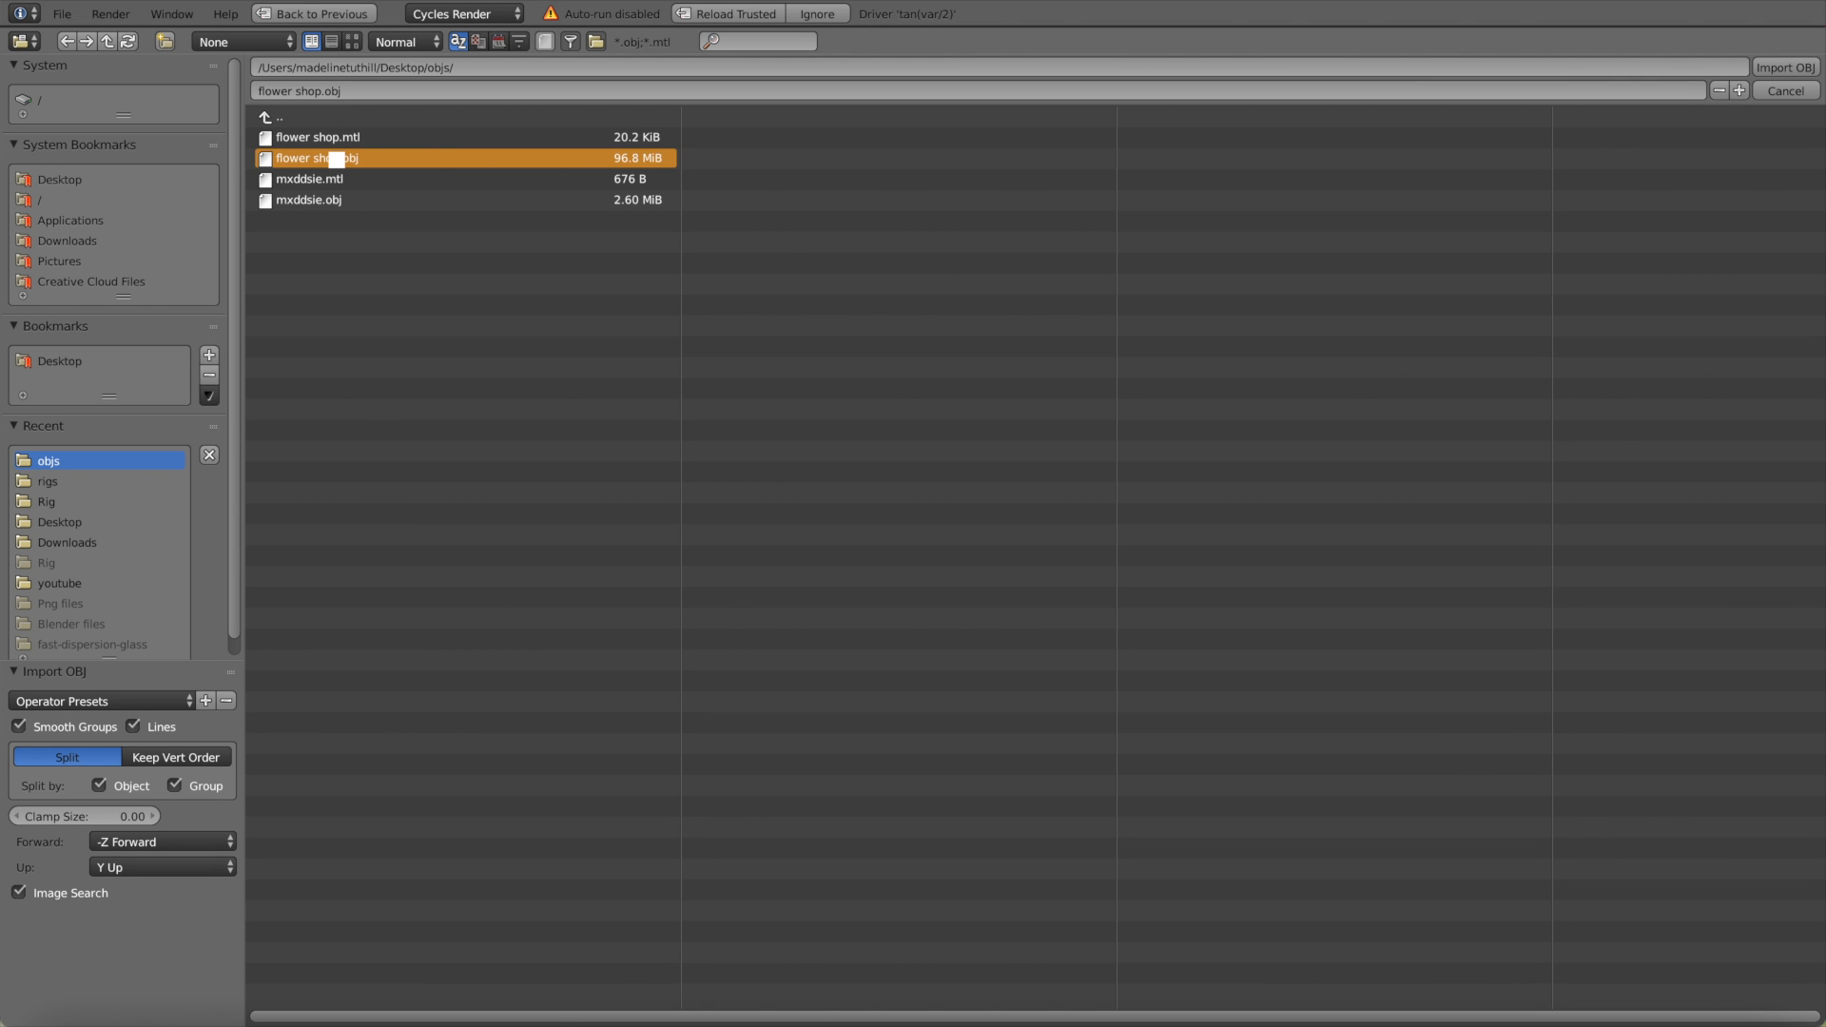
left_click(1784, 66)
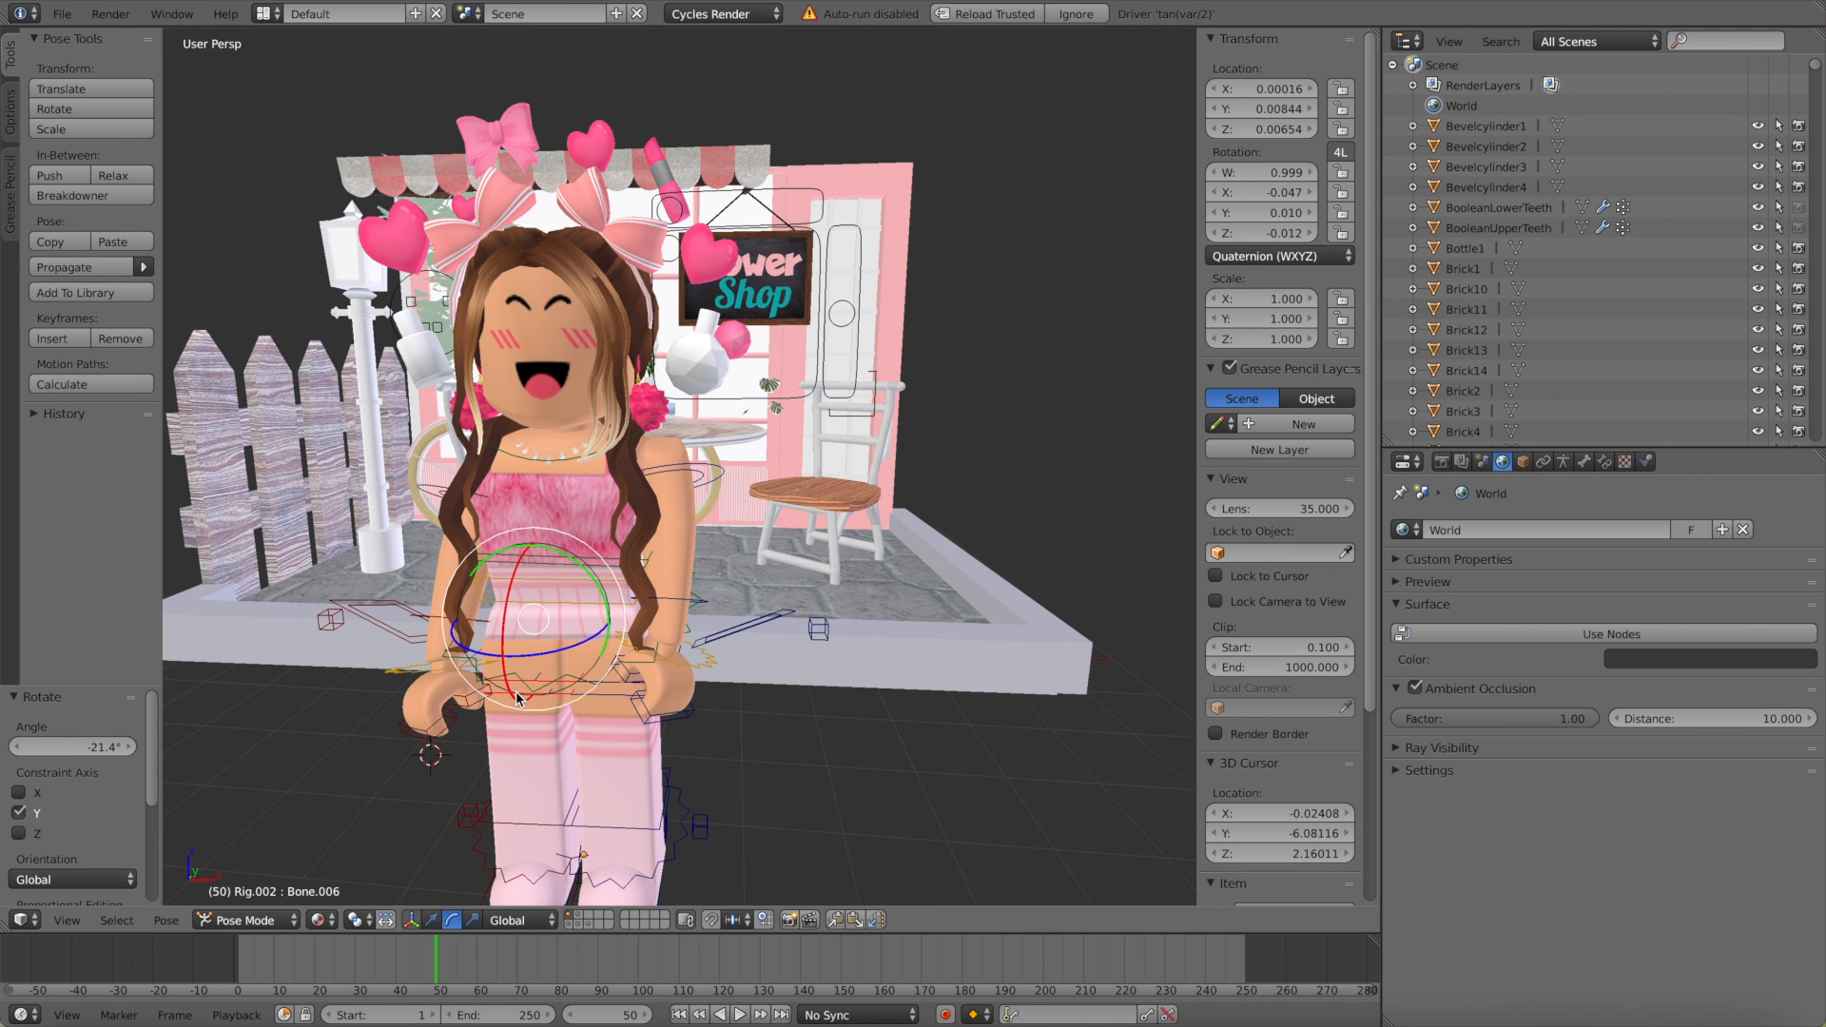
In Pose Mode rotate the leg bones -45° about X into a seated pose, then return to Object Mode.
left_click(241, 921)
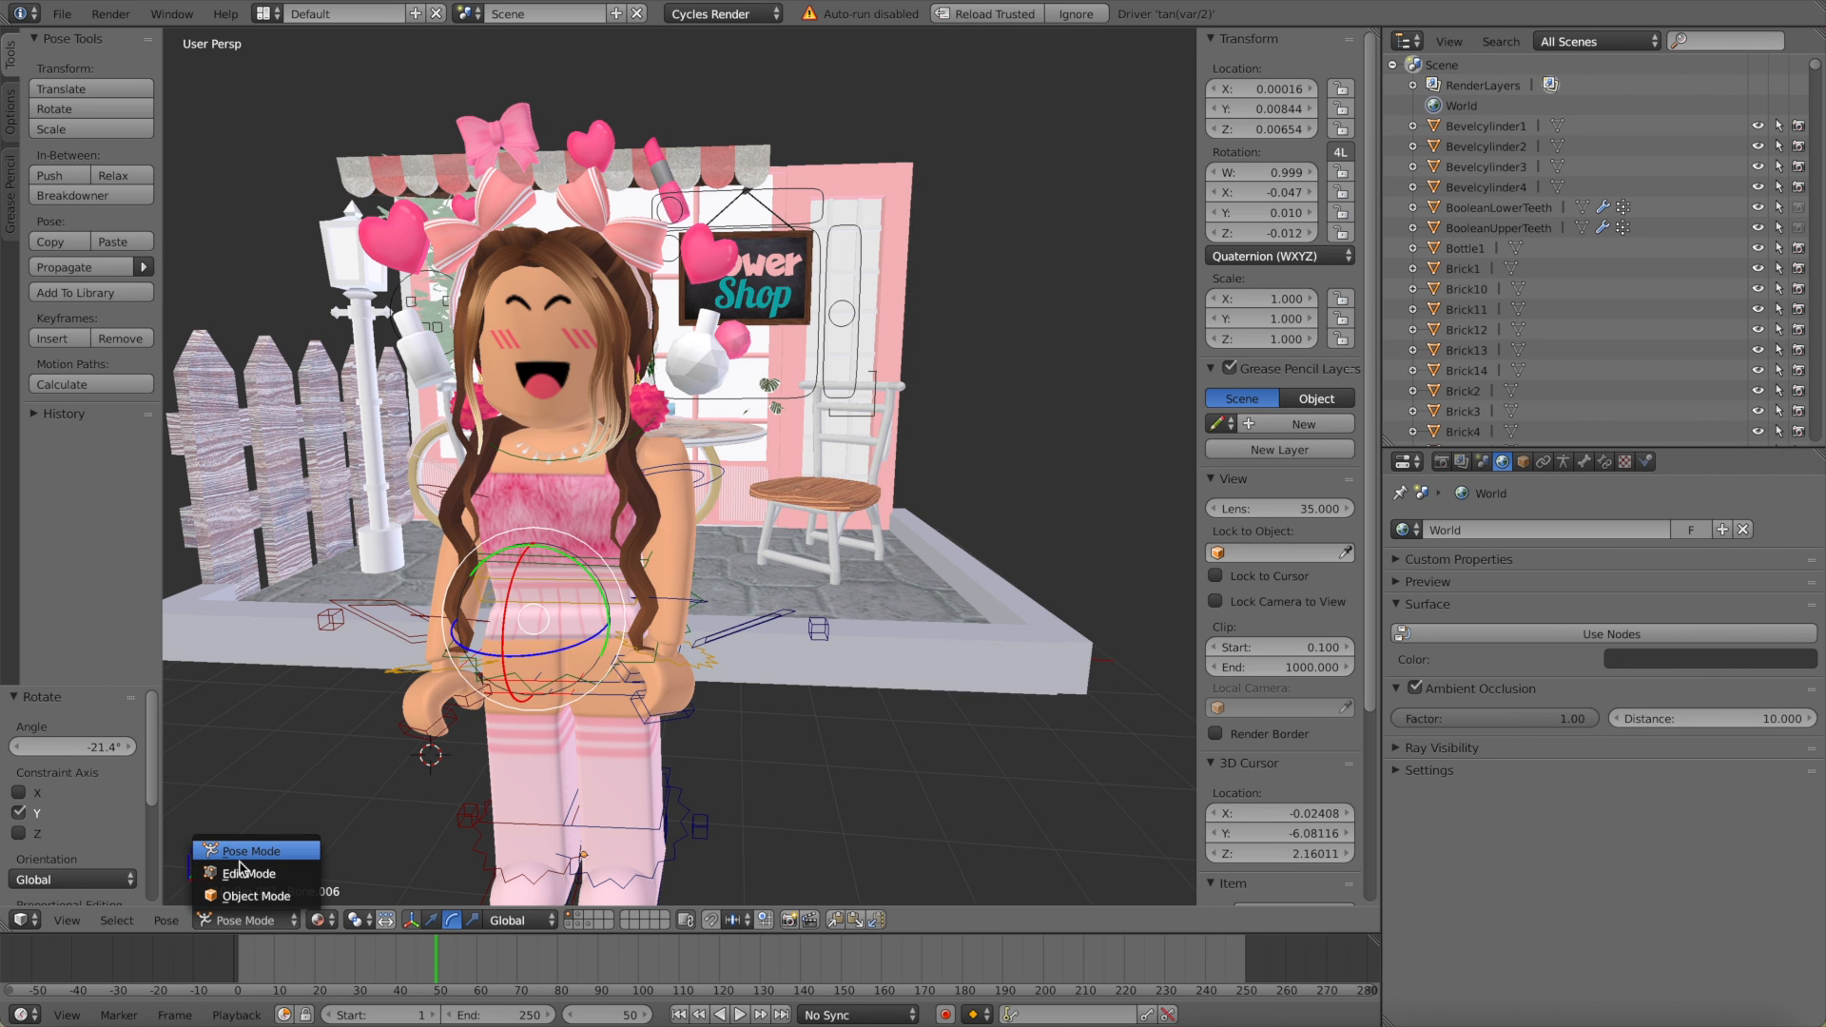
left_click(255, 896)
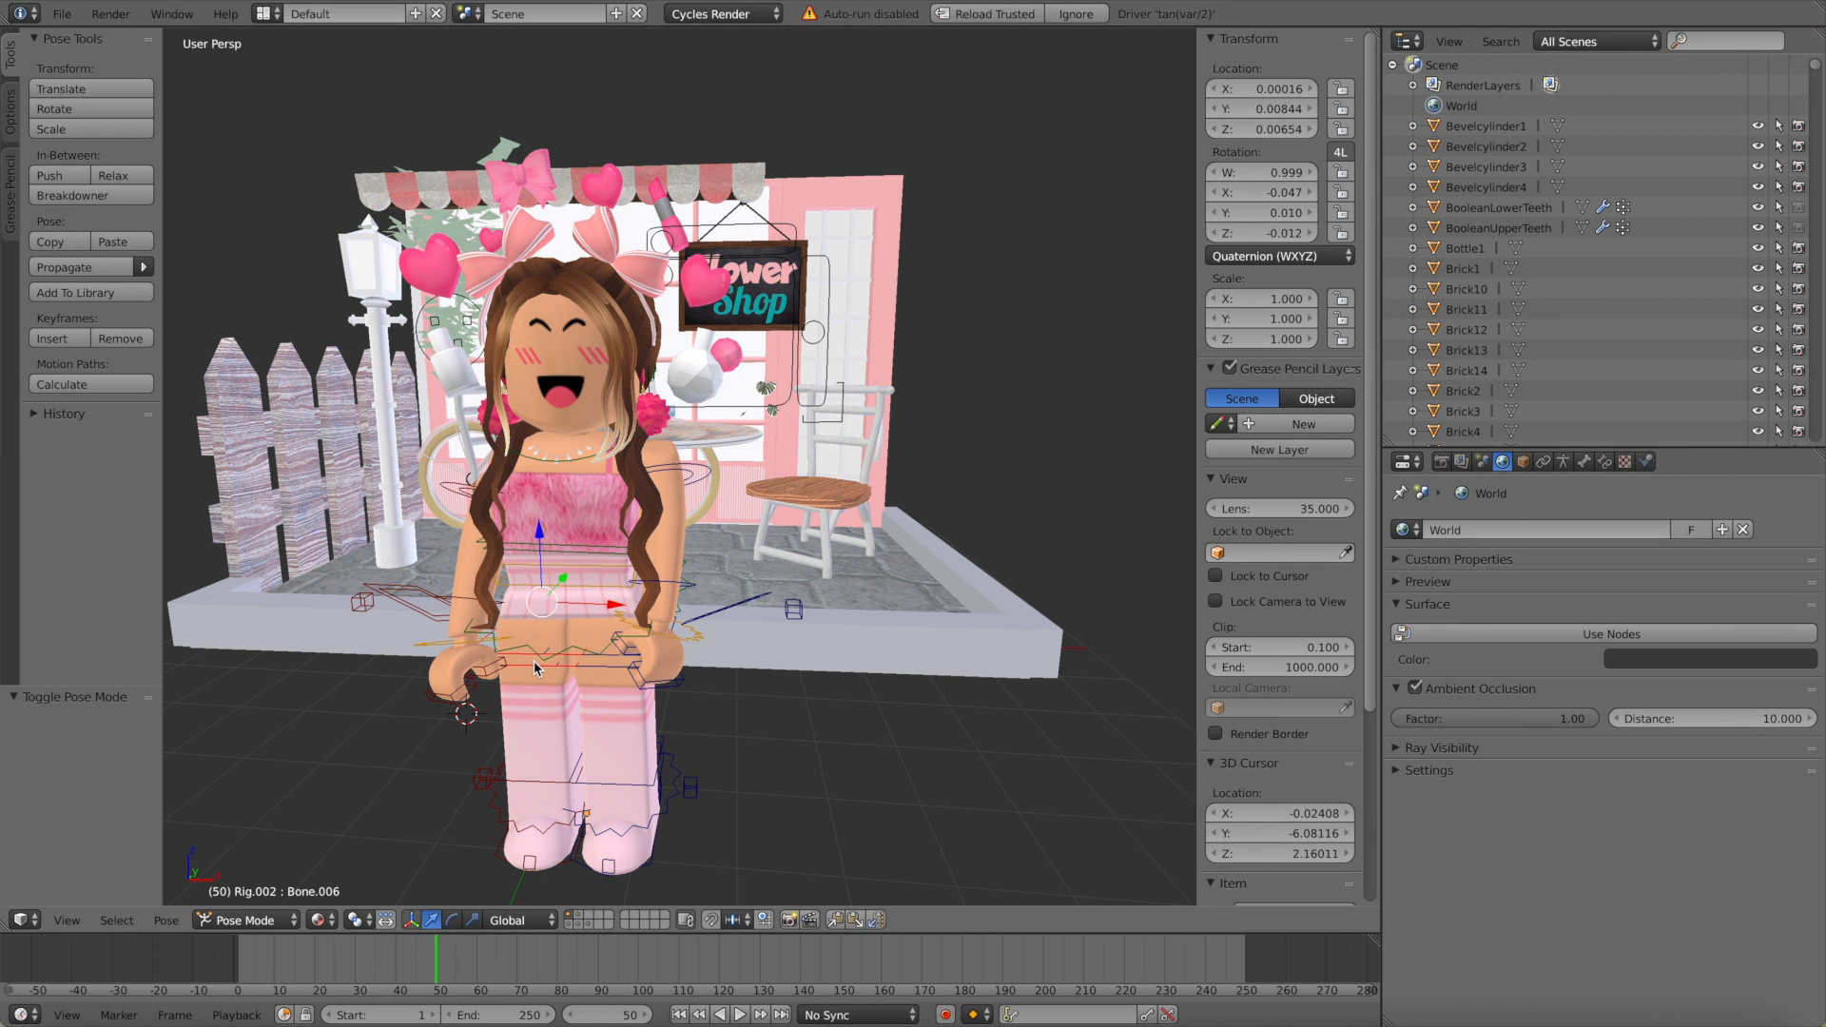
mouse_move(603, 668)
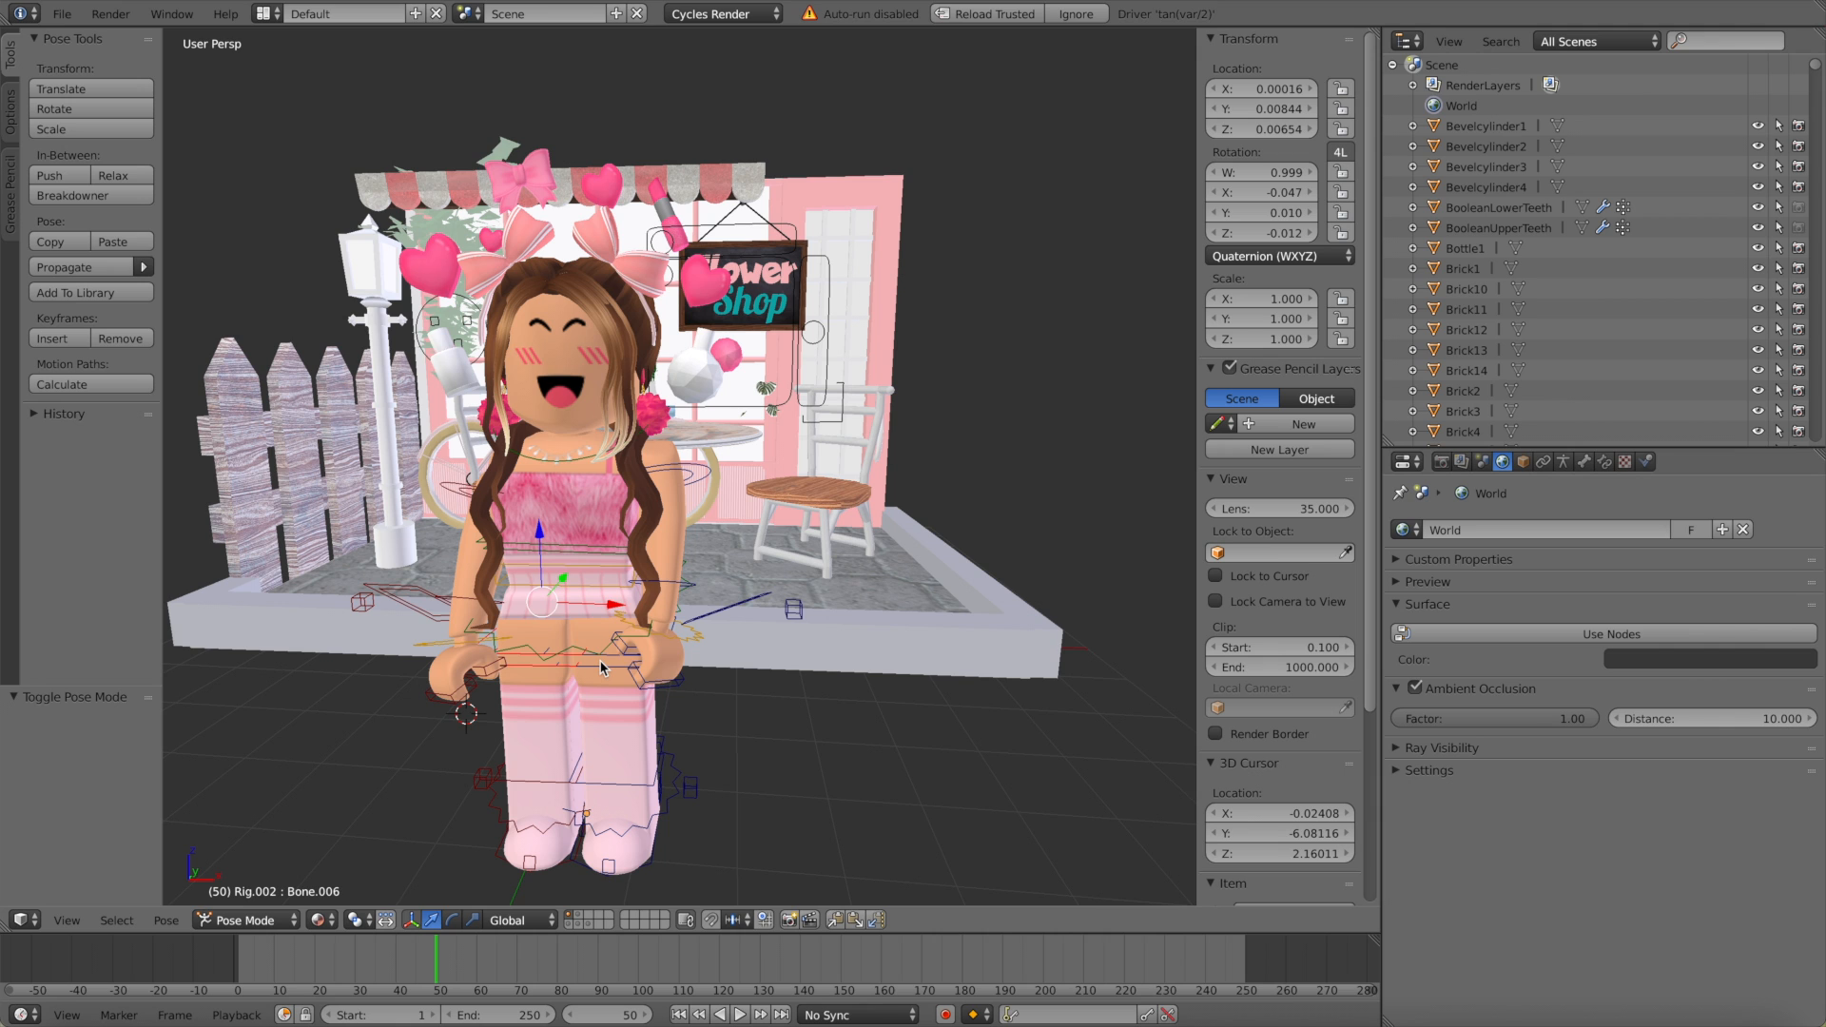
left_click(583, 593)
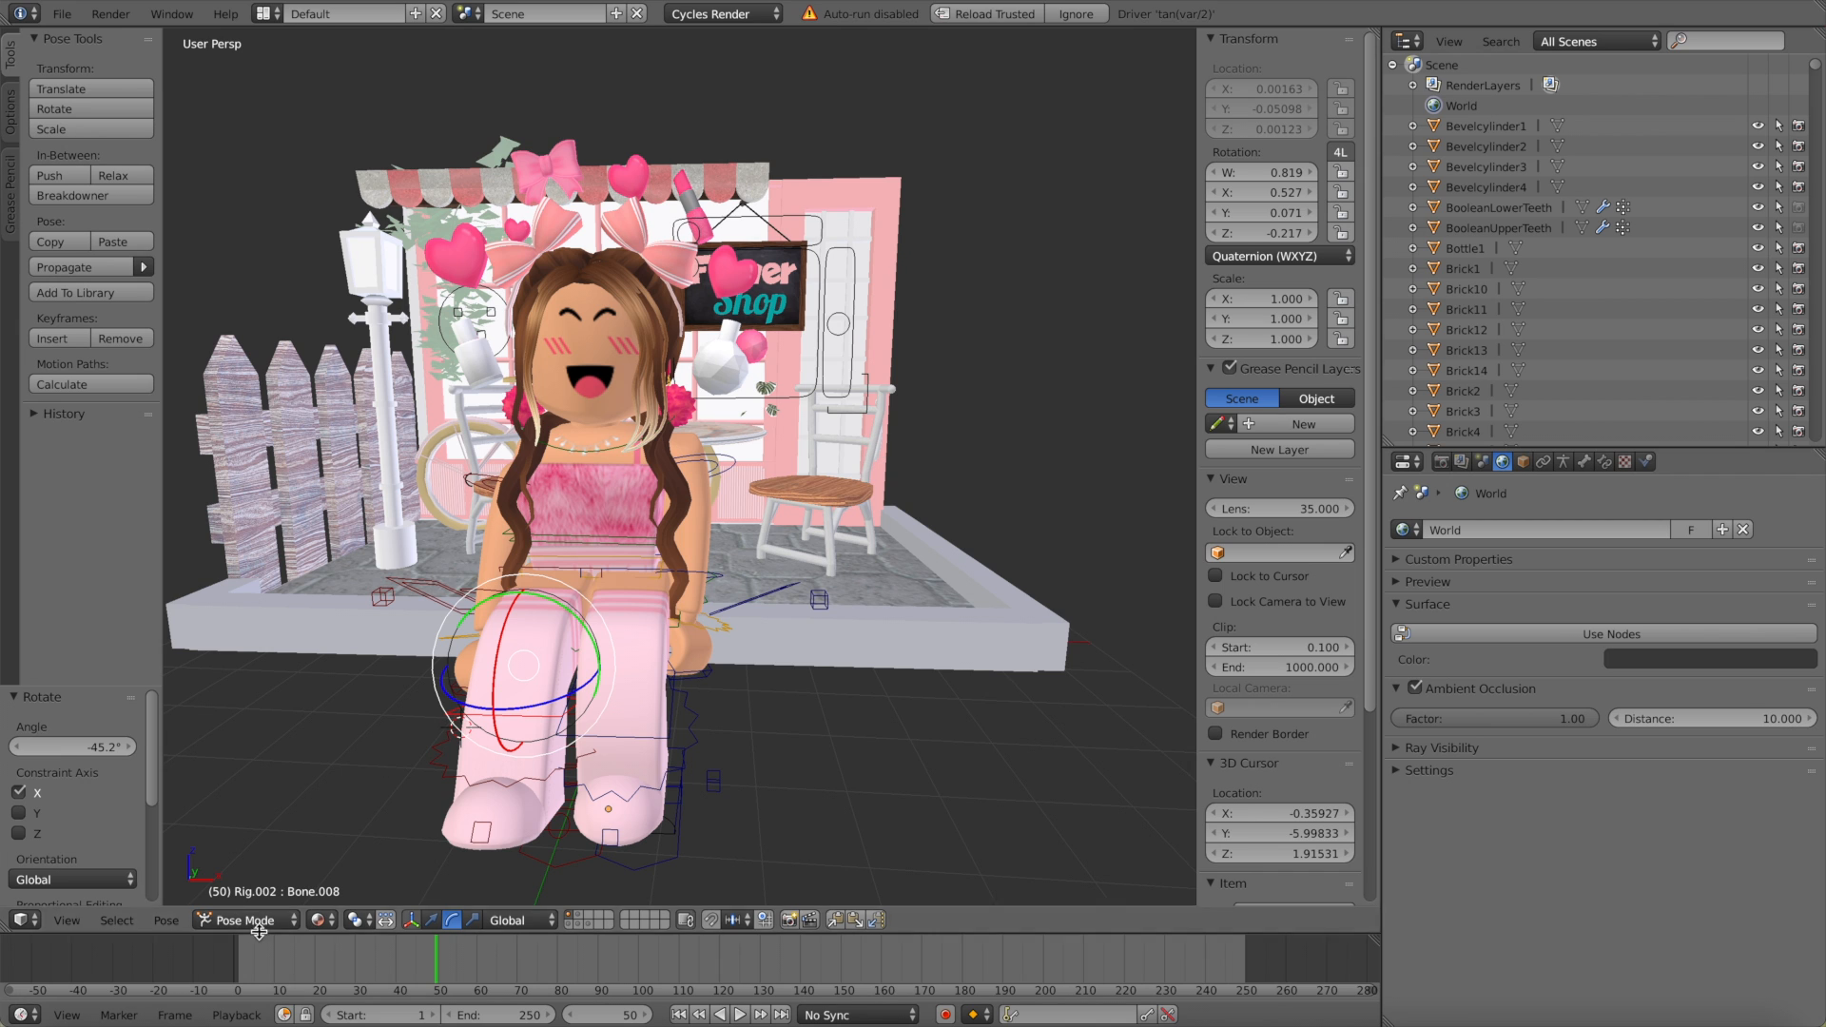
left_click(245, 921)
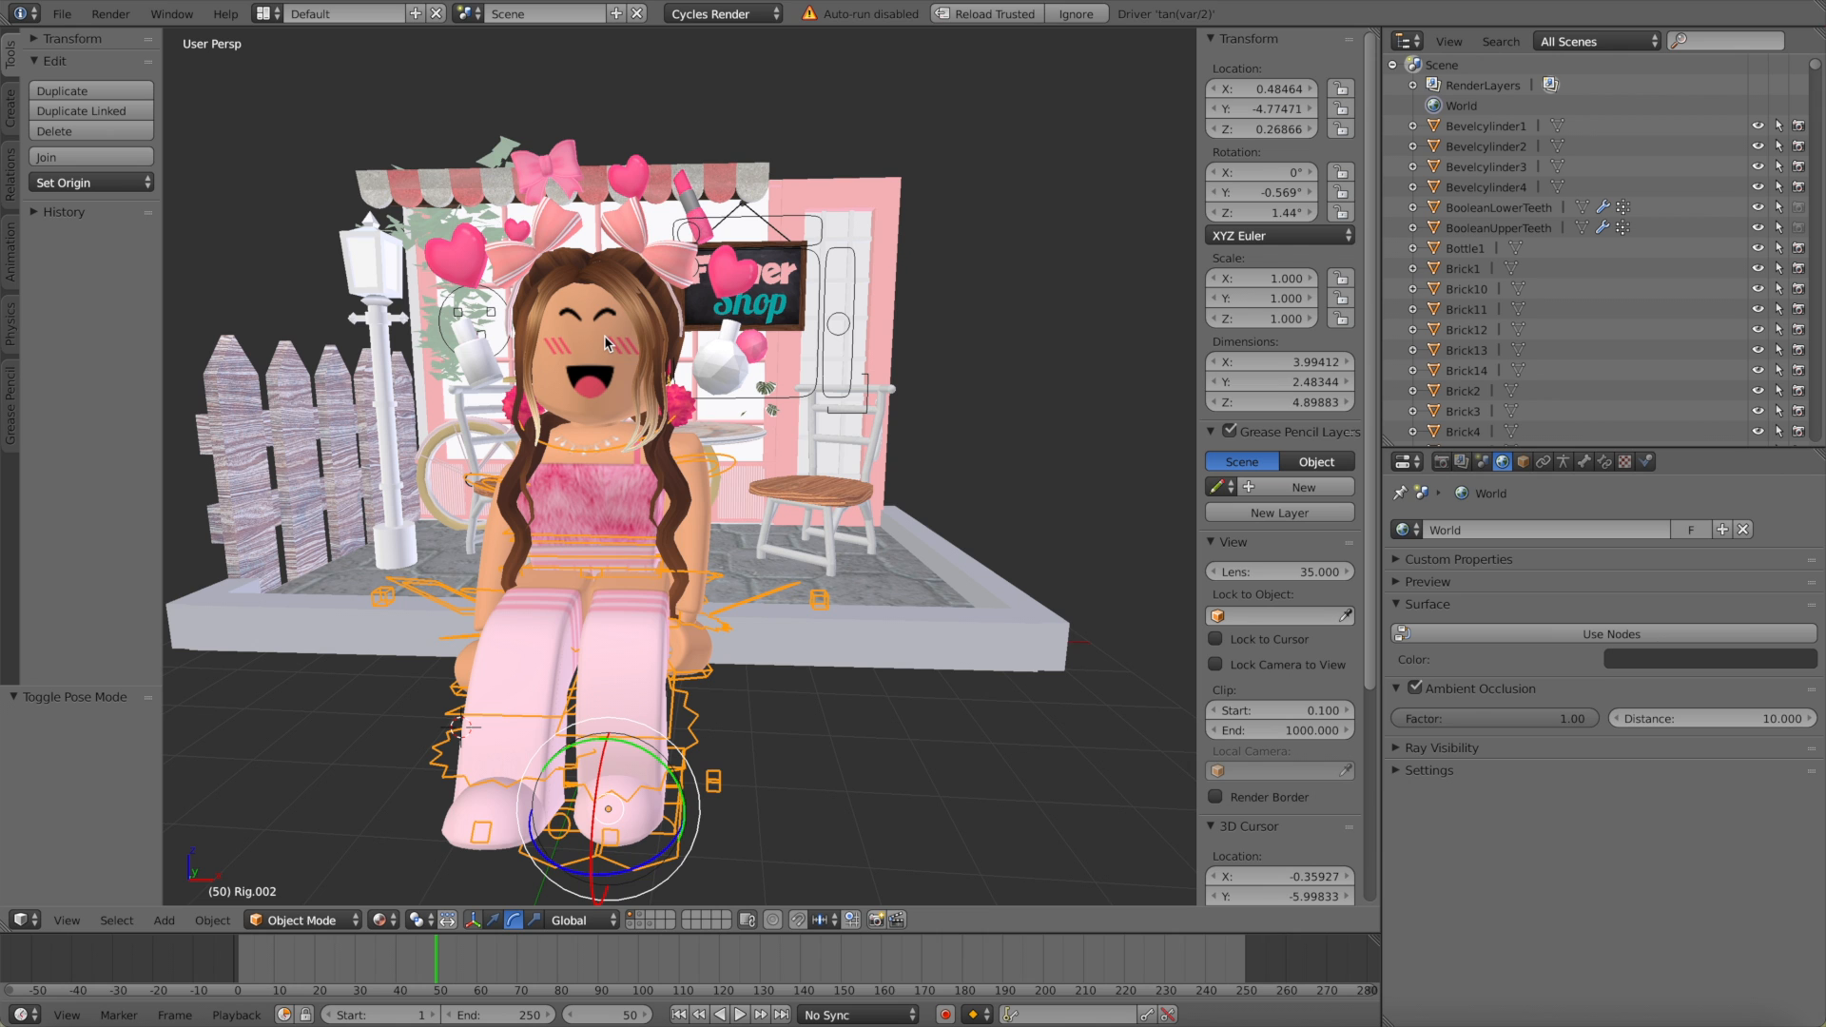
mouse_move(584, 279)
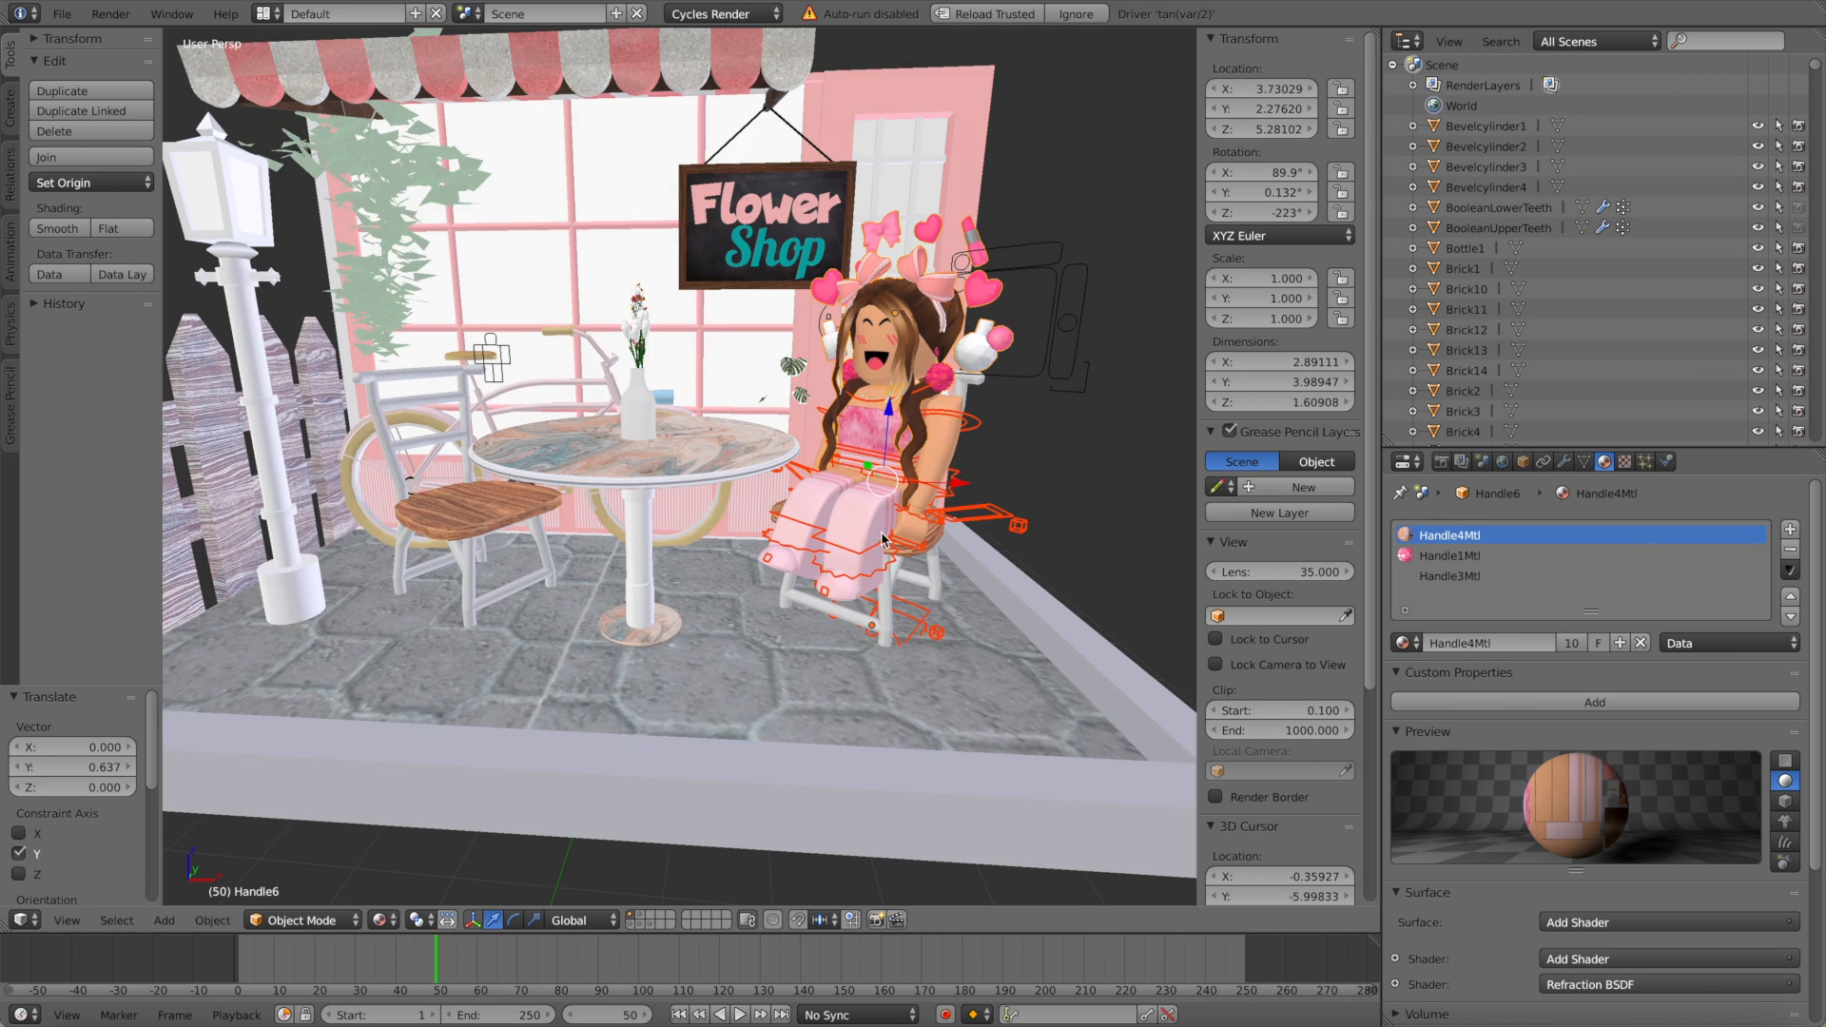
mouse_move(846, 453)
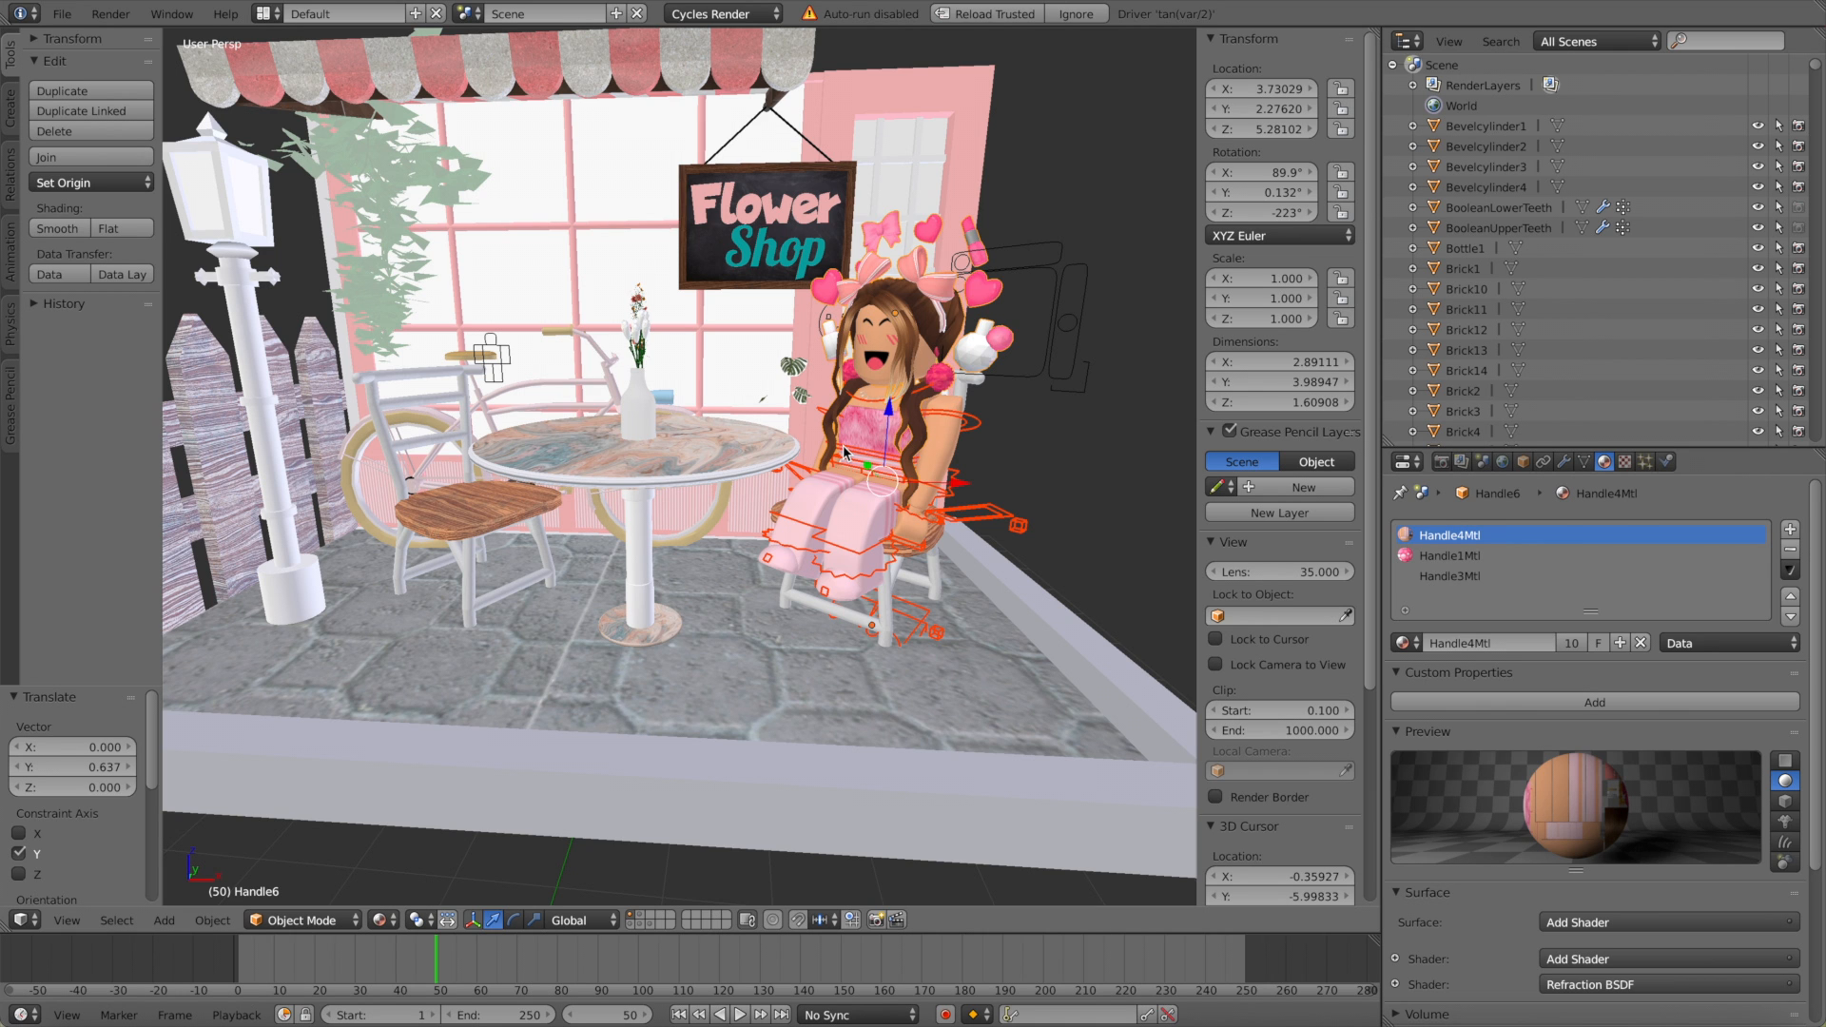
mouse_move(830, 329)
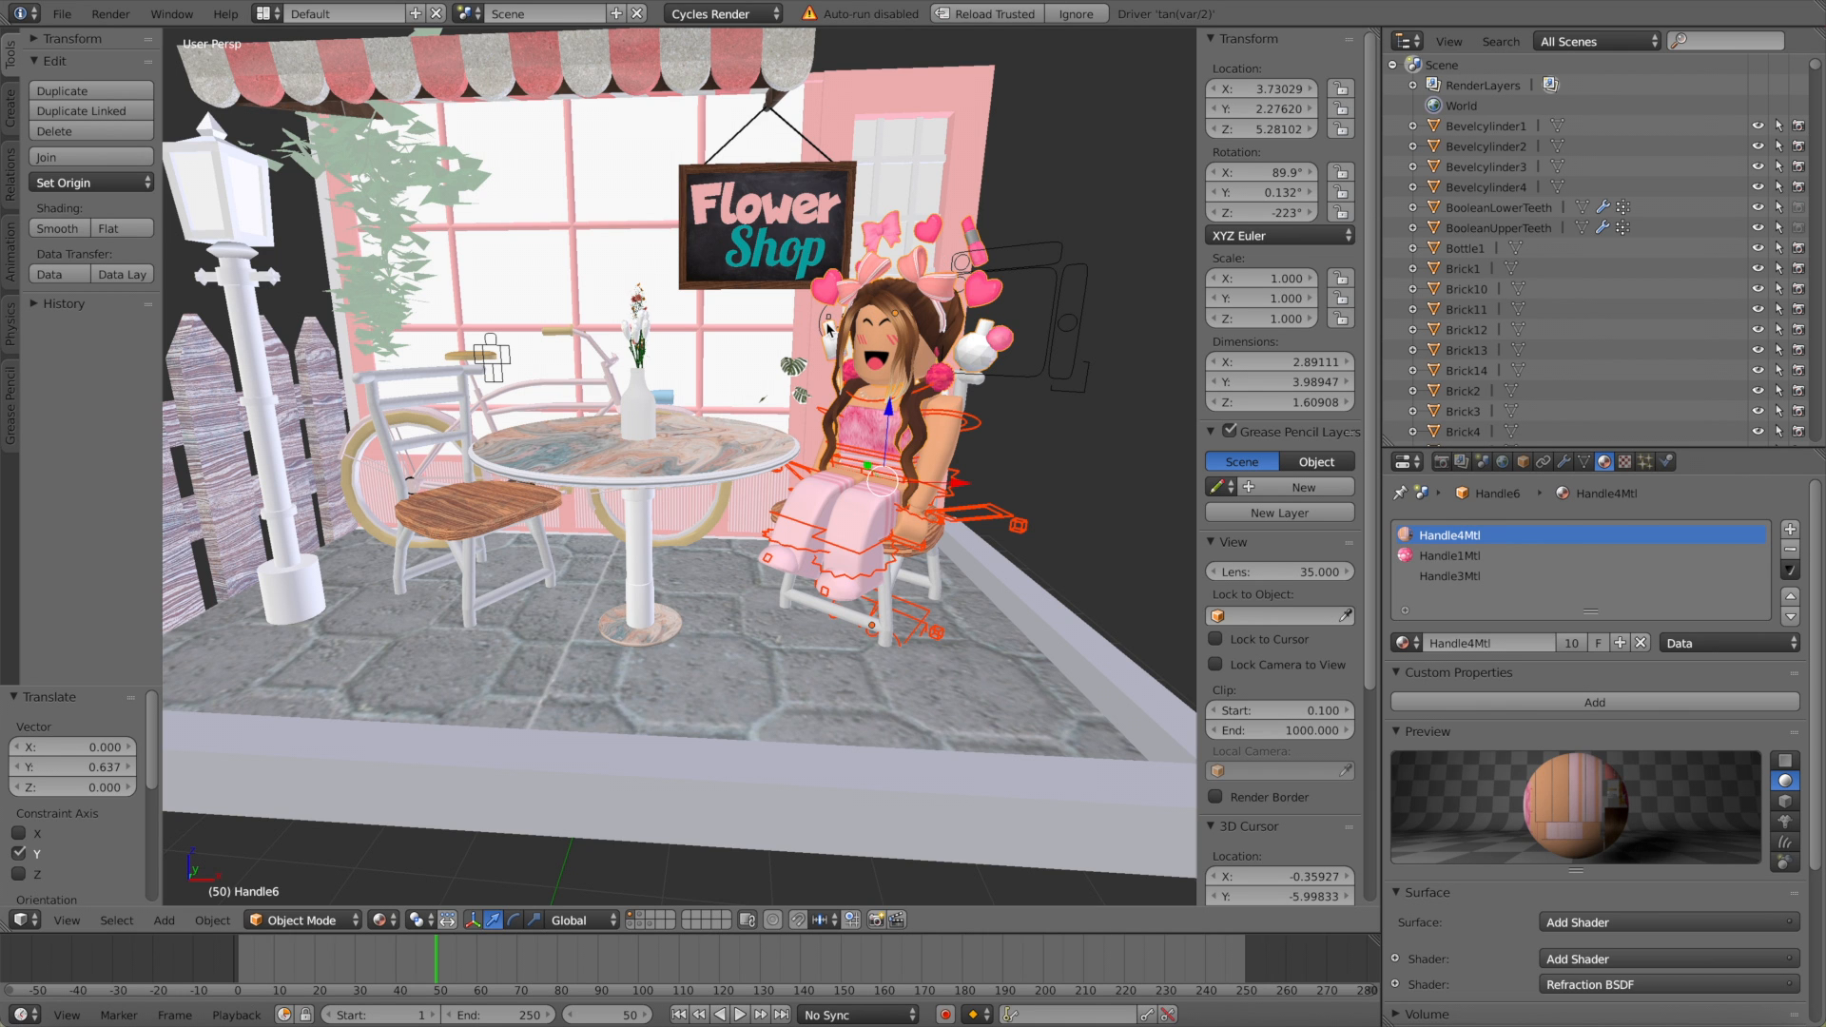
mouse_move(708, 371)
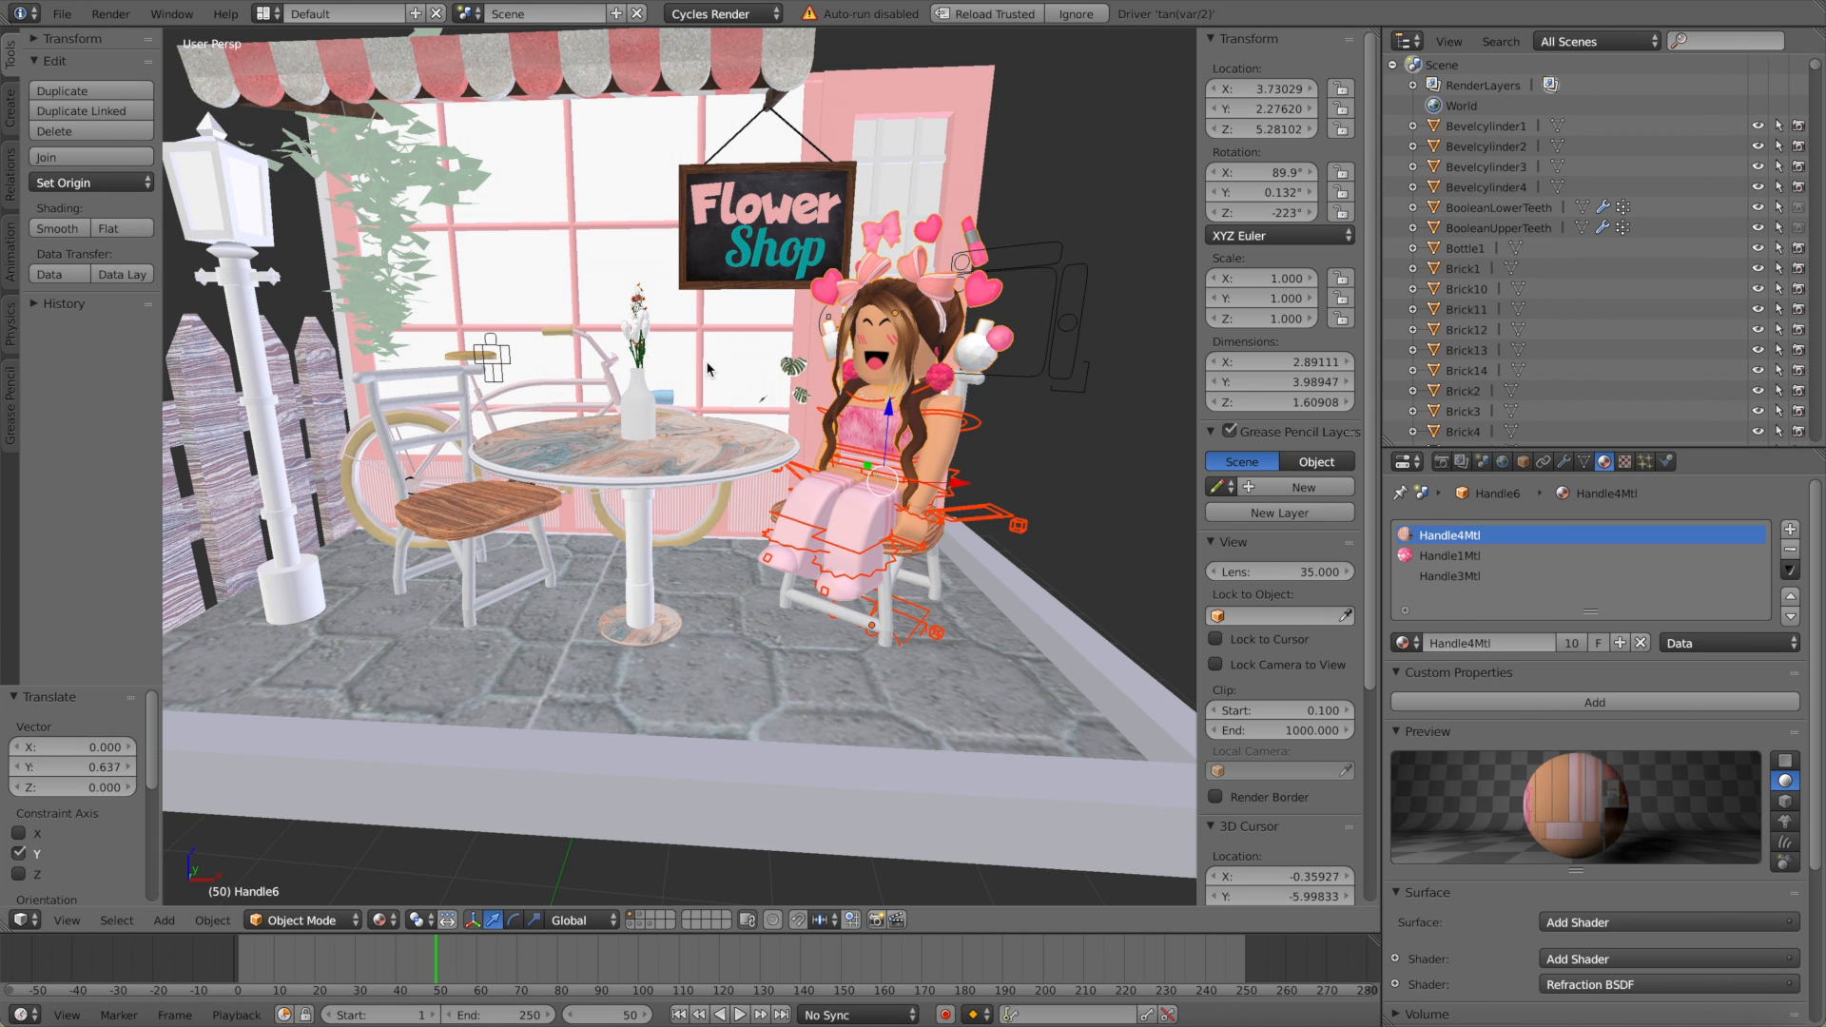
mouse_move(172, 13)
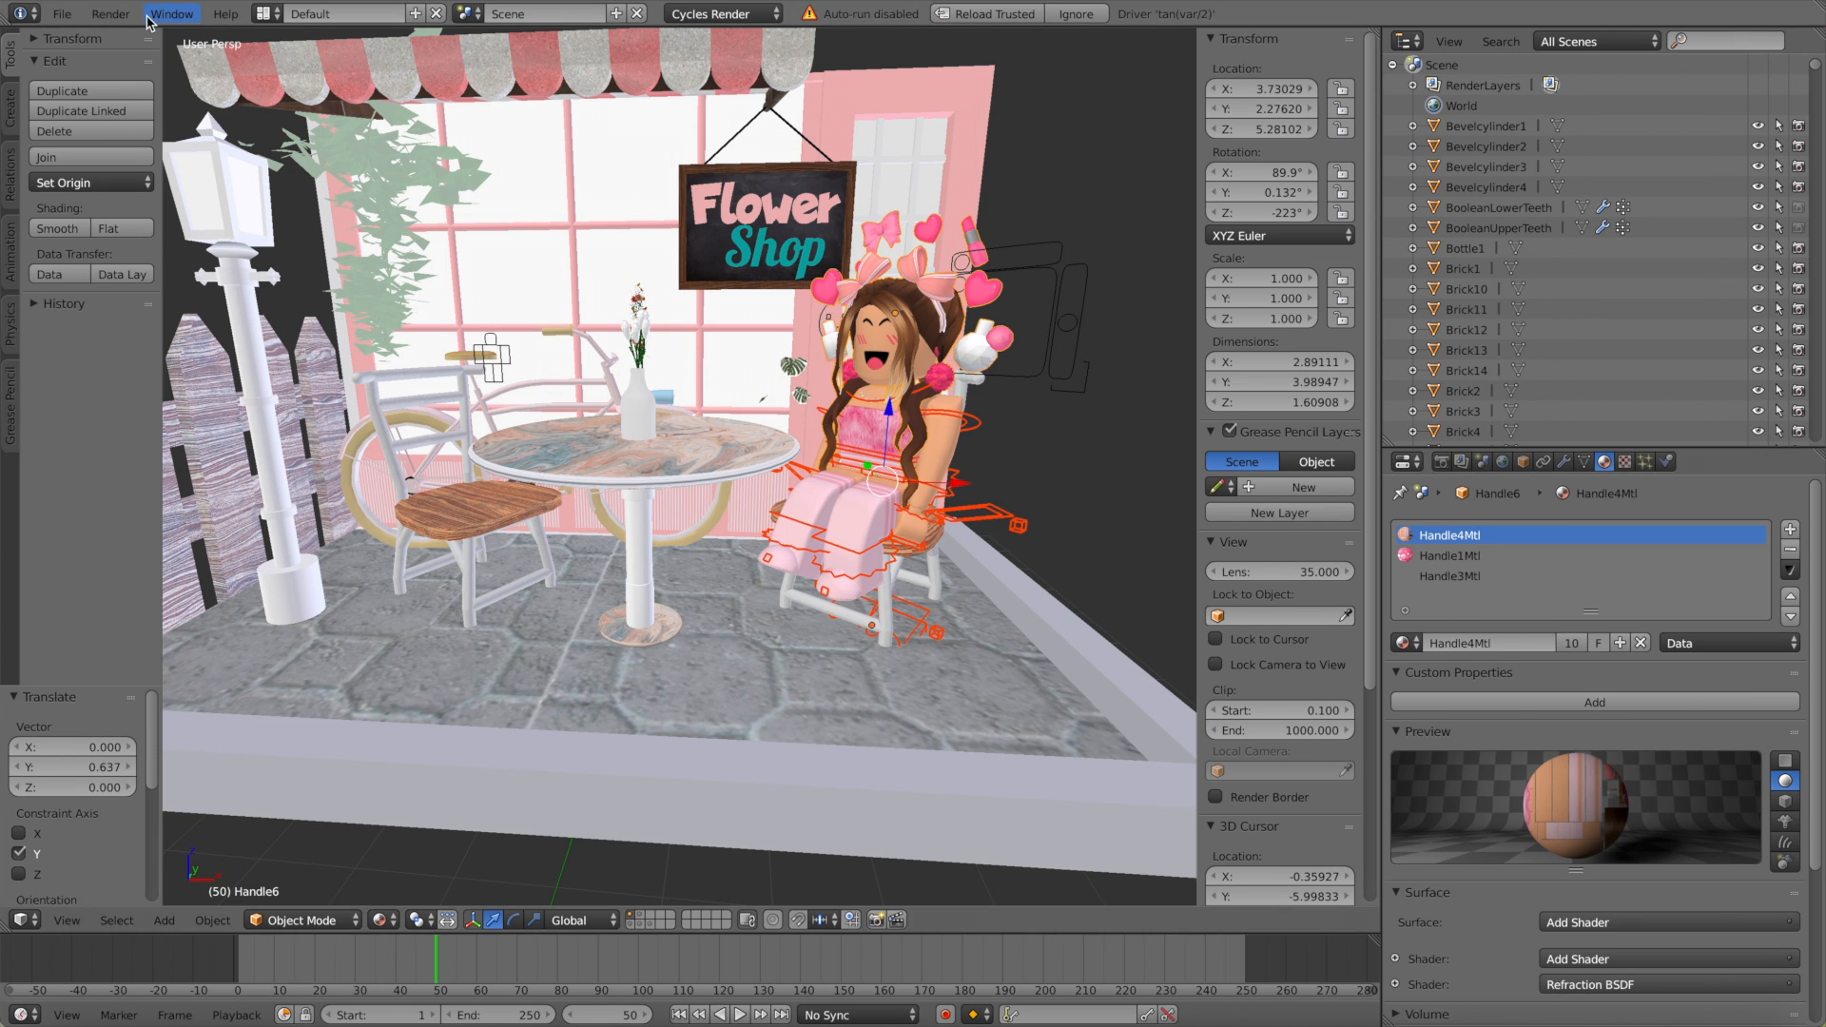
Move the seated rig along Y onto the white chair beside the table.
left_click(61, 13)
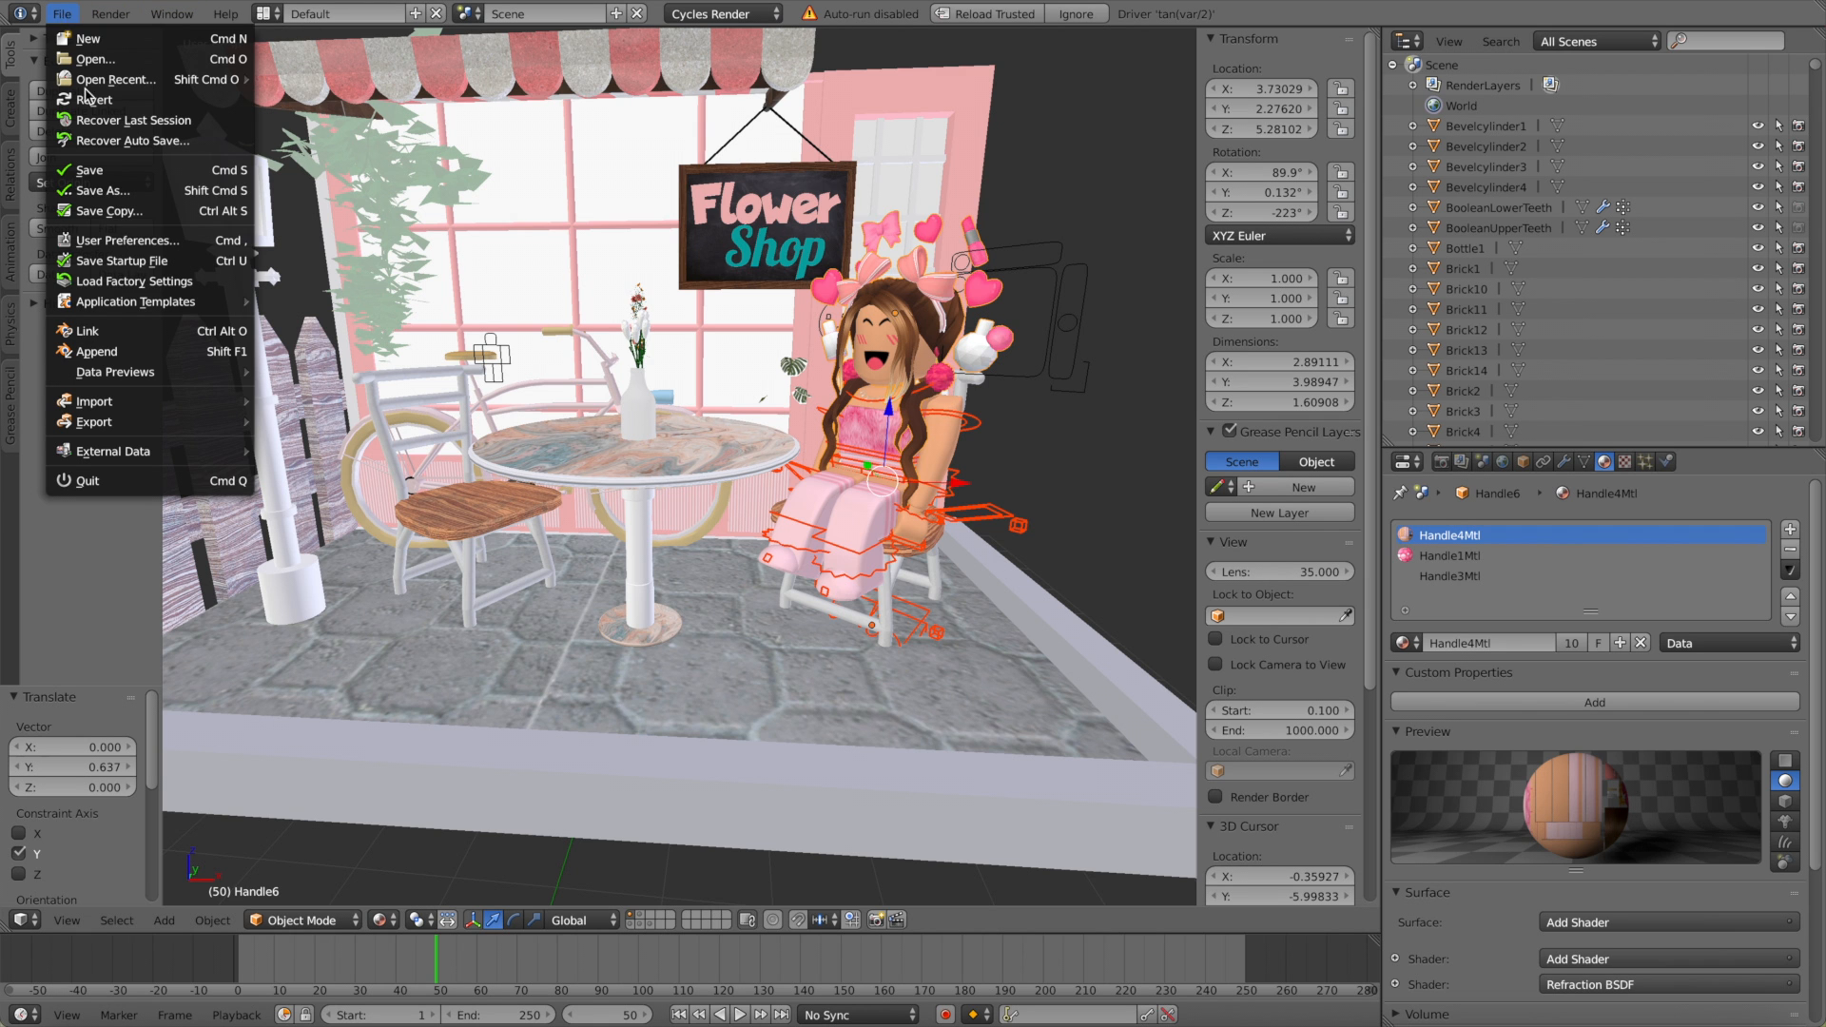
Save the scene to the Desktop as gfx.blend.
left_click(103, 191)
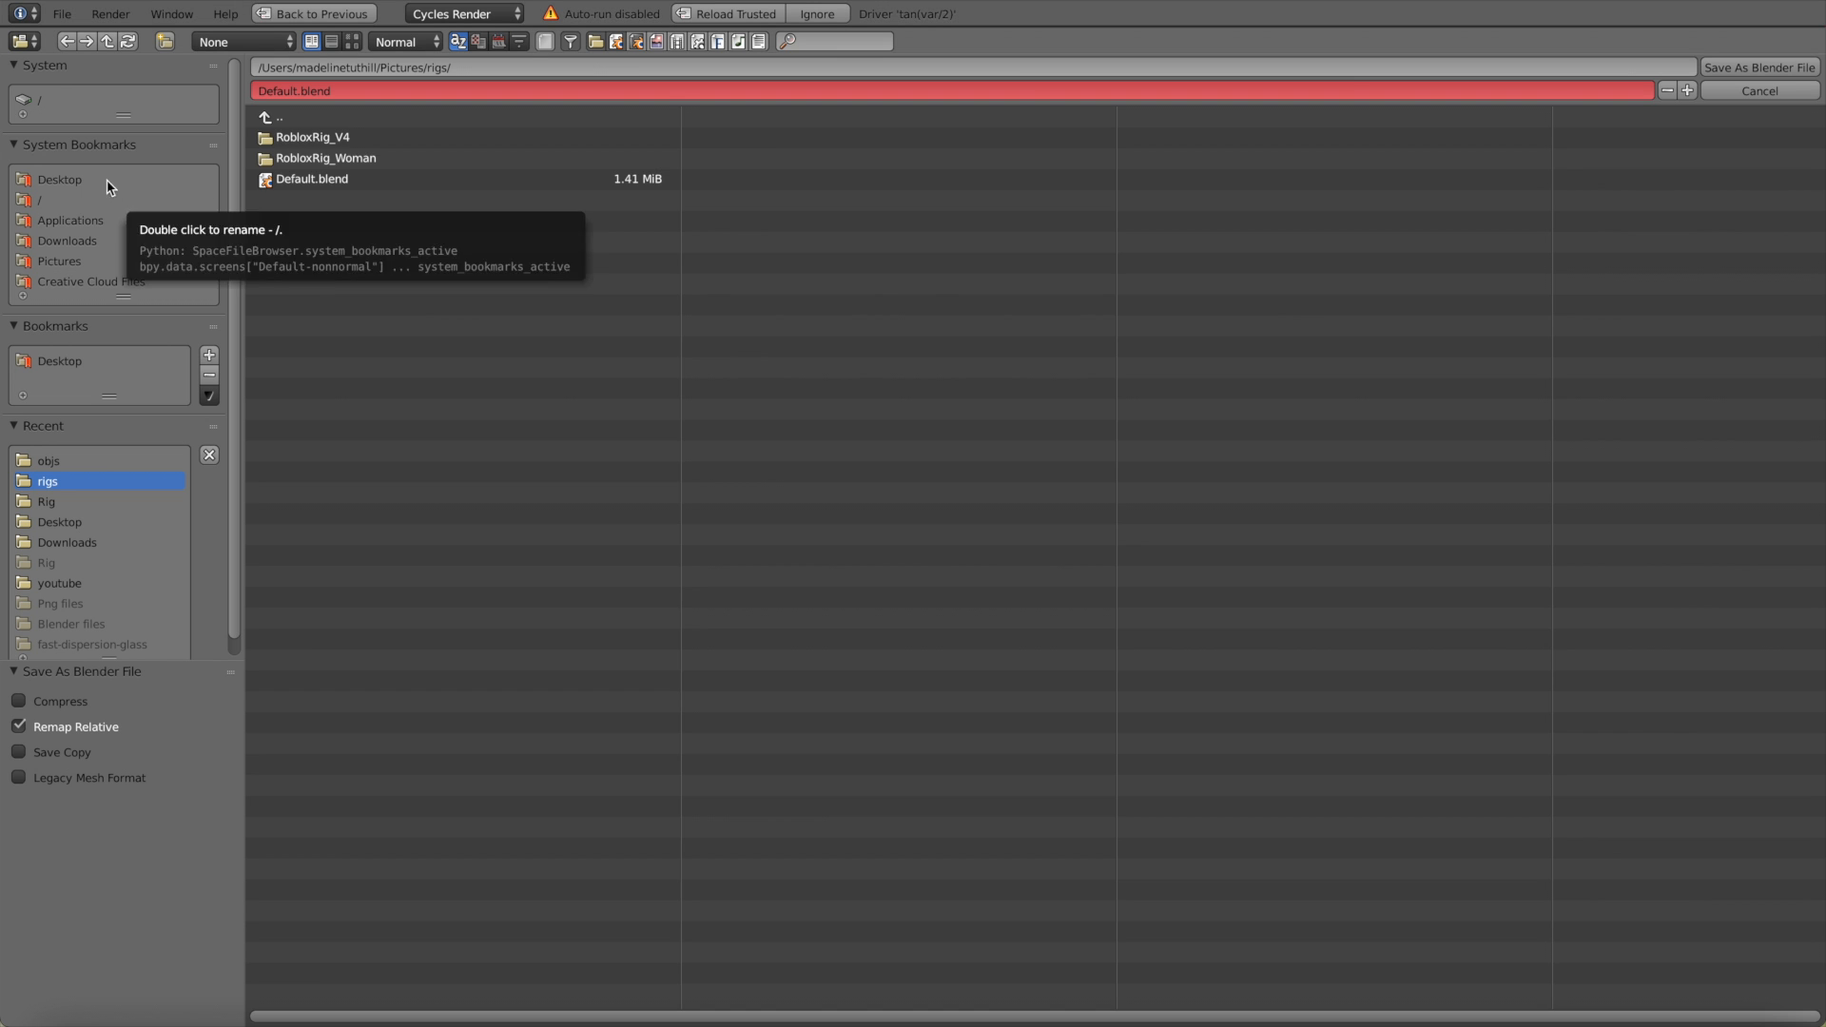
left_click(59, 178)
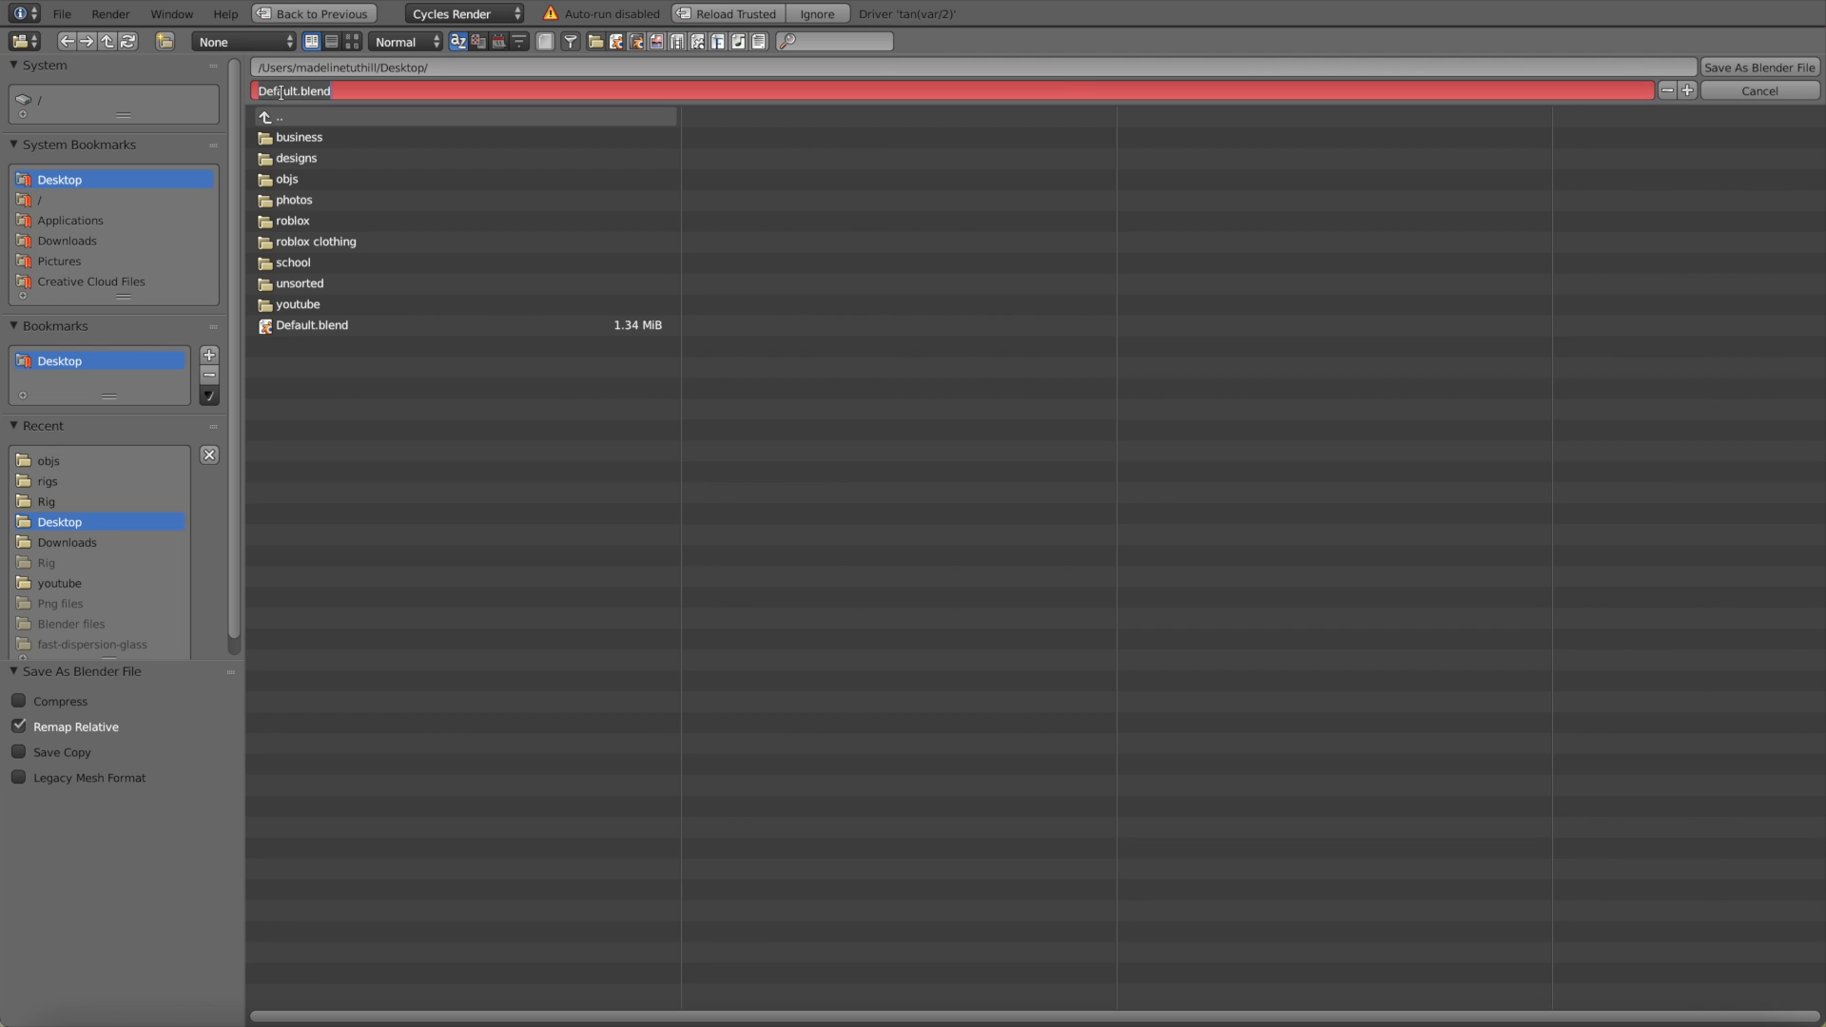
type("gfx")
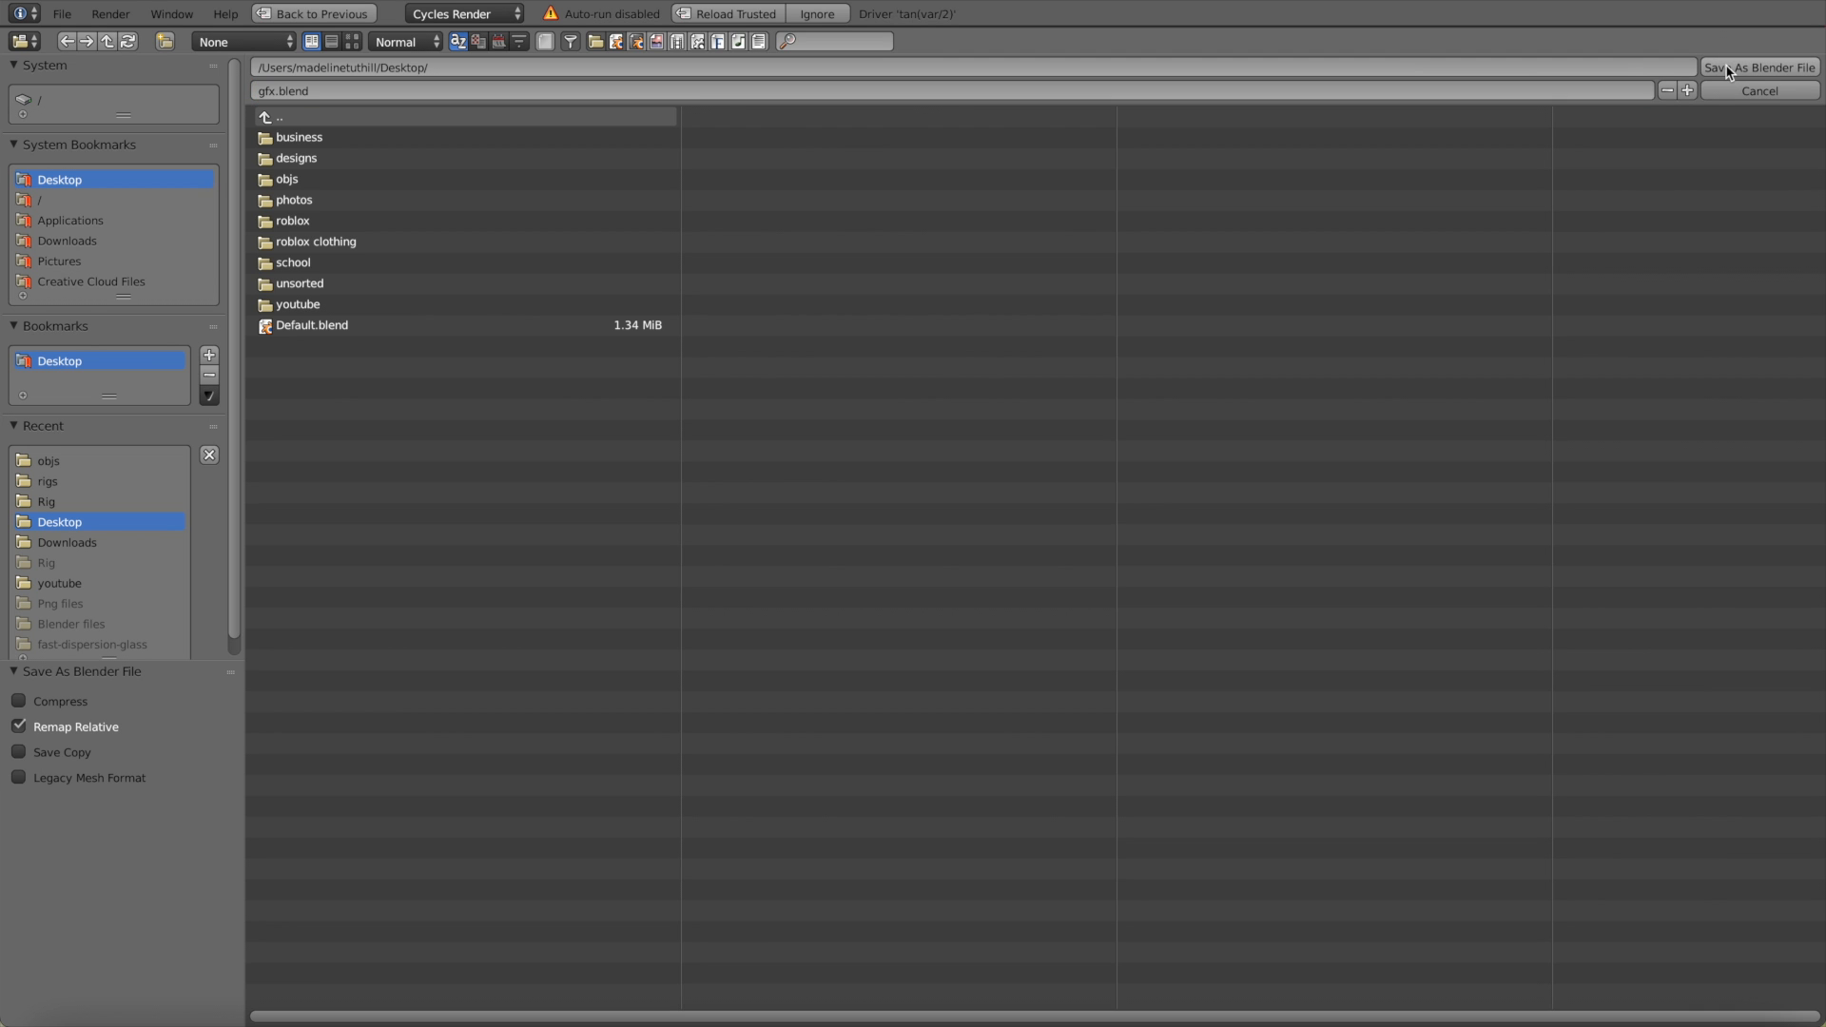
left_click(1762, 67)
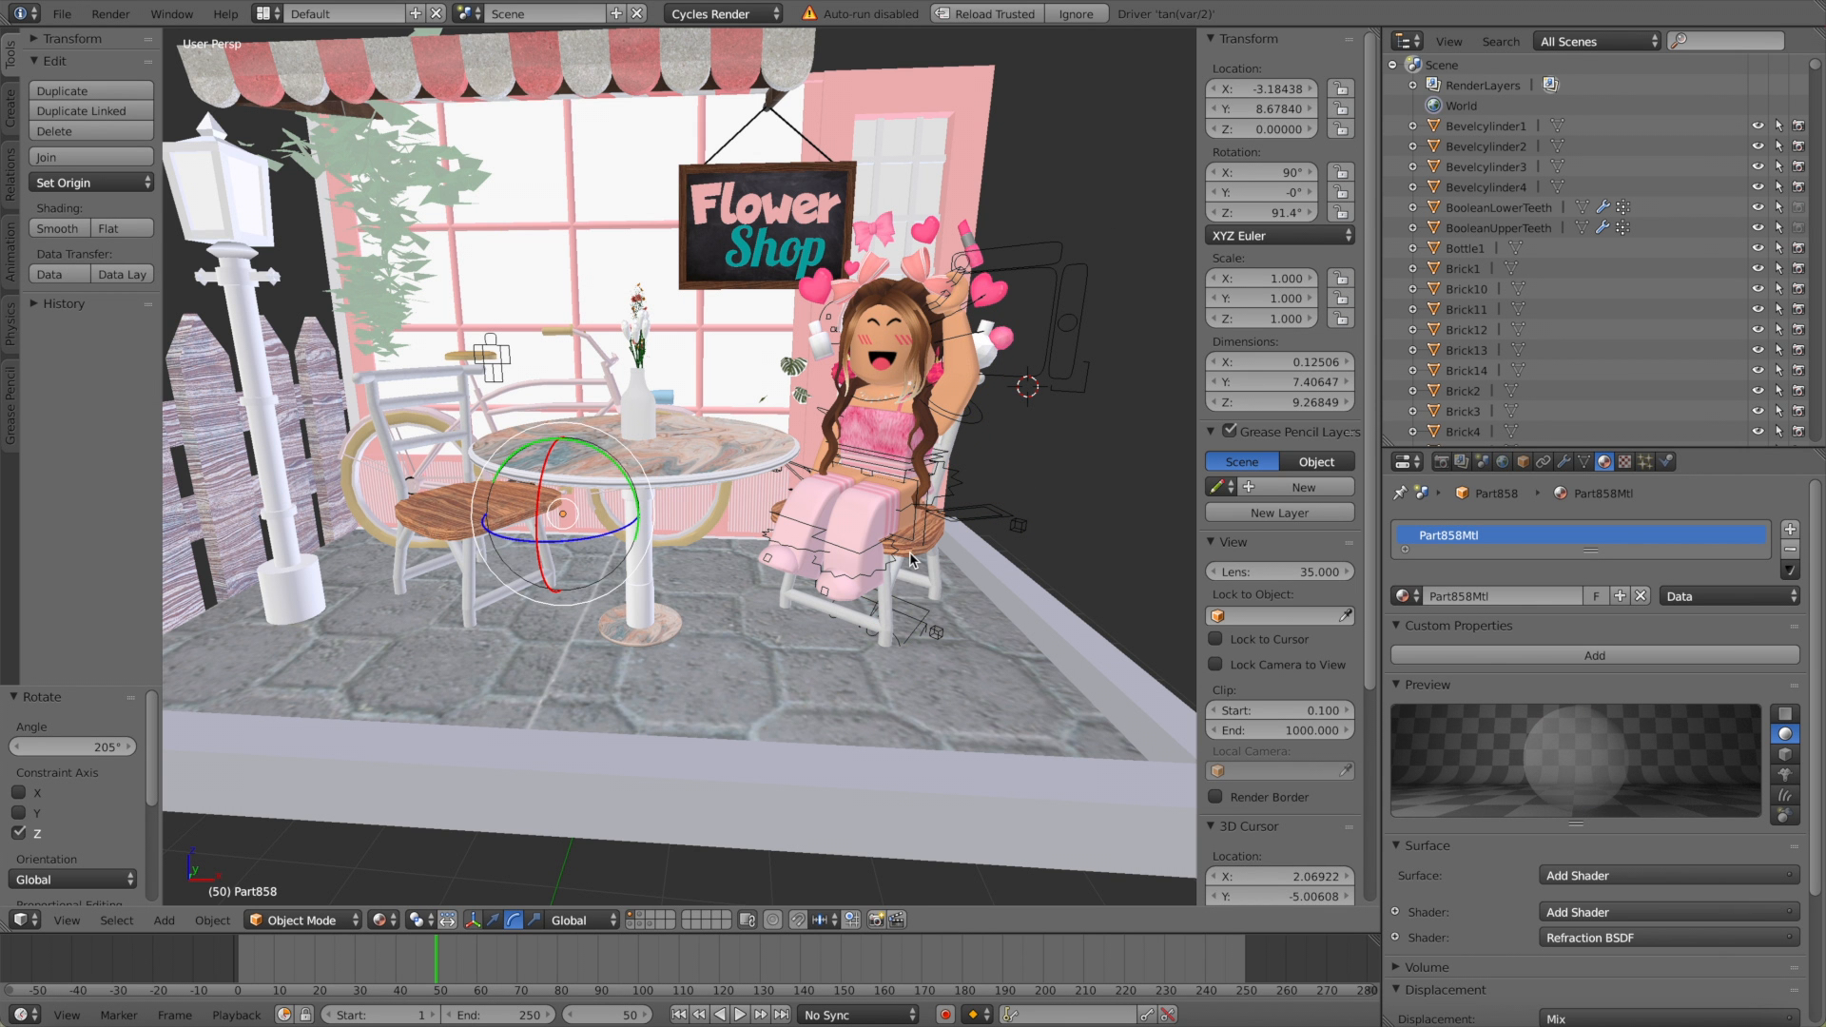
mouse_move(318, 870)
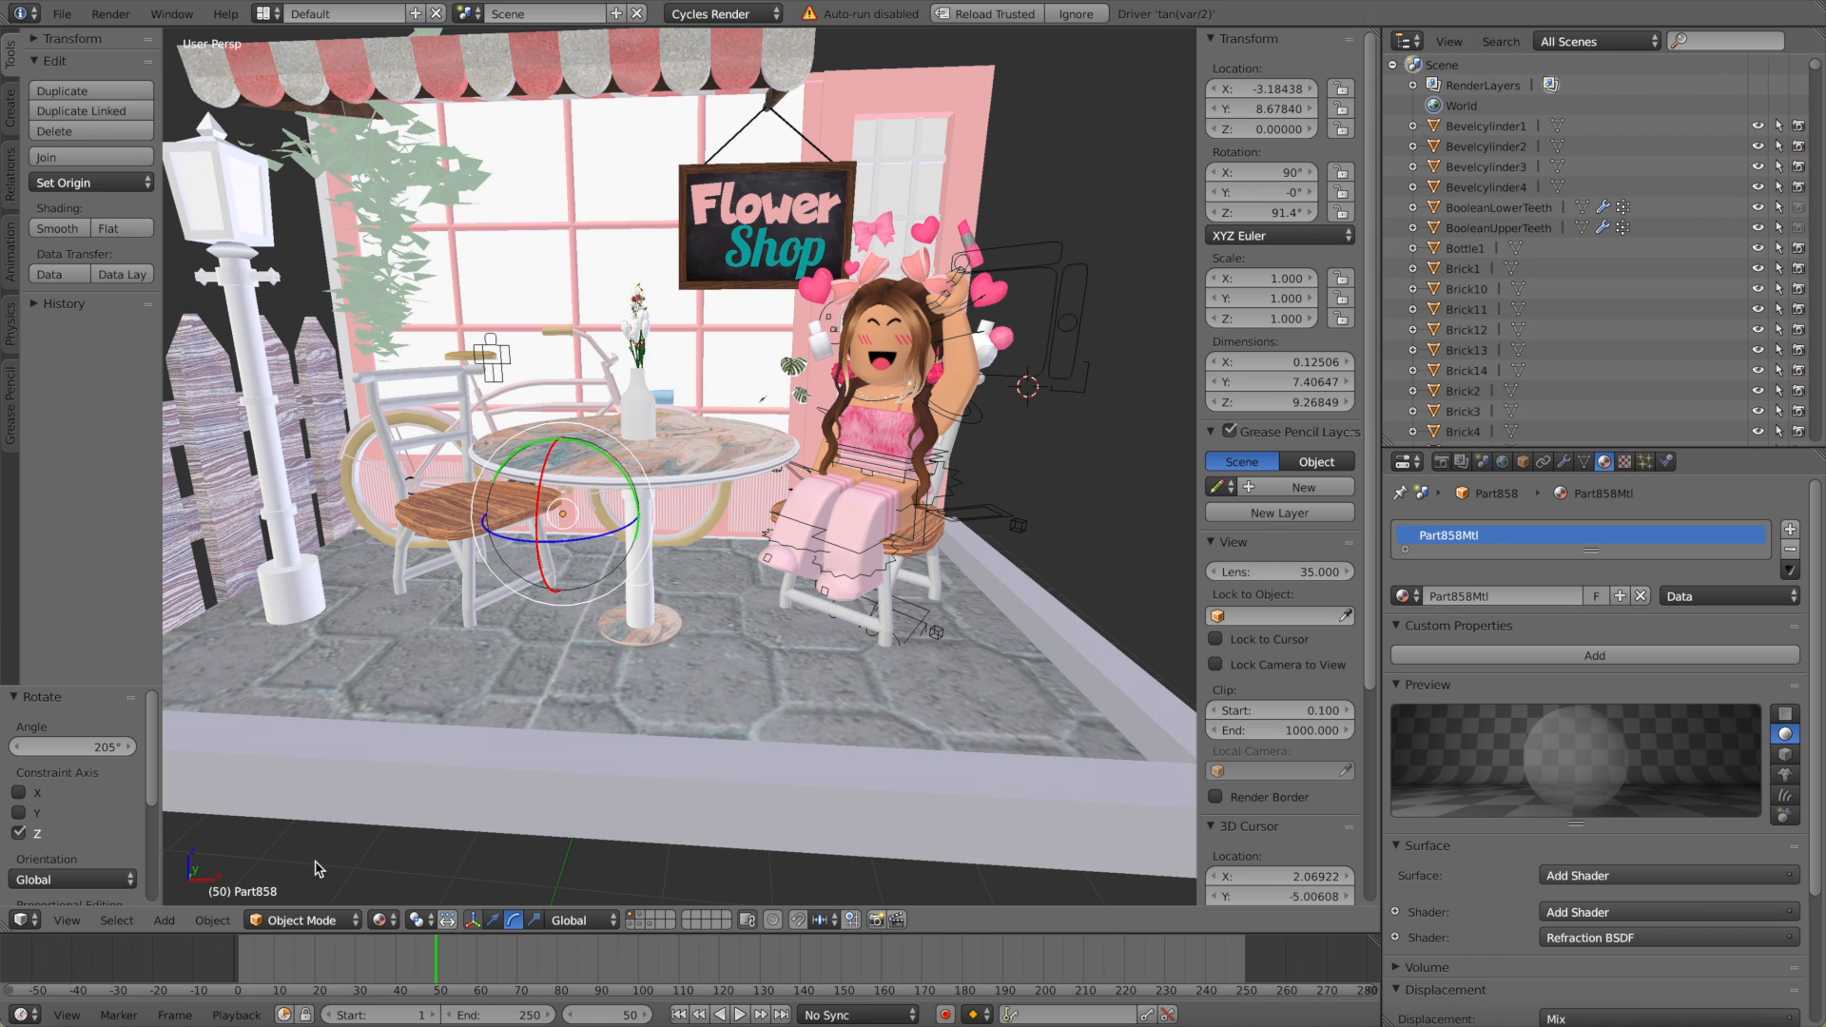
mouse_move(190, 911)
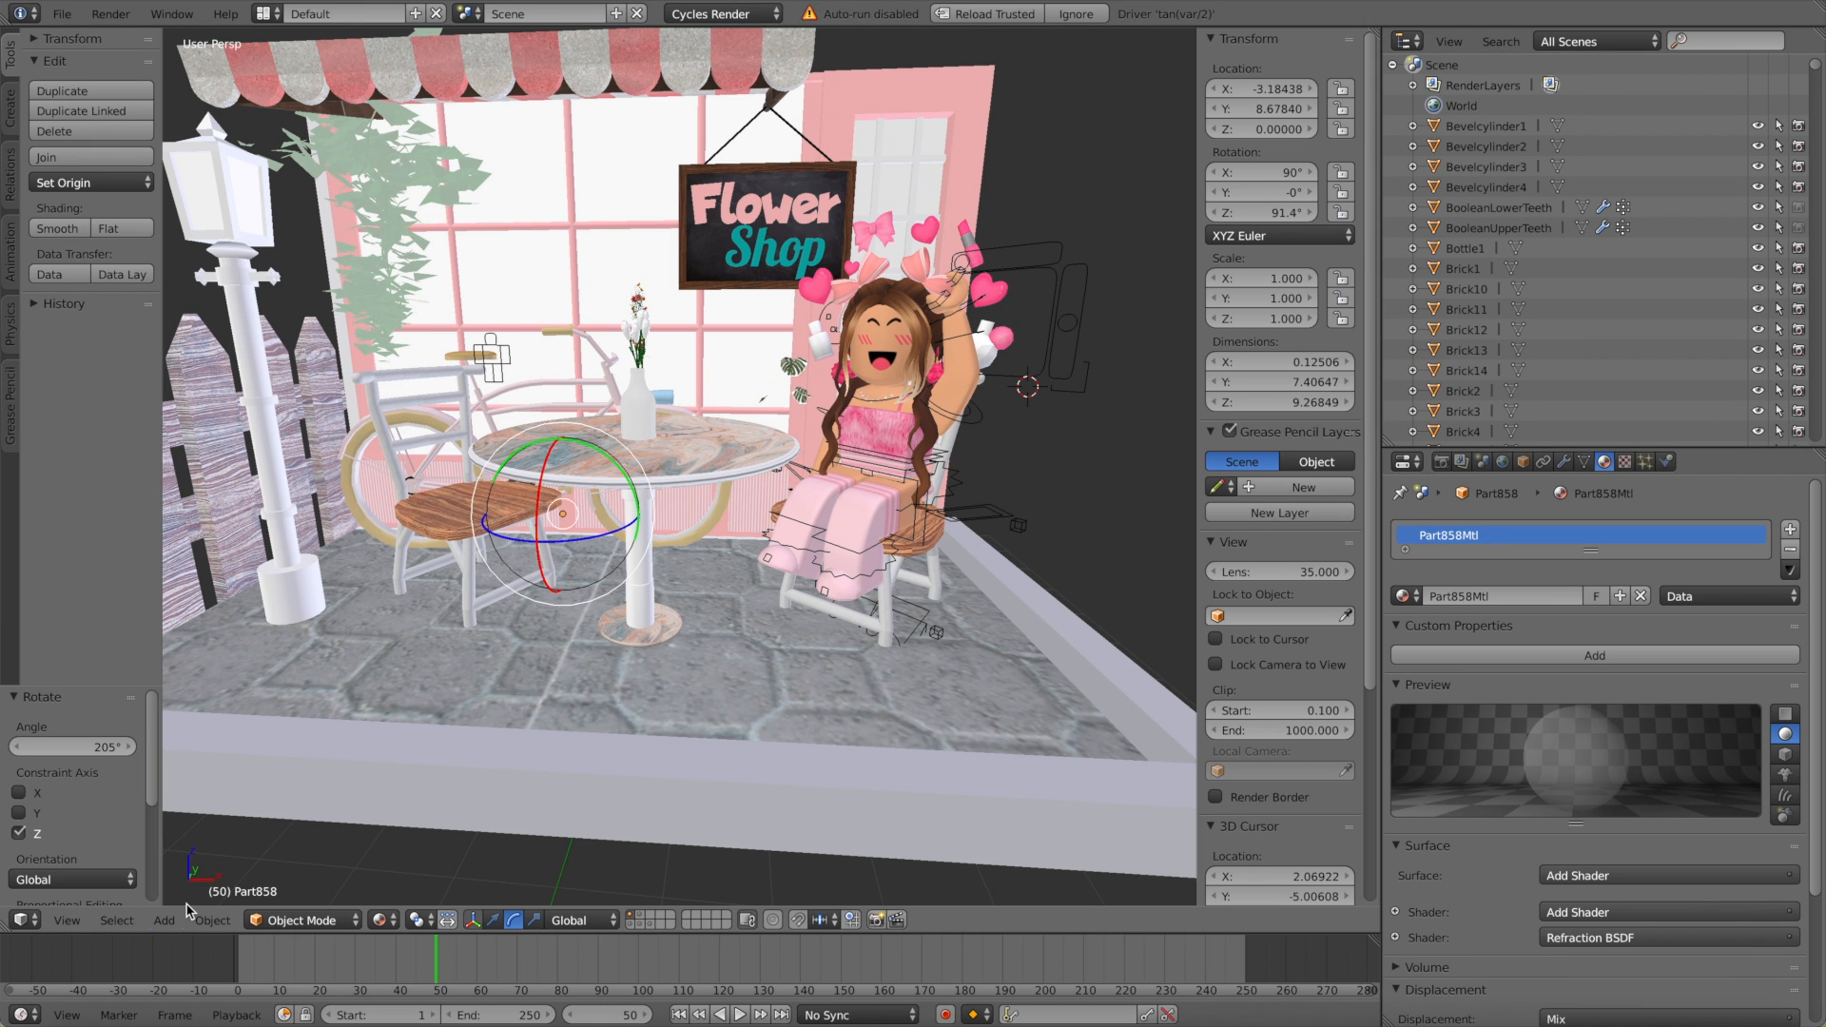
Add a camera framing the seated character and show the Render properties.
left_click(163, 919)
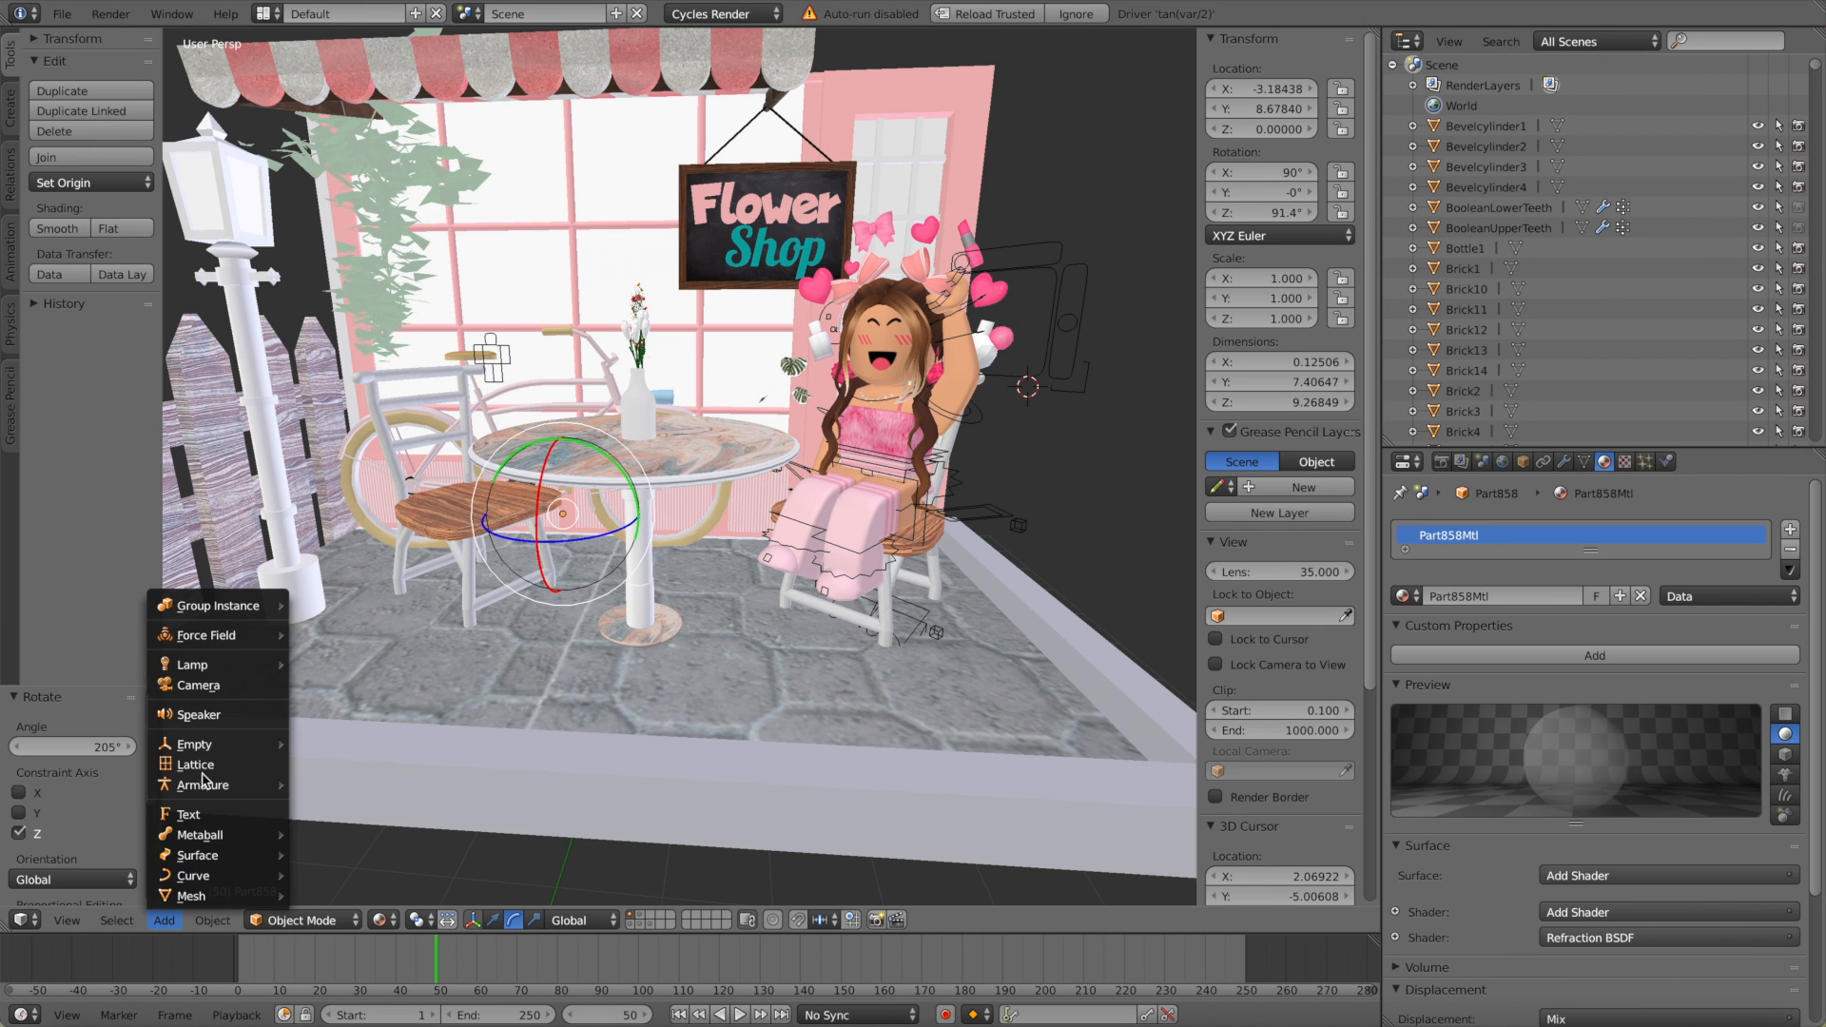
mouse_move(200, 687)
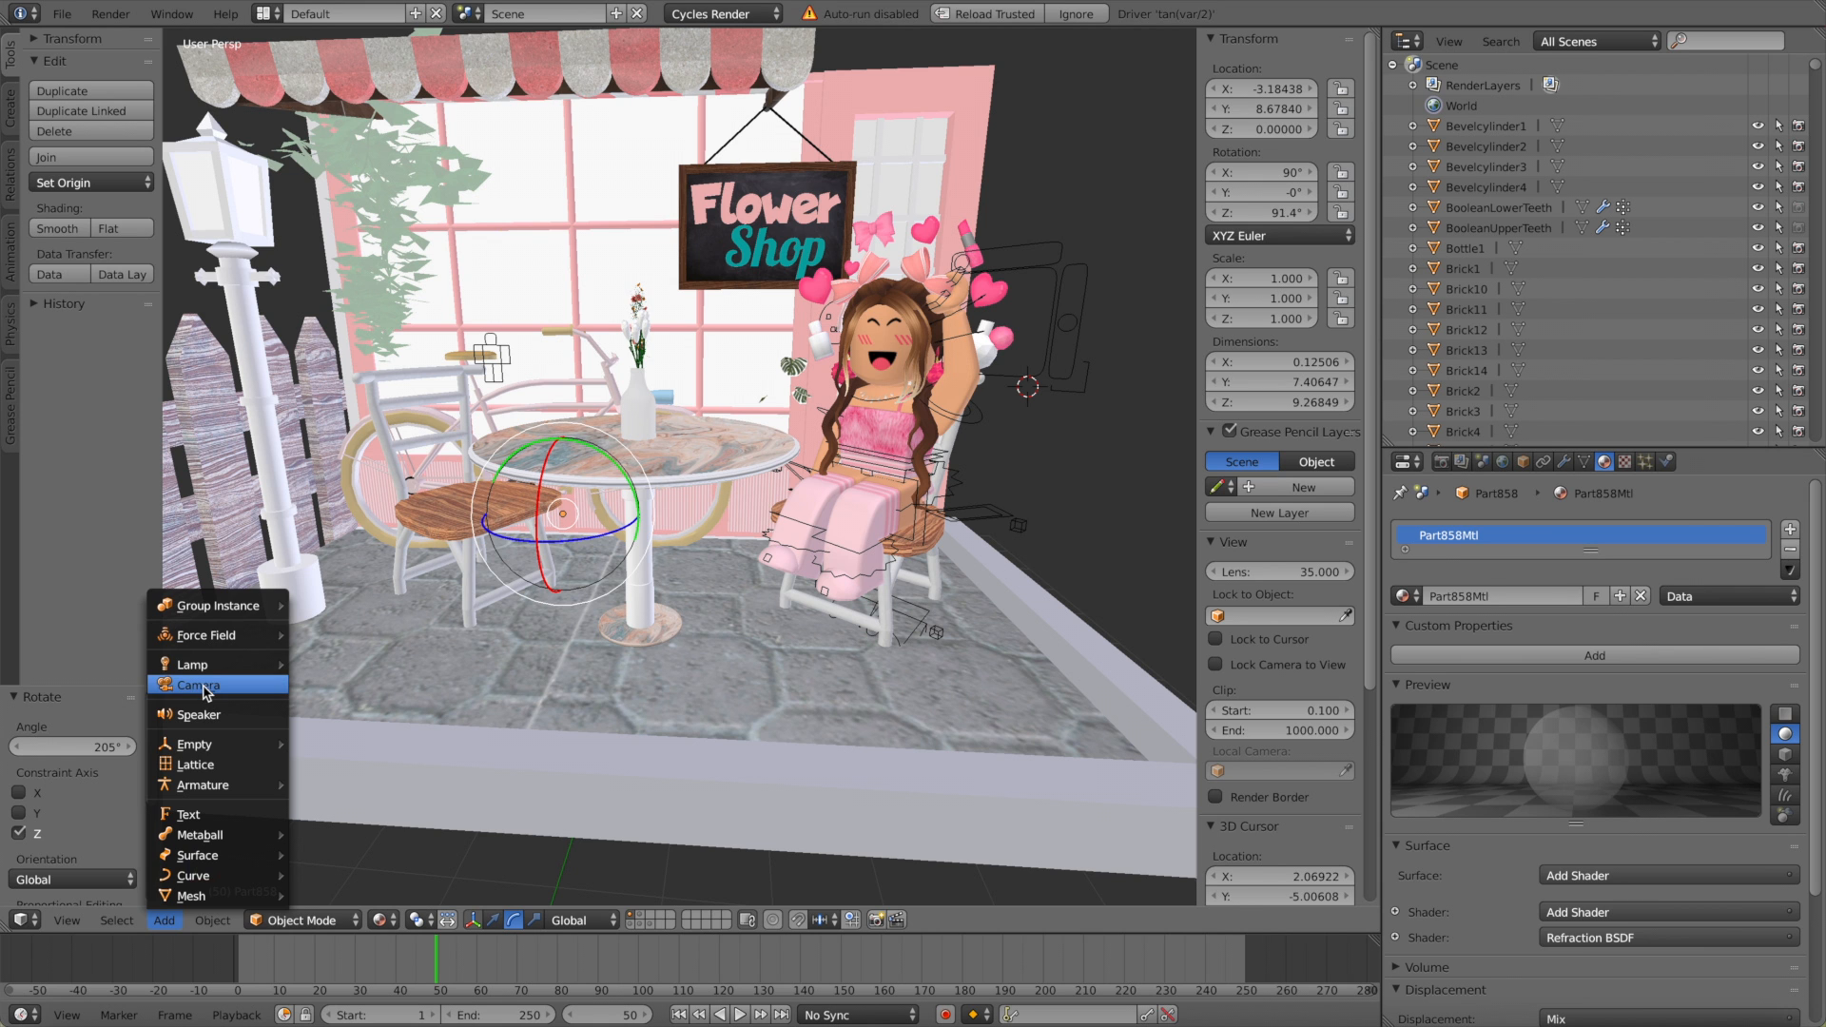
left_click(196, 685)
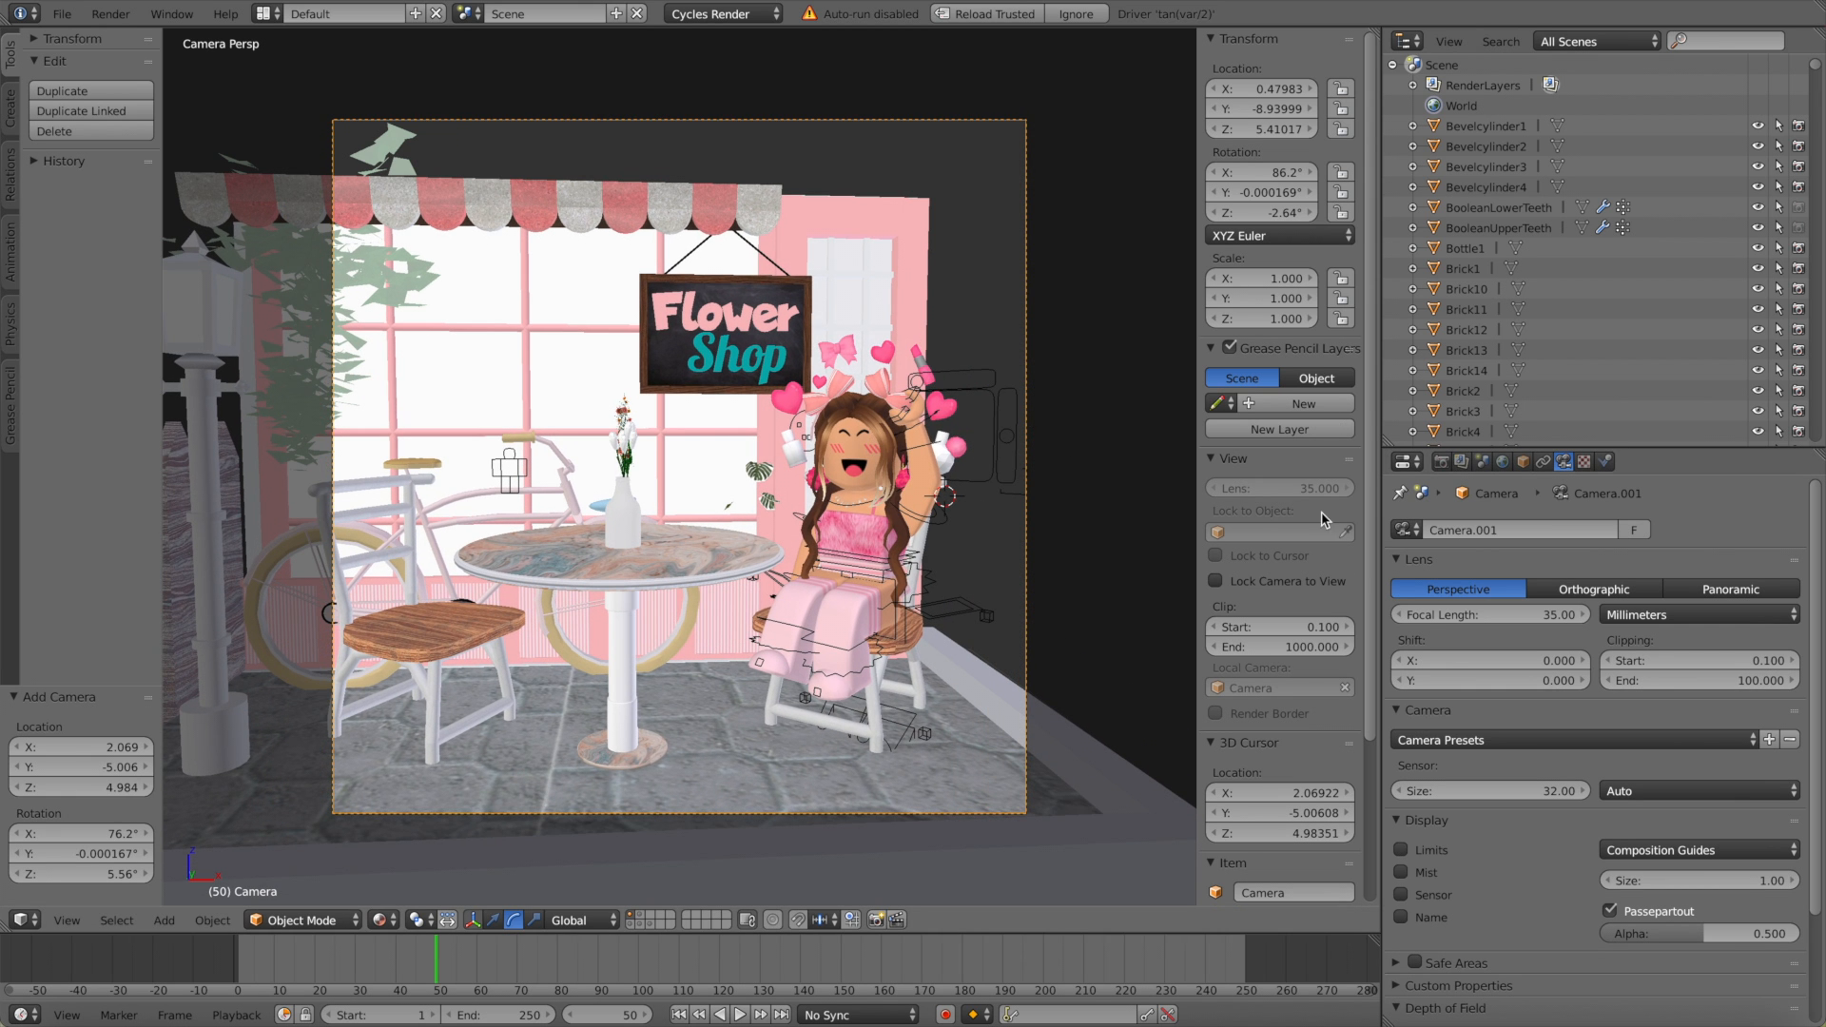
left_click(1442, 461)
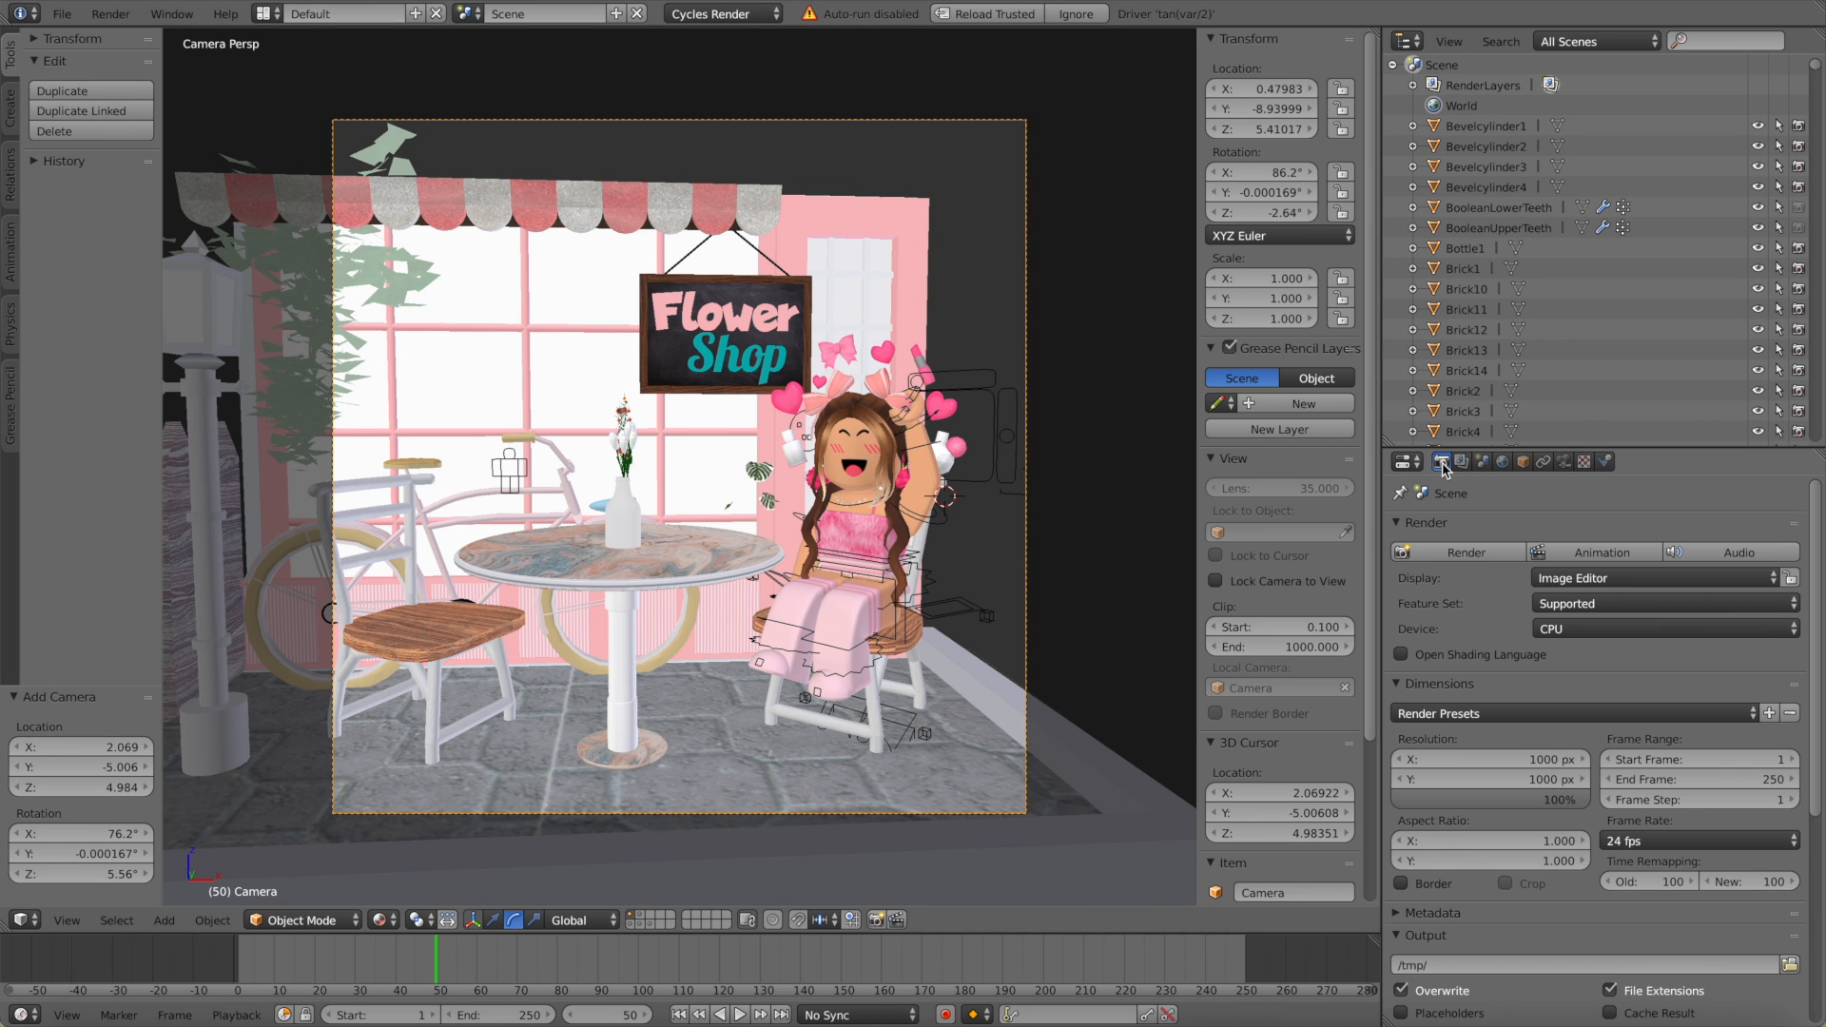
mouse_move(1482, 884)
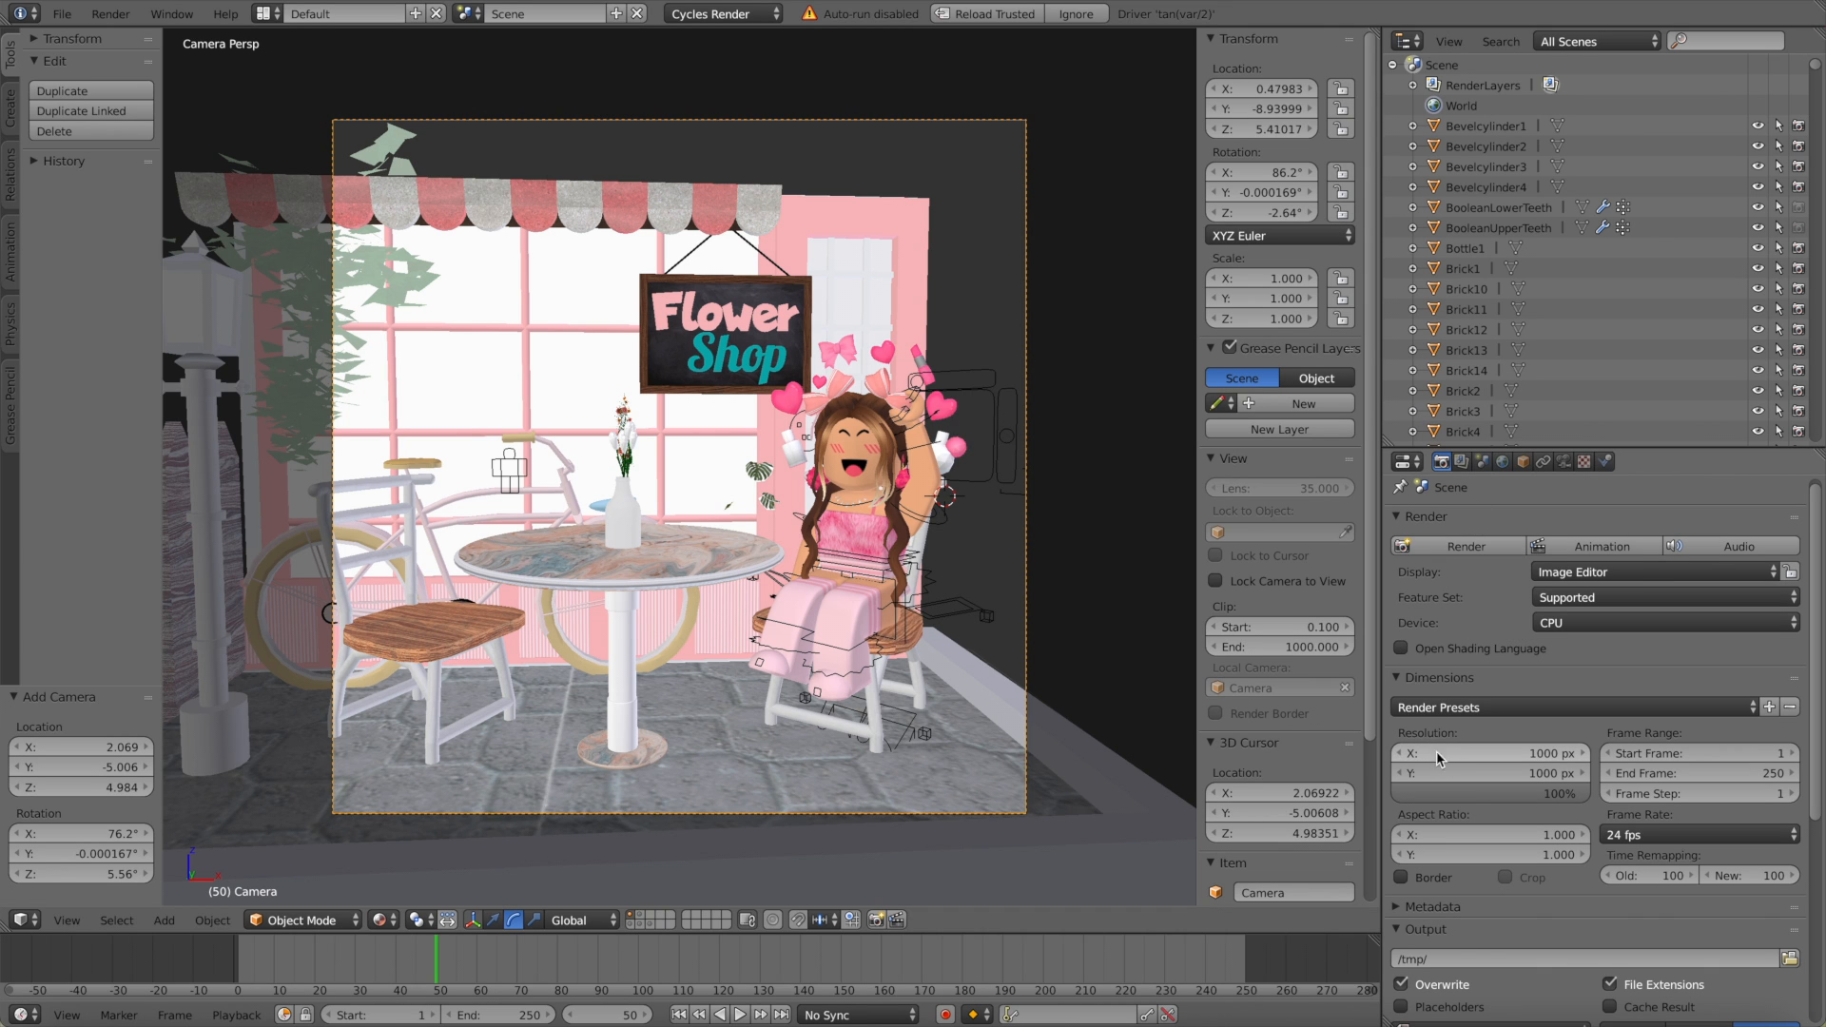
mouse_move(1545, 772)
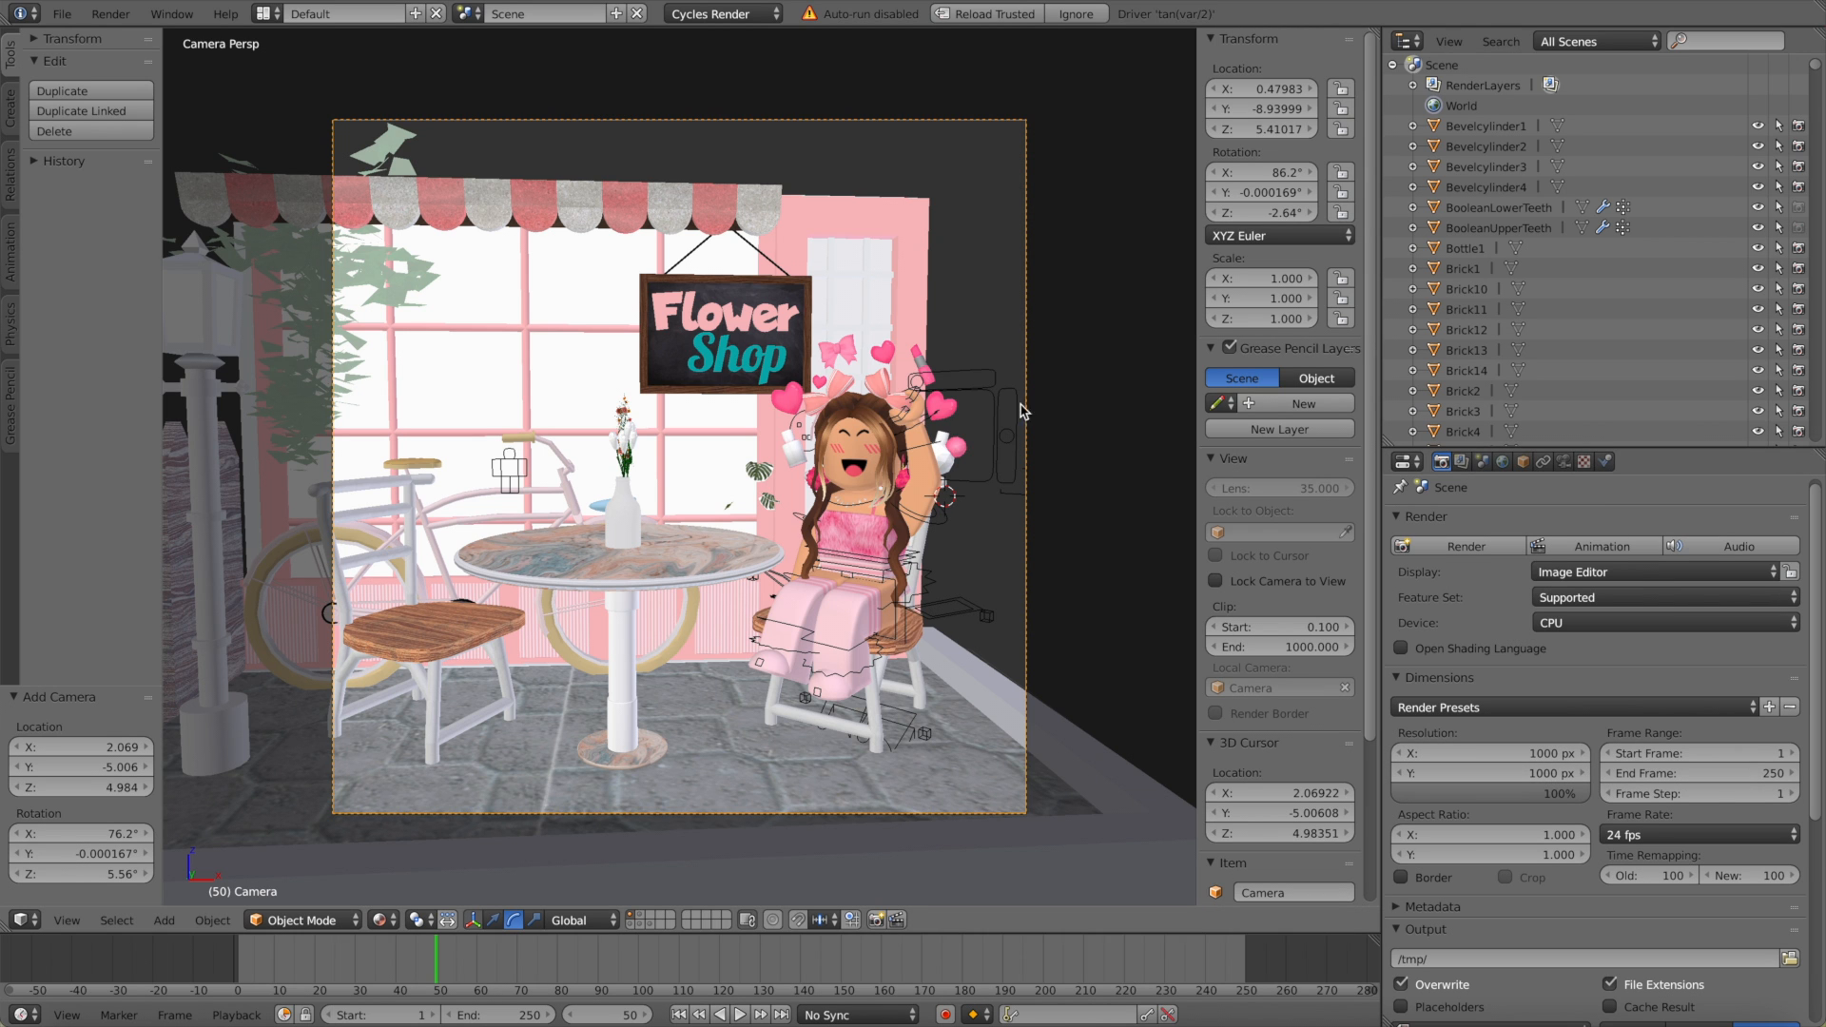
Enable Film > Transparent so the 1000×1000 PNG renders with a transparent background.
scroll("down", 3)
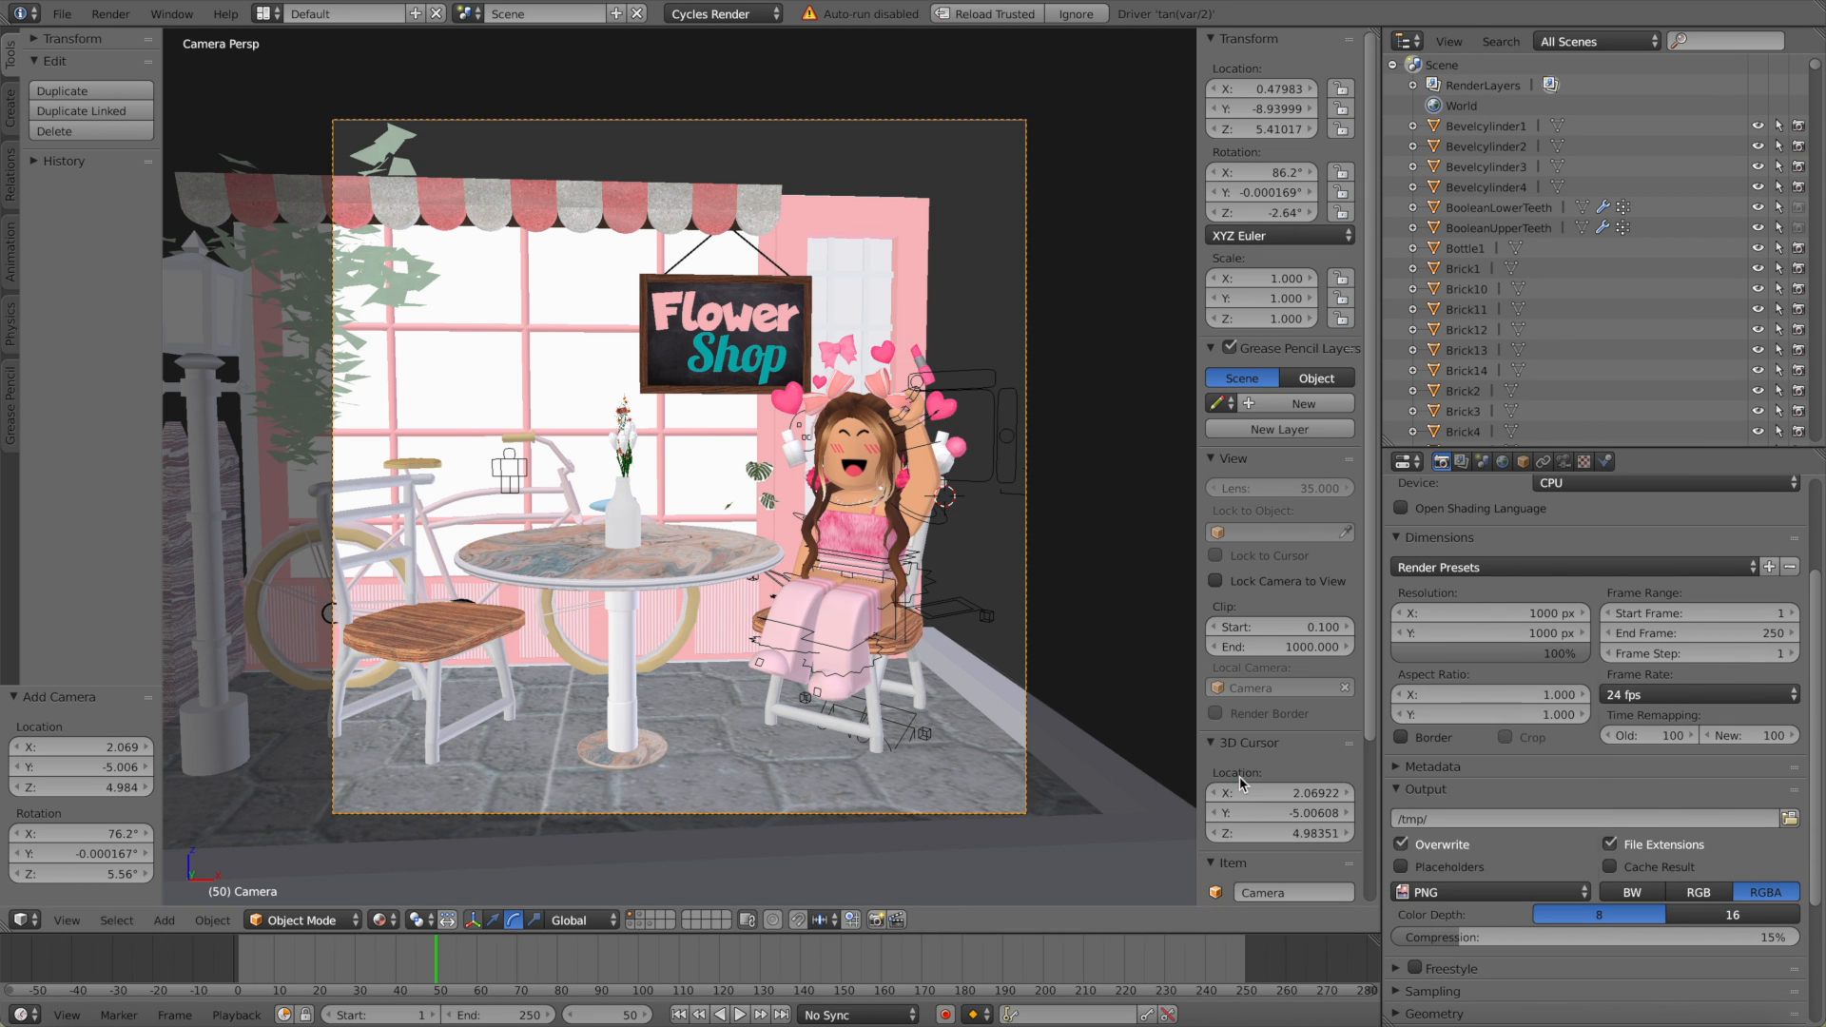
scroll("down", 3)
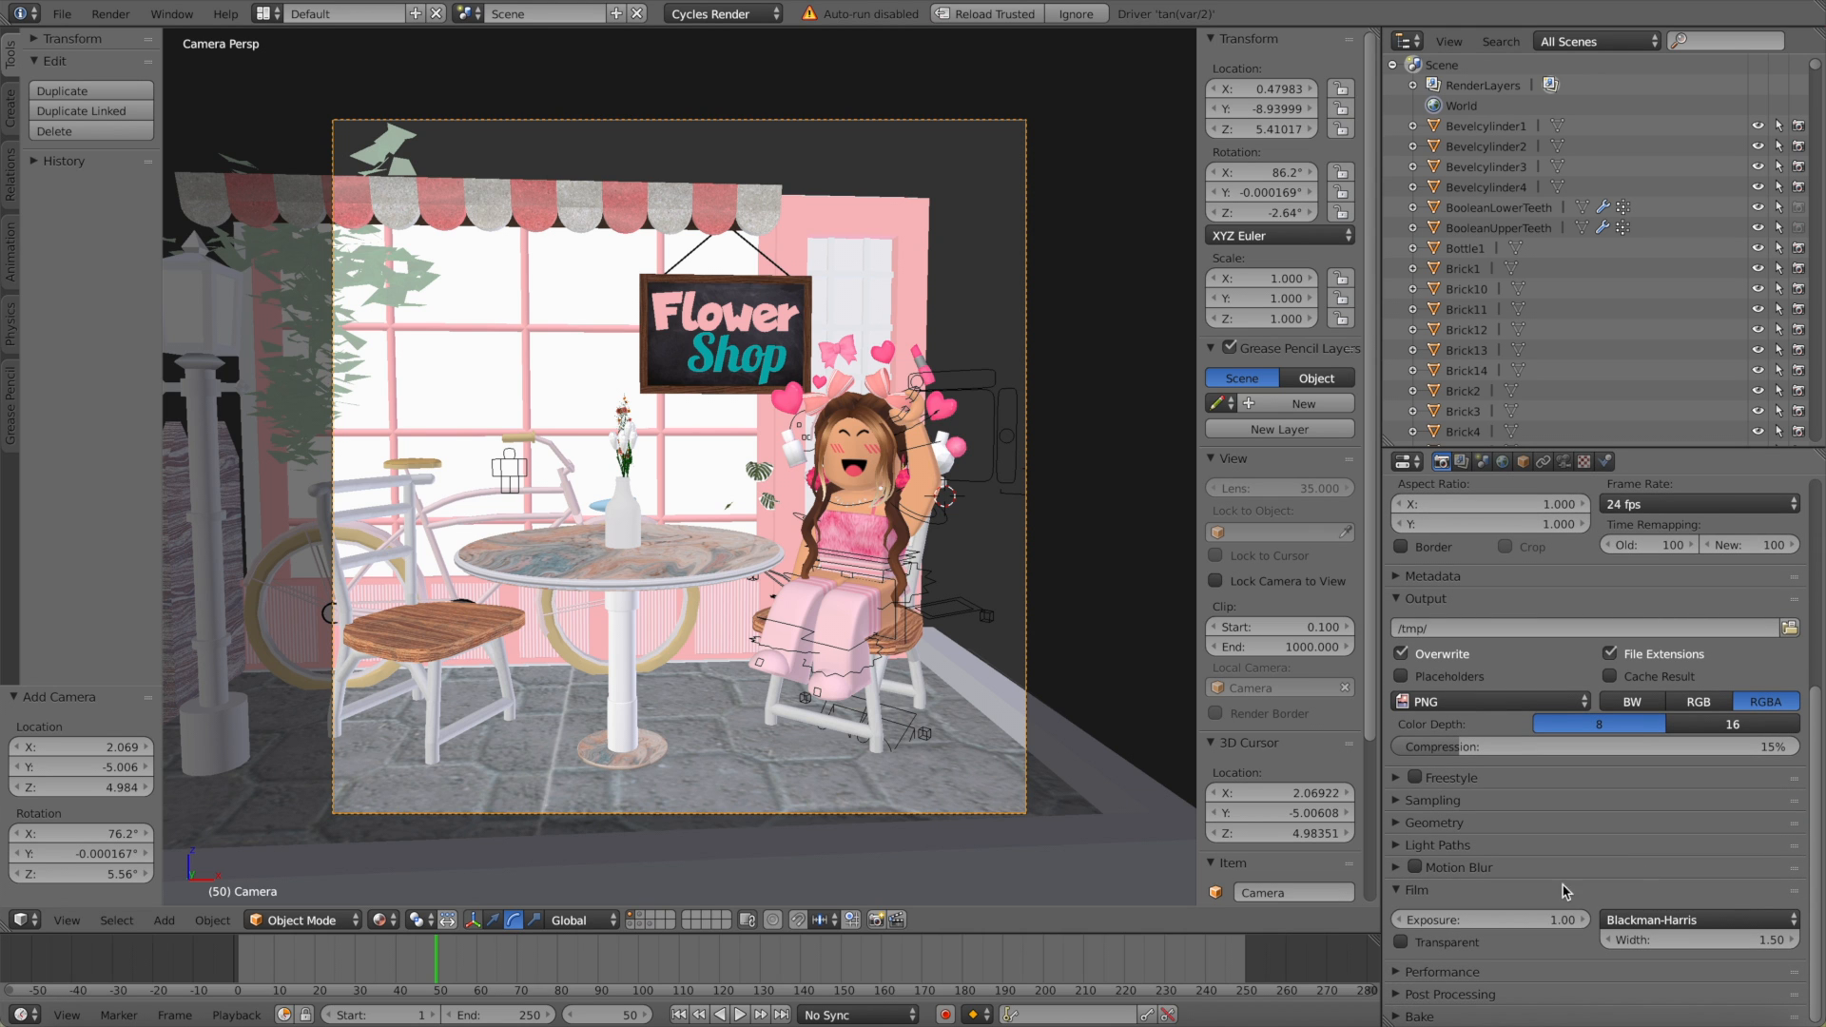
mouse_move(1410, 951)
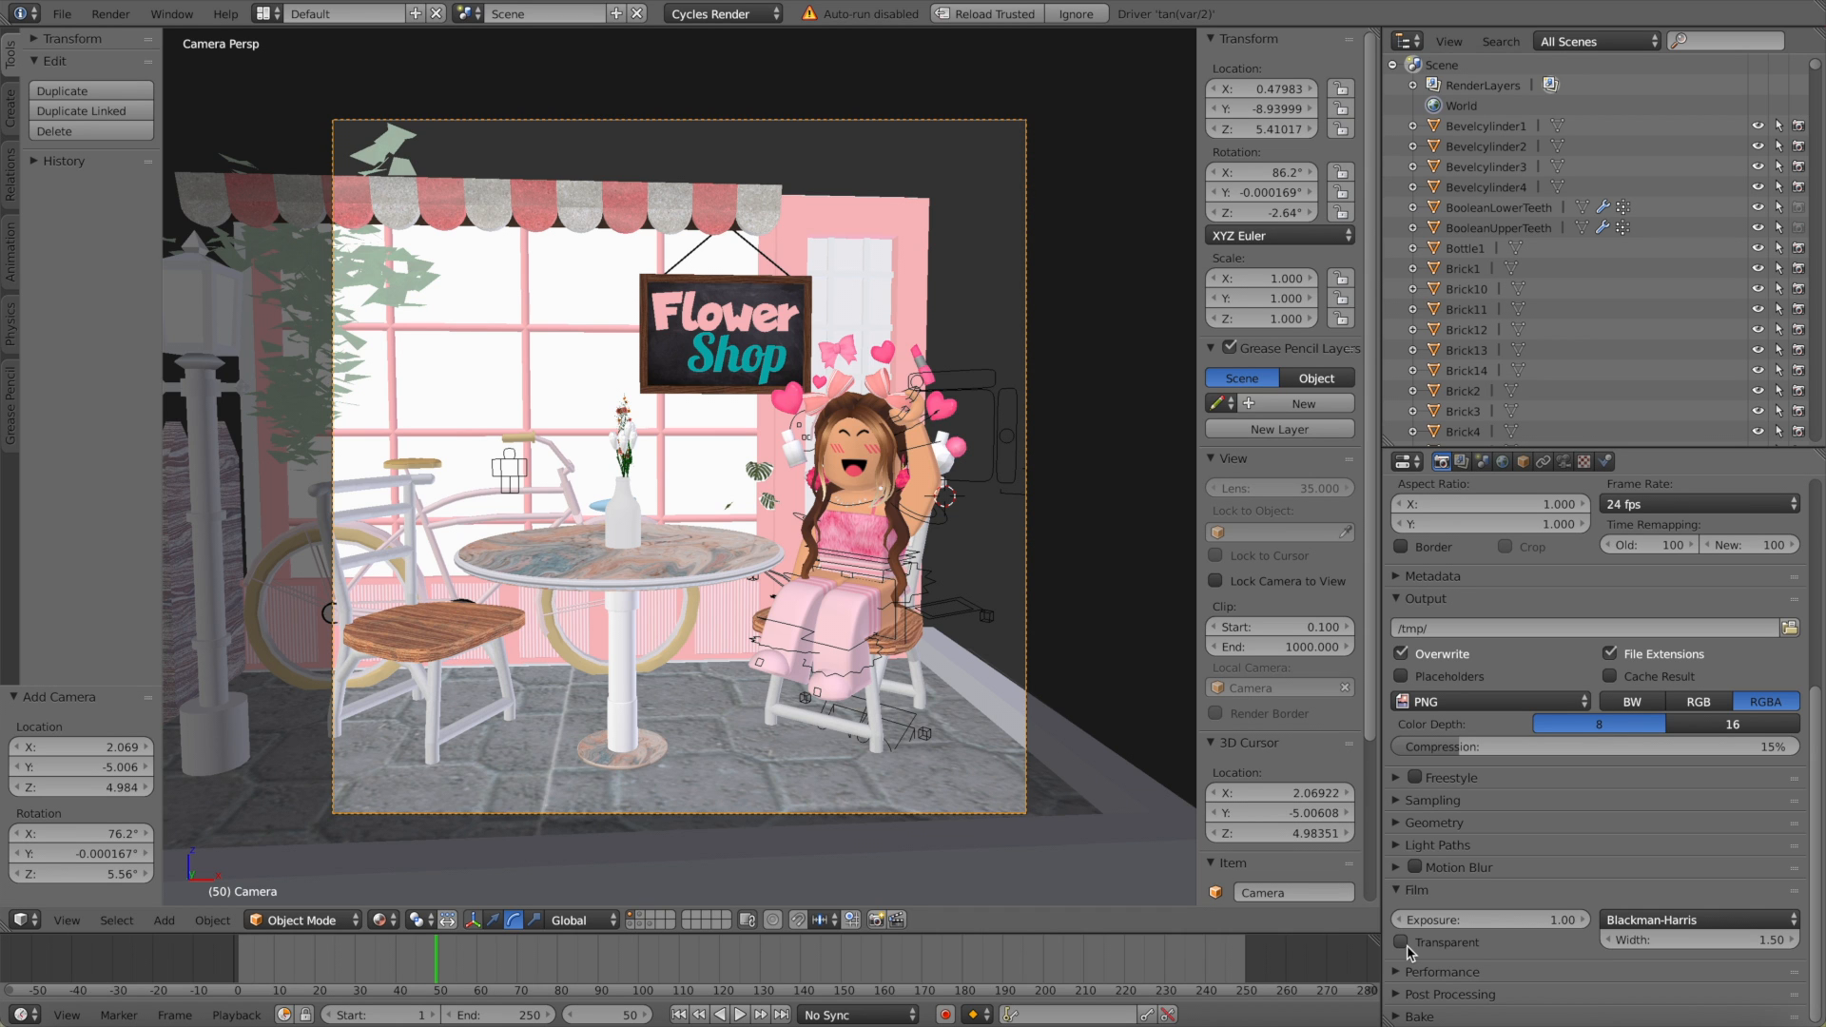
left_click(1402, 942)
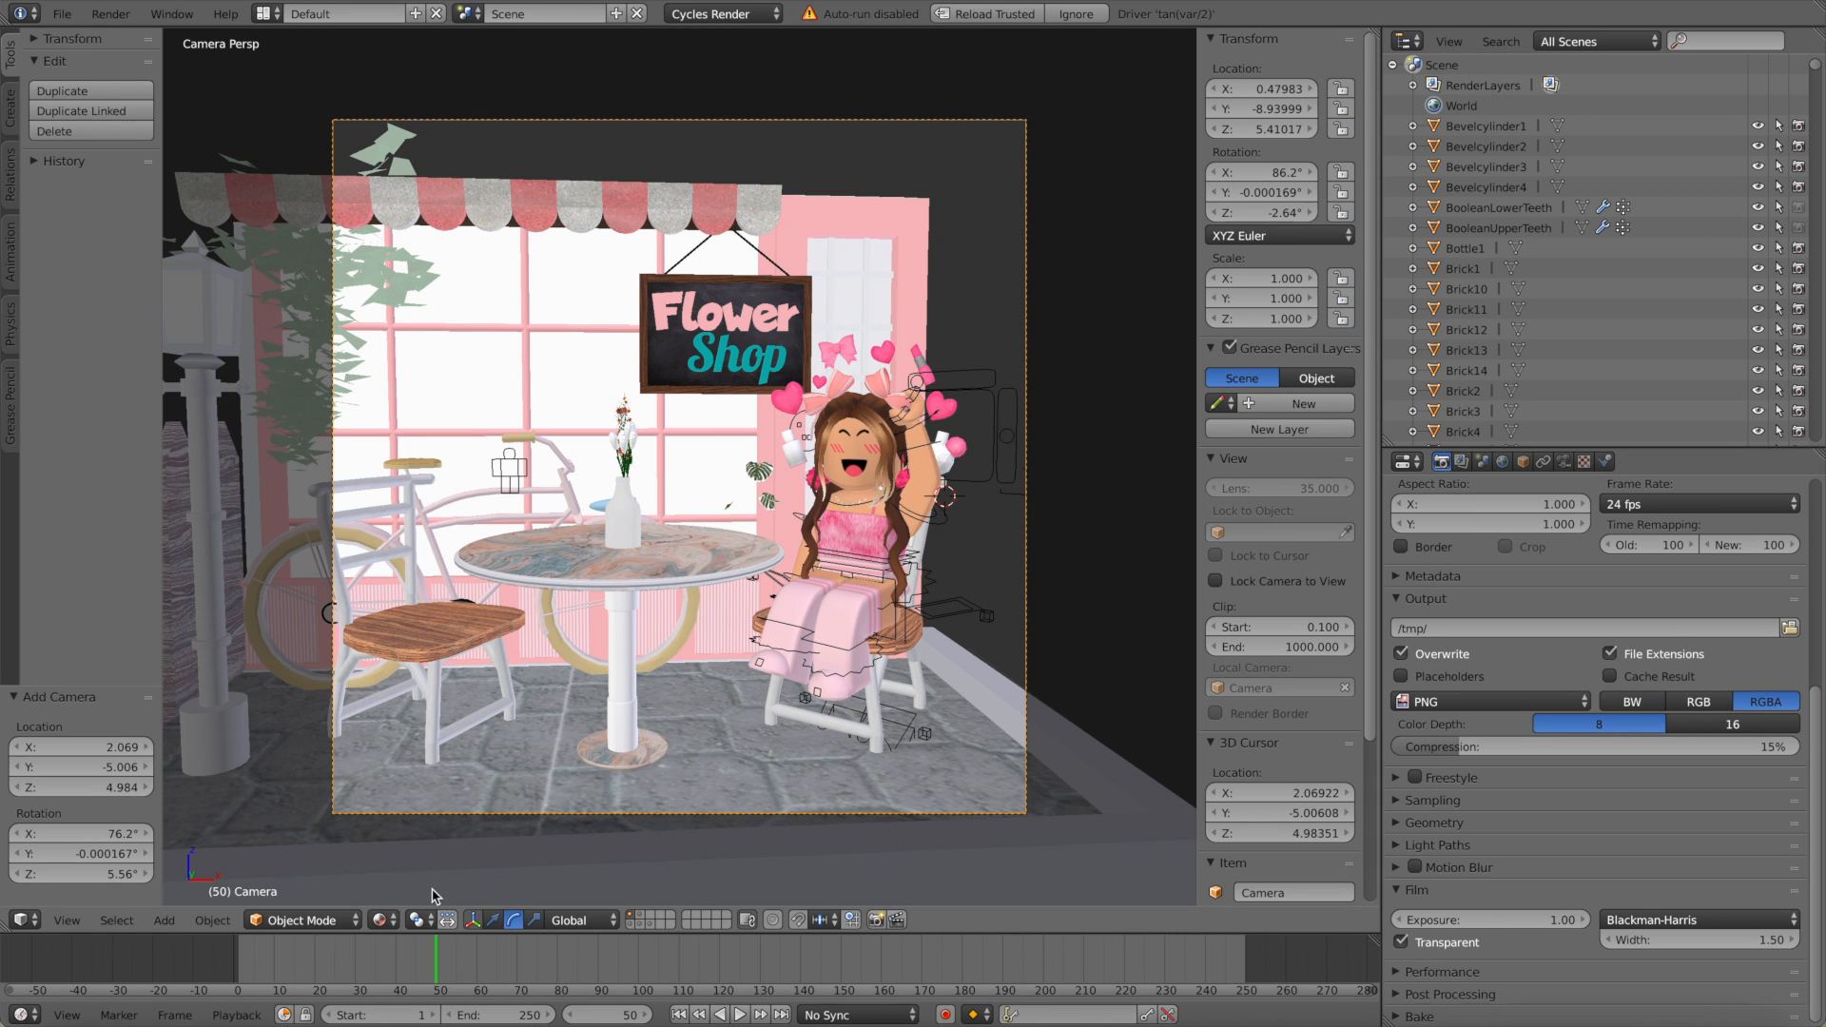
left_click(514, 920)
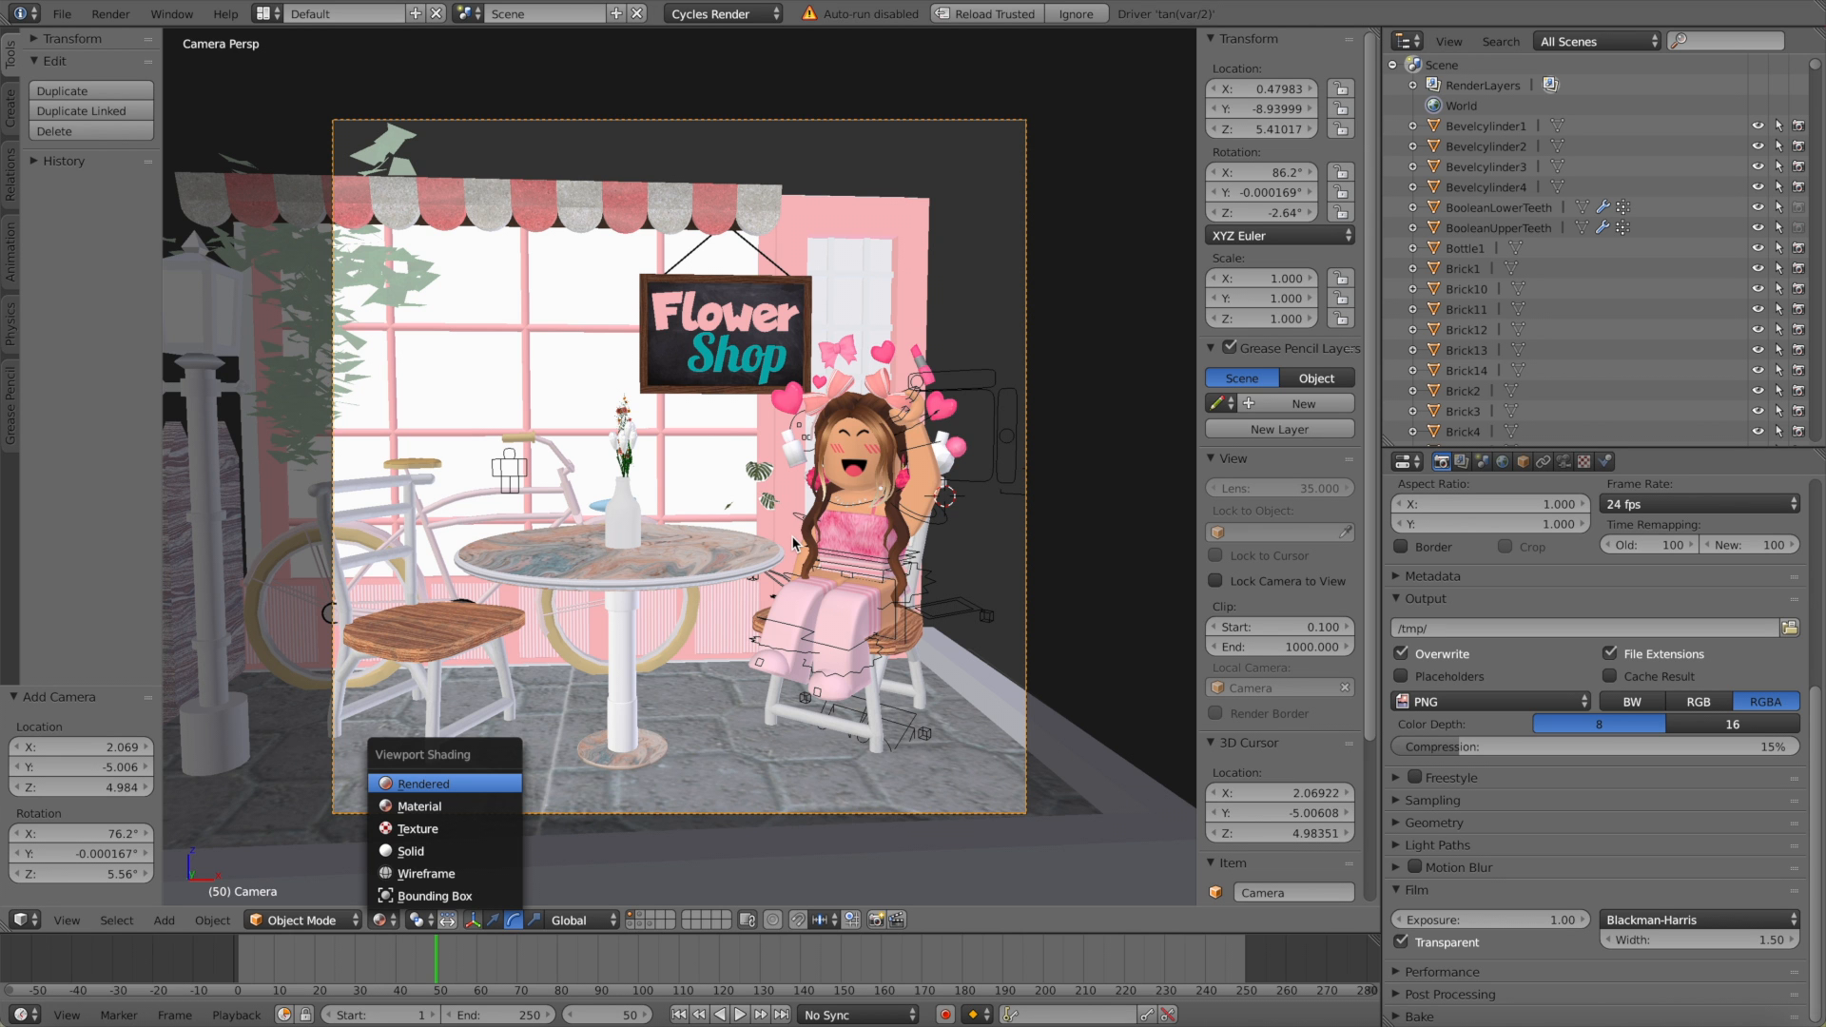
Preview the camera view in Rendered shading, then switch viewport shading to Material.
left_click(422, 782)
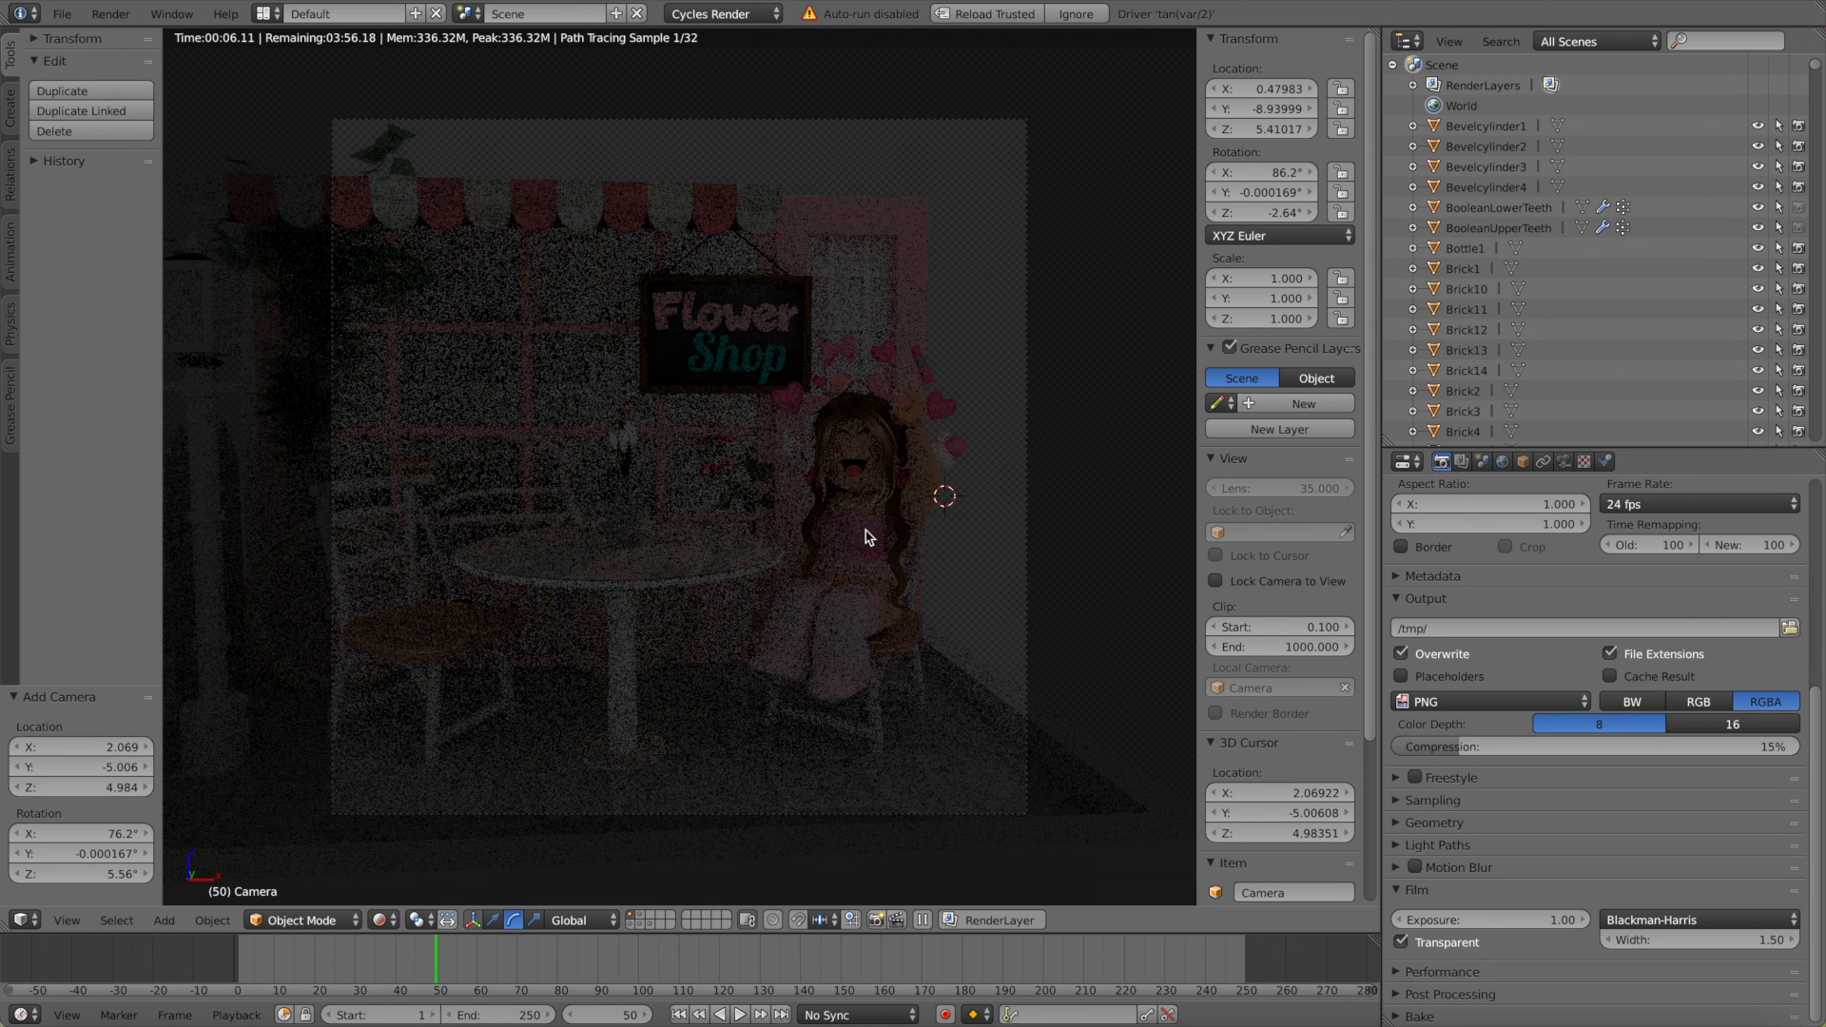
mouse_move(384, 911)
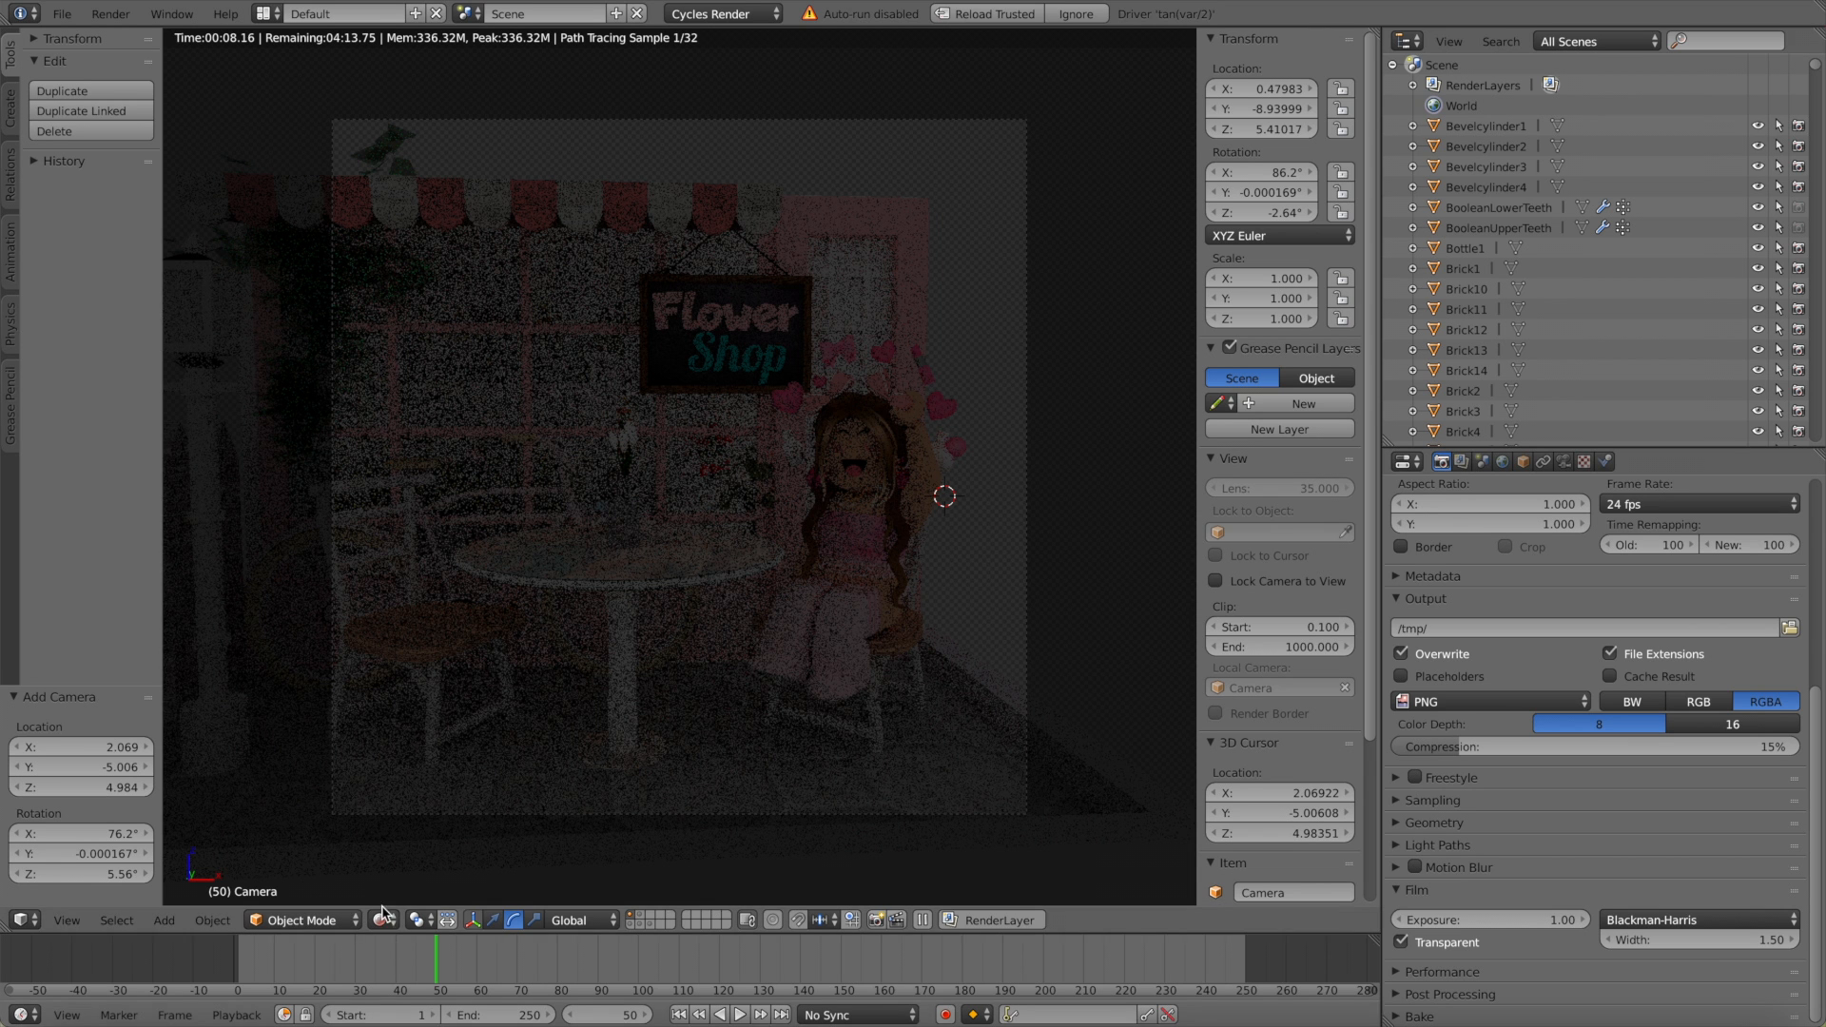
left_click(384, 921)
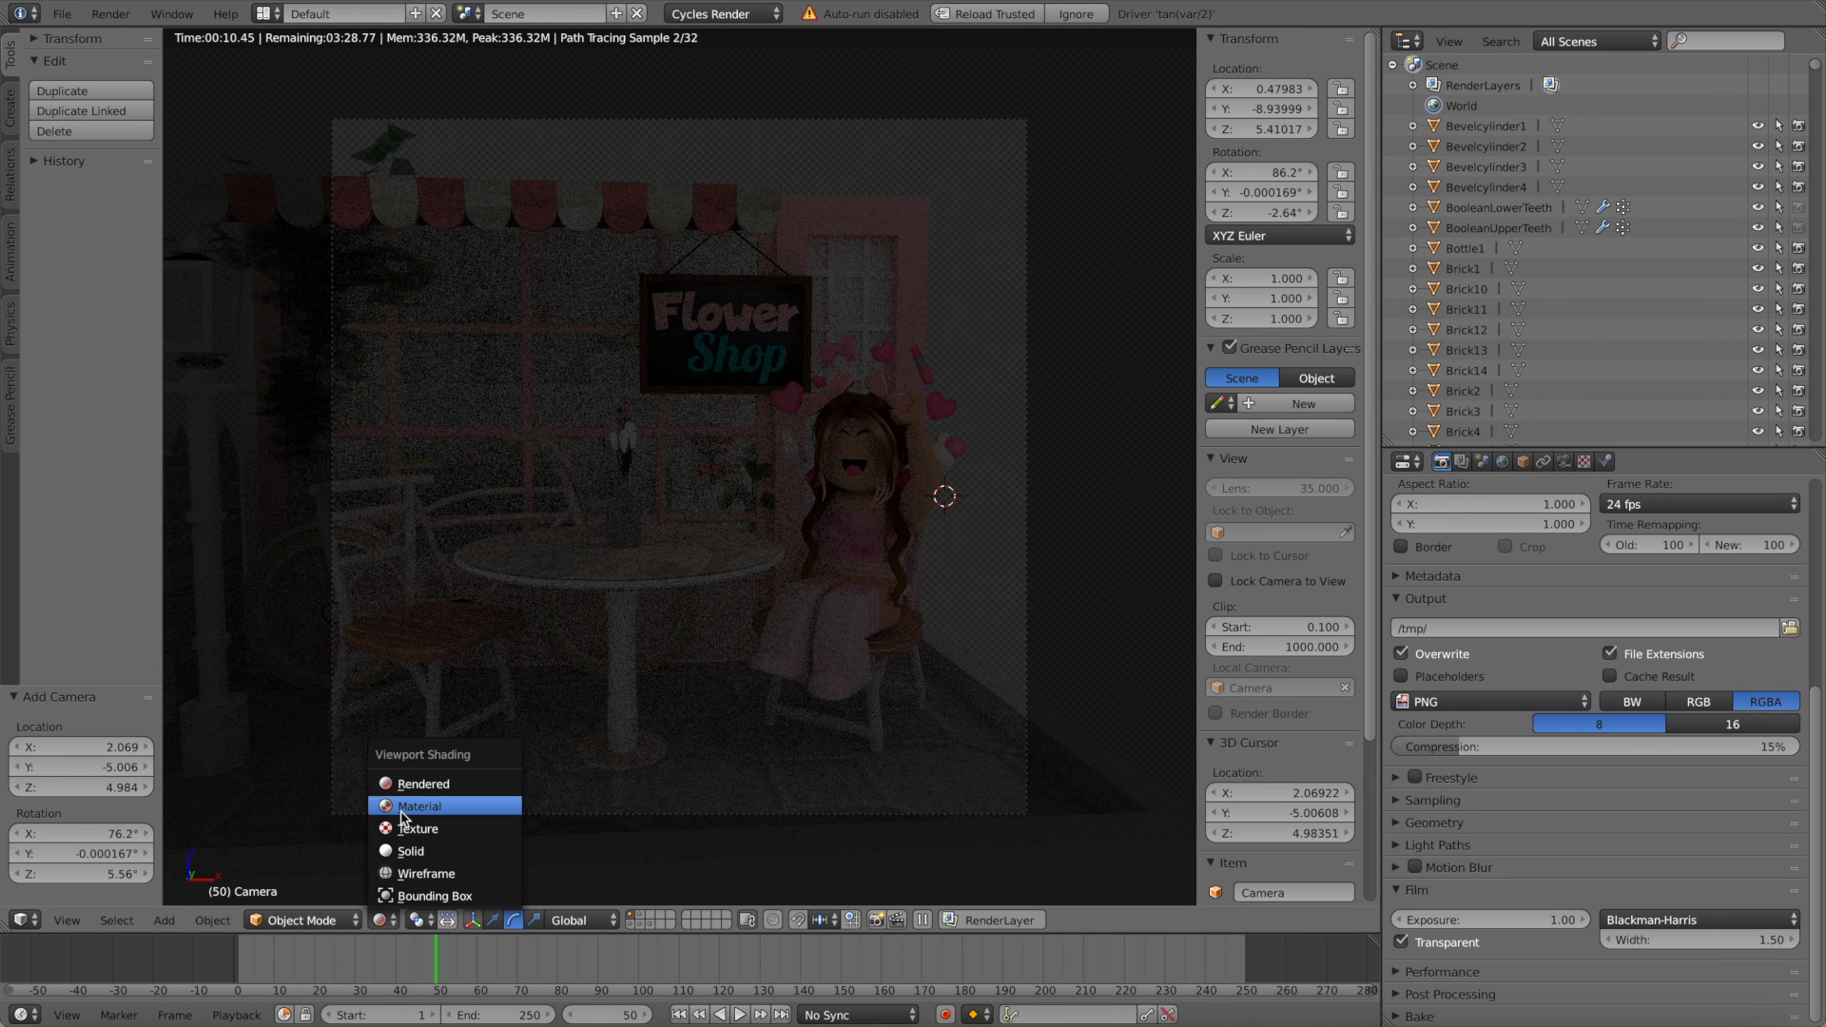
left_click(419, 807)
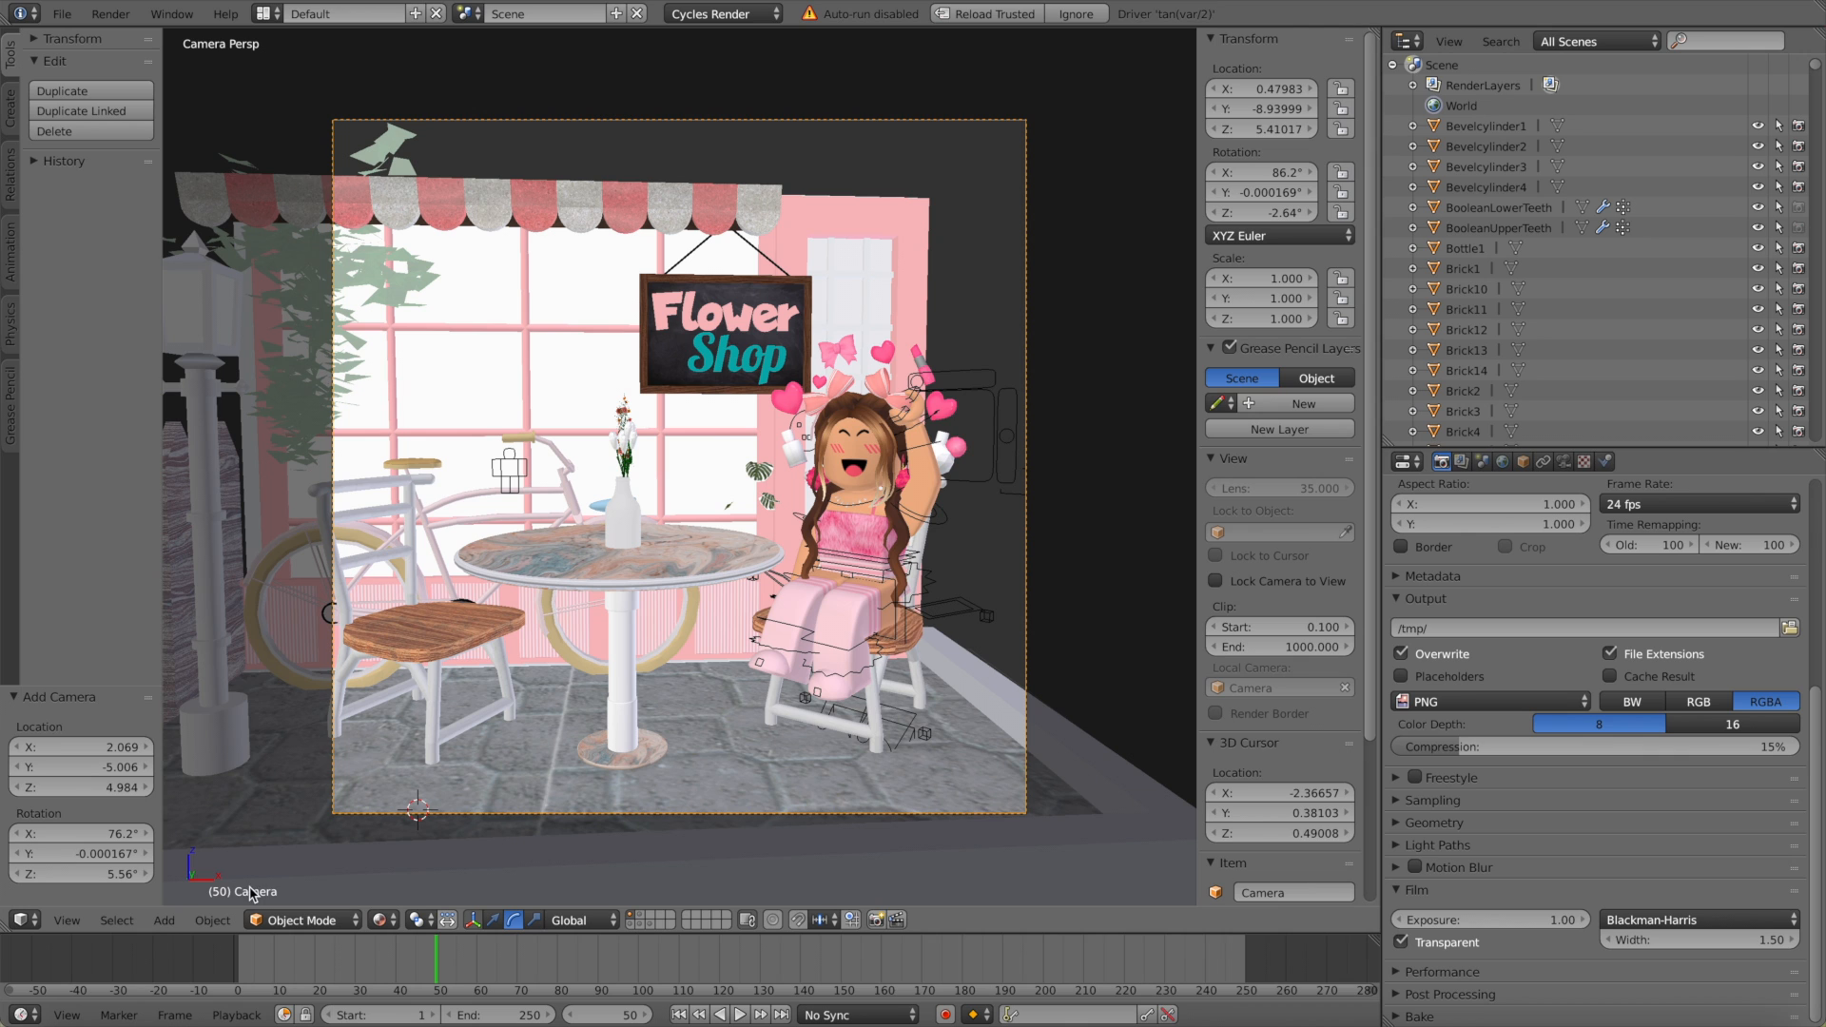
Add a Hemi lamp, rotate it about Z, and look through the active camera again.
left_click(164, 921)
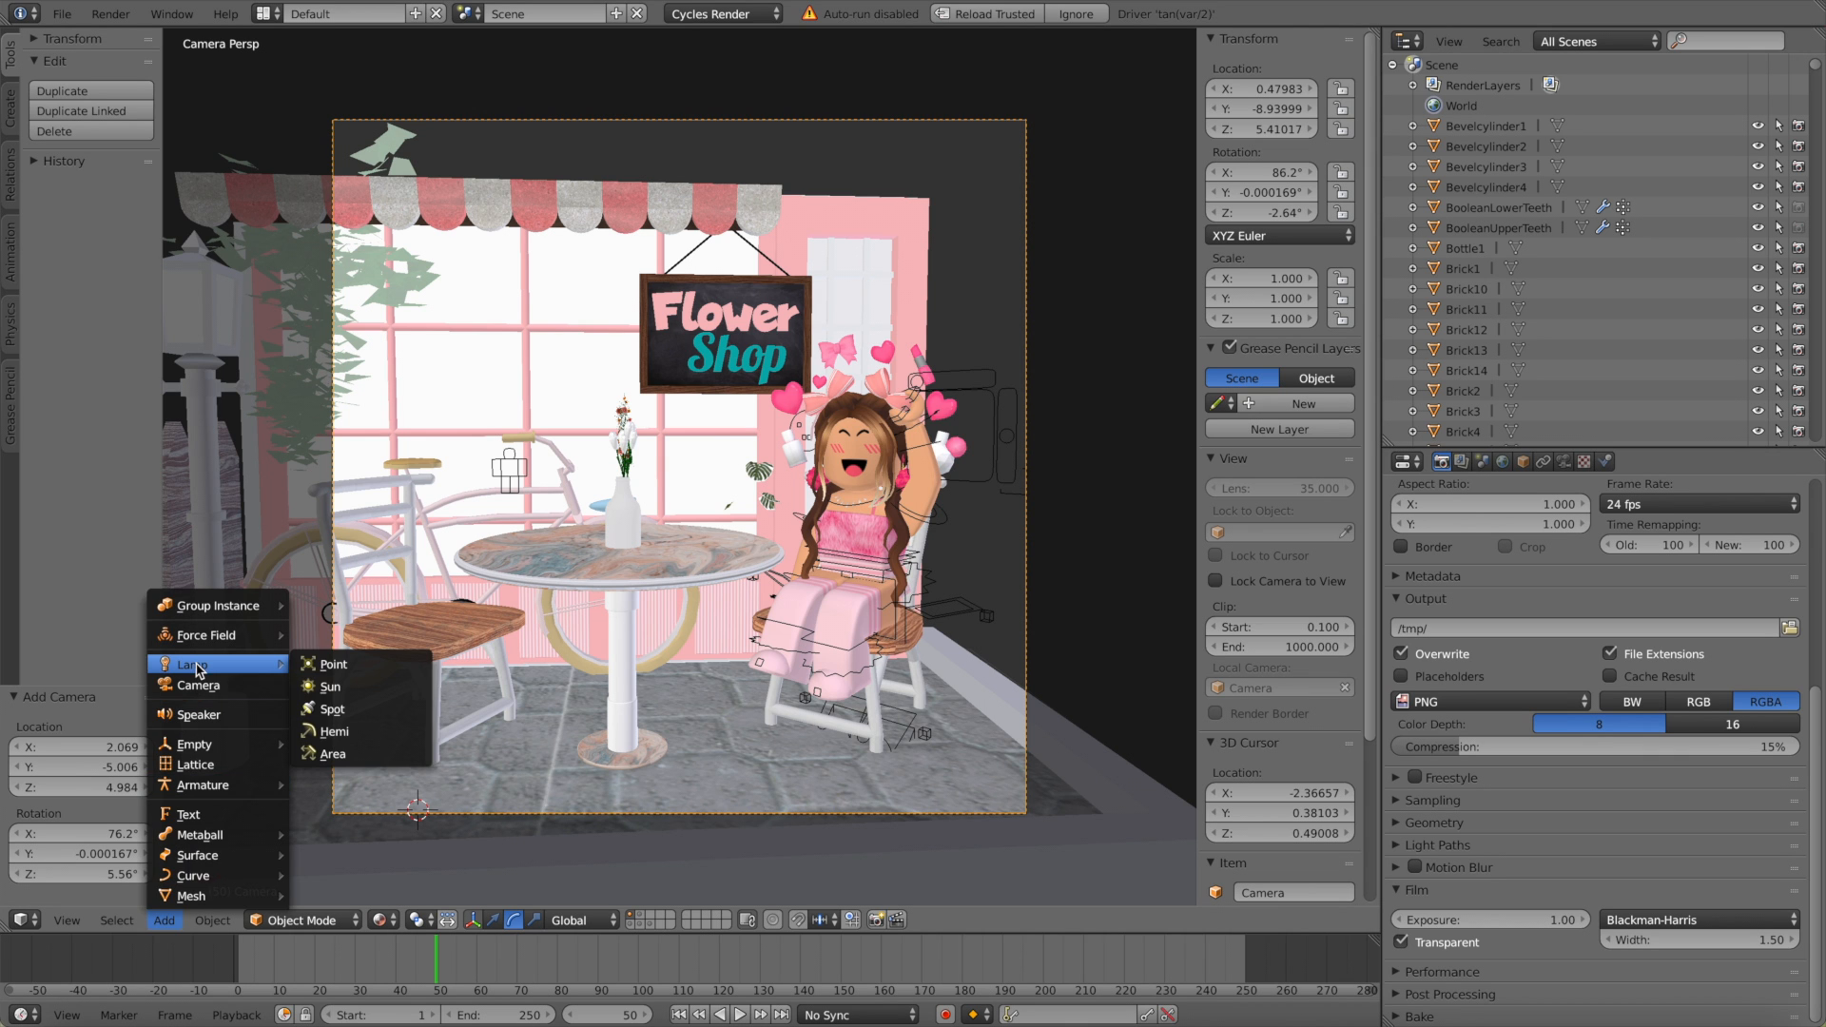
mouse_move(335, 730)
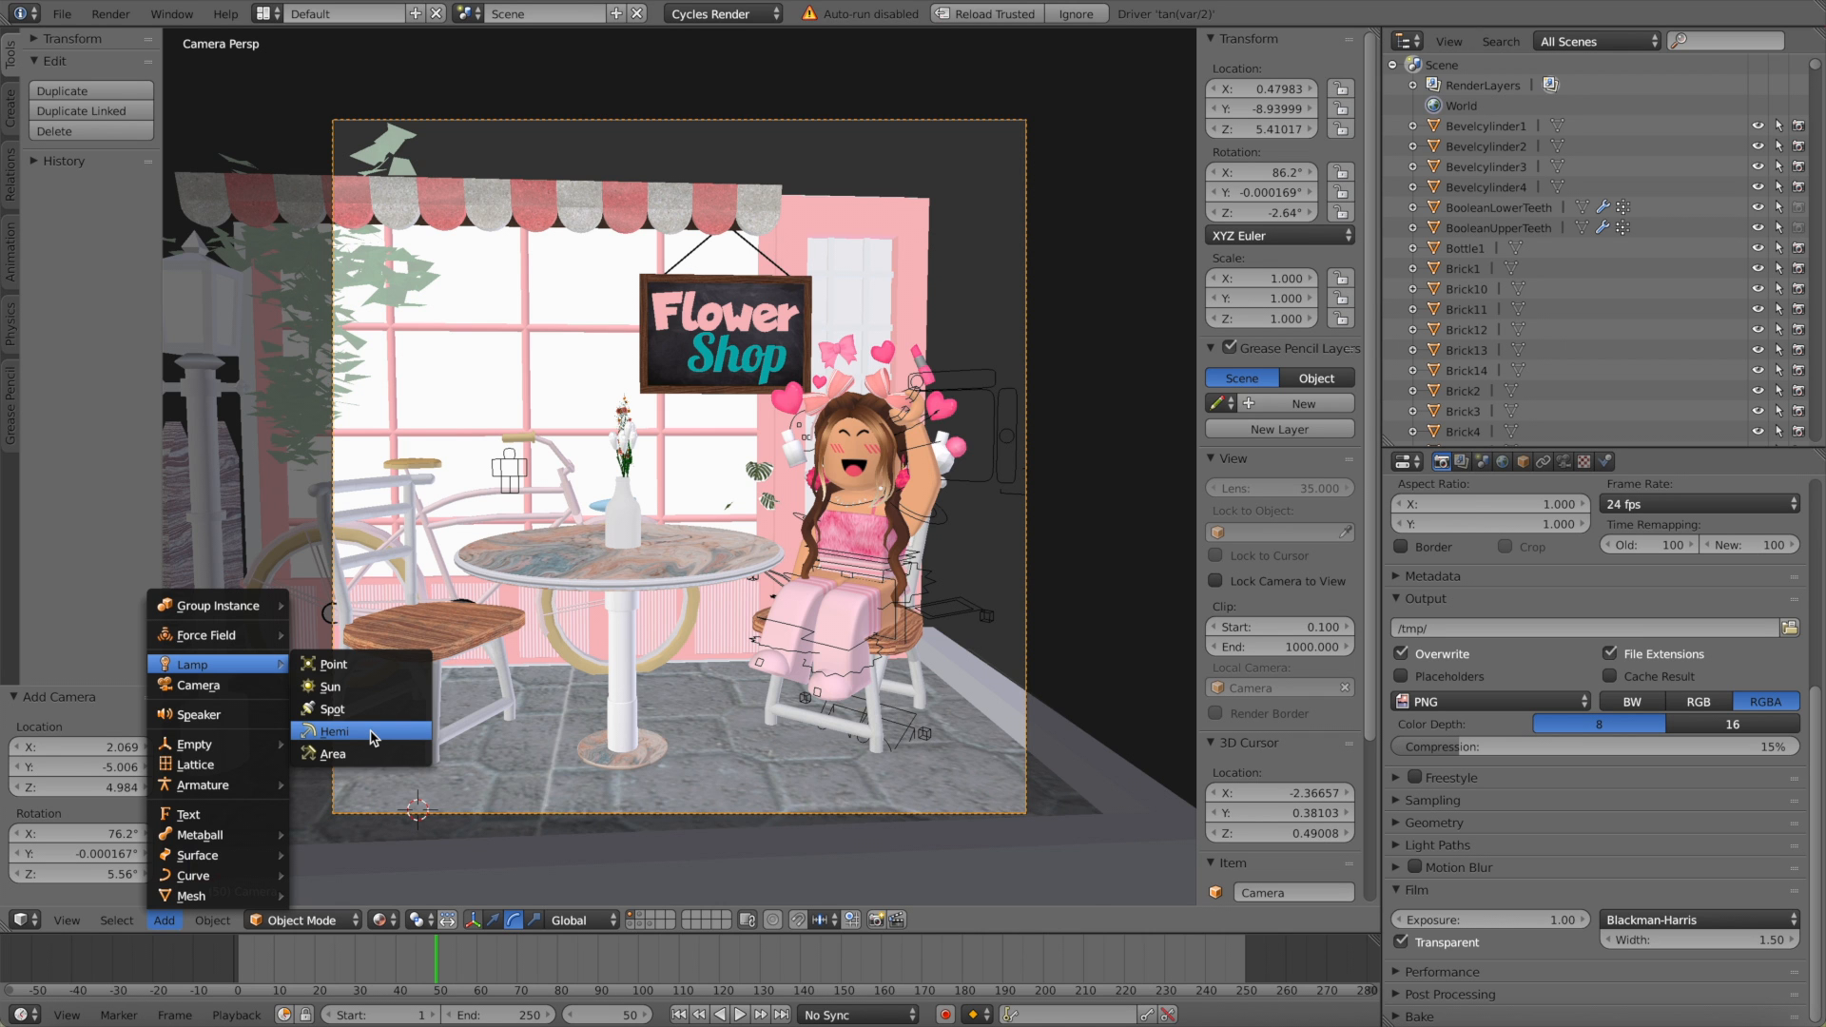
left_click(335, 731)
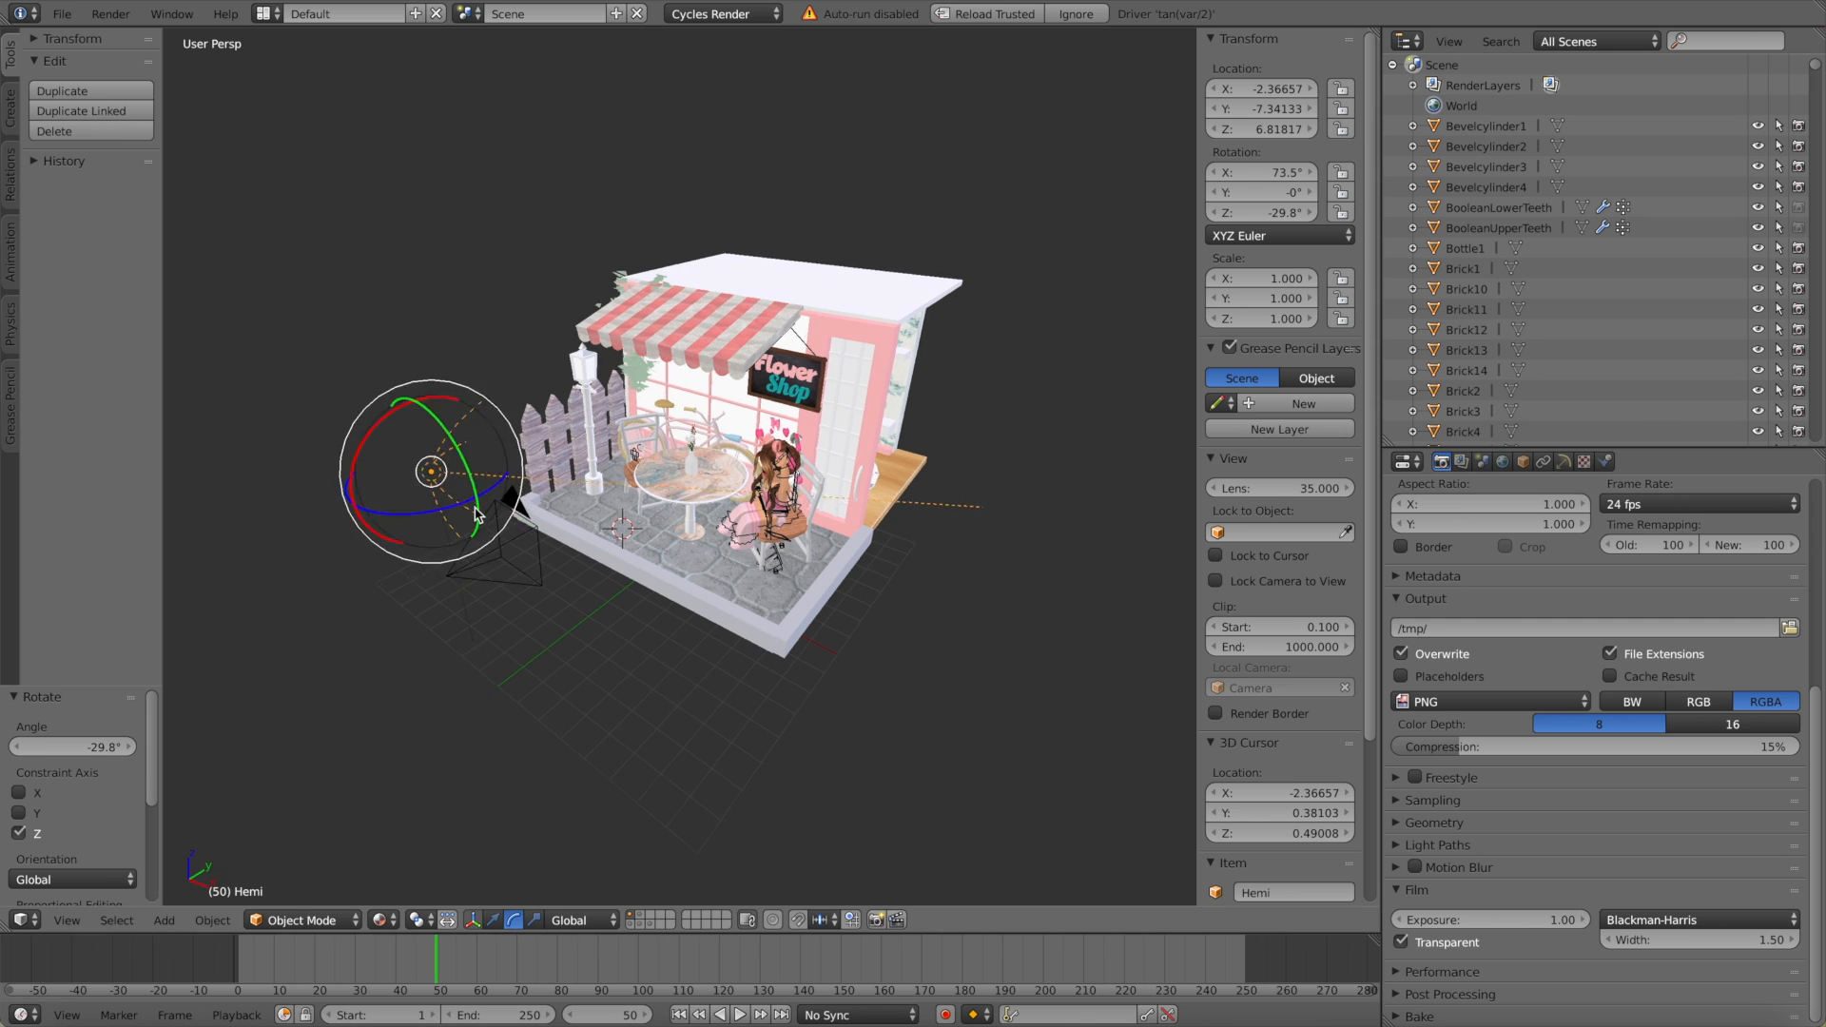
left_click(66, 920)
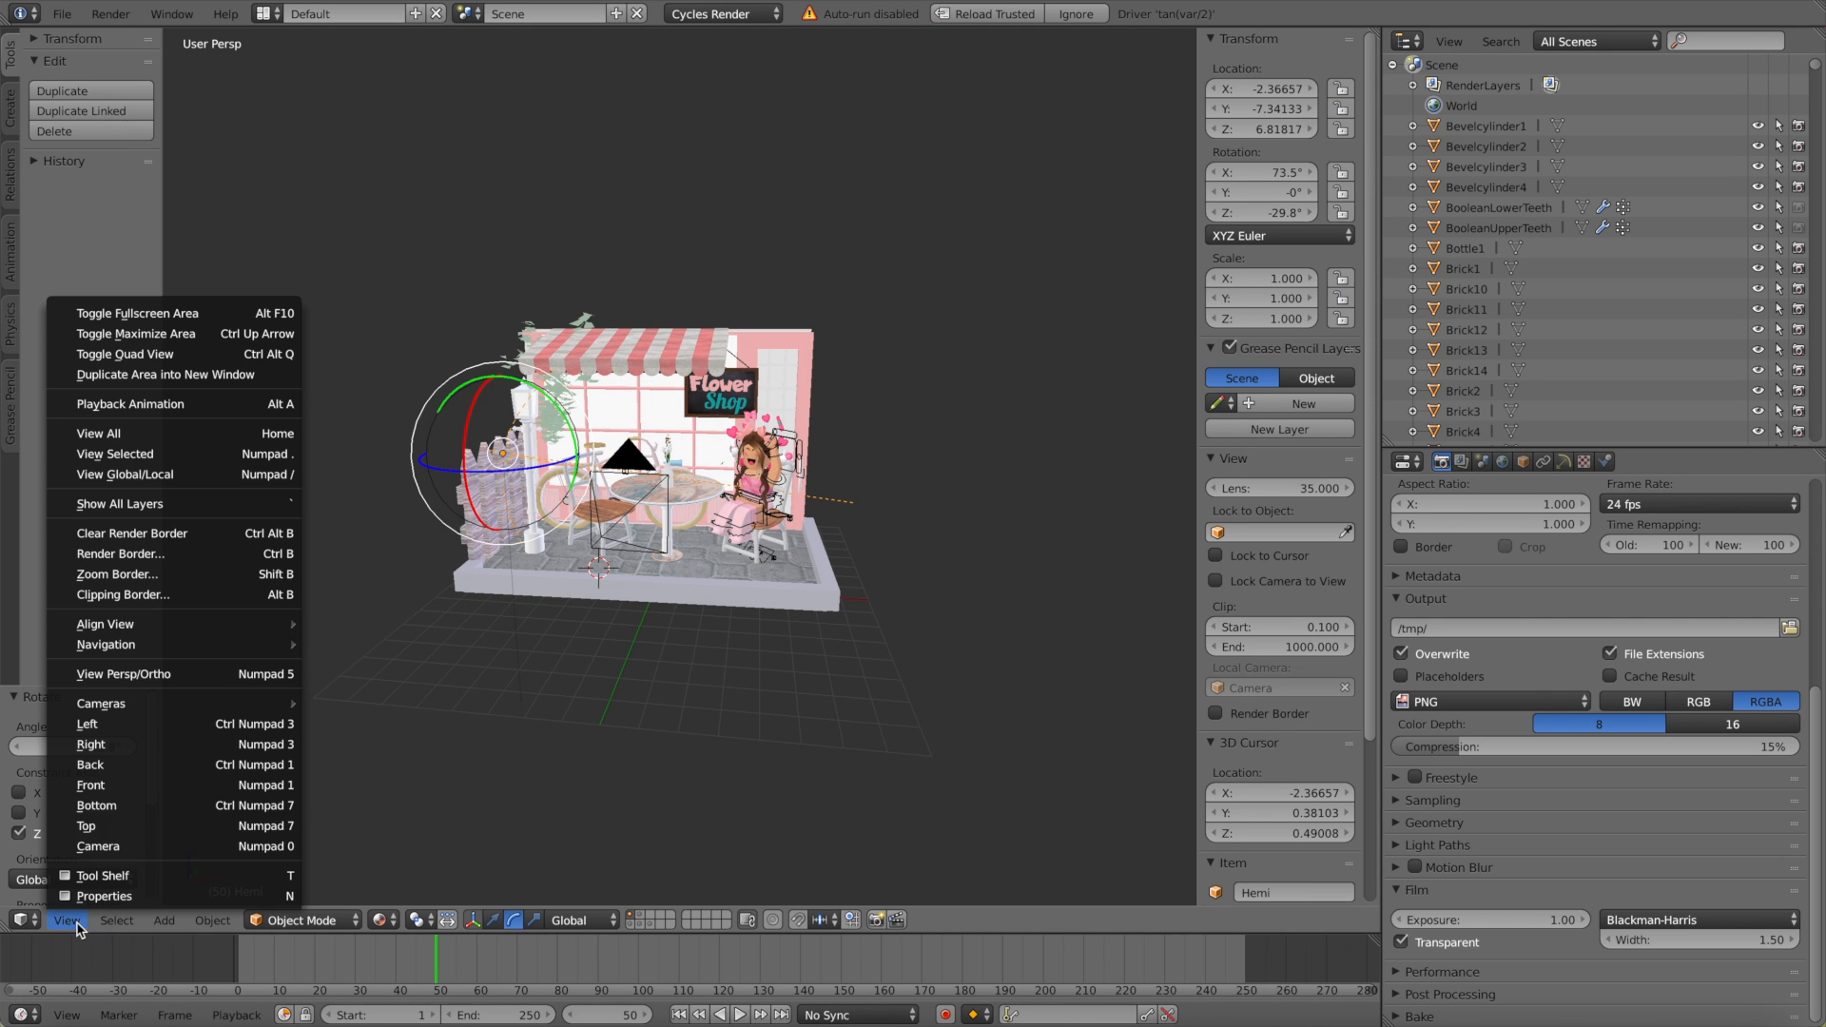
left_click(97, 847)
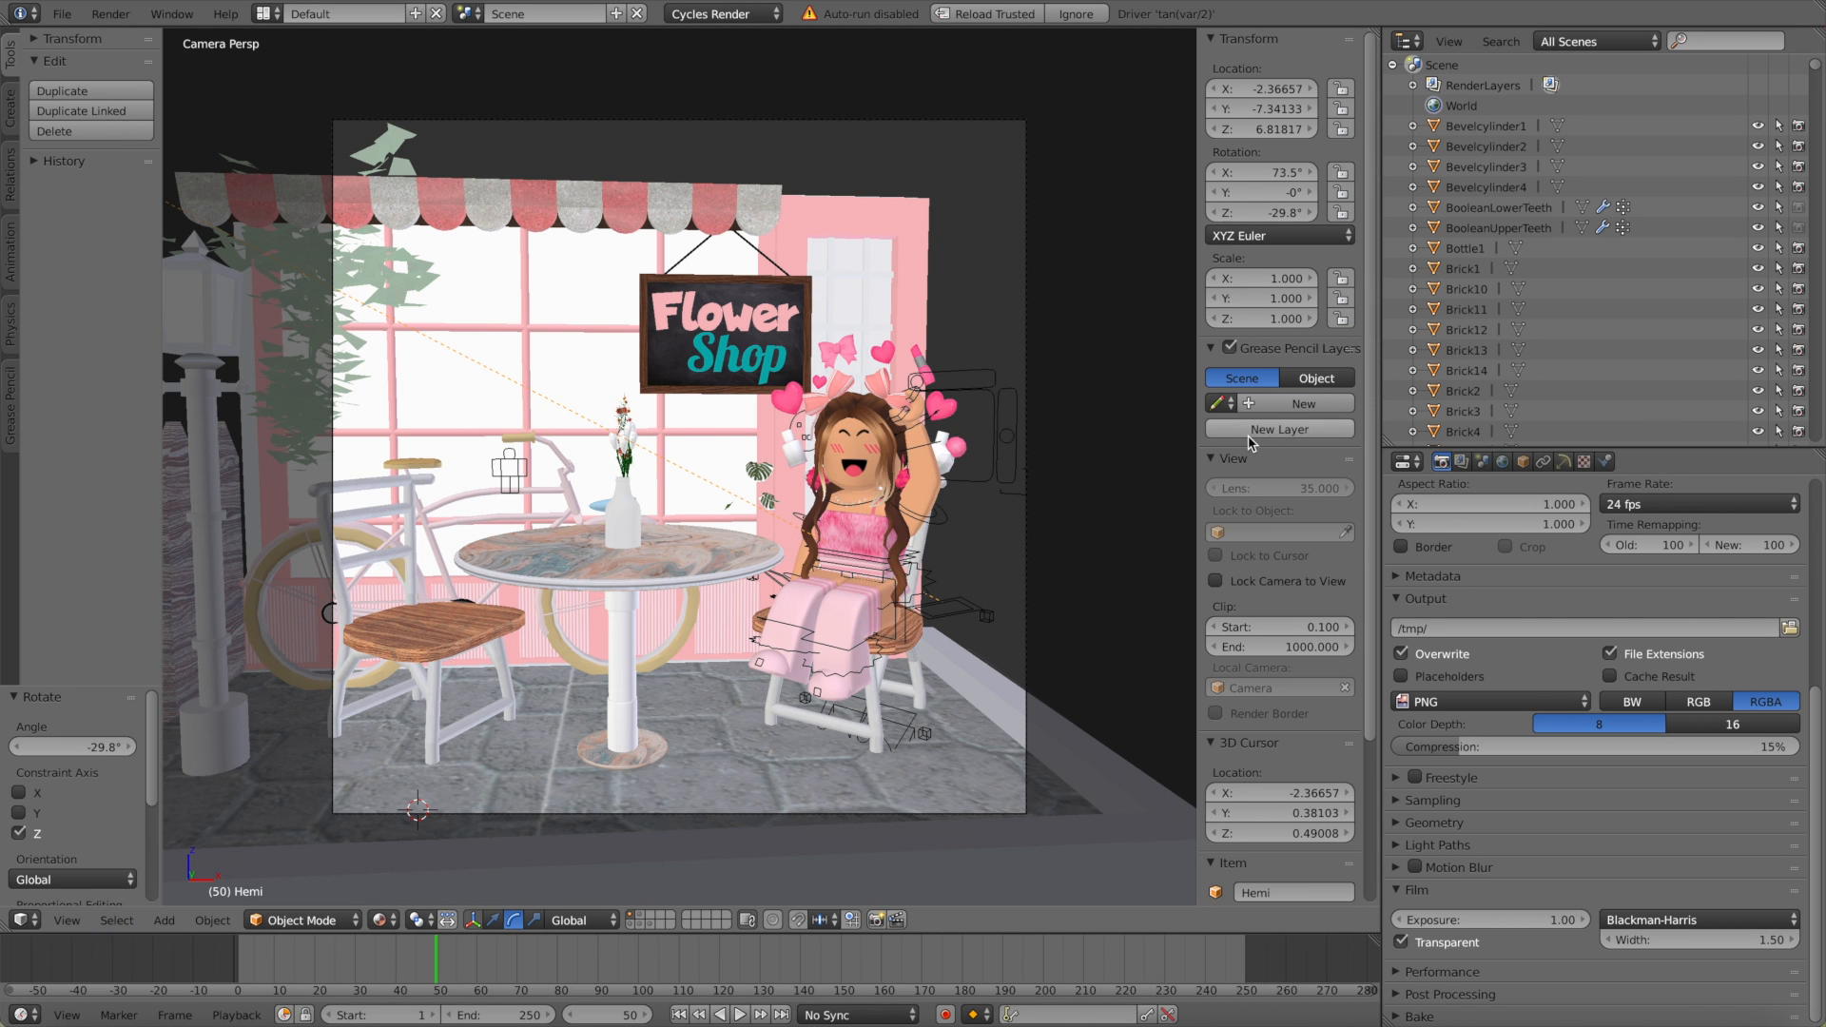
Set the Hemi lamp to strength 2 with a soft pink colour, viewed in Rendered shading.
left_click(1566, 461)
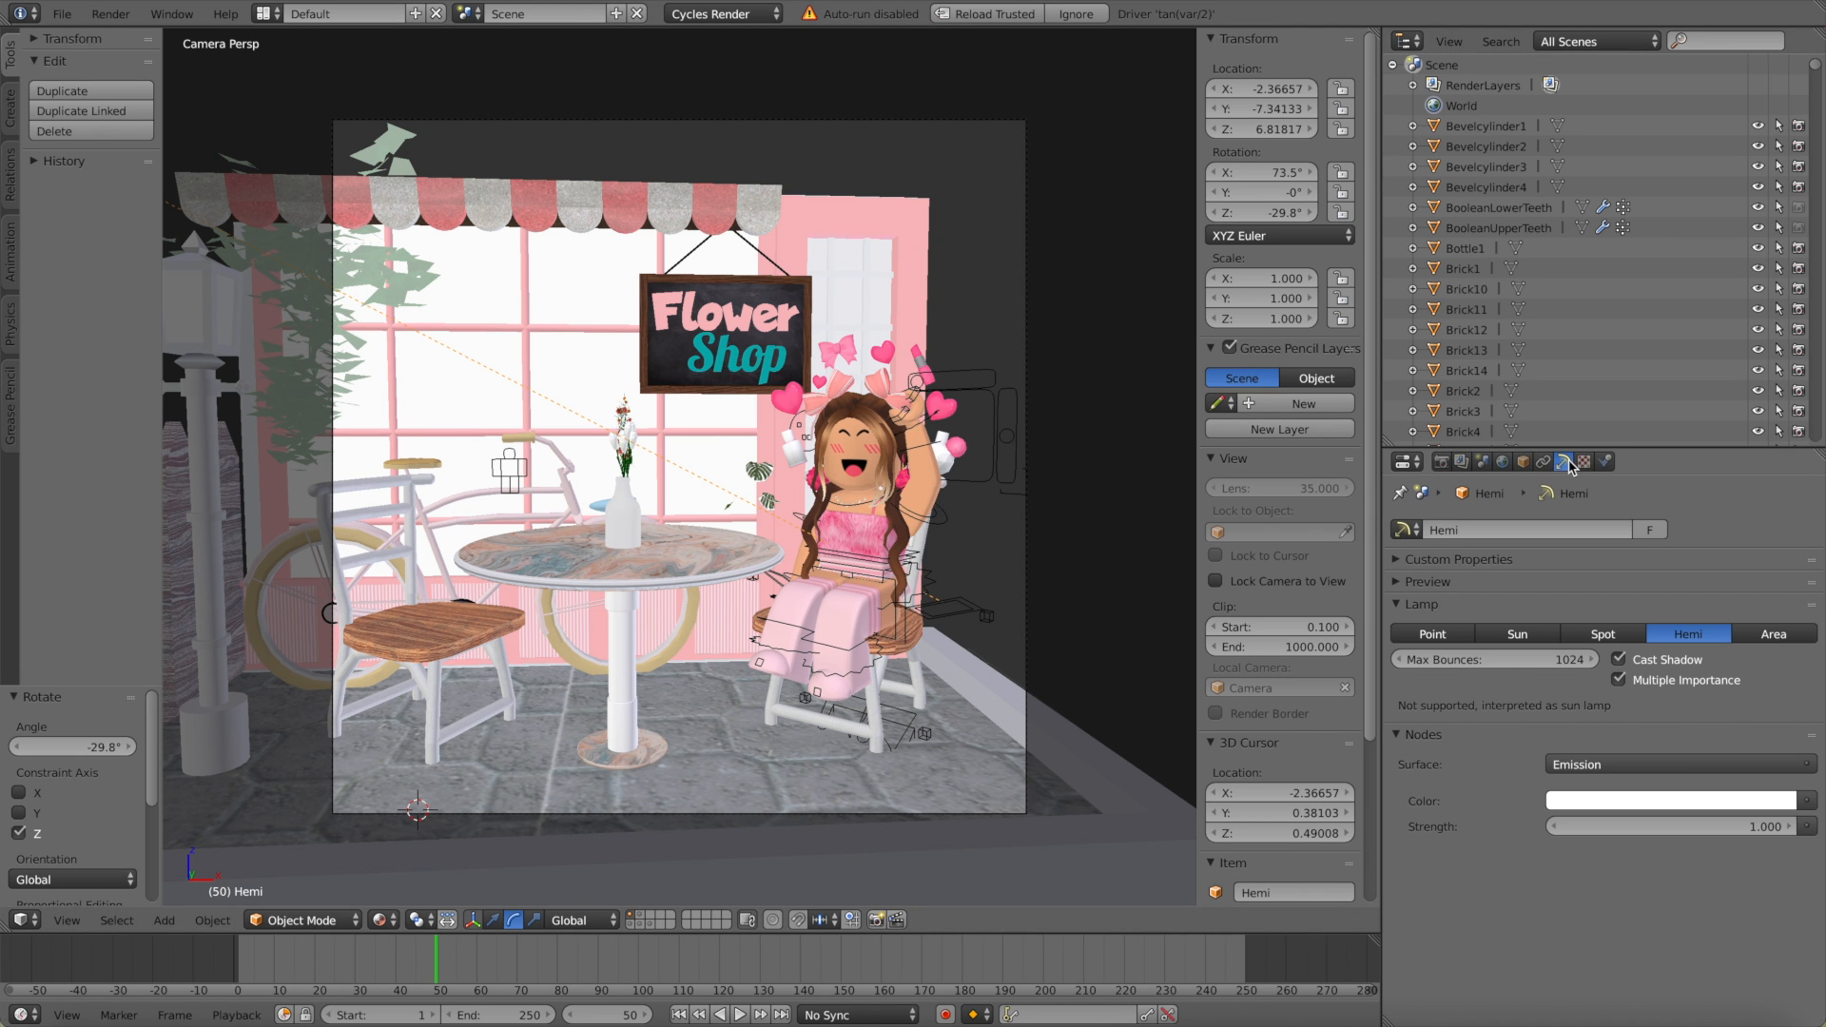
mouse_move(1646, 797)
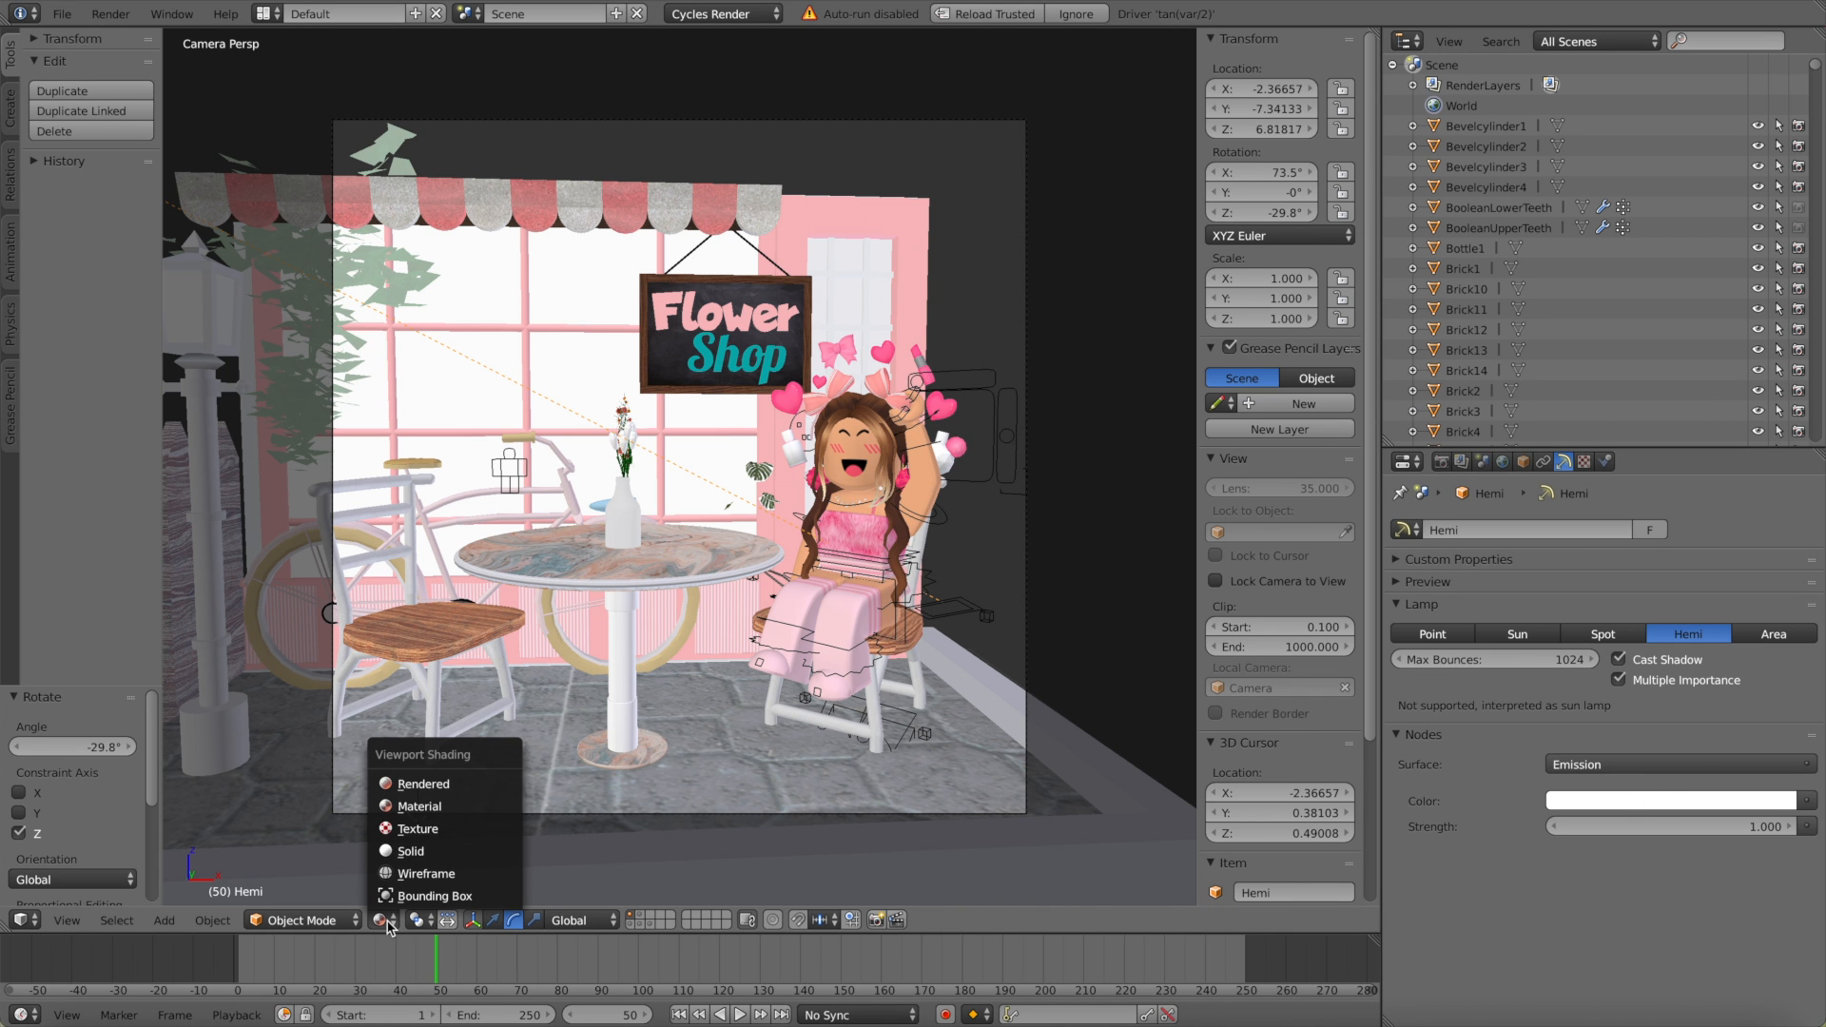
left_click(422, 784)
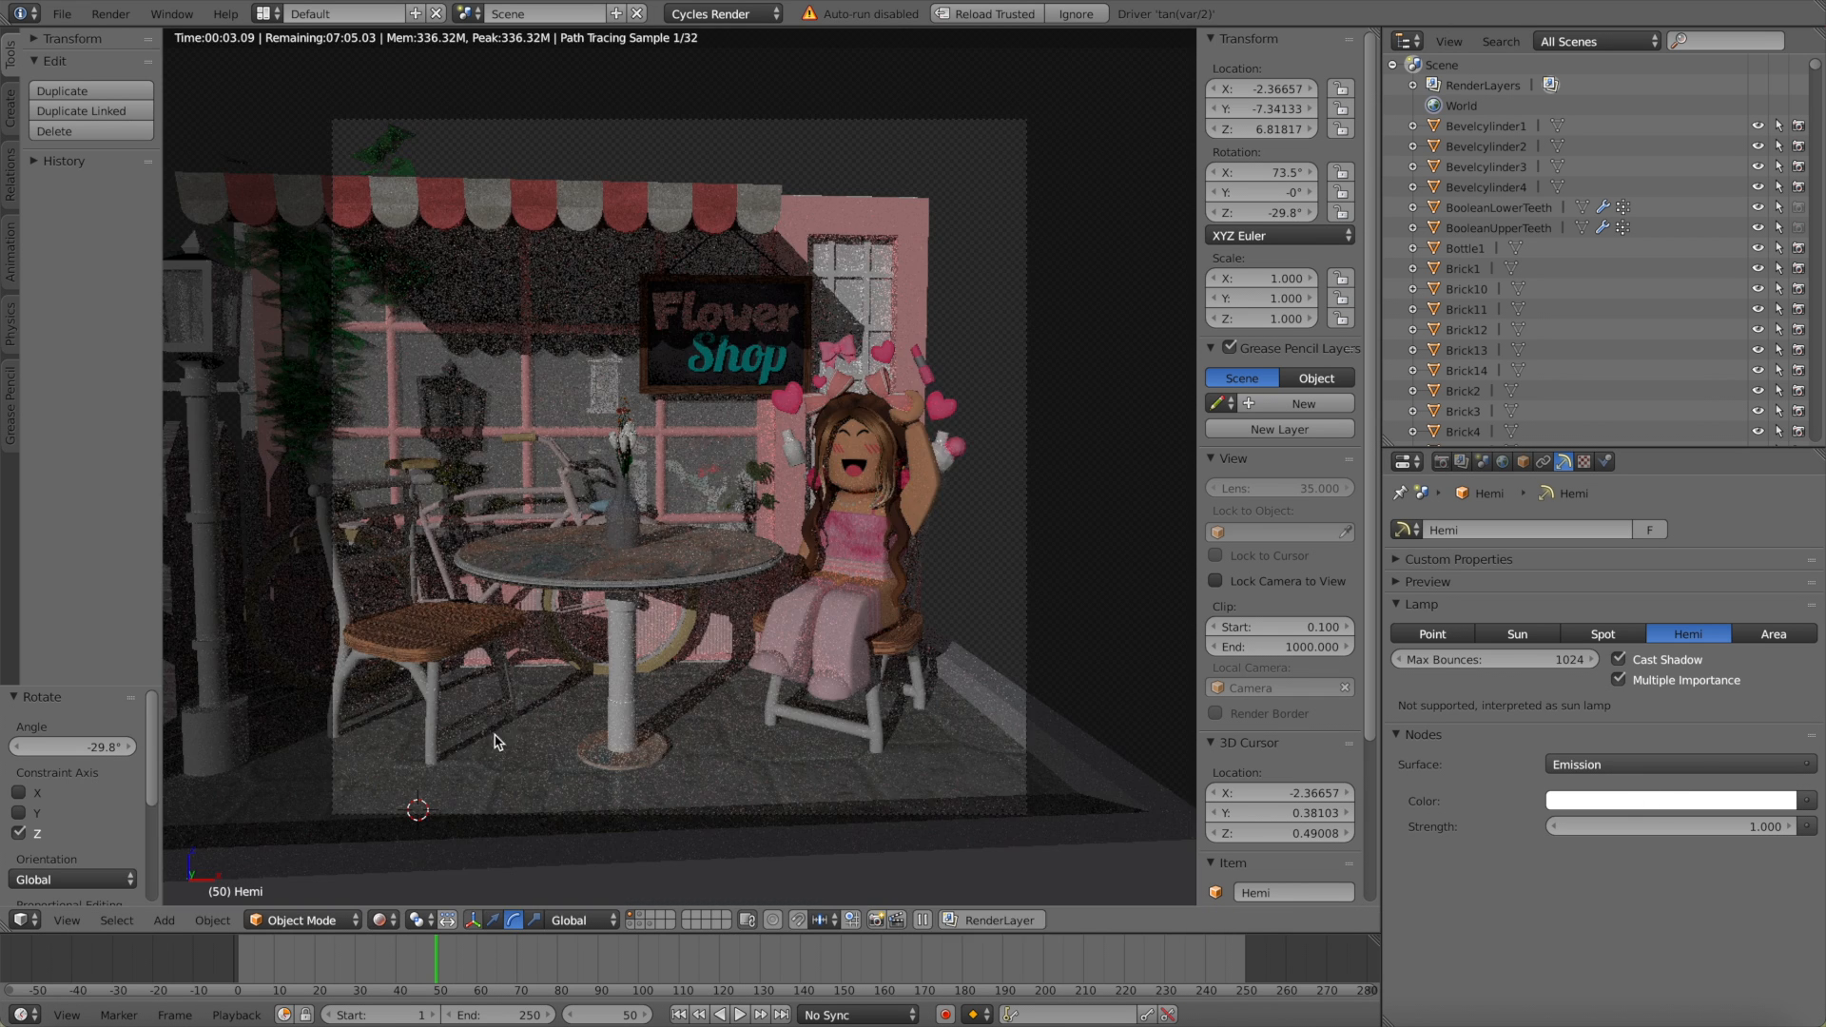
mouse_move(974, 372)
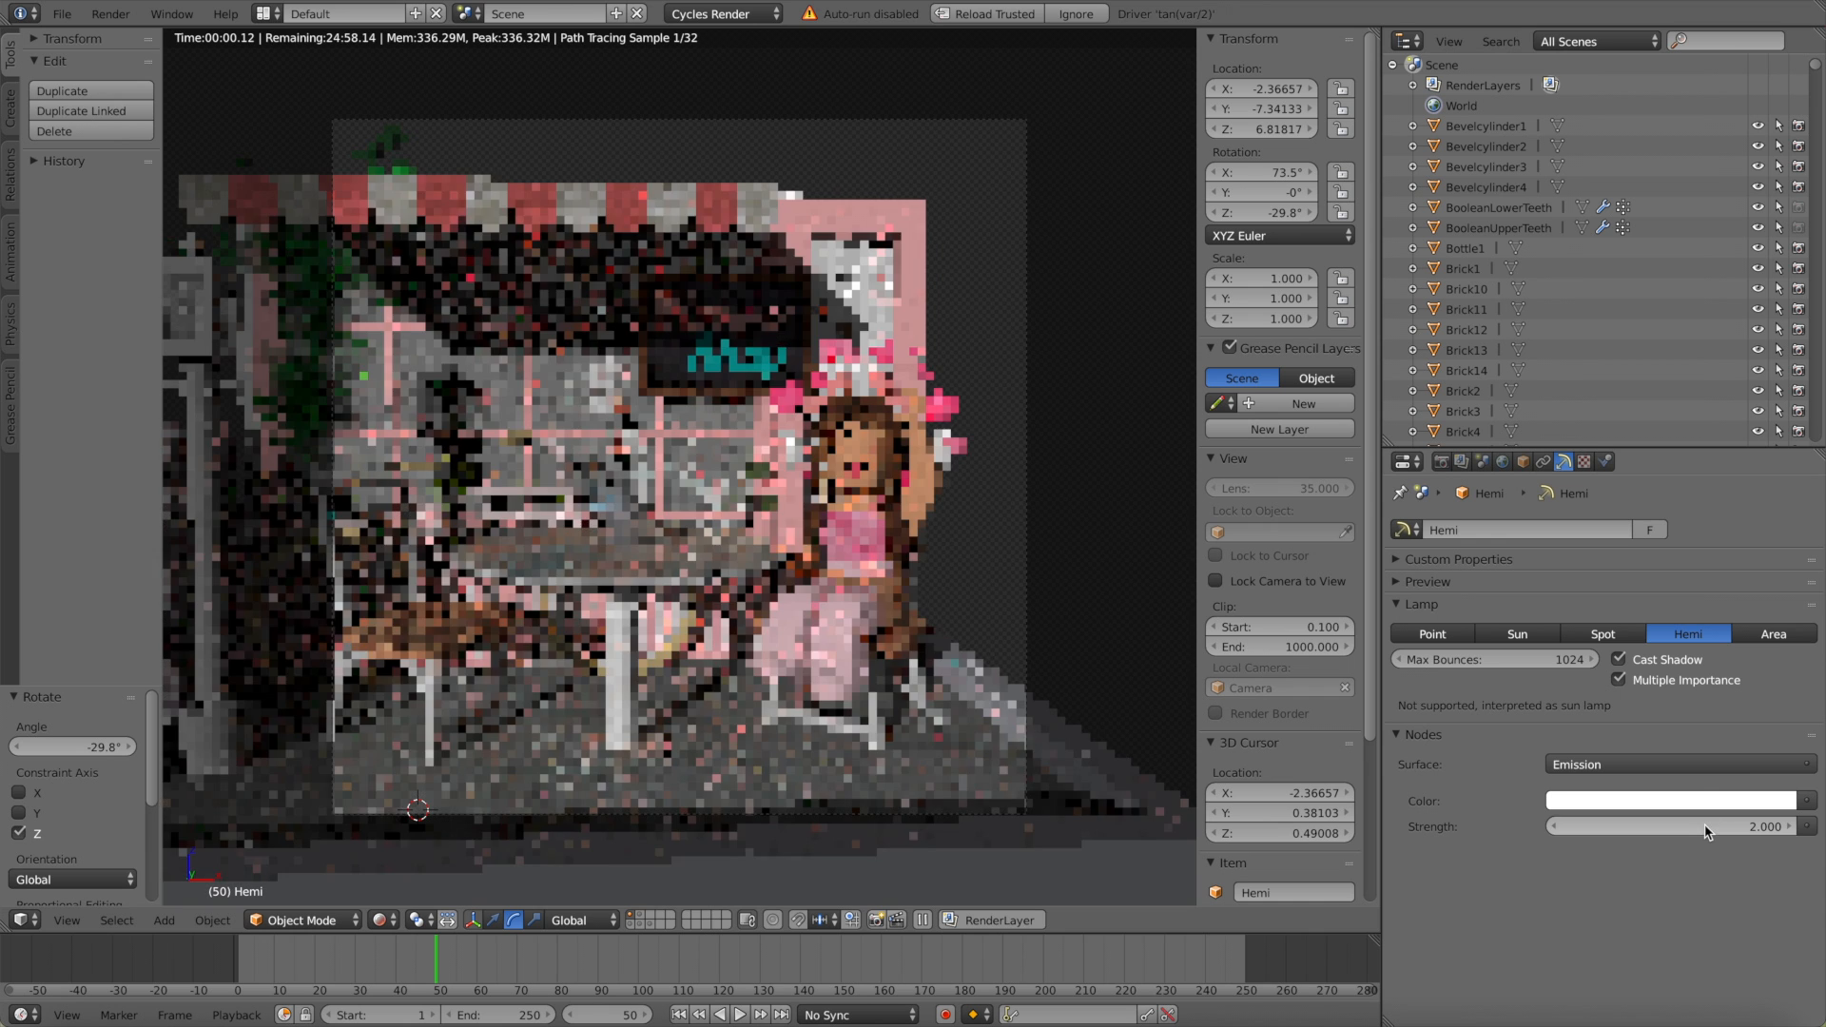
left_click(1674, 801)
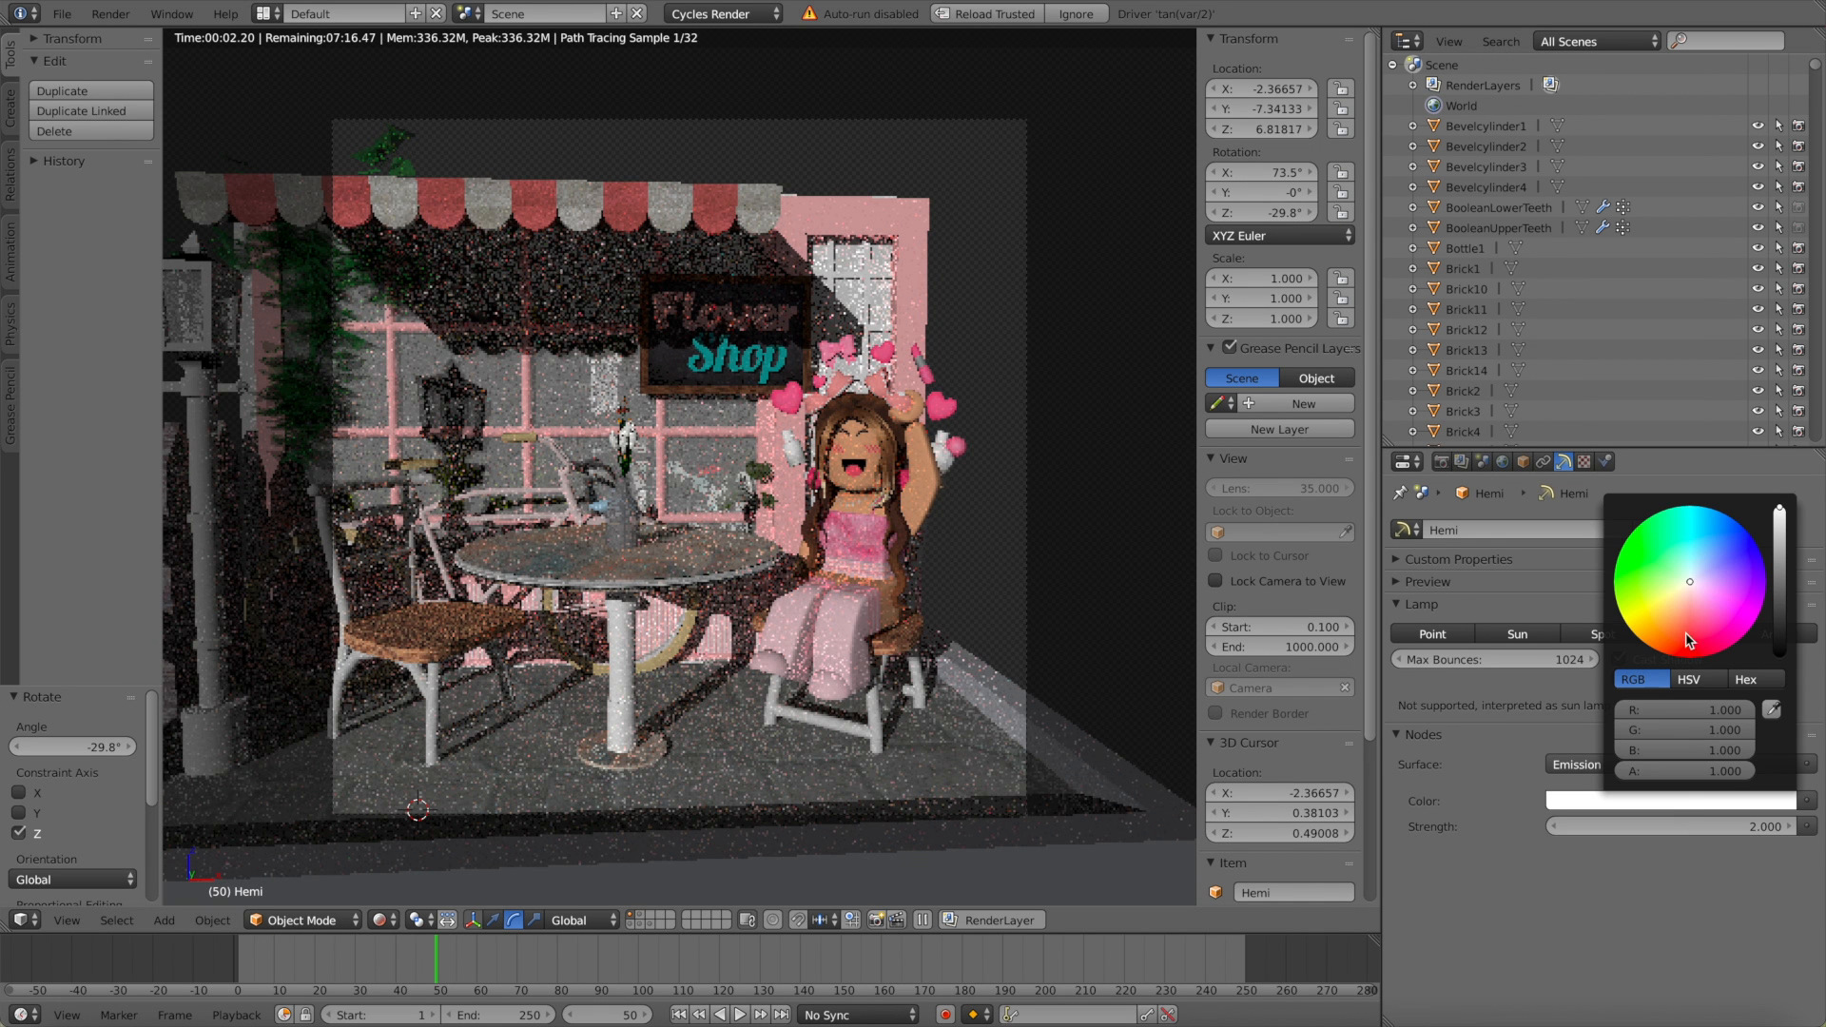
left_click(1689, 594)
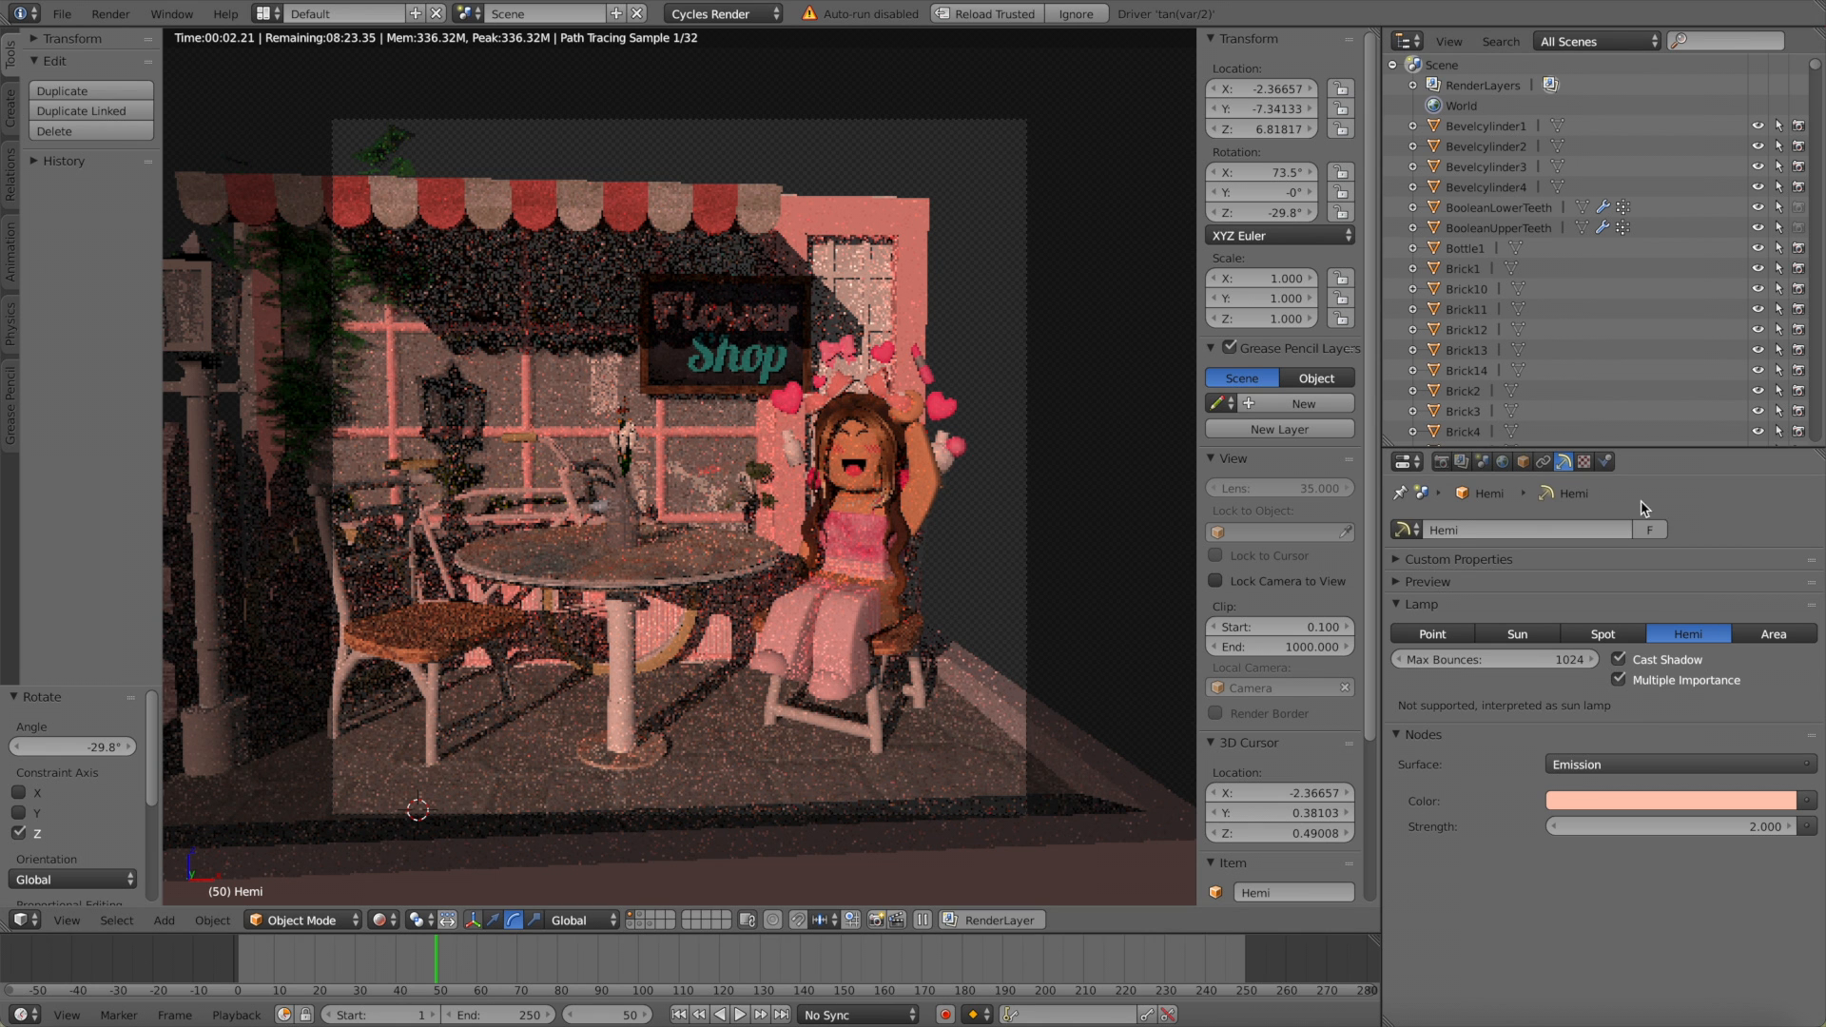
Enable World ambient occlusion at factor 0.33.
left_click(1503, 461)
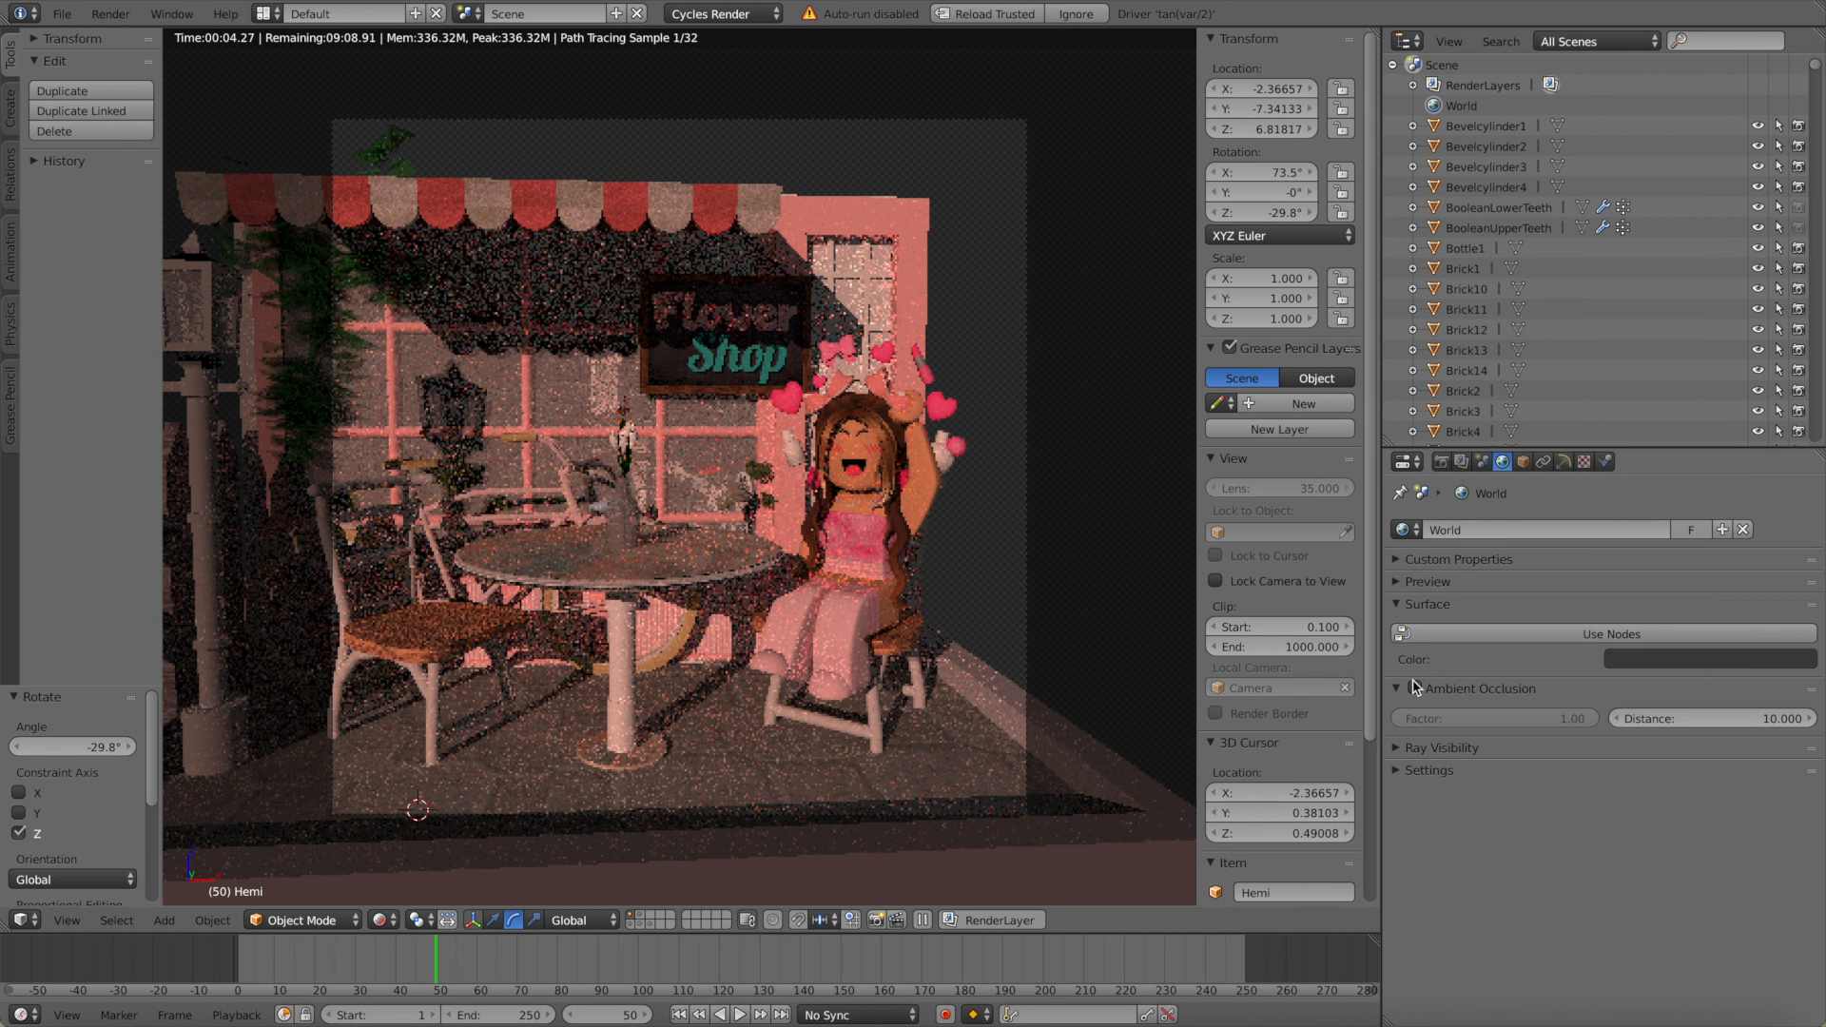
left_click(1410, 688)
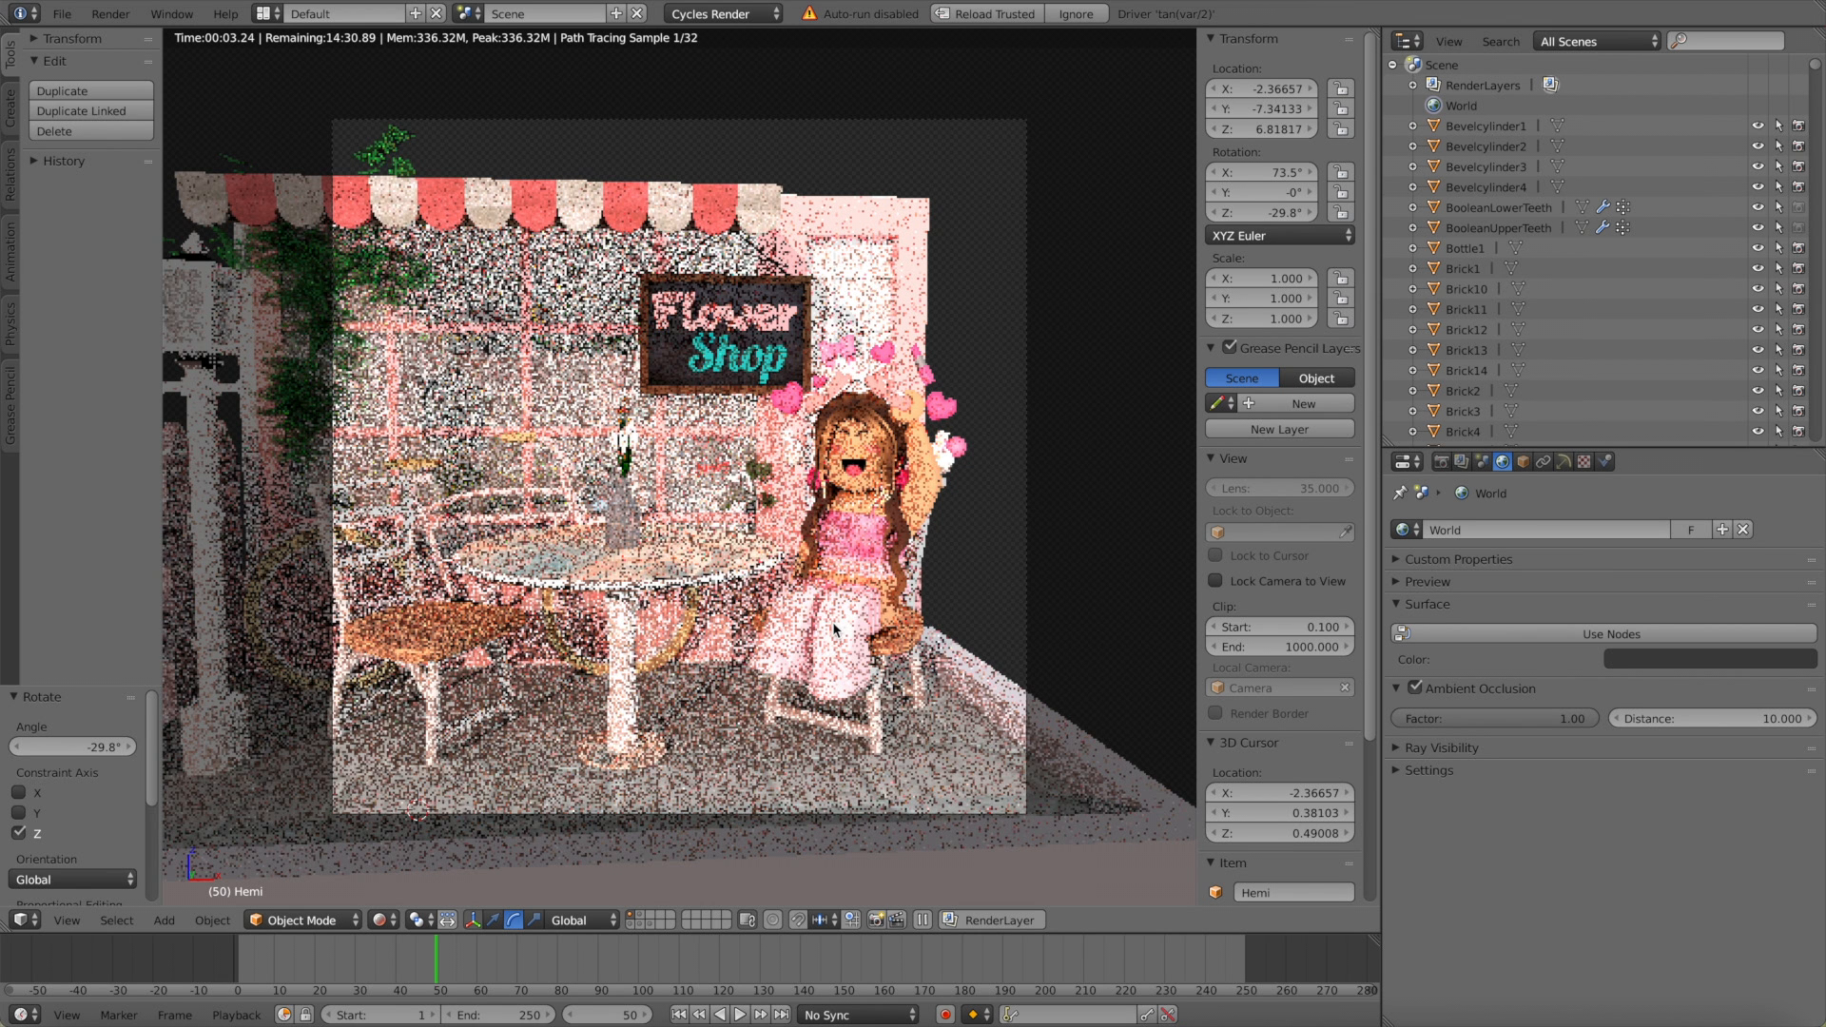
mouse_move(1527, 729)
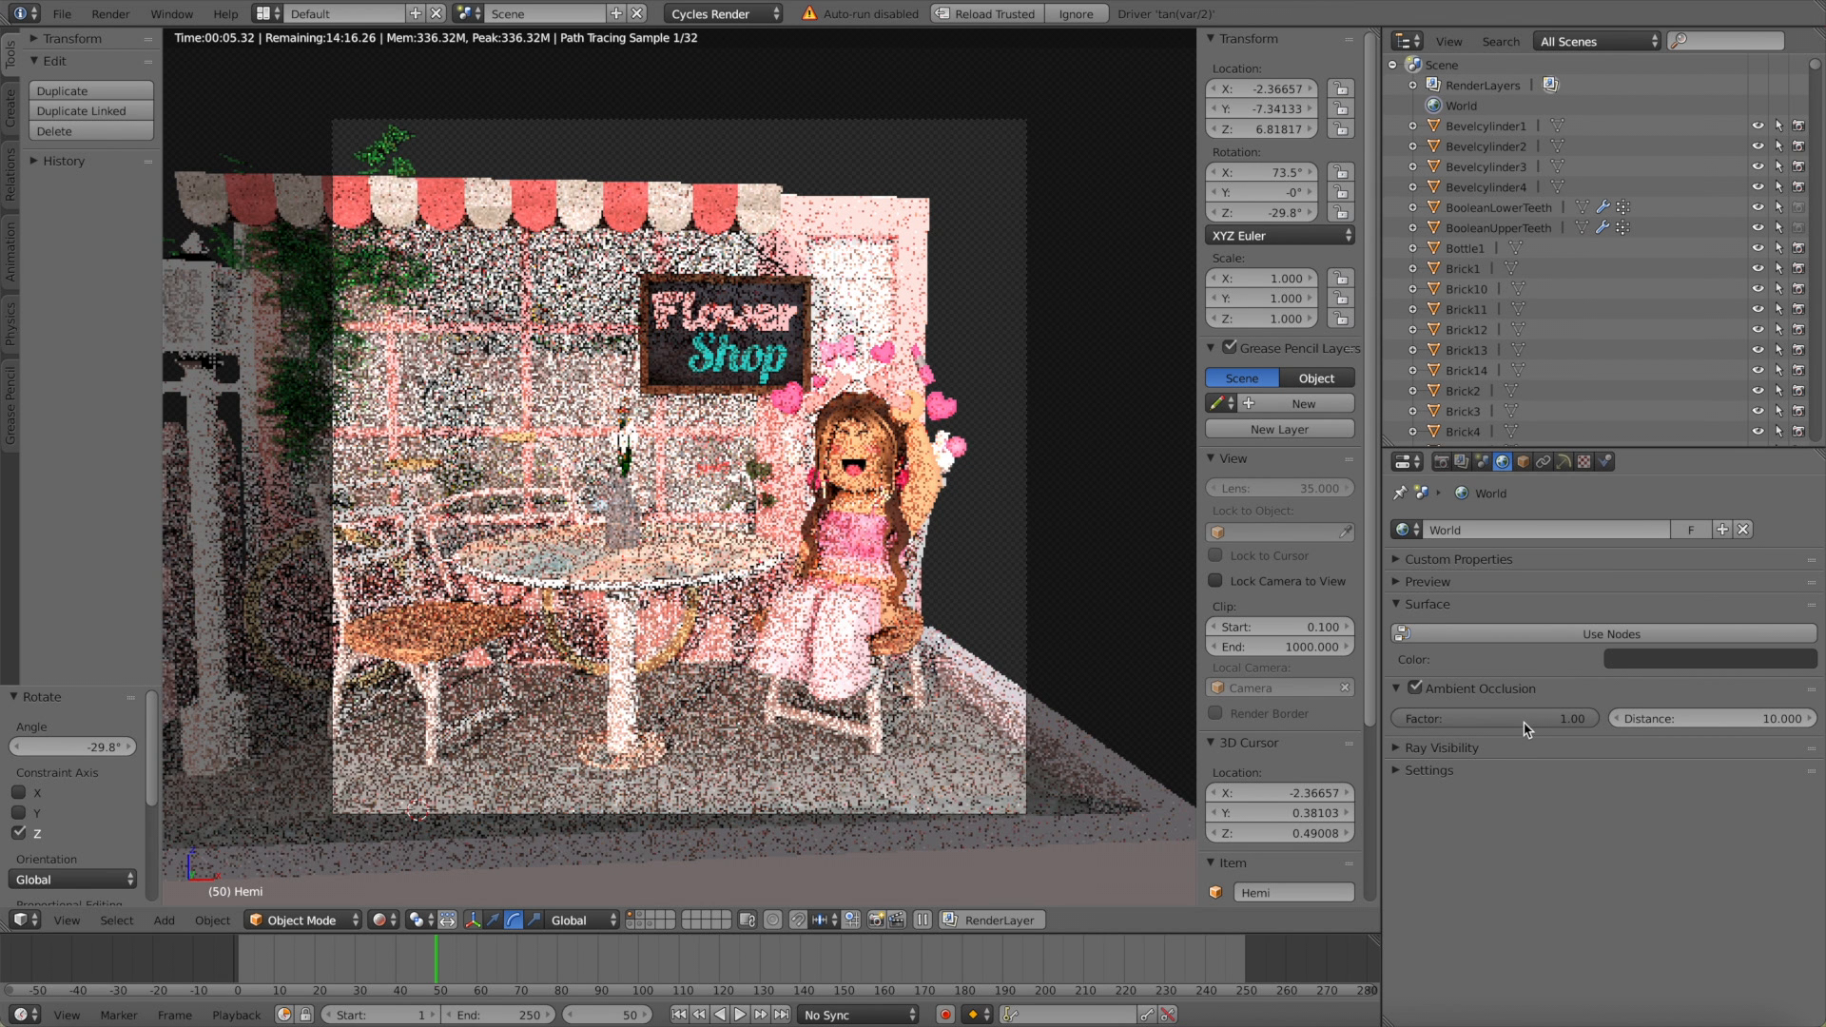
mouse_move(1548, 719)
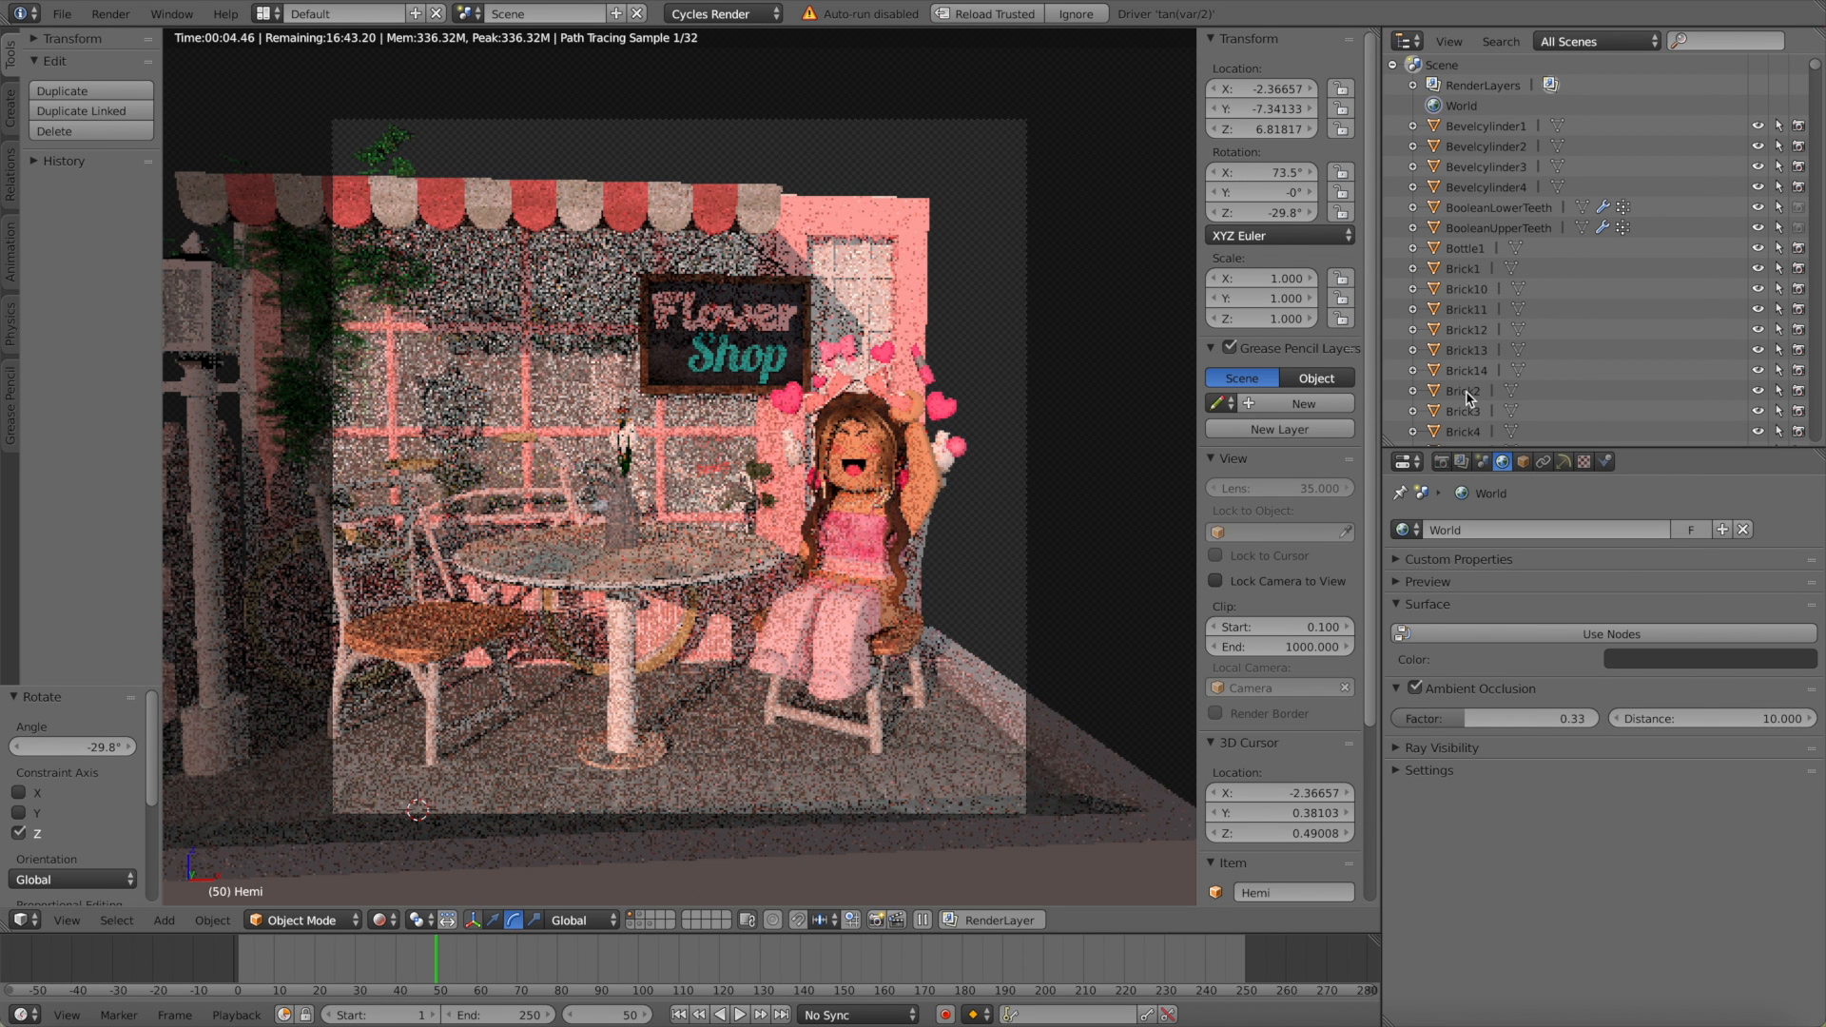
mouse_move(1471, 452)
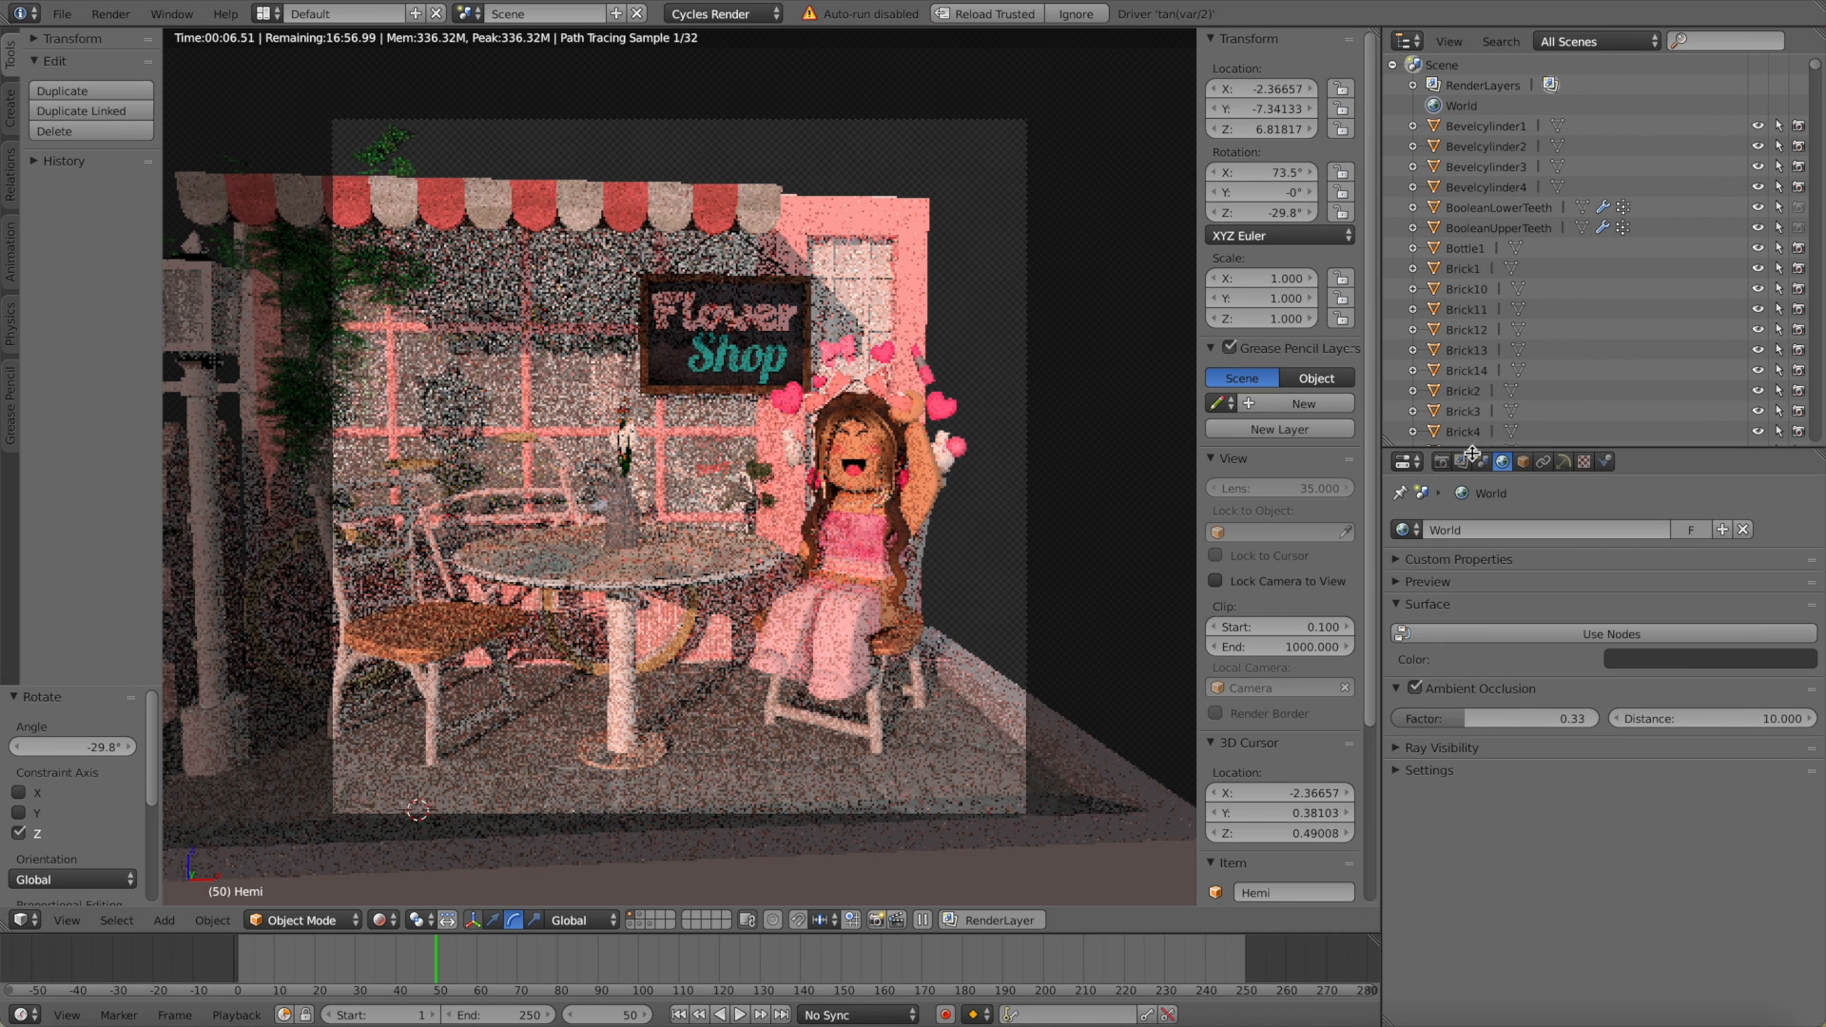
left_click(1440, 460)
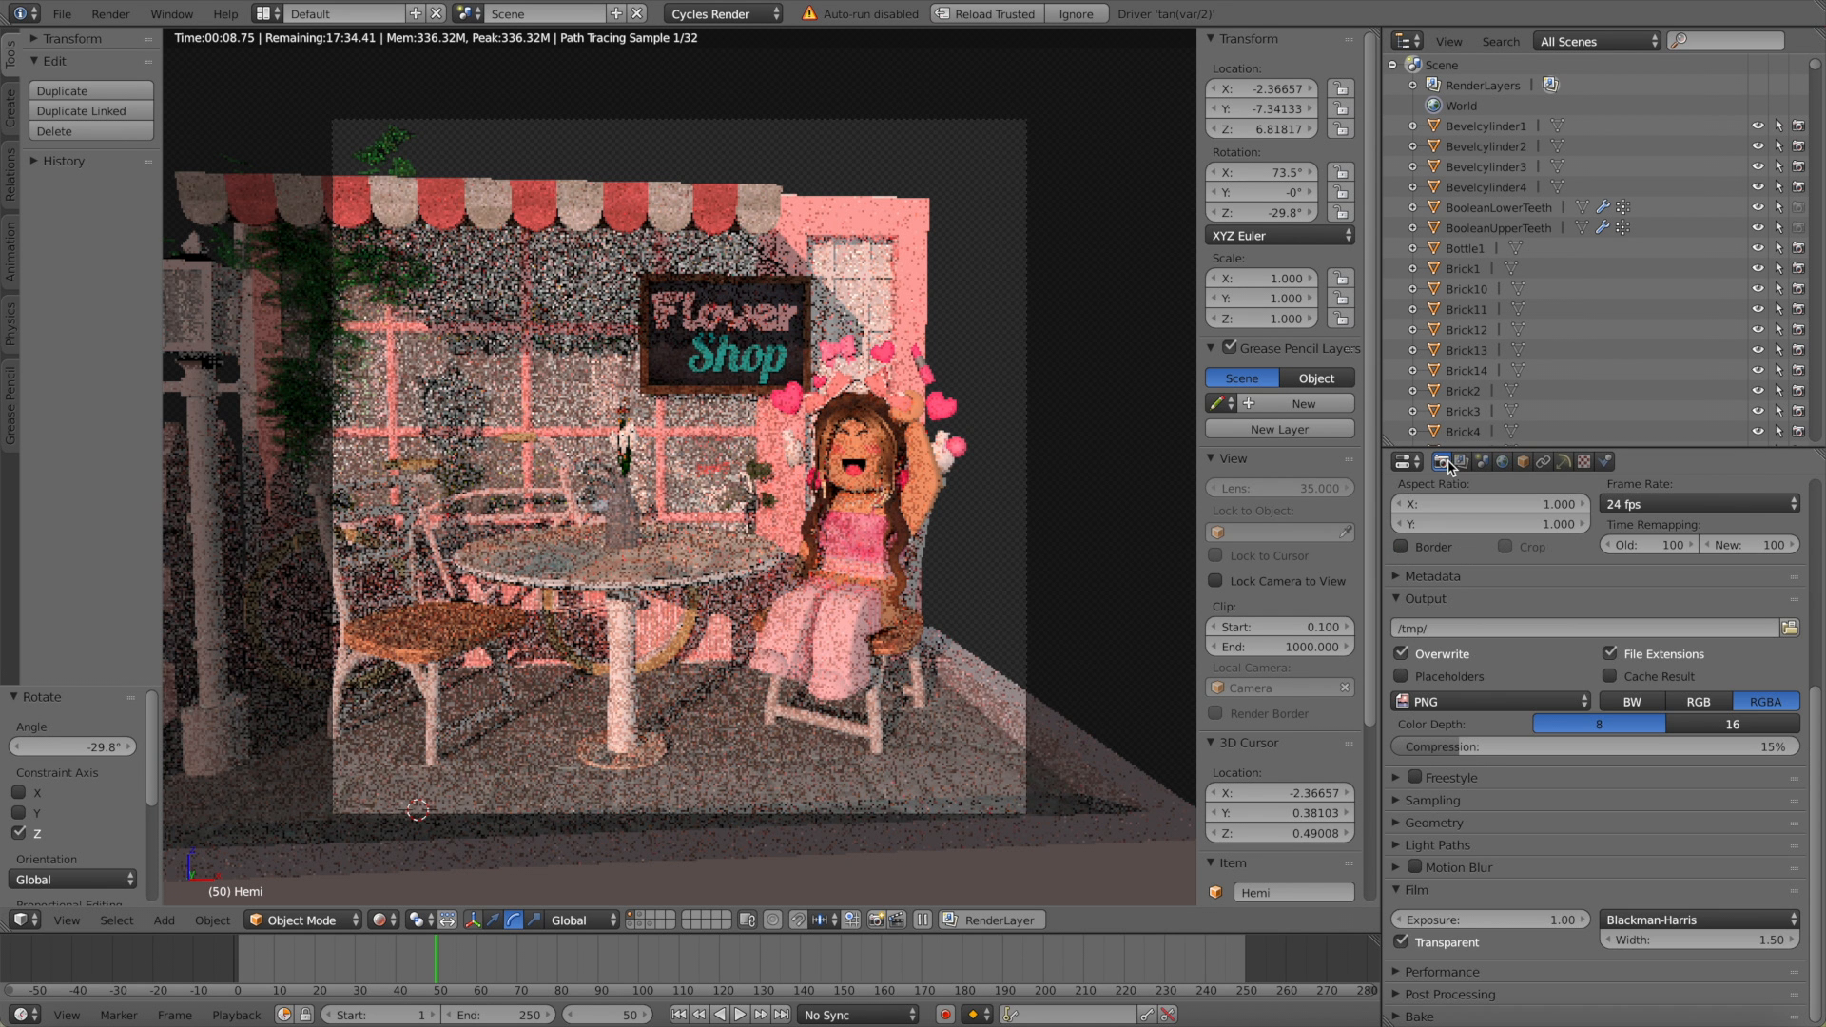
mouse_move(1467, 462)
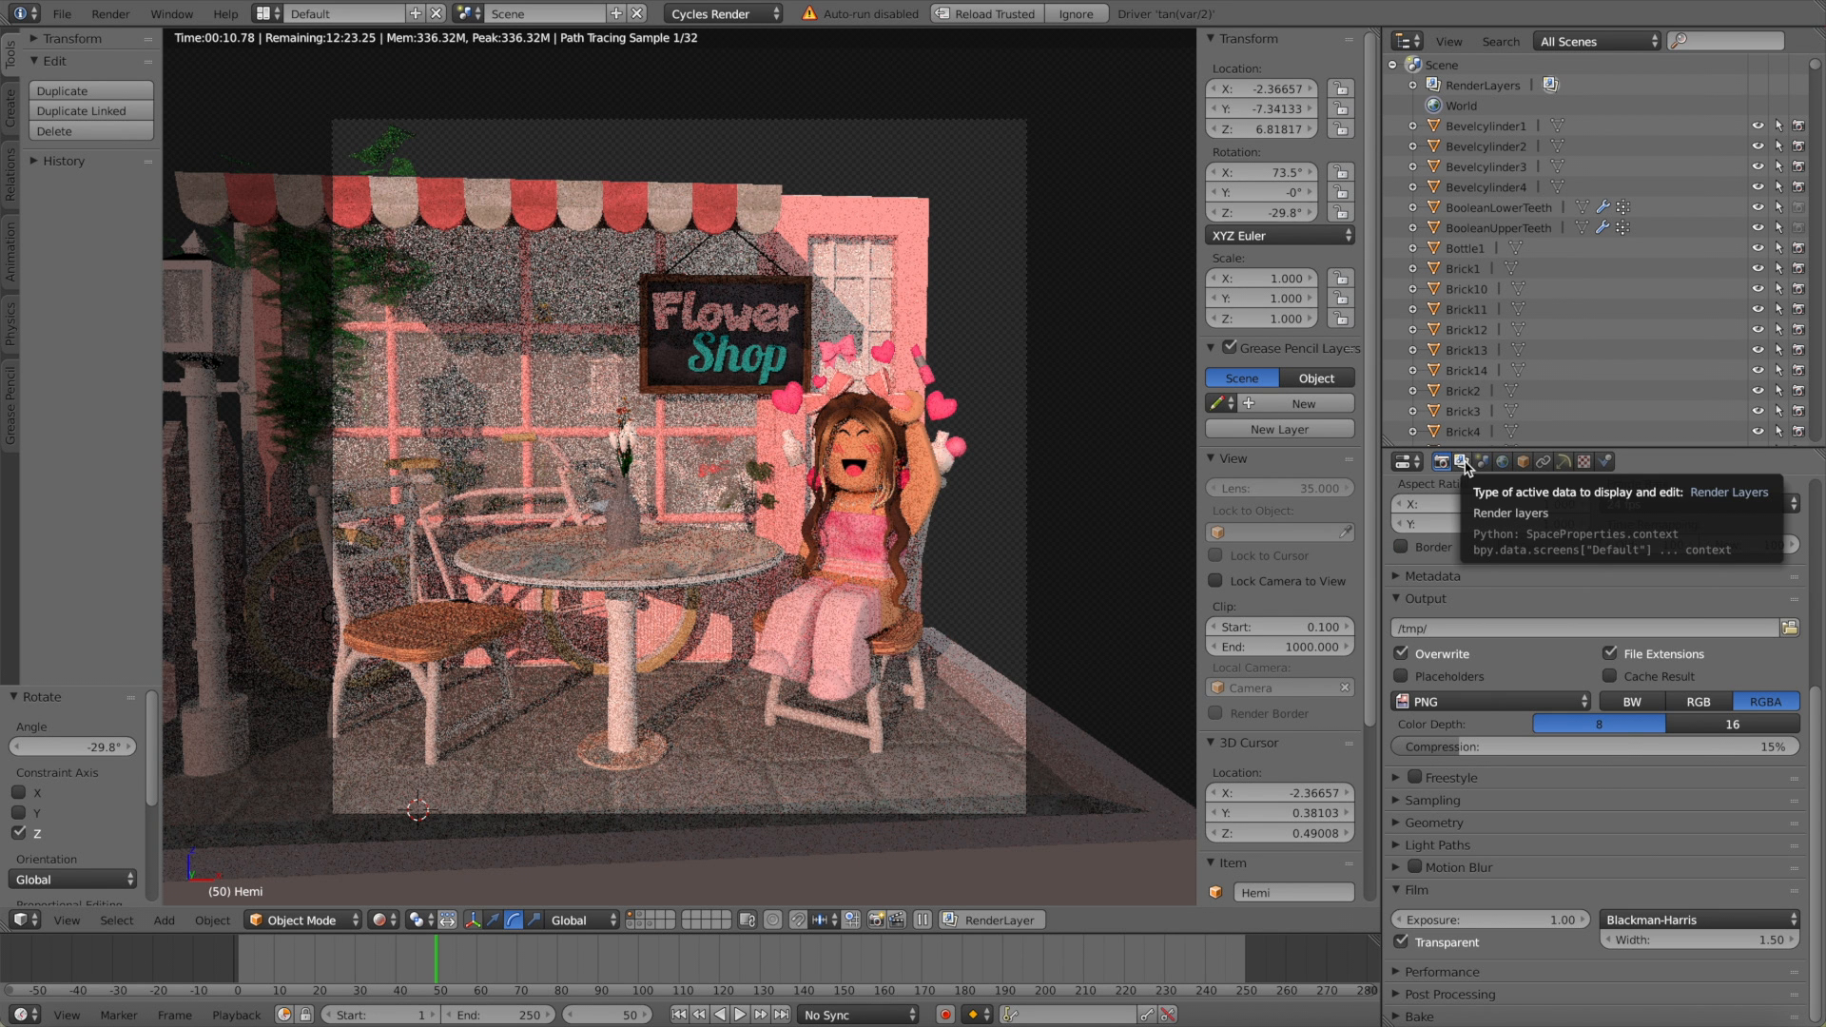
Enable Denoising on the render layer.
left_click(1465, 460)
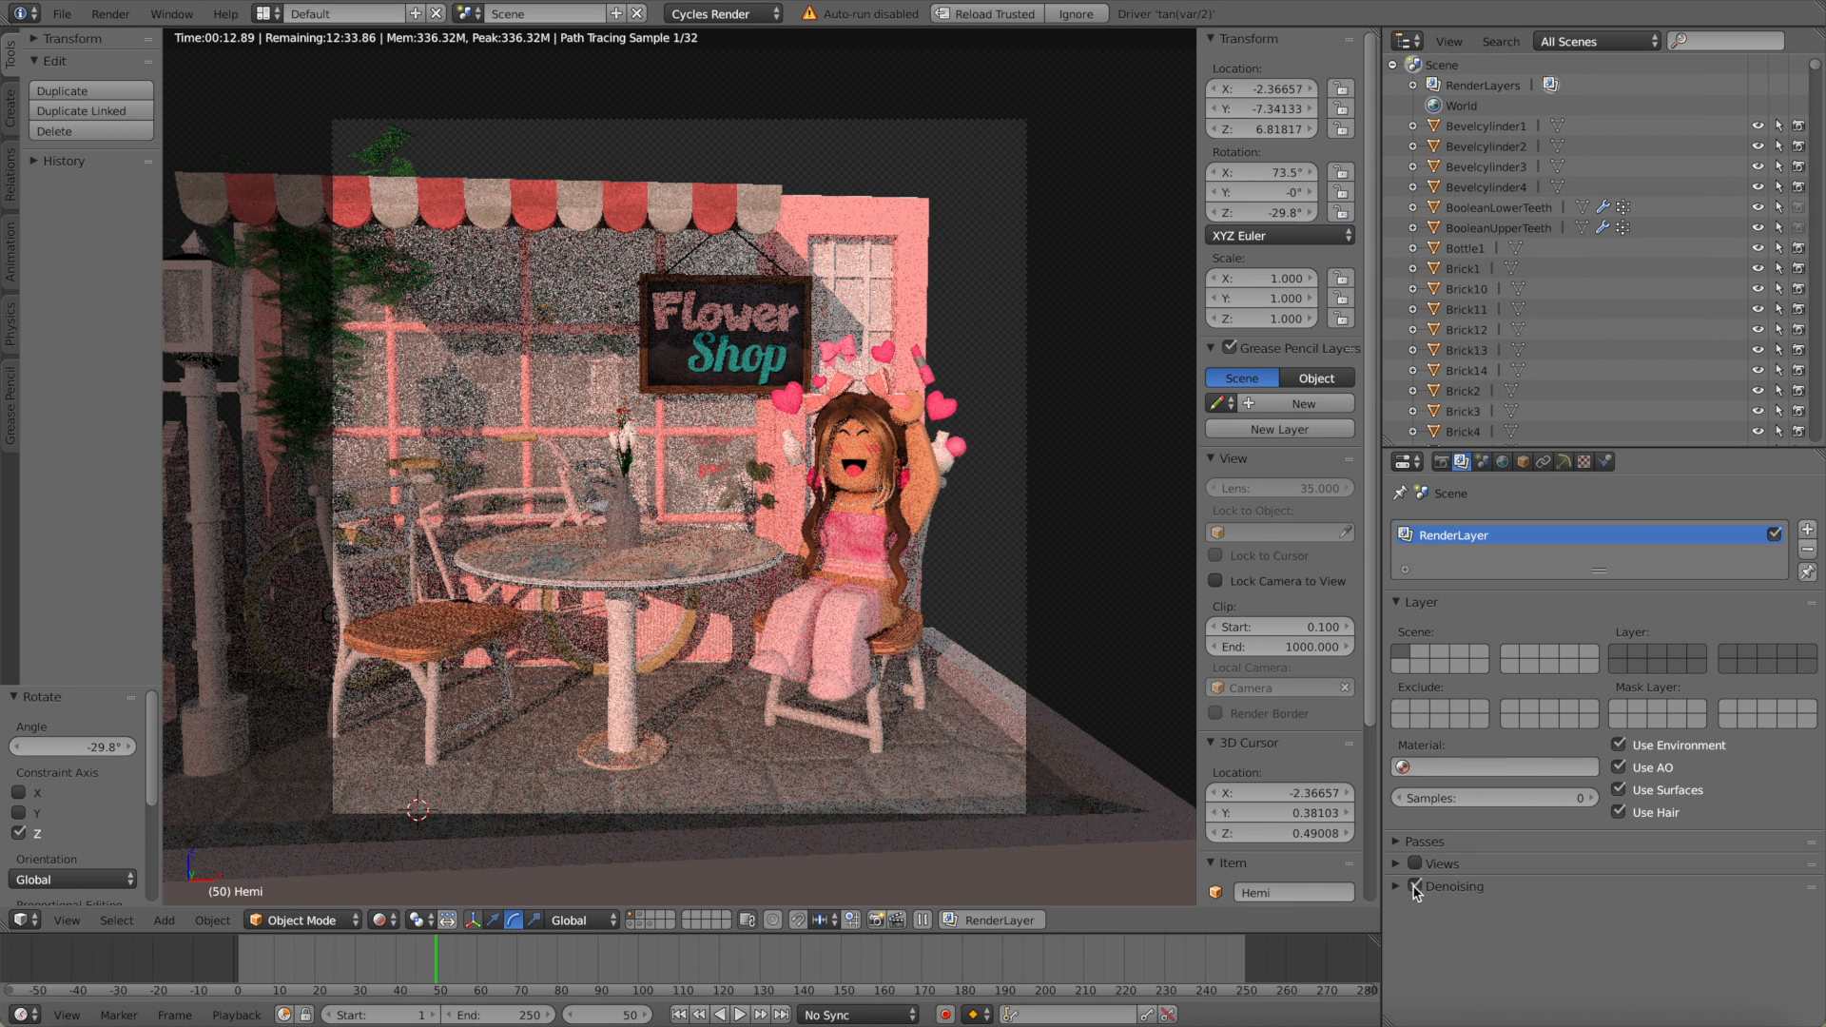
mouse_move(1415, 889)
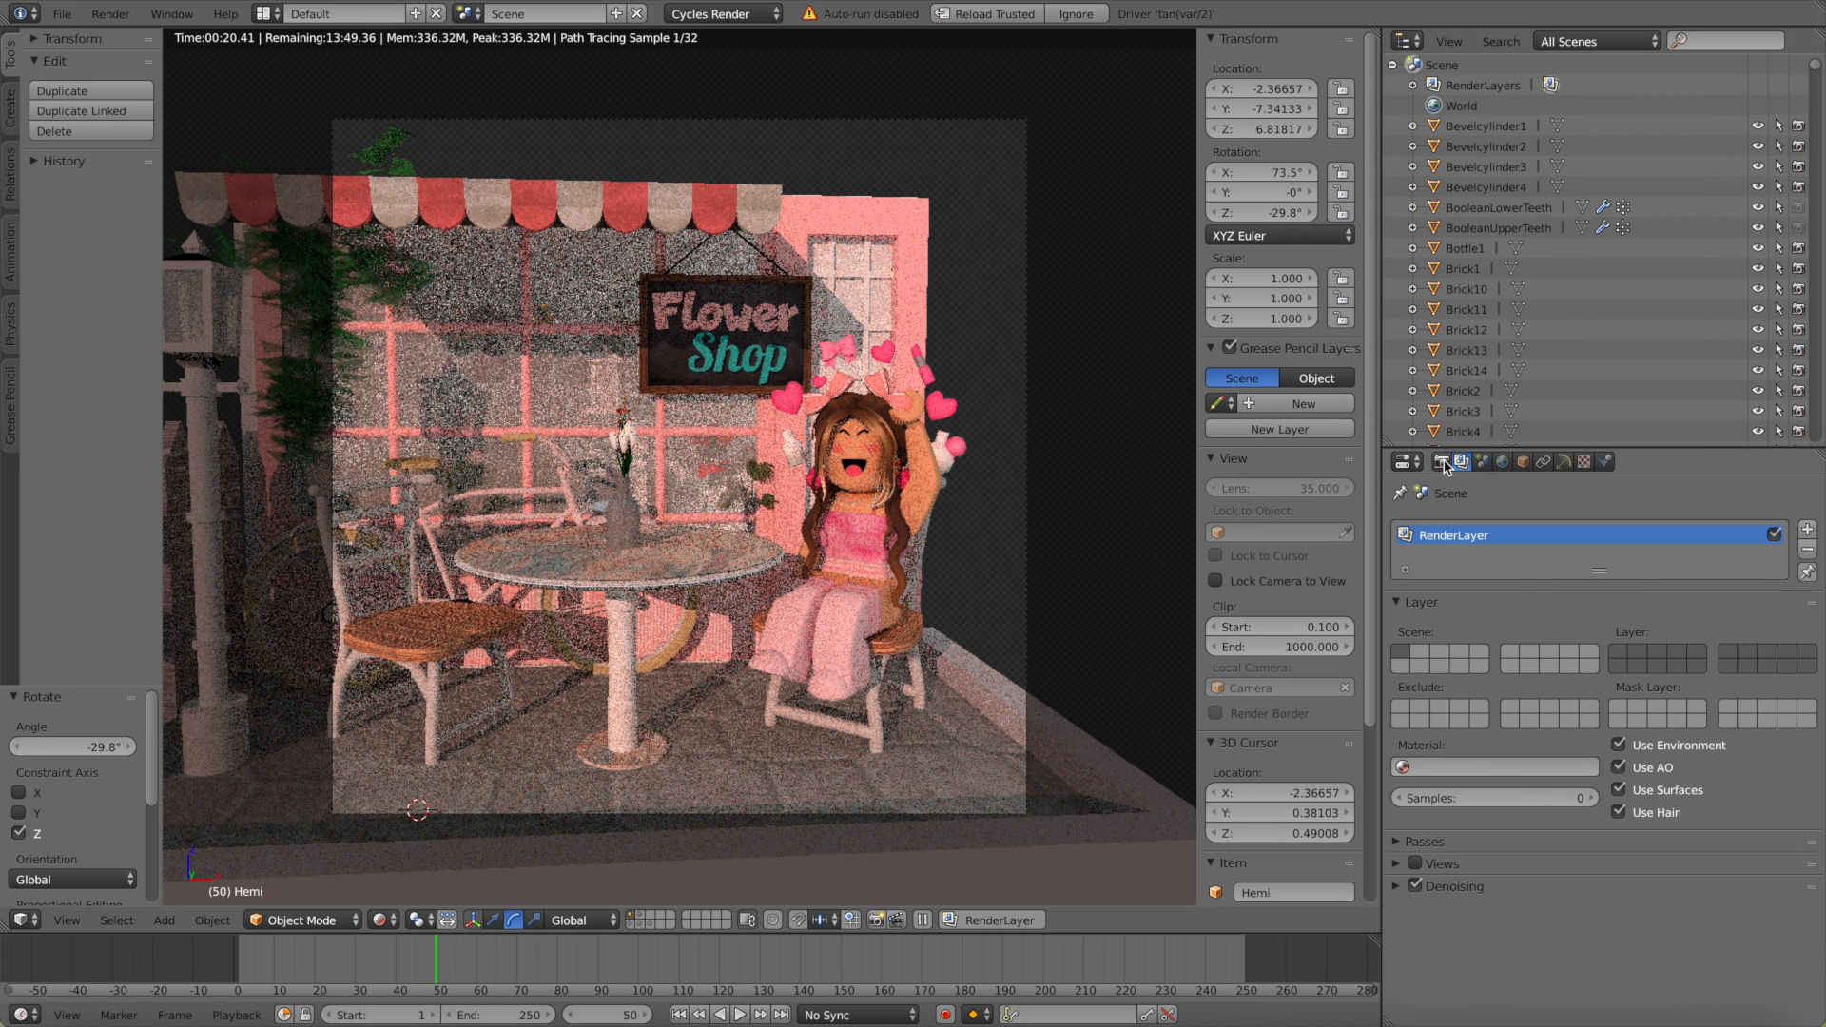
mouse_move(1554, 470)
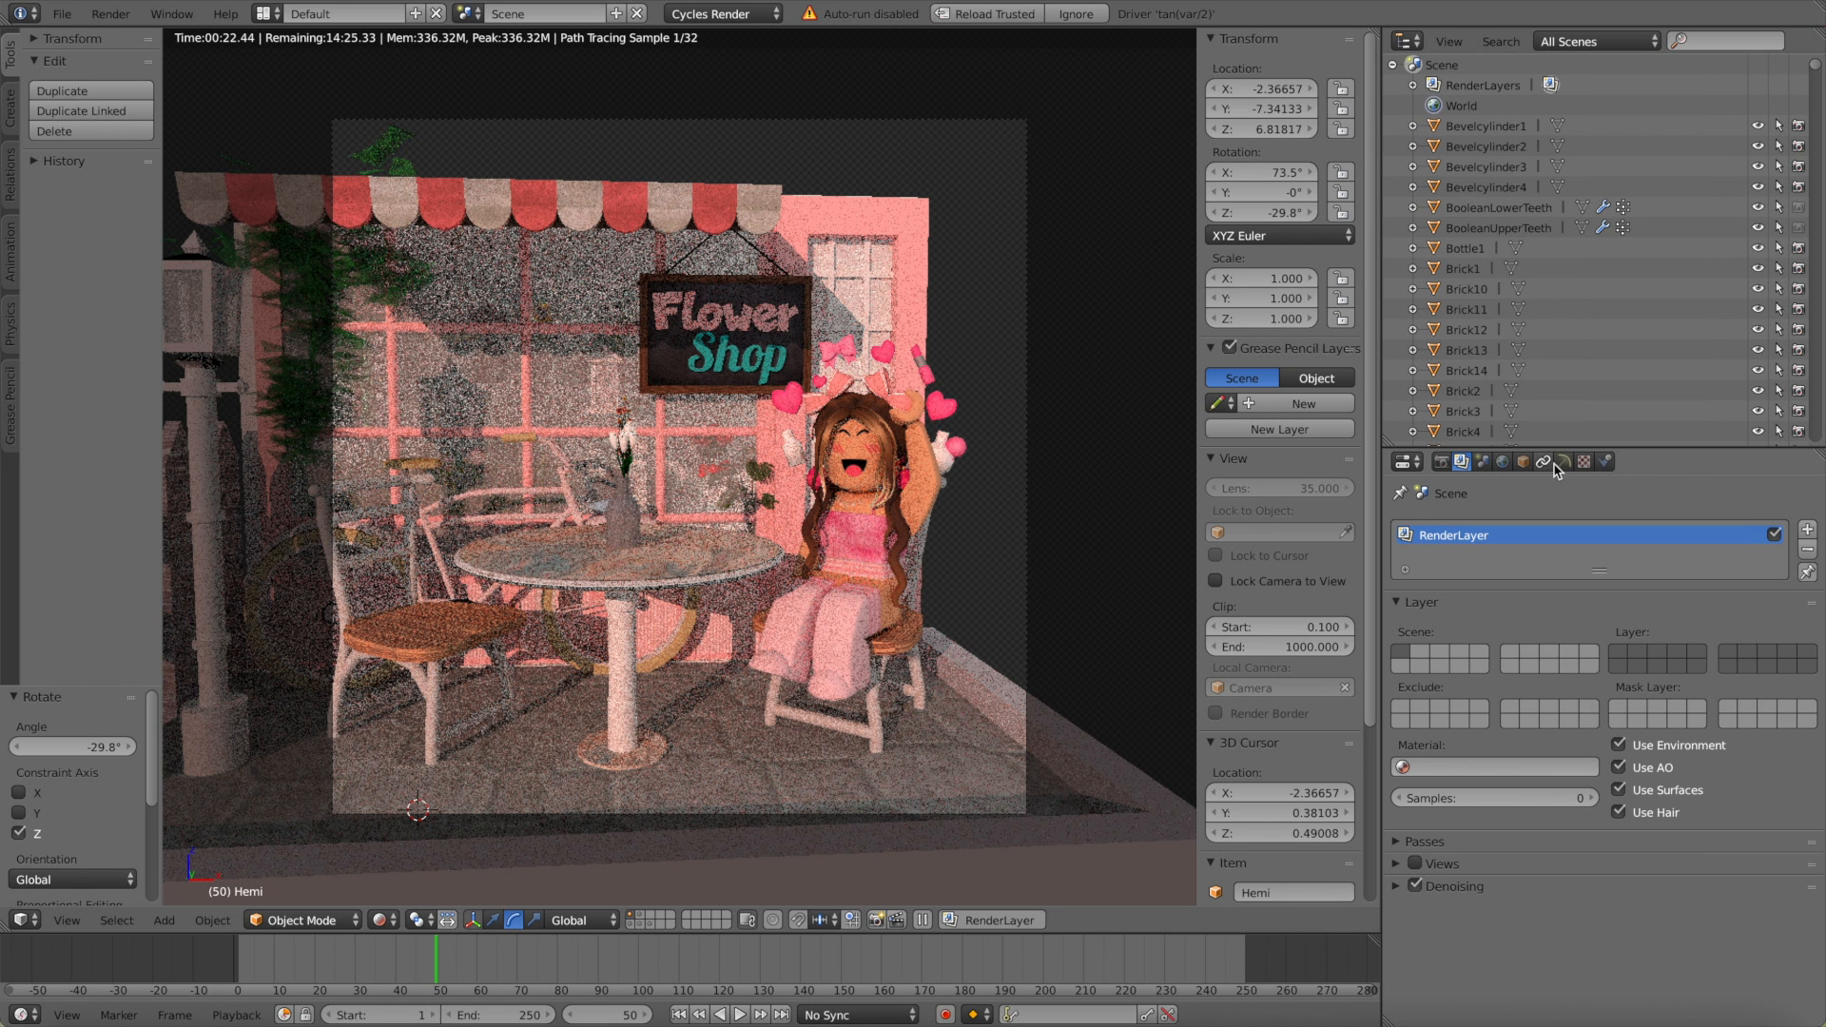
mouse_move(1378, 417)
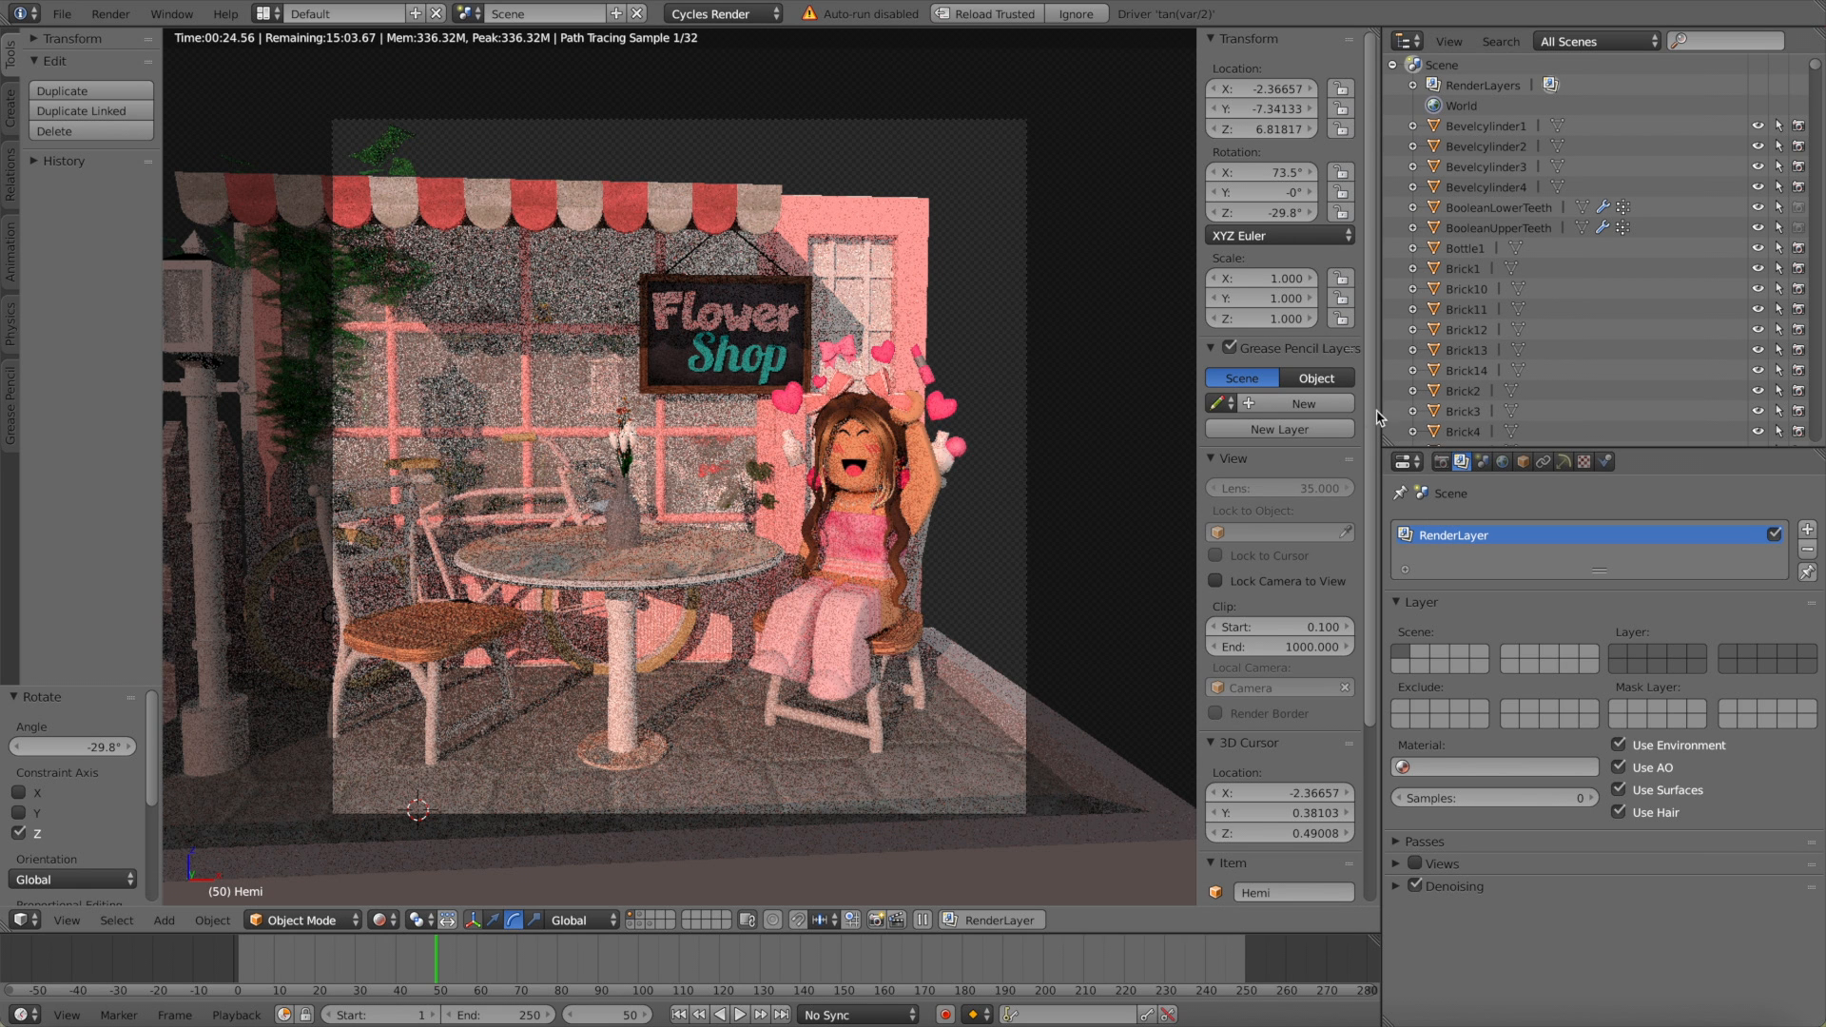
left_click(1441, 463)
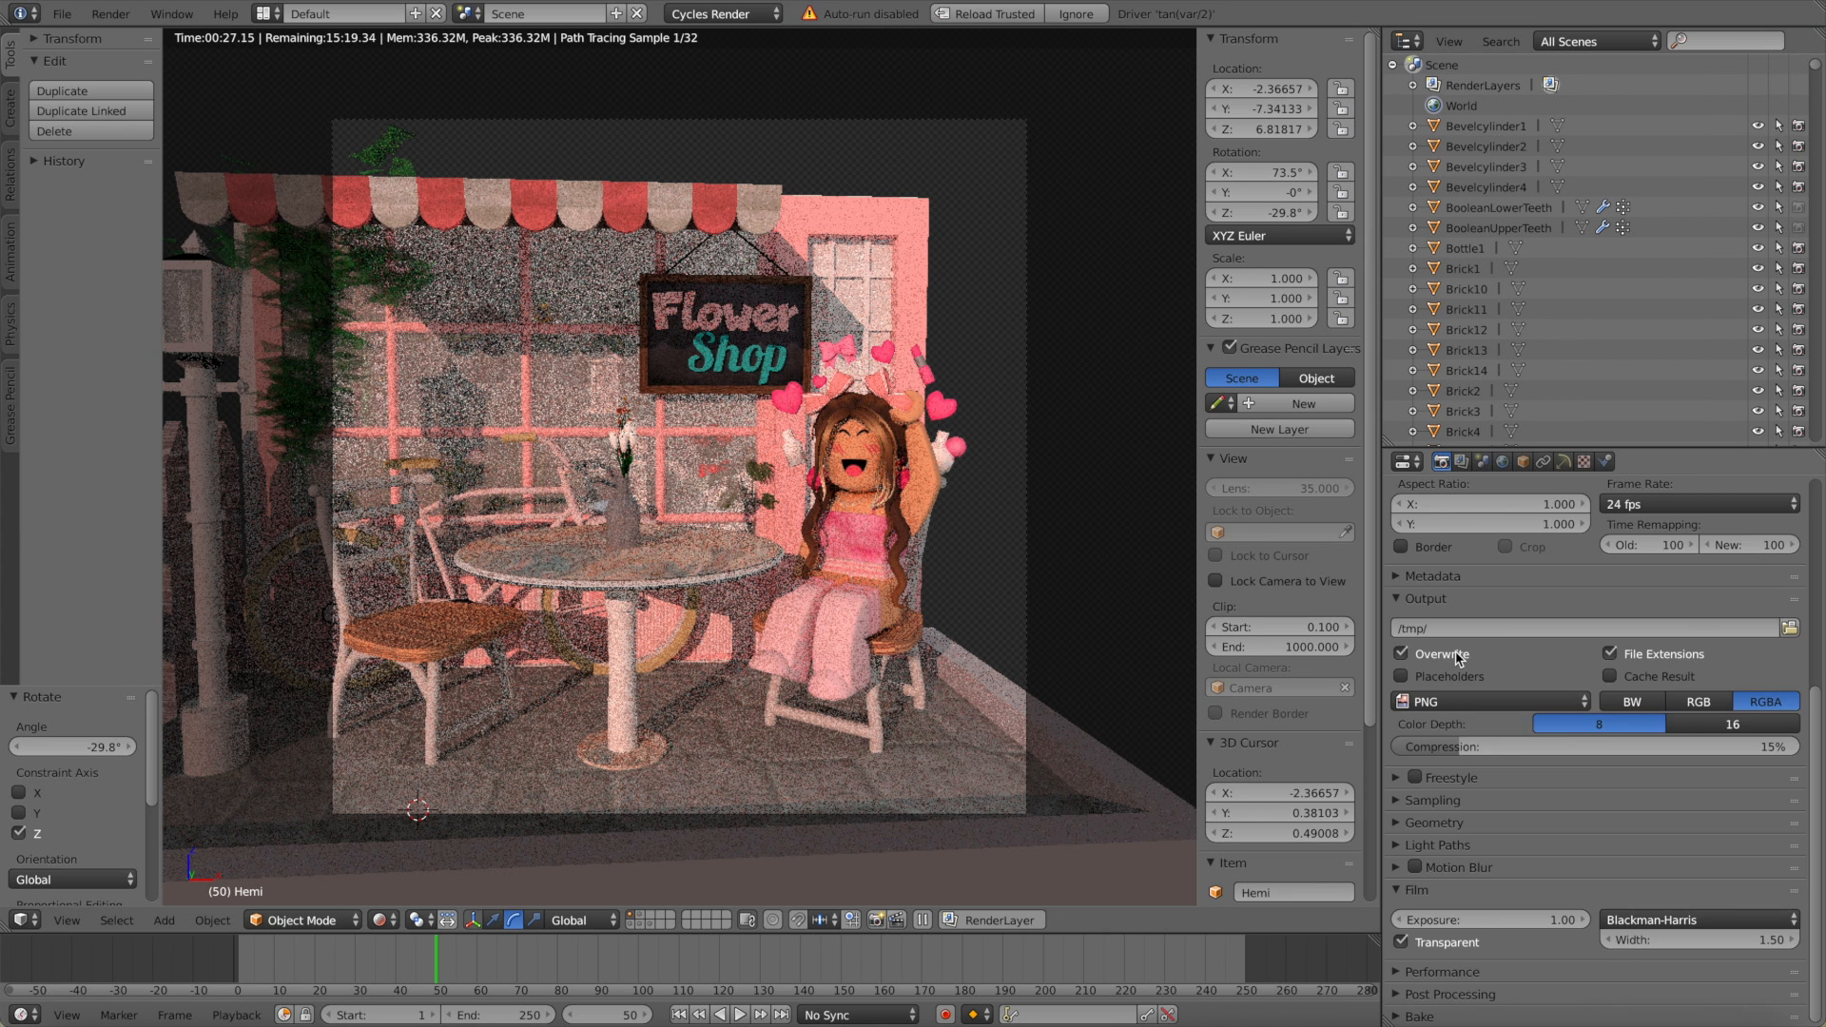
Render the flower shop scene from the camera (F12) and let it finish.
left_click(1404, 462)
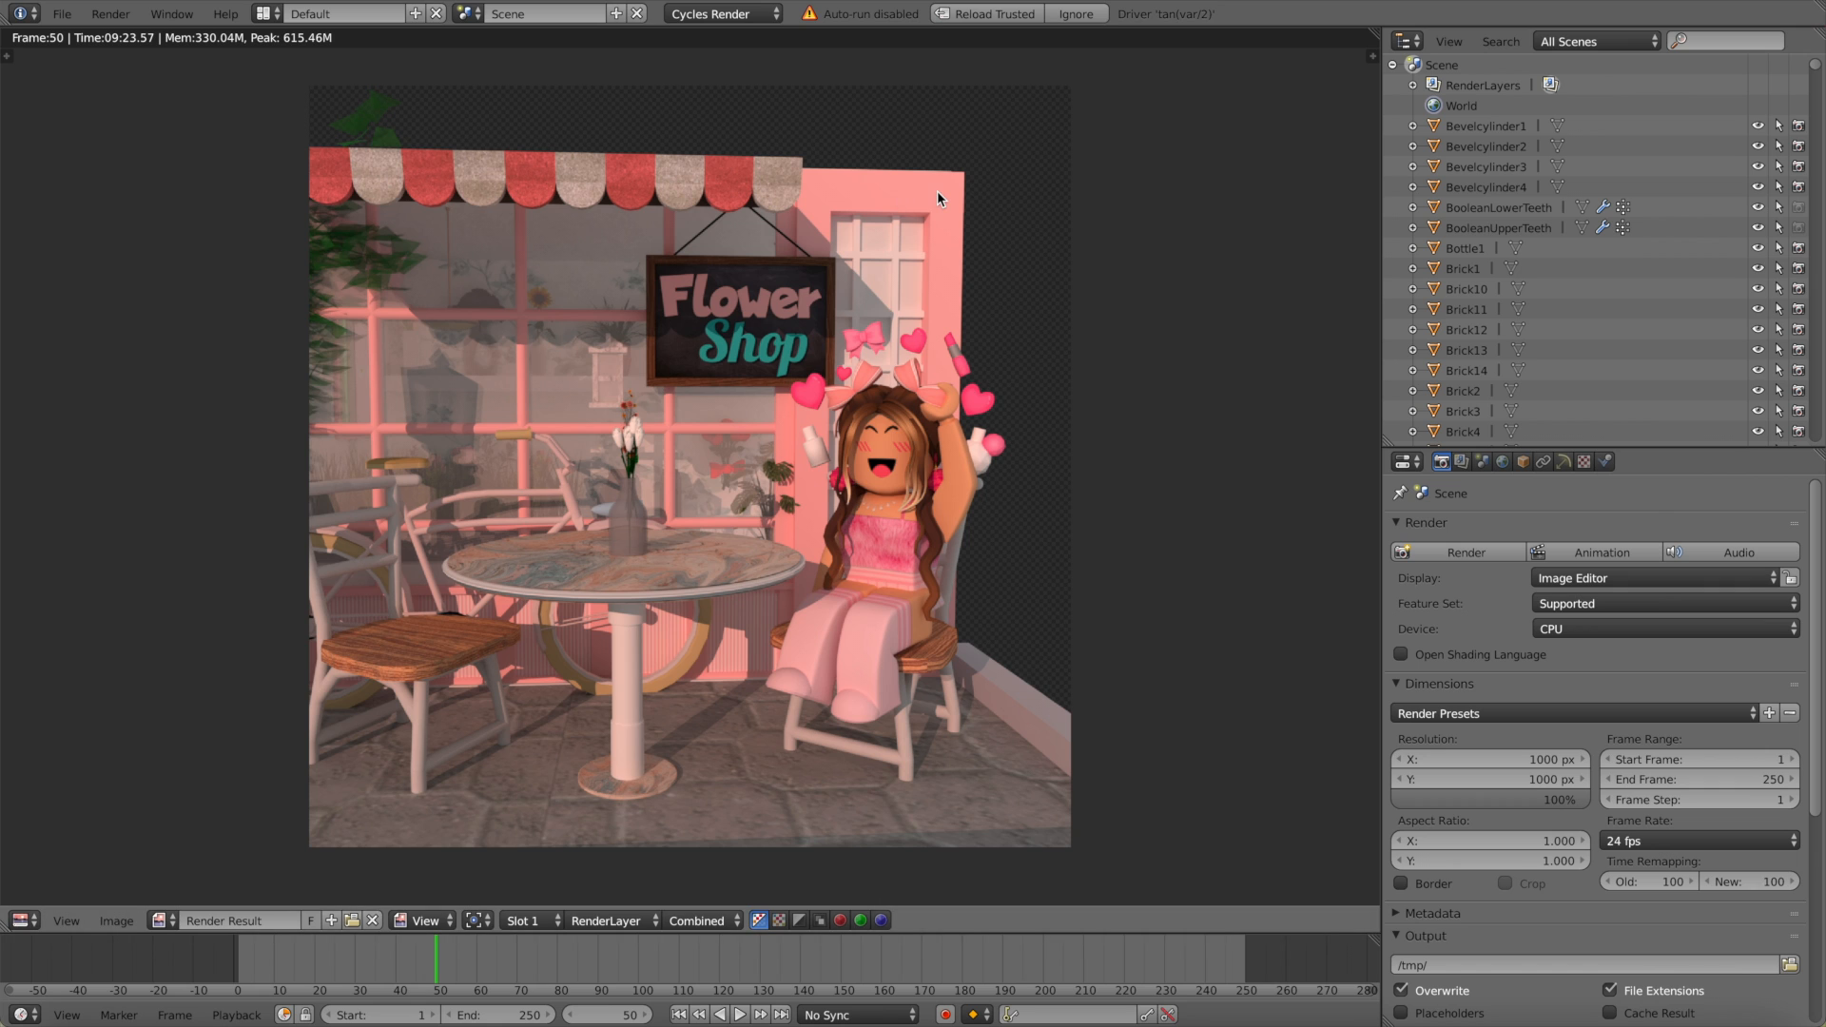
mouse_move(451, 397)
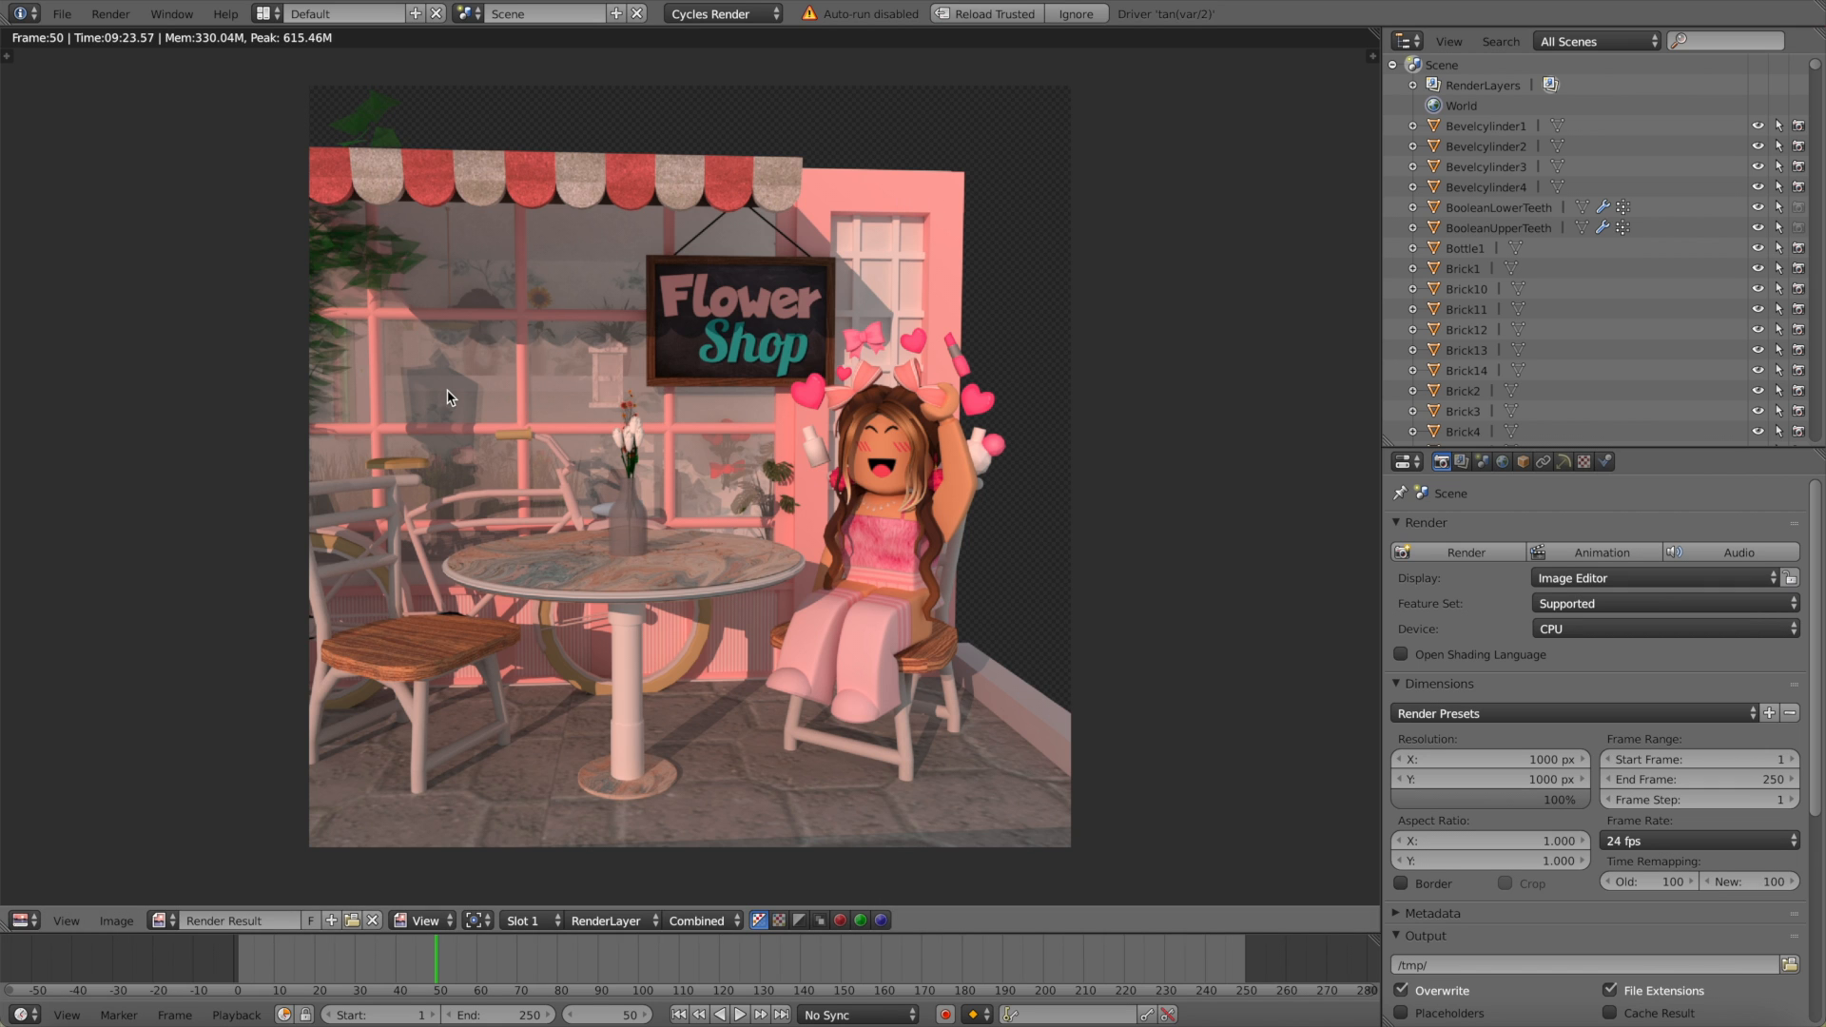
mouse_move(126, 915)
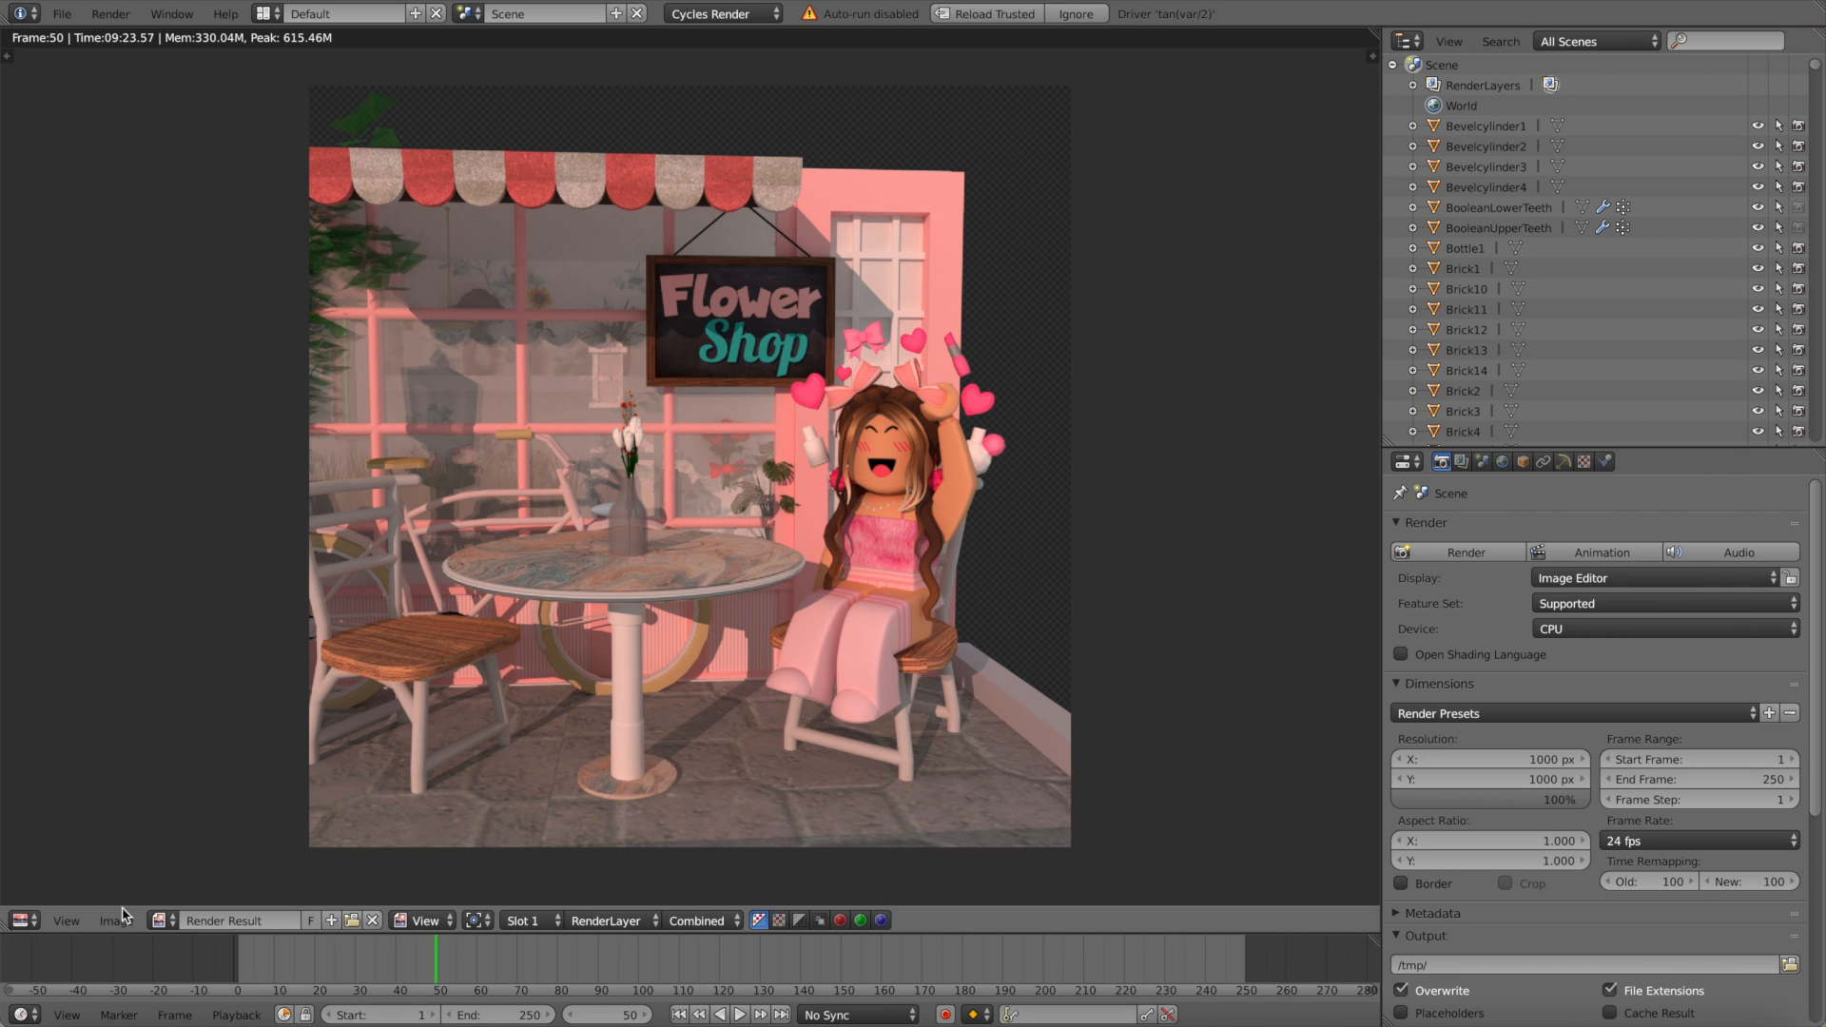
Bring up the Save As Image file browser for the finished render.
left_click(116, 921)
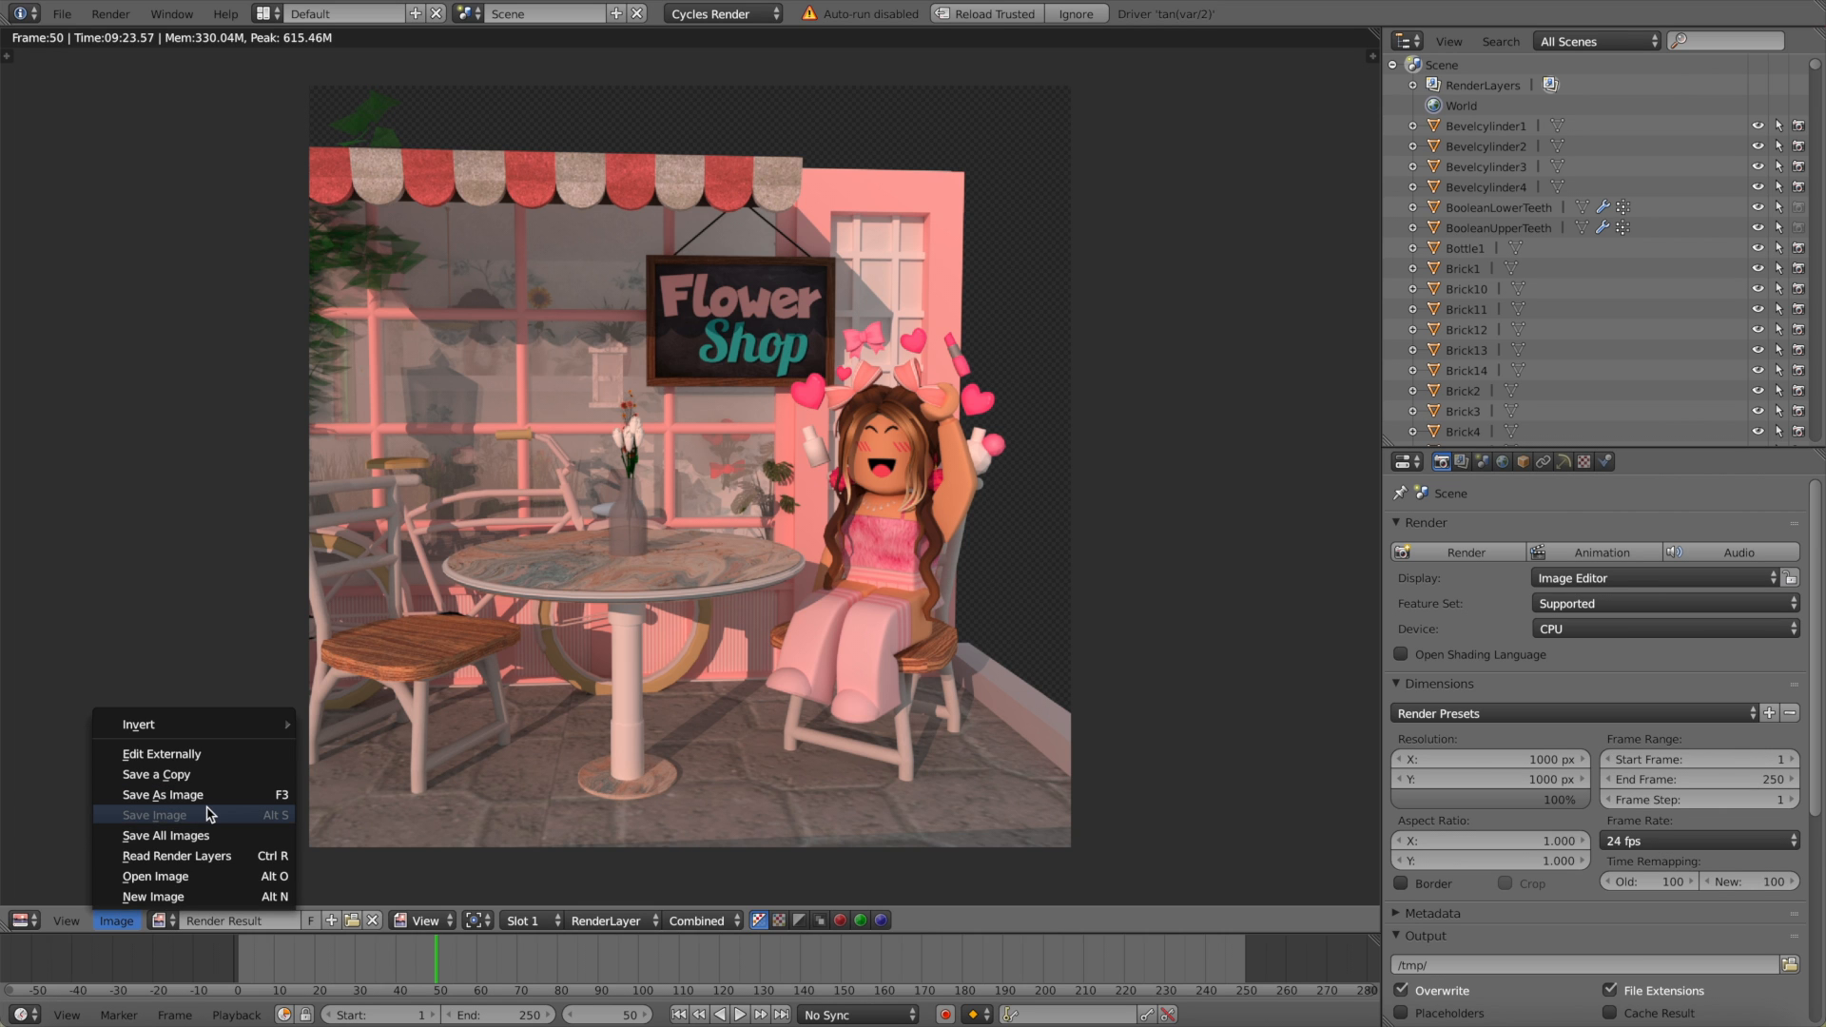
mouse_move(160, 795)
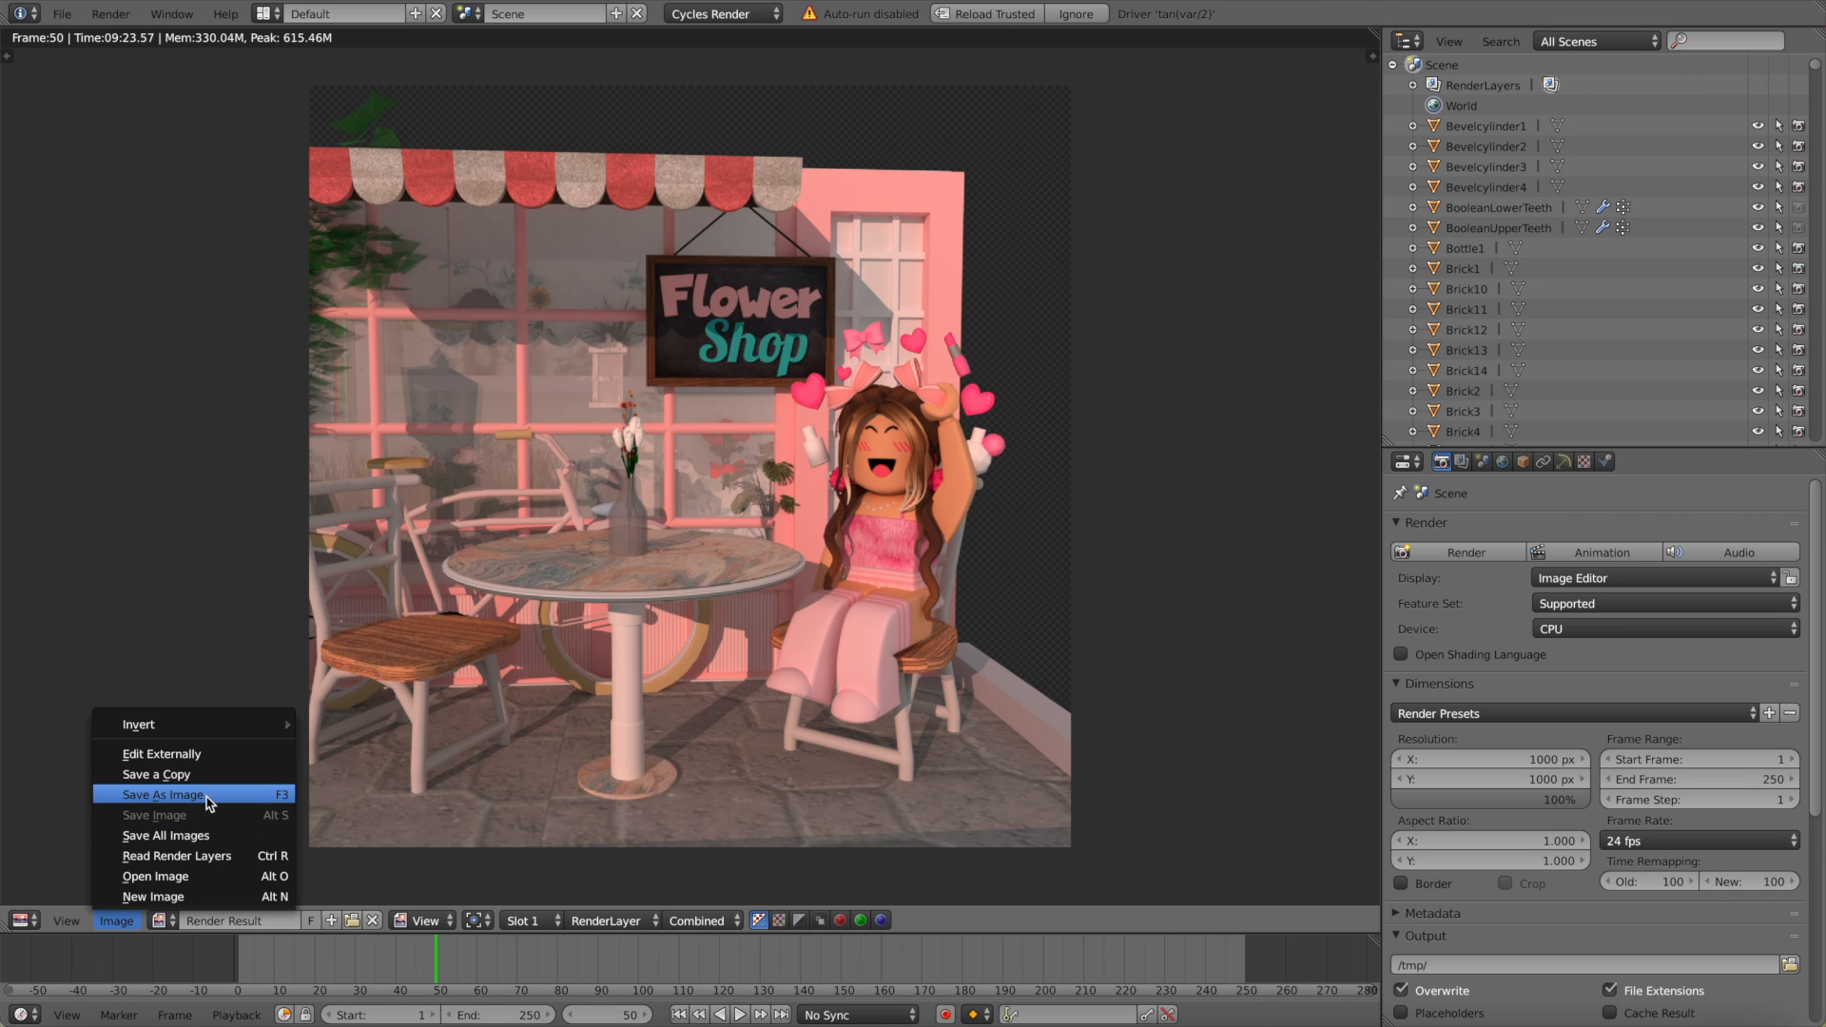
left_click(160, 795)
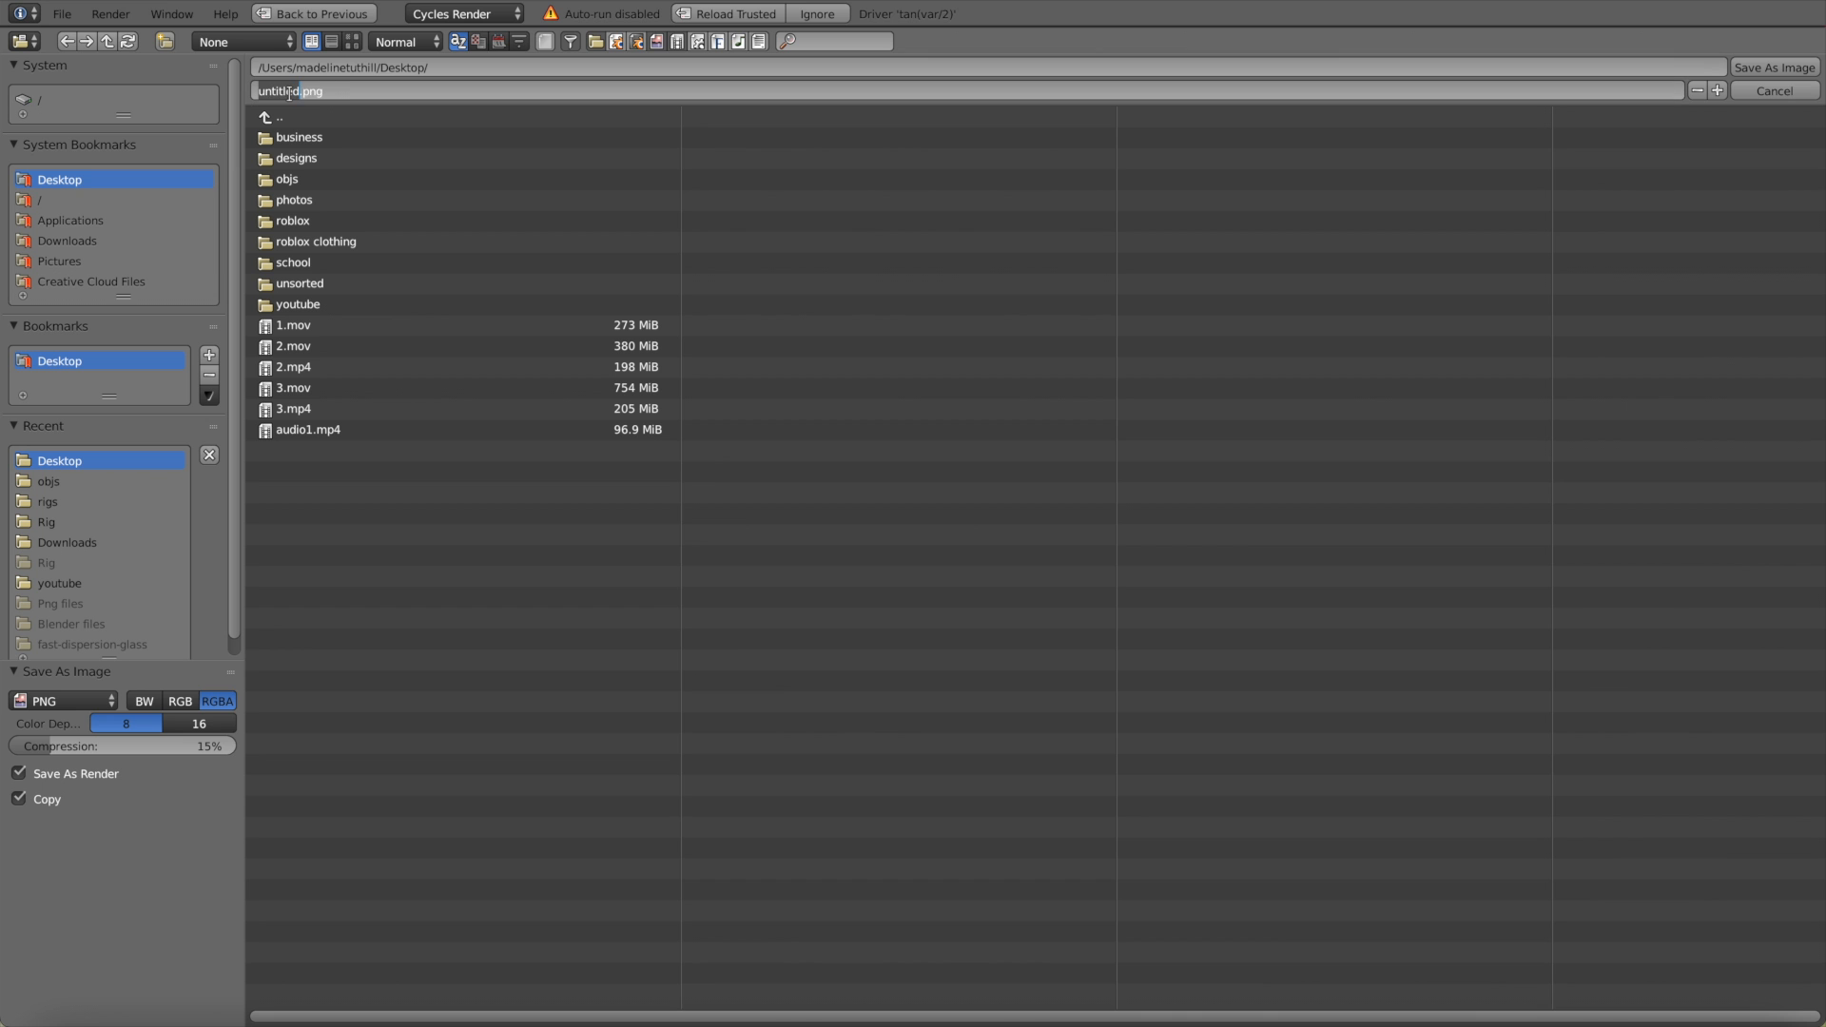